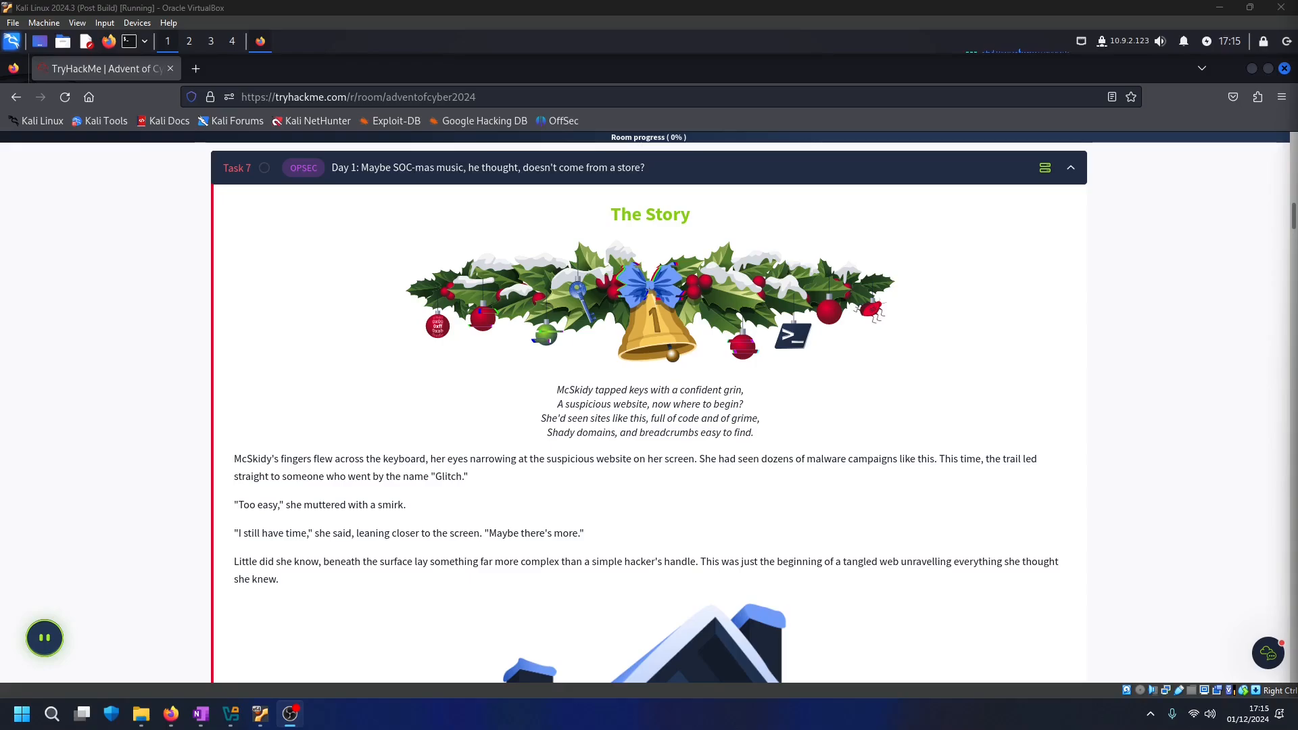
Read down the Day 1 page past the story and machine setup to the Investigating the Website section
{"action": "scroll", "scroll_direction": "down", "scroll_amount": 3}
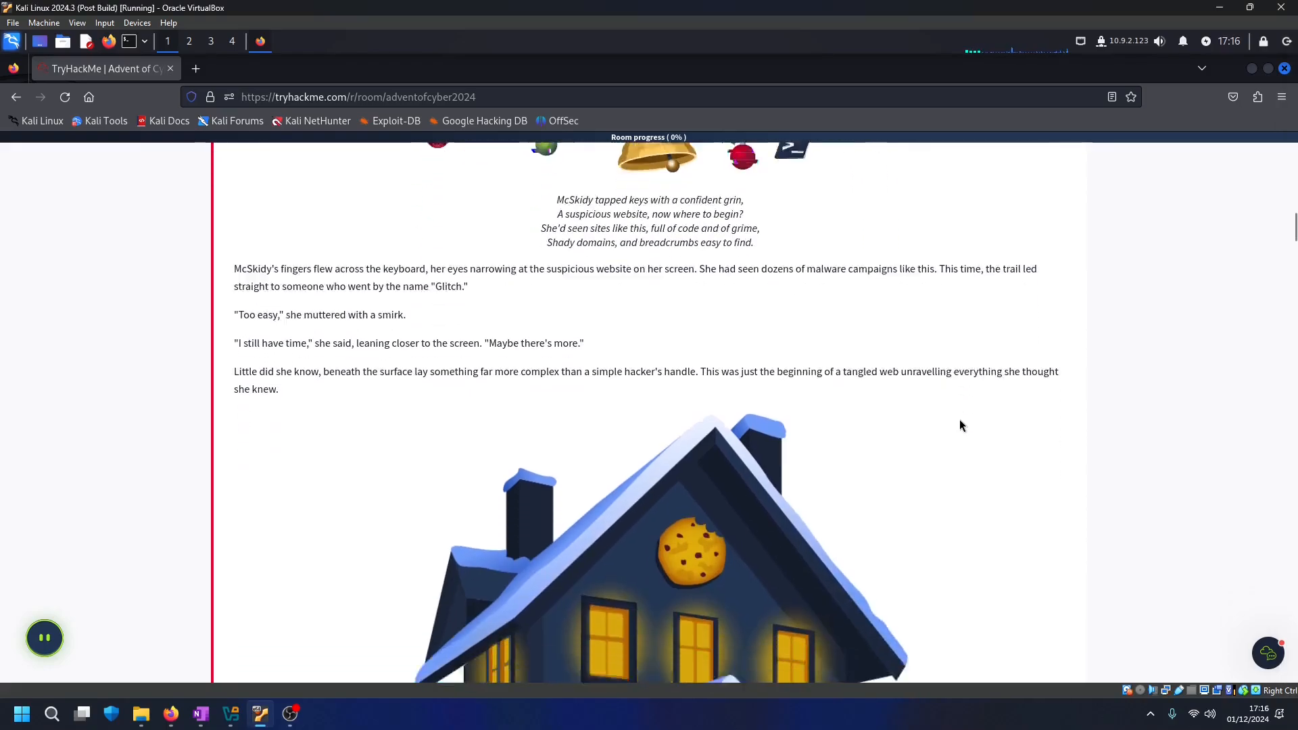
{"action": "scroll", "scroll_direction": "down", "scroll_amount": 3}
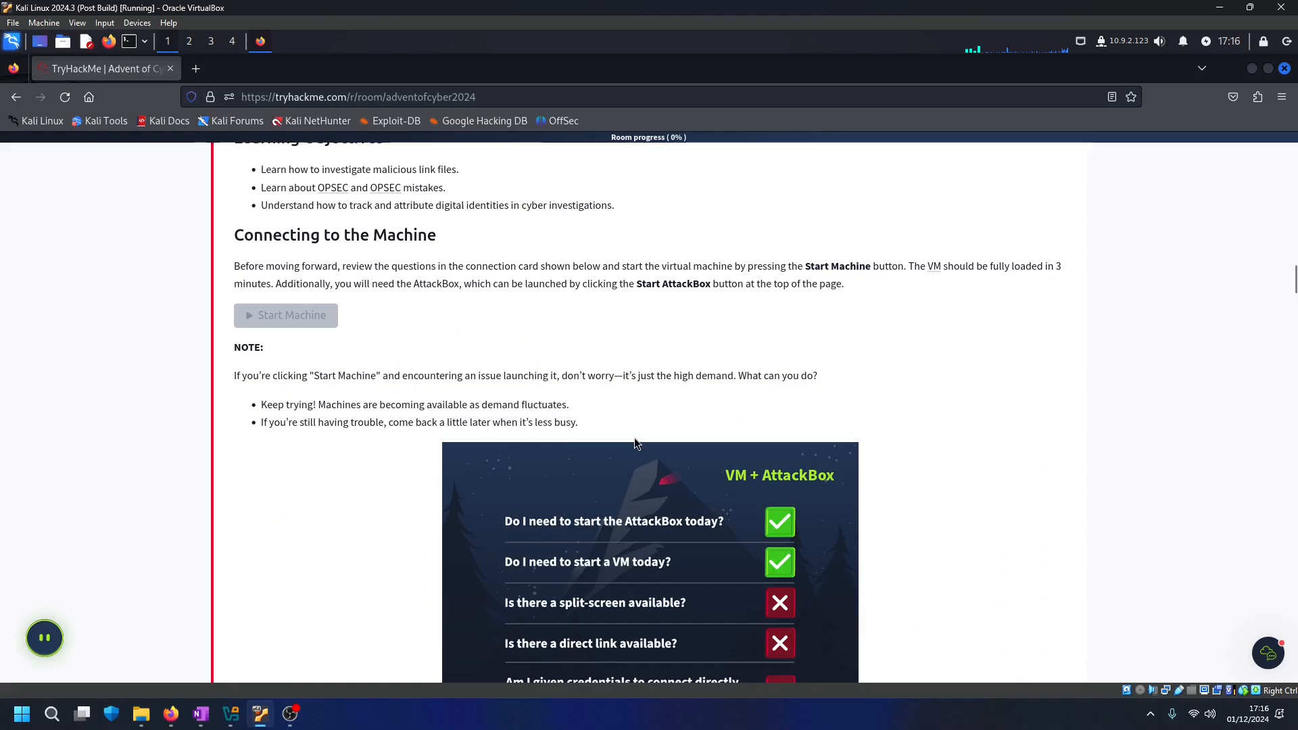
{"action": "mouse_move", "coordinate": [285, 322]}
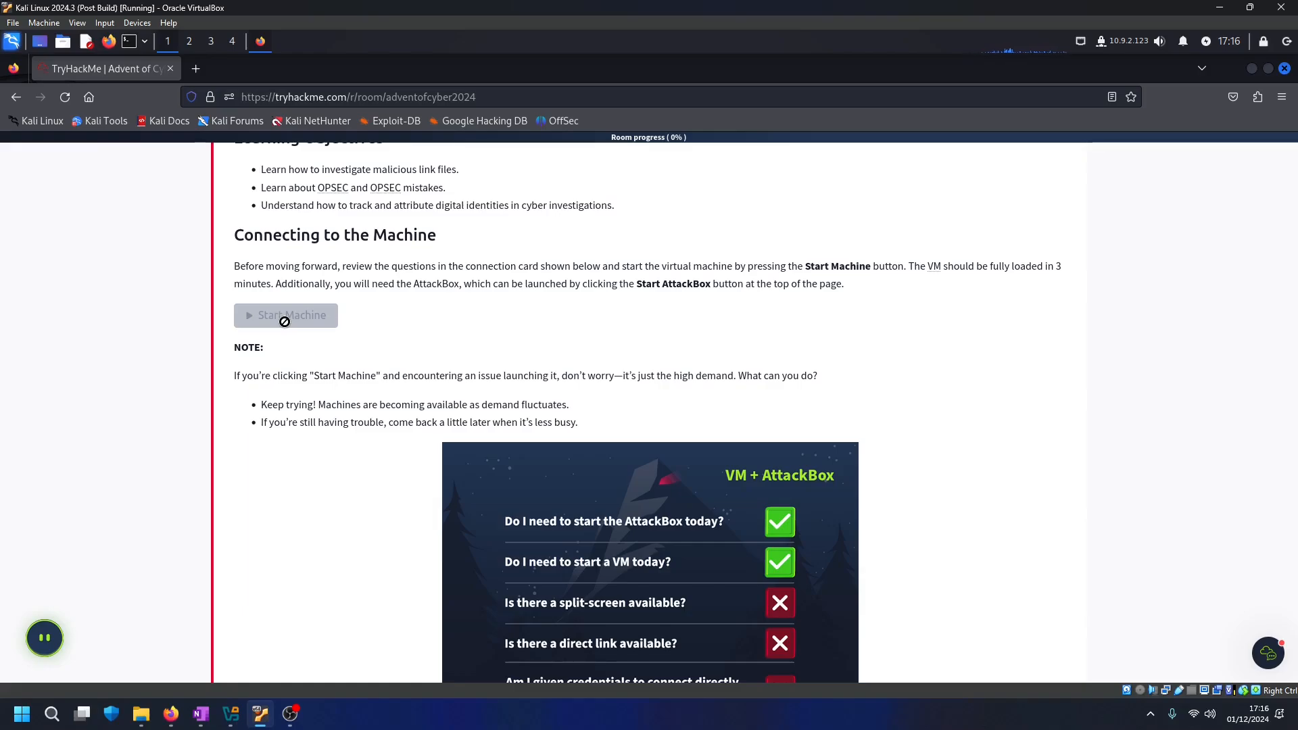
{"action": "scroll", "scroll_direction": "down", "scroll_amount": 3}
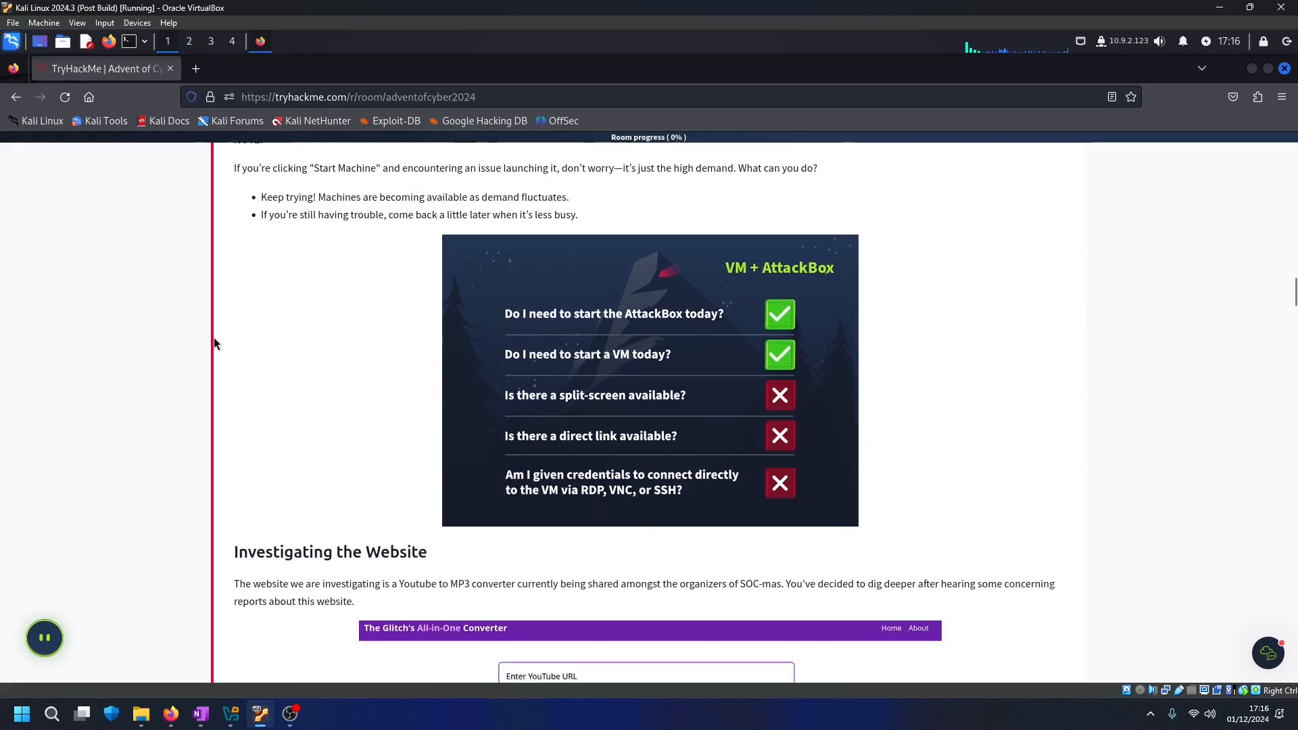
{"action": "scroll", "scroll_direction": "down", "scroll_amount": 3}
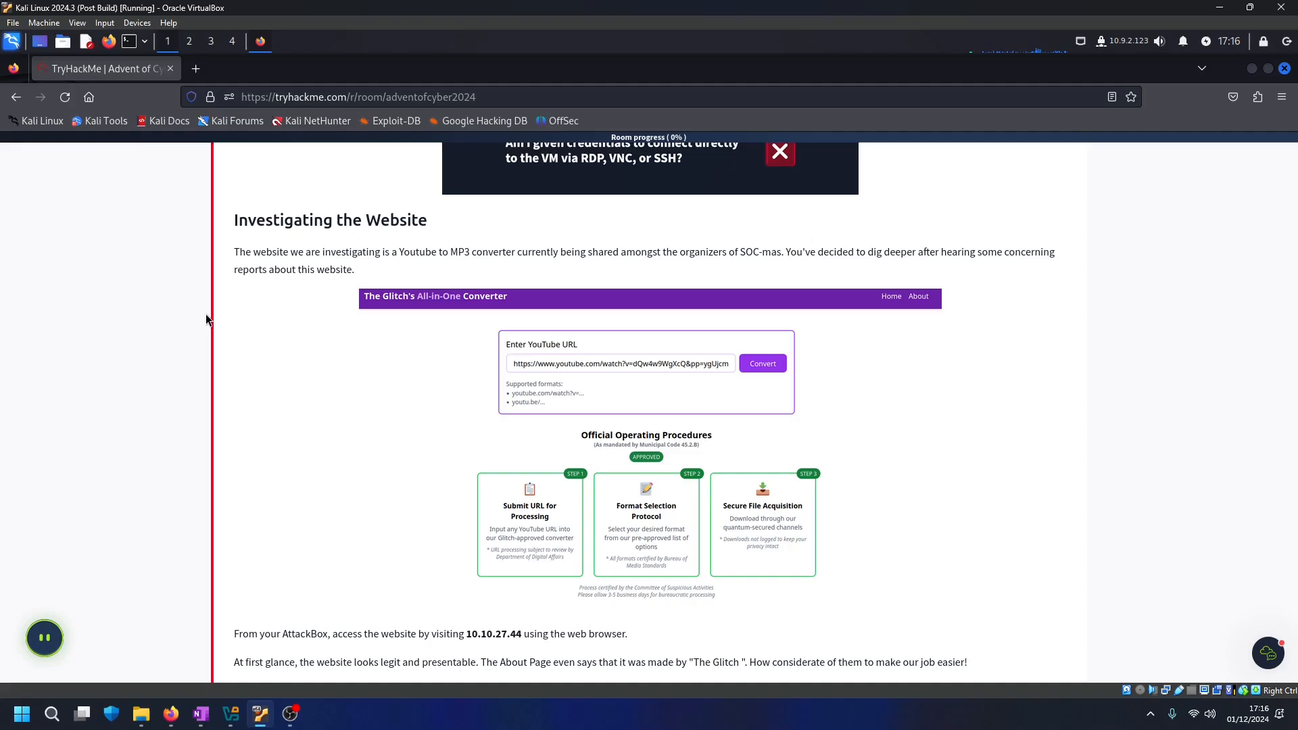
{"action": "mouse_move", "coordinate": [287, 297]}
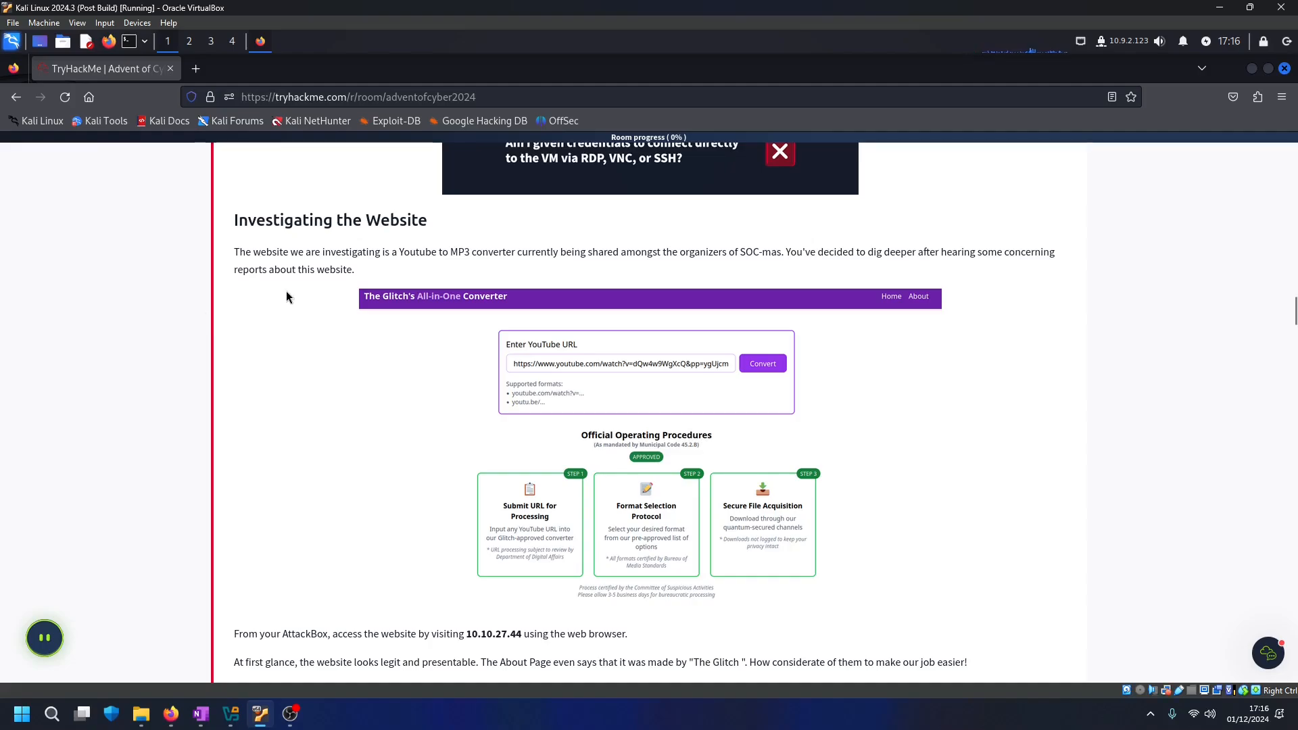
{"action": "mouse_move", "coordinate": [372, 272]}
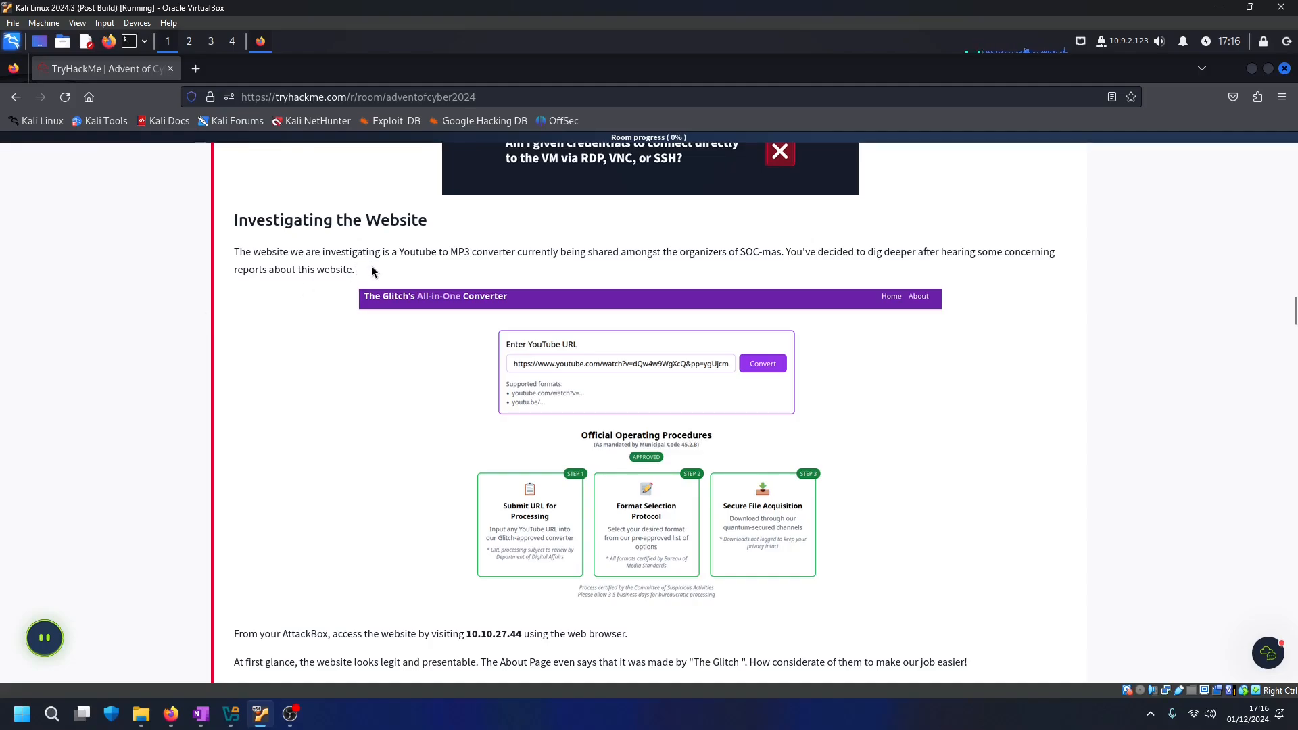
{"action": "mouse_move", "coordinate": [405, 264]}
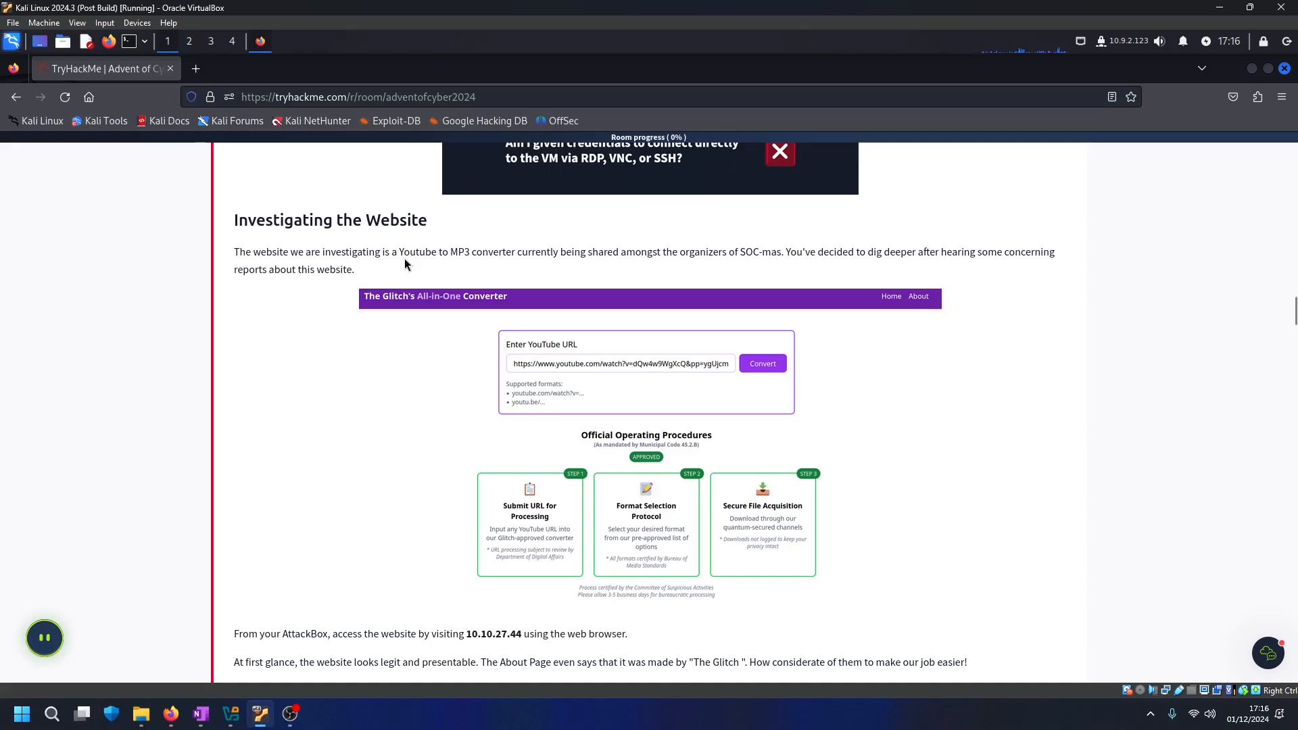
{"action": "mouse_move", "coordinate": [503, 268]}
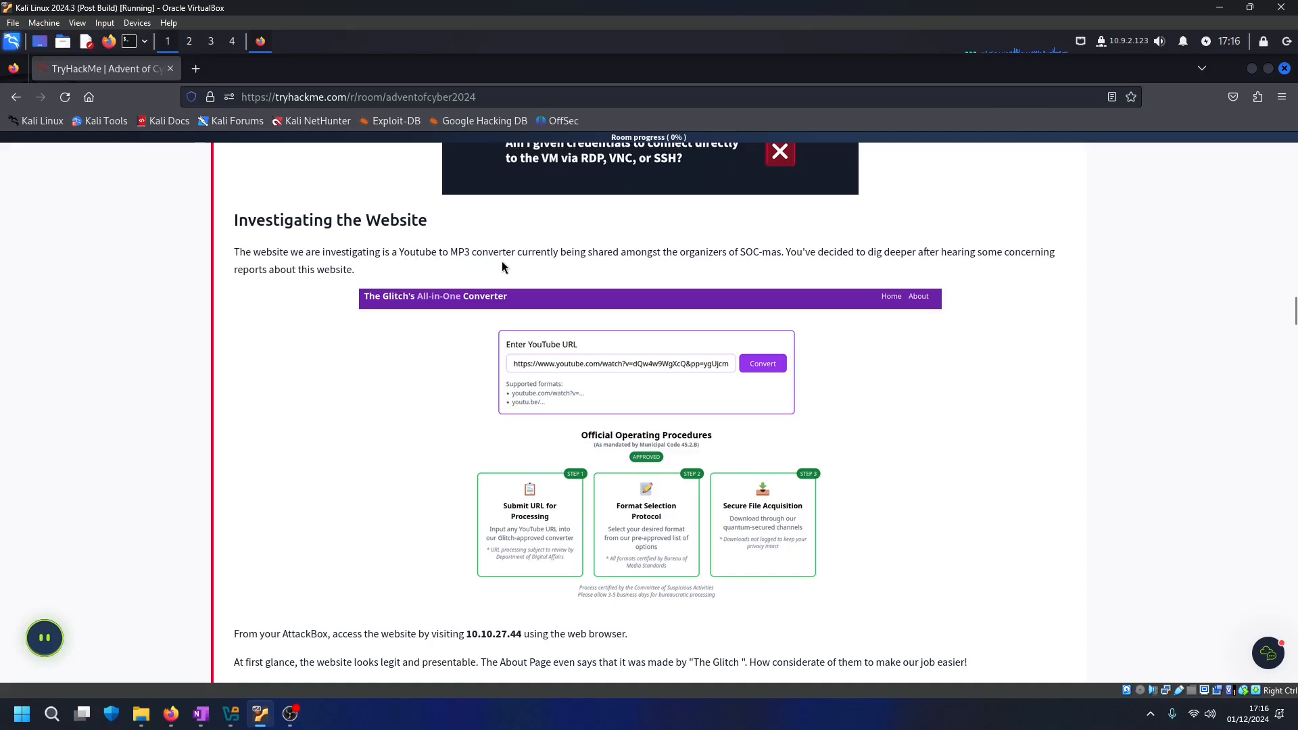
{"action": "scroll", "scroll_direction": "down", "scroll_amount": 3}
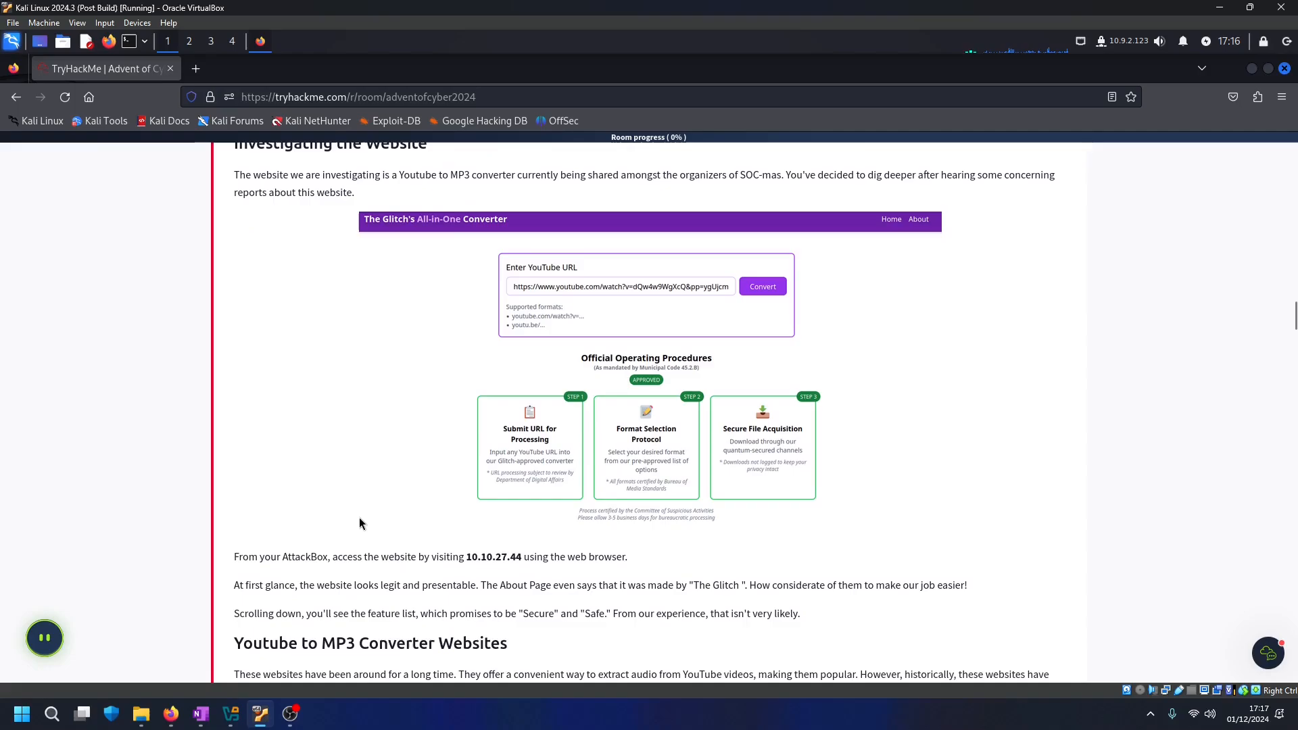
{"action": "mouse_move", "coordinate": [468, 563]}
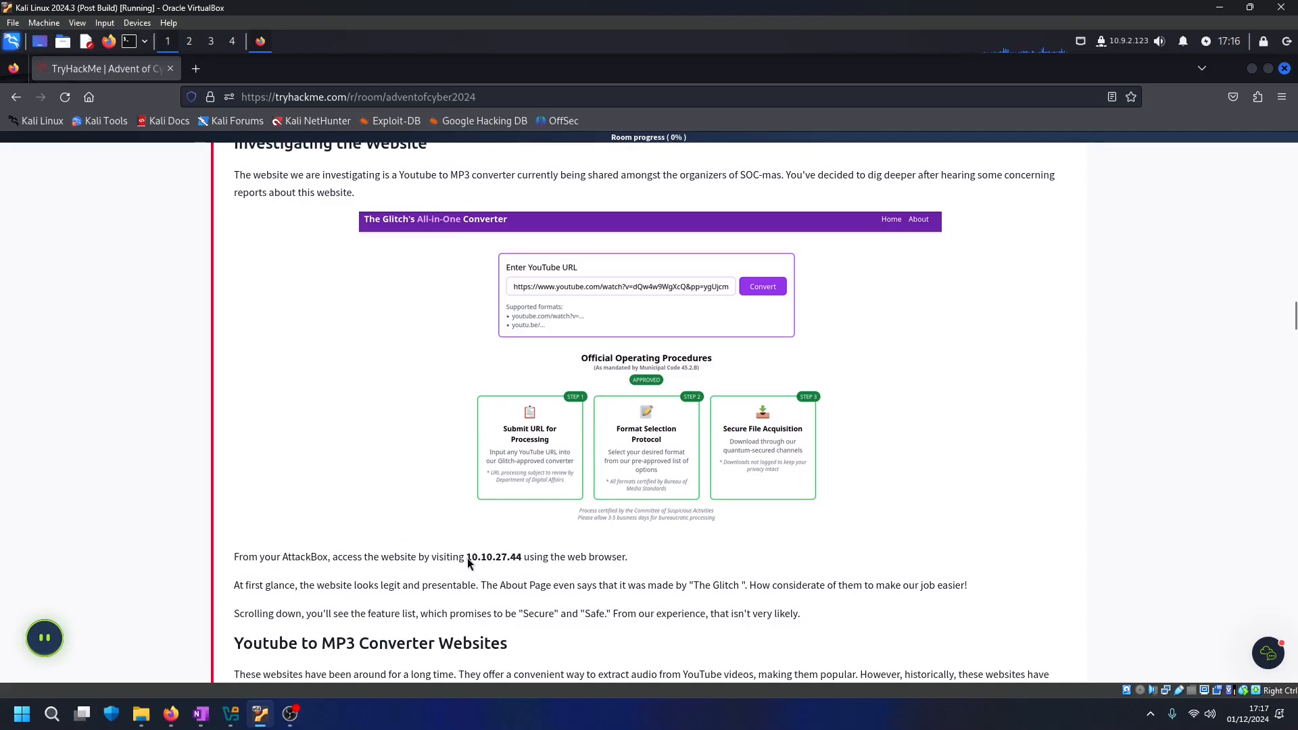
Copy 10.10.27.44, load the converter site in a new tab, and return to the task
{"action": "double_click", "coordinate": [493, 556]}
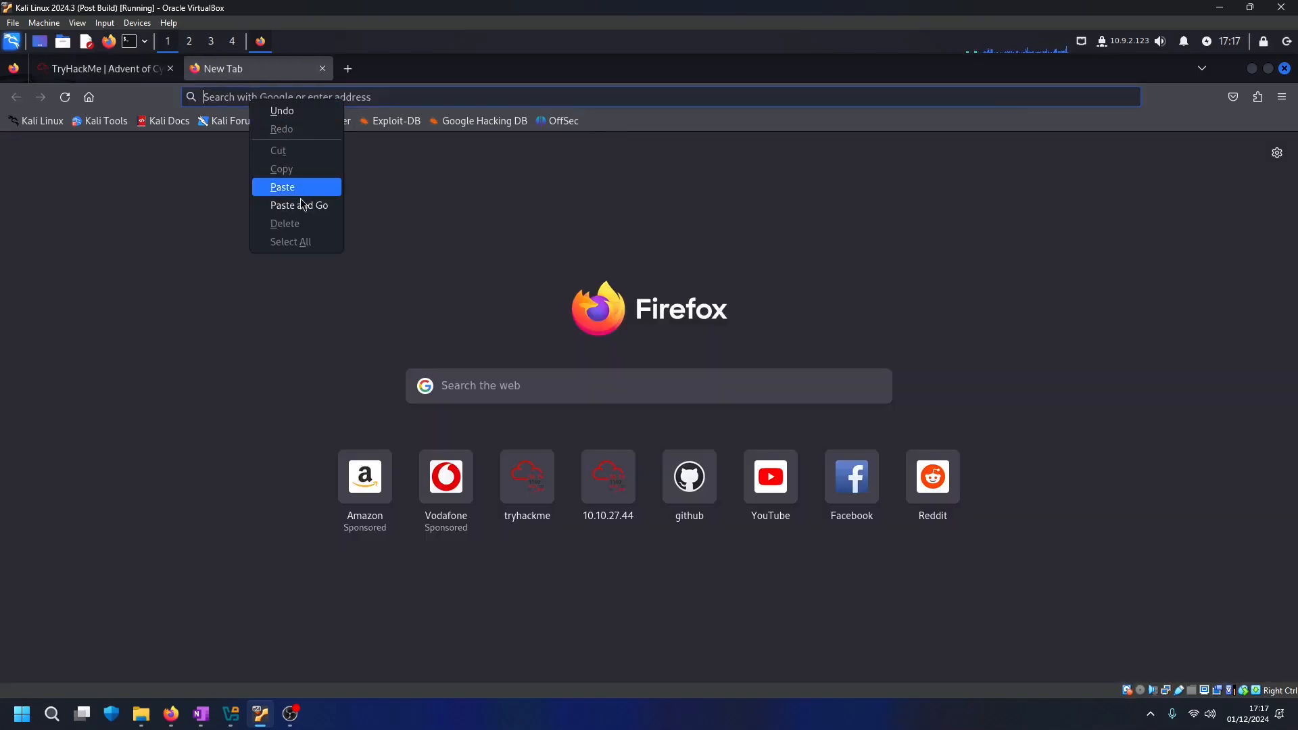
{"action": "left_click", "coordinate": [299, 206]}
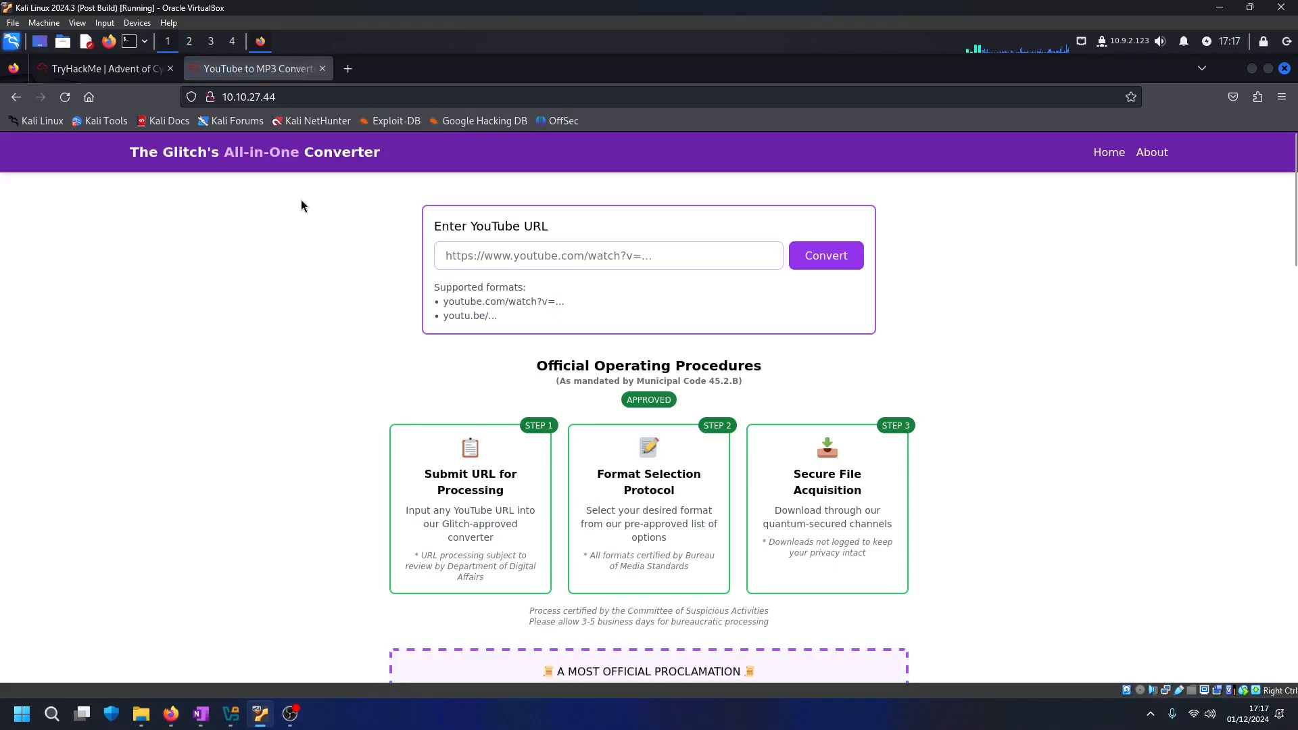
{"action": "mouse_move", "coordinate": [362, 265]}
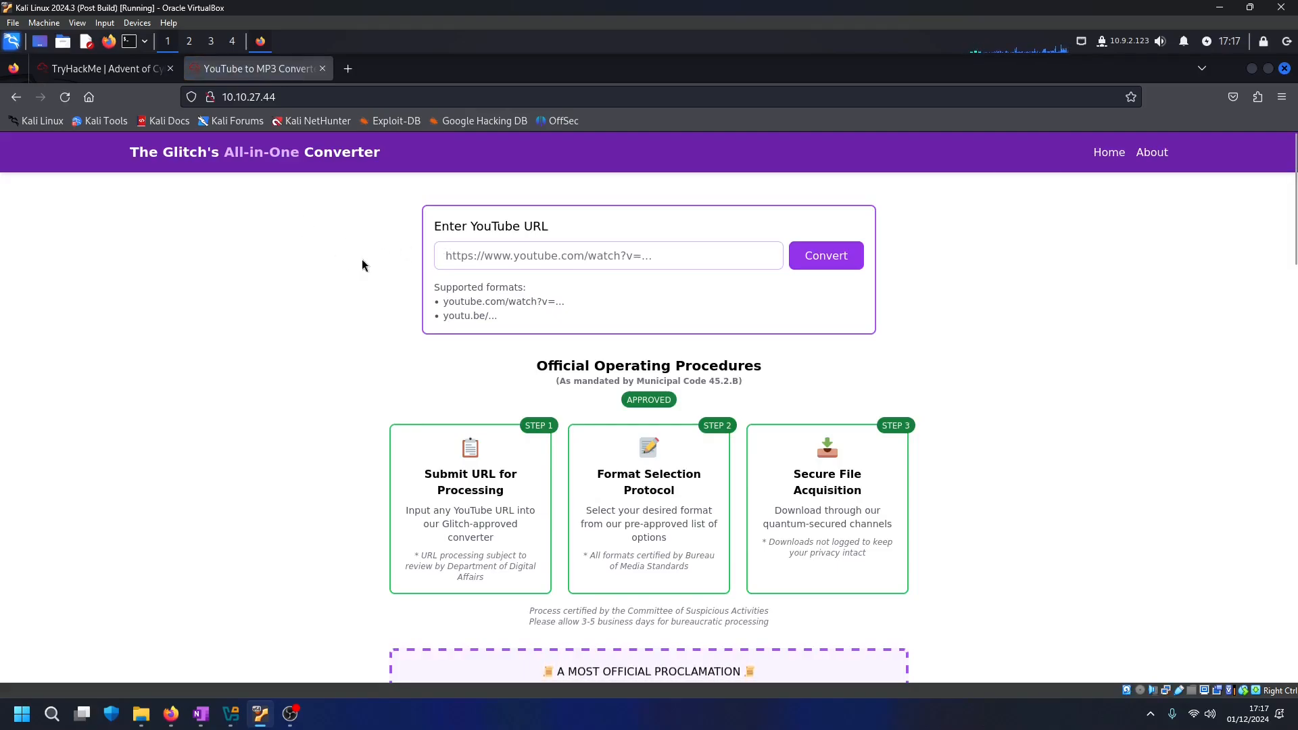
{"action": "mouse_move", "coordinate": [287, 211]}
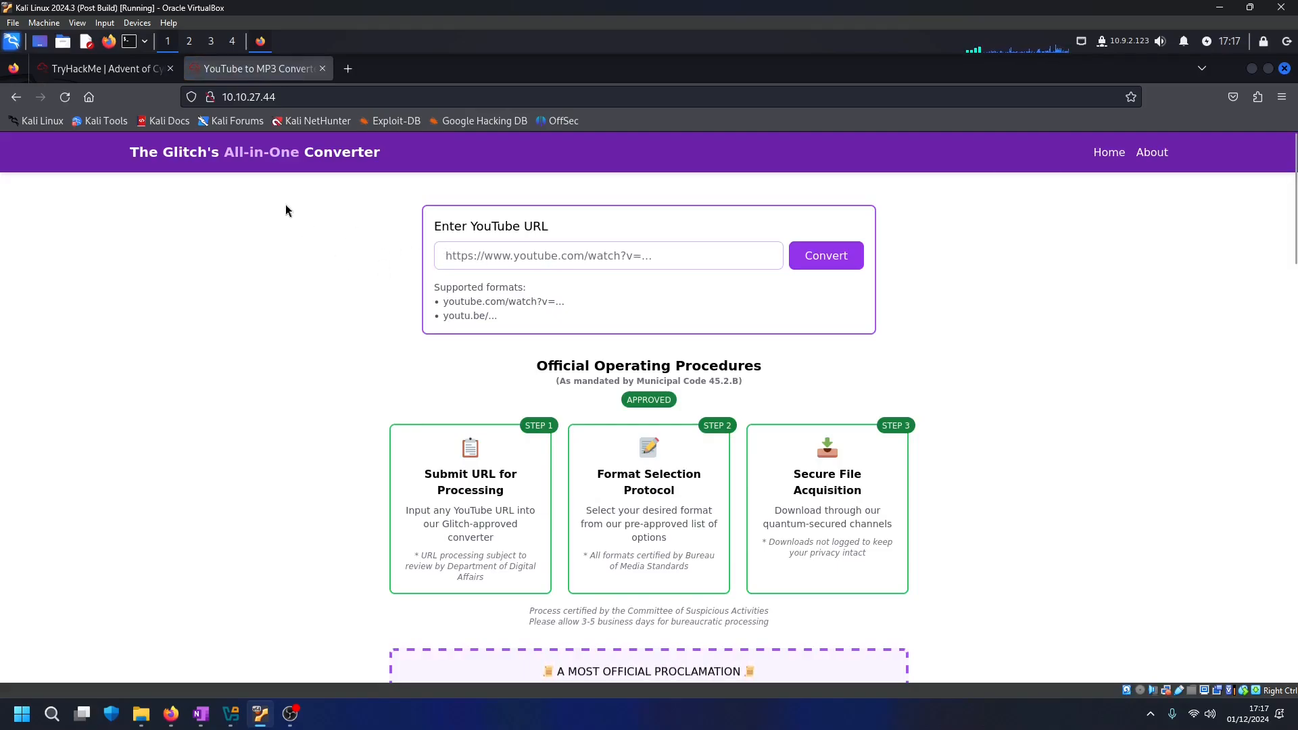
{"action": "left_click", "coordinate": [99, 67]}
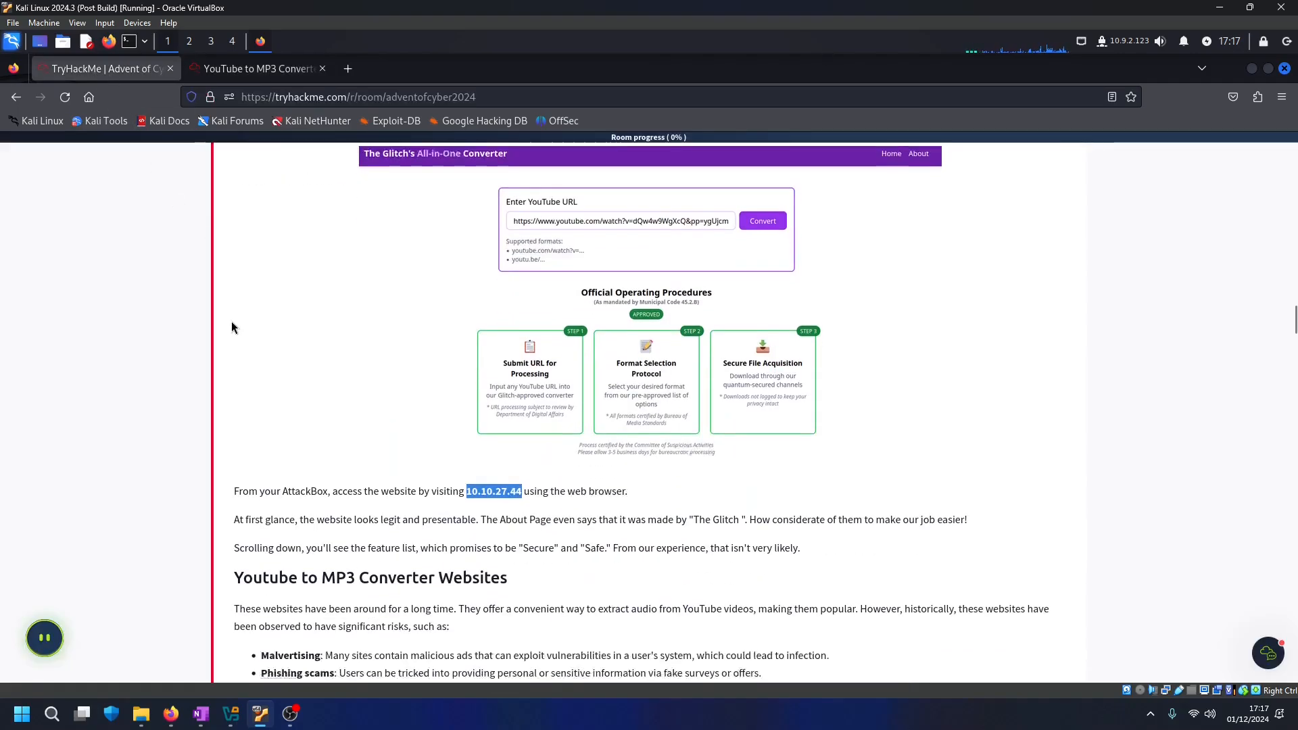
Reach the Getting Some Tunes instructions and copy the example YouTube link
{"action": "scroll", "scroll_direction": "down", "scroll_amount": 3}
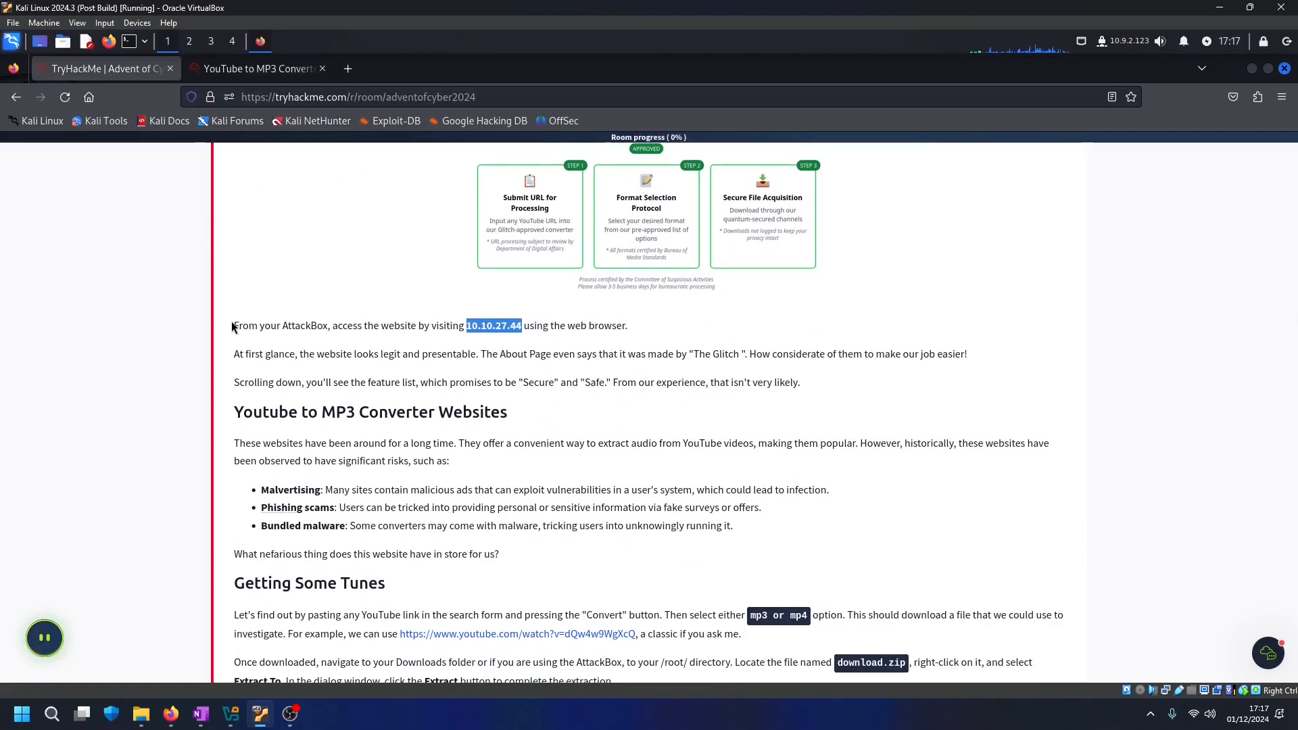
{"action": "scroll", "scroll_direction": "down", "scroll_amount": 3}
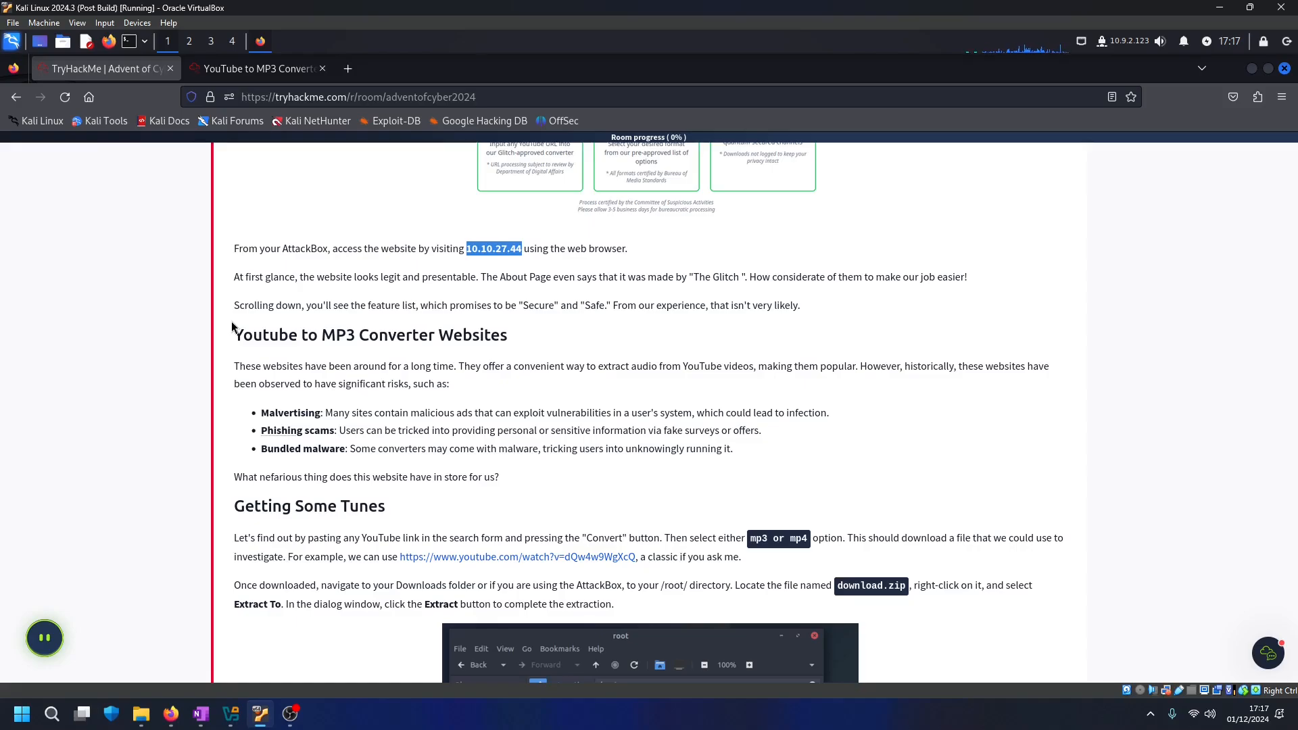
{"action": "scroll", "scroll_direction": "down", "scroll_amount": 3}
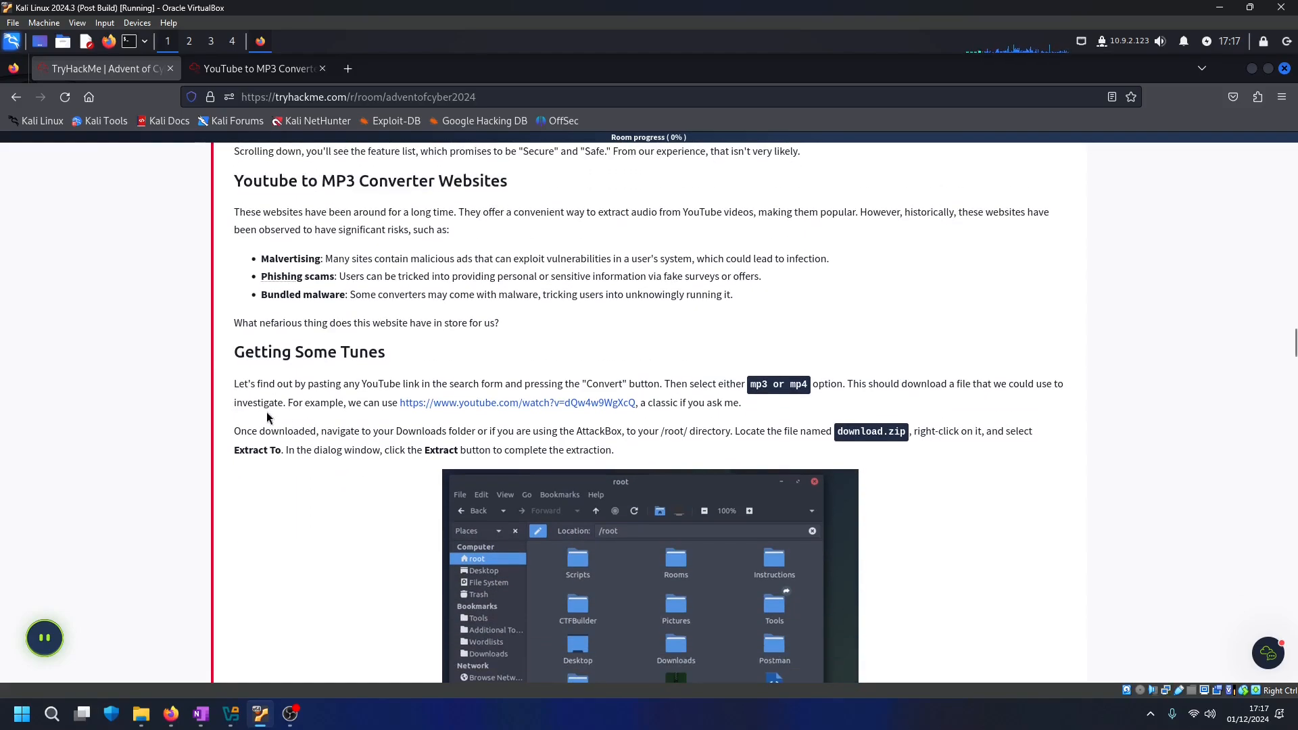
{"action": "mouse_move", "coordinate": [553, 412]}
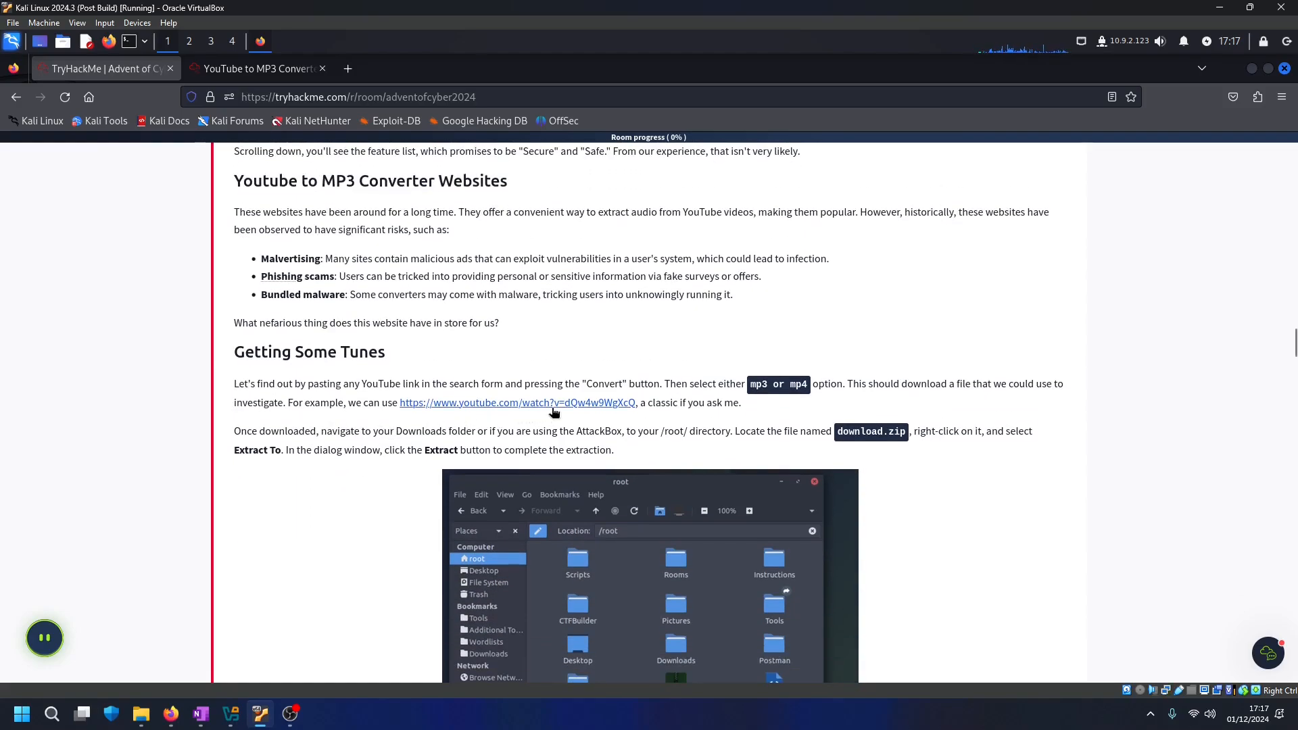
{"action": "mouse_move", "coordinate": [514, 403]}
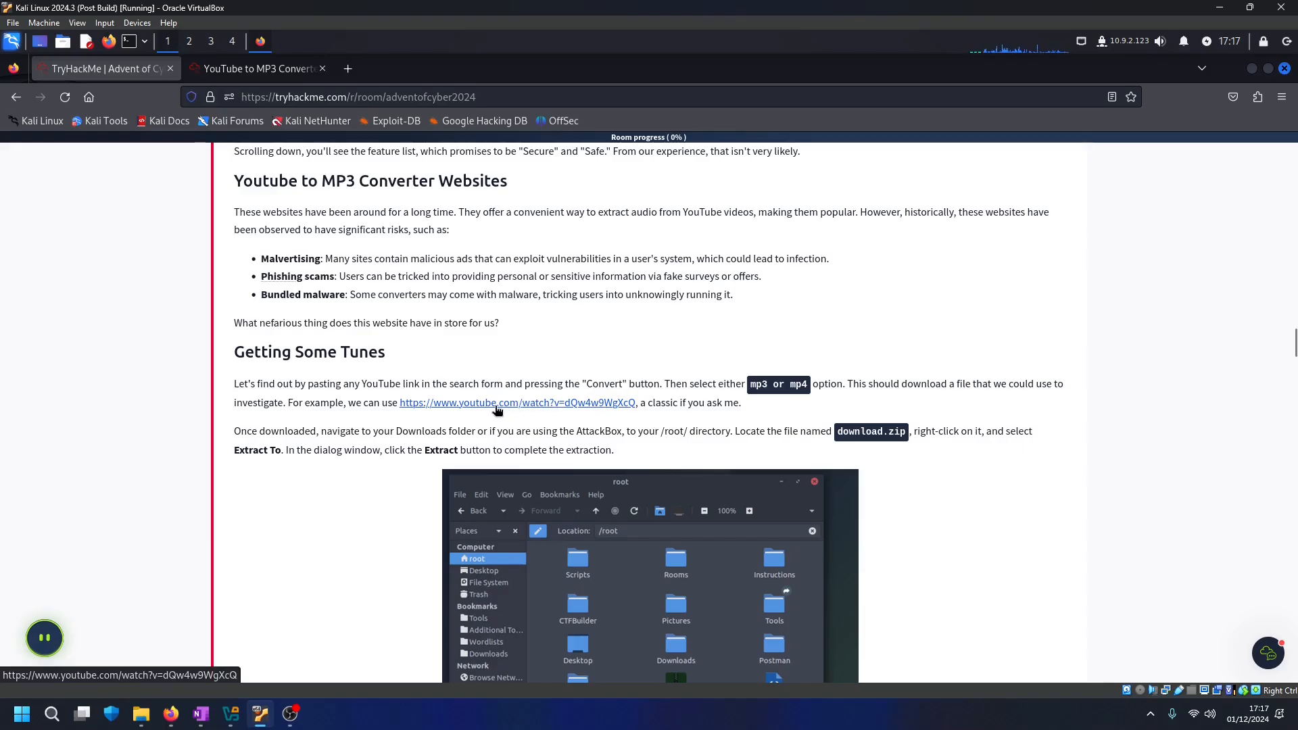
{"action": "right_click", "coordinate": [518, 403]}
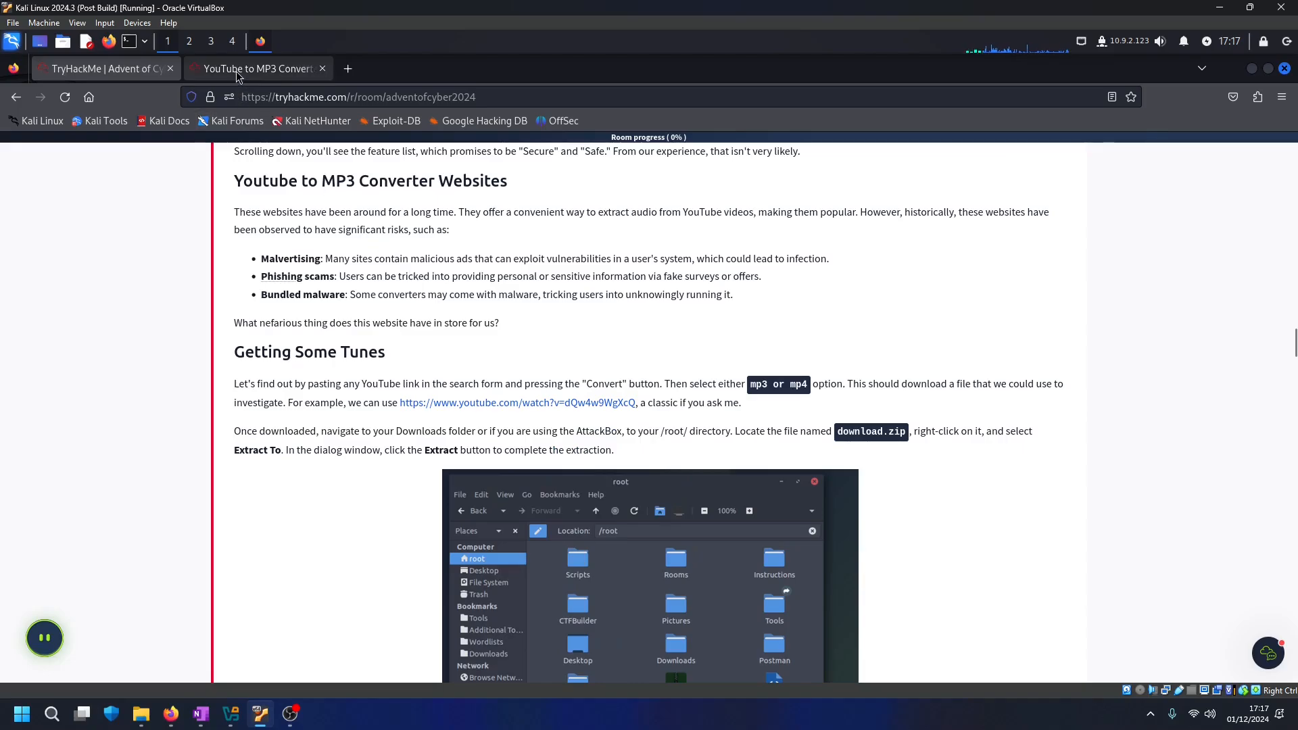
Paste the YouTube link into the converter, convert it to get download.zip, and return to the task
{"action": "right_click", "coordinate": [543, 256]}
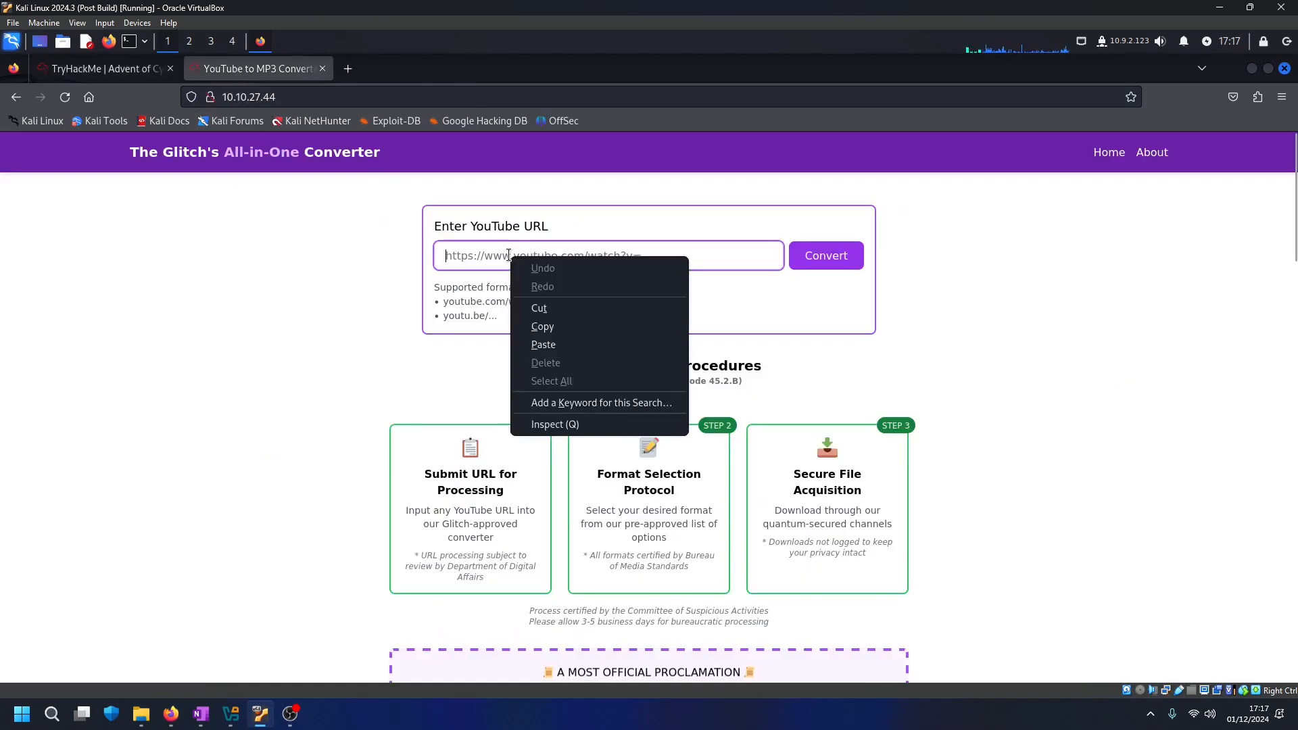
{"action": "left_click", "coordinate": [543, 345]}
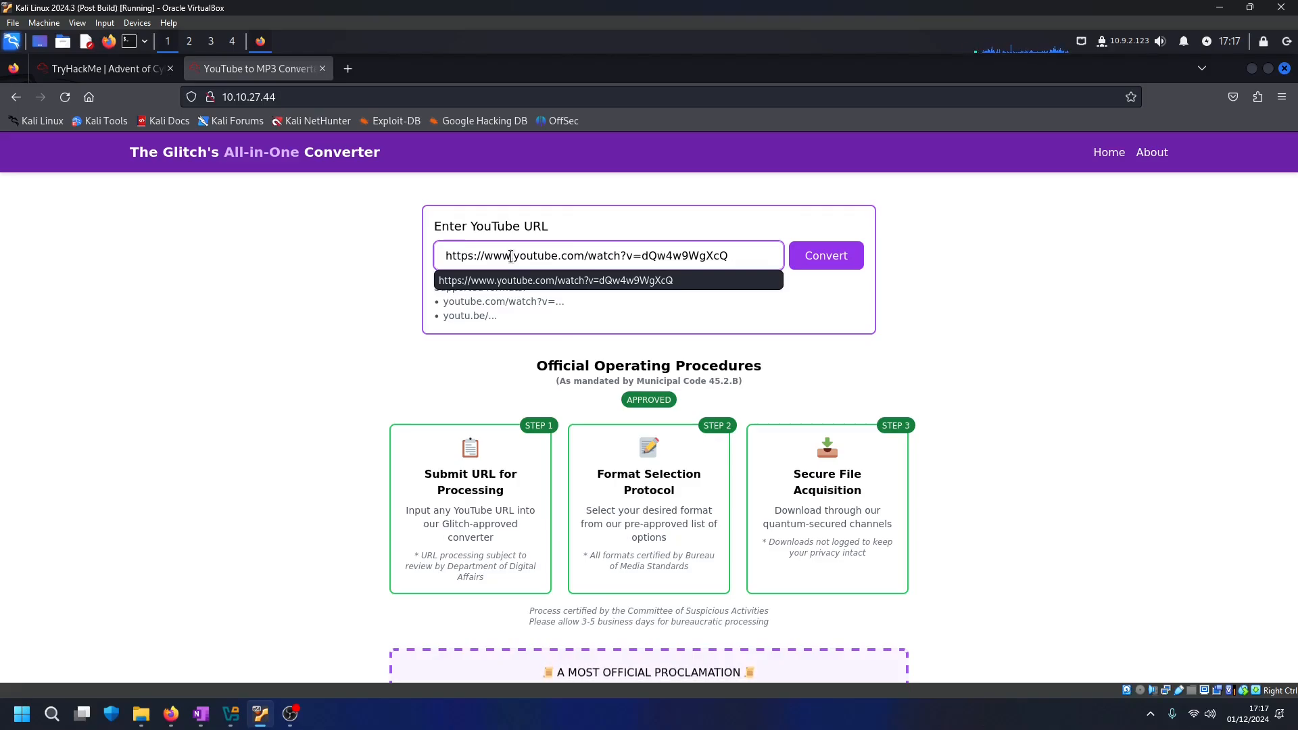
{"action": "left_click", "coordinate": [825, 255]}
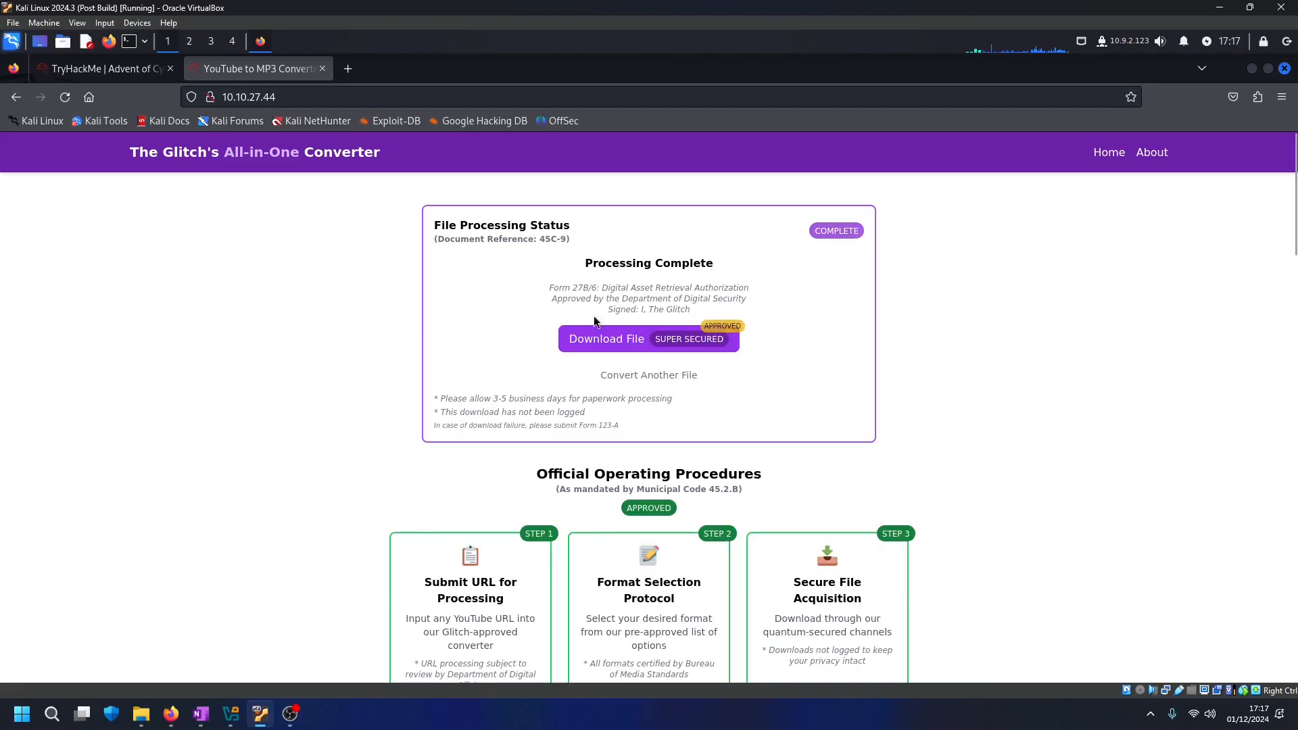
{"action": "mouse_move", "coordinate": [675, 348]}
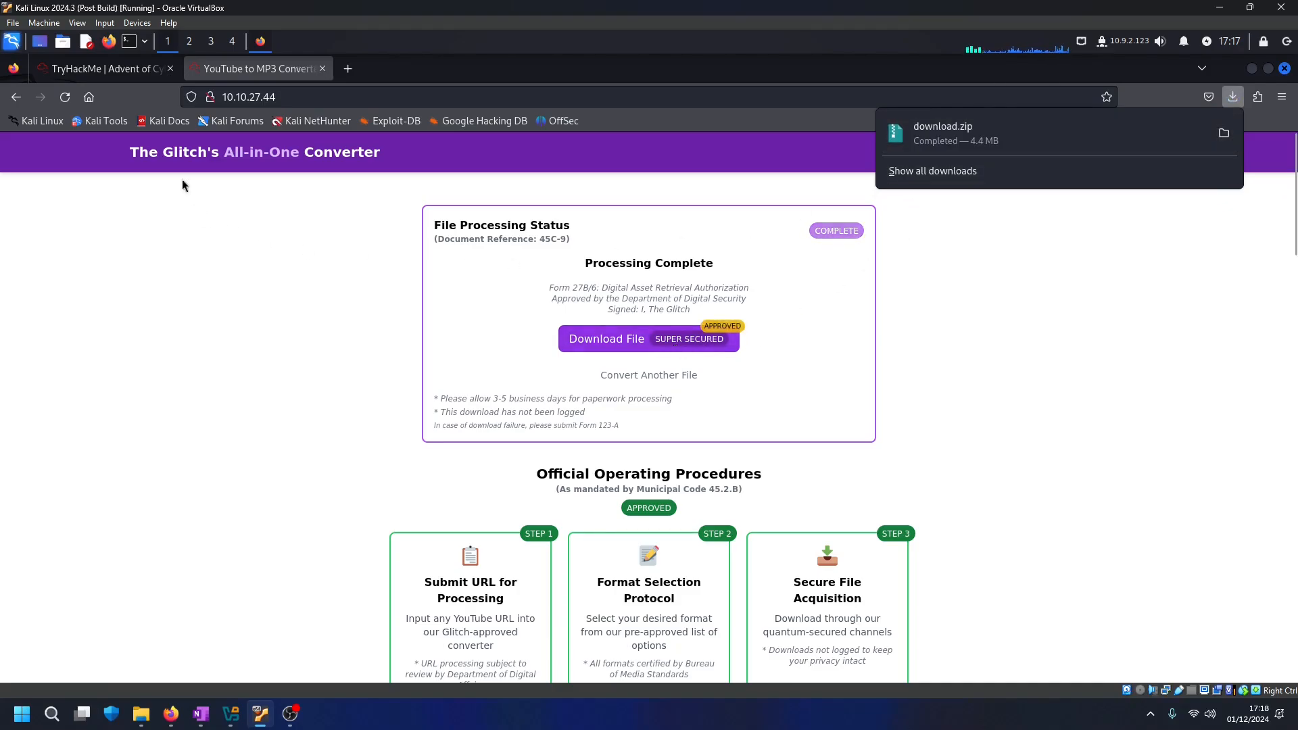
{"action": "left_click", "coordinate": [99, 69]}
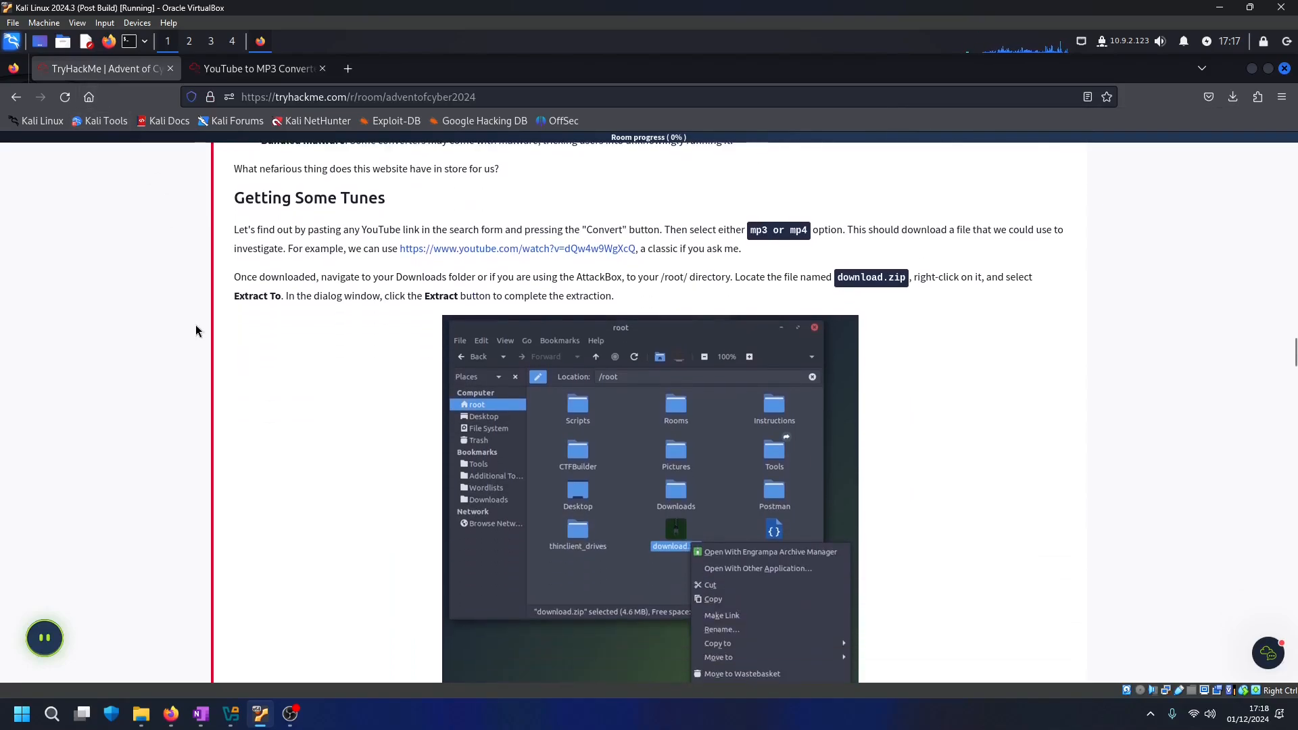
{"action": "mouse_move", "coordinate": [808, 300]}
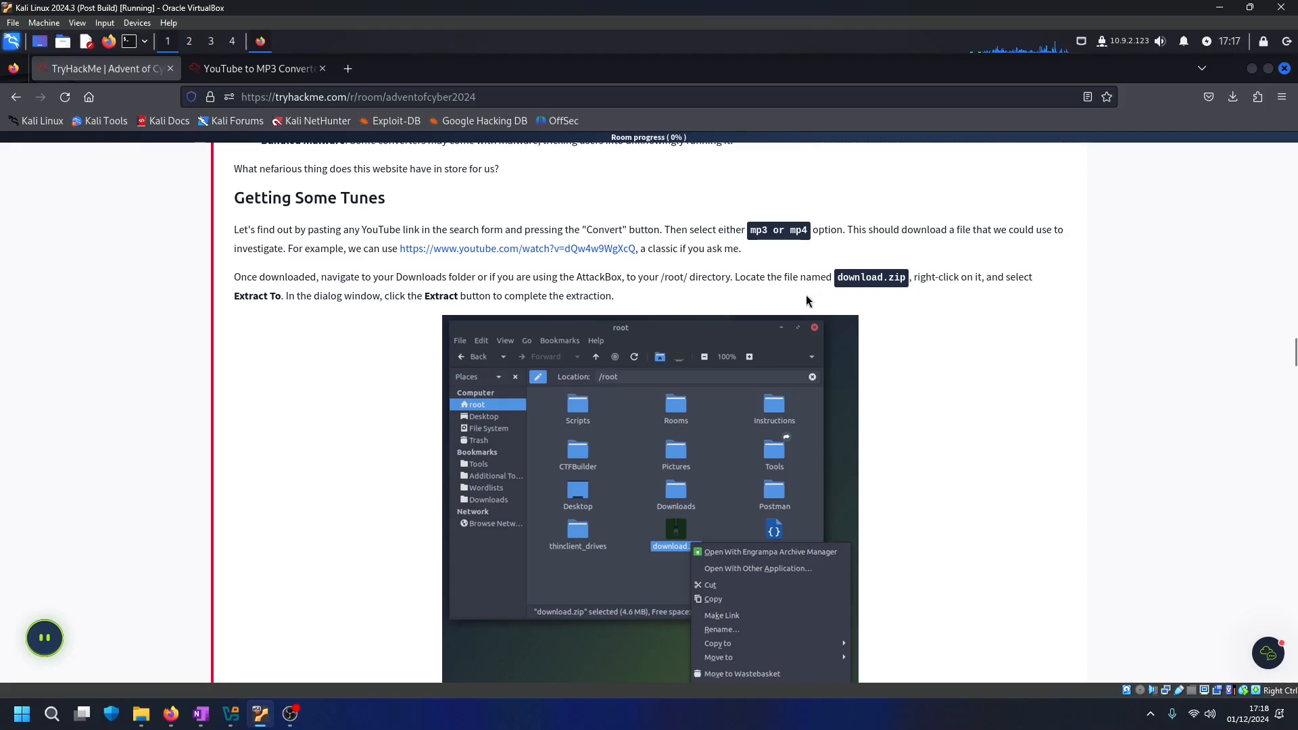
{"action": "mouse_move", "coordinate": [909, 301]}
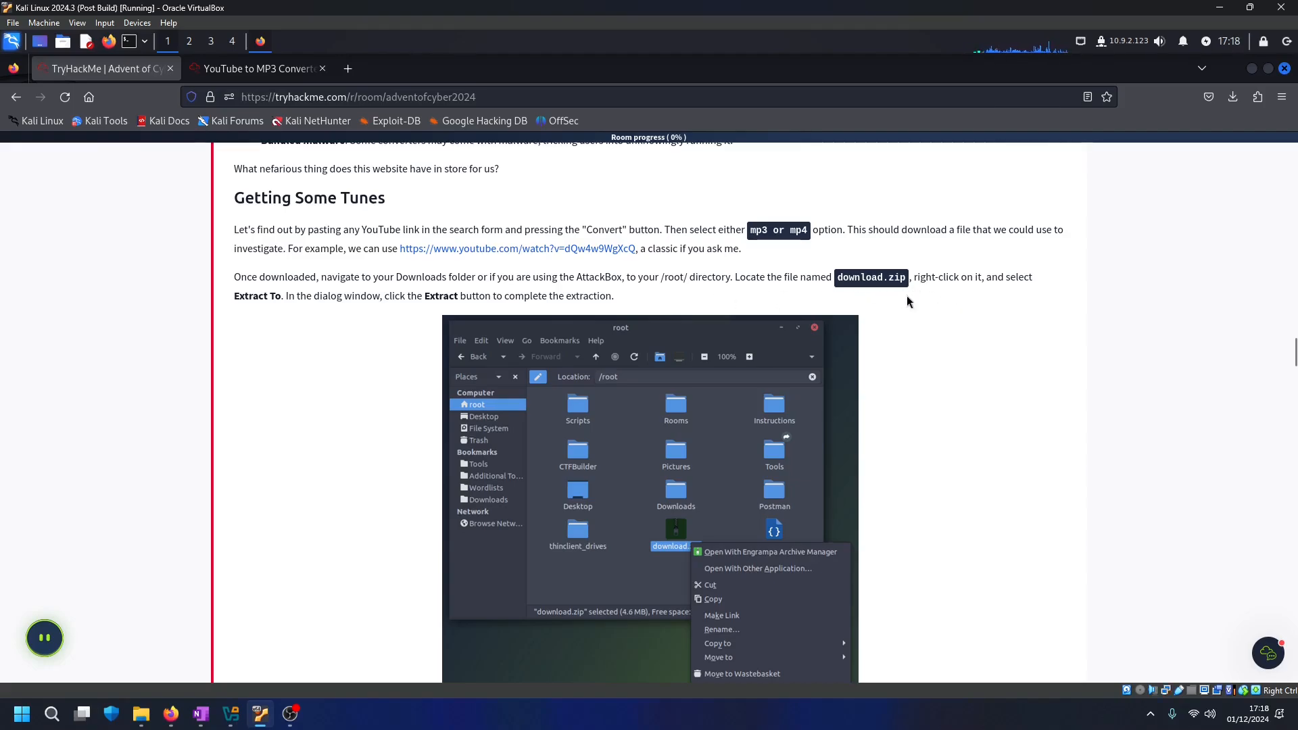
{"action": "mouse_move", "coordinate": [257, 313]}
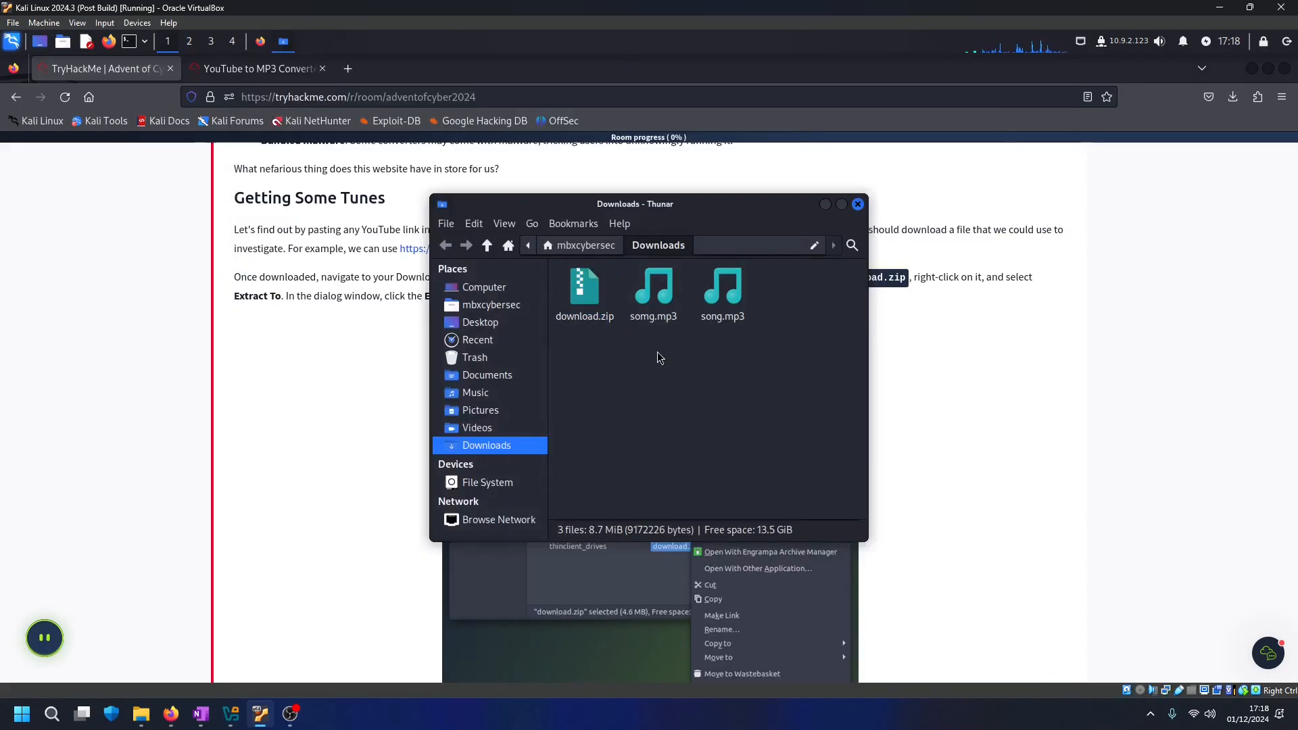
{"action": "mouse_move", "coordinate": [675, 333]}
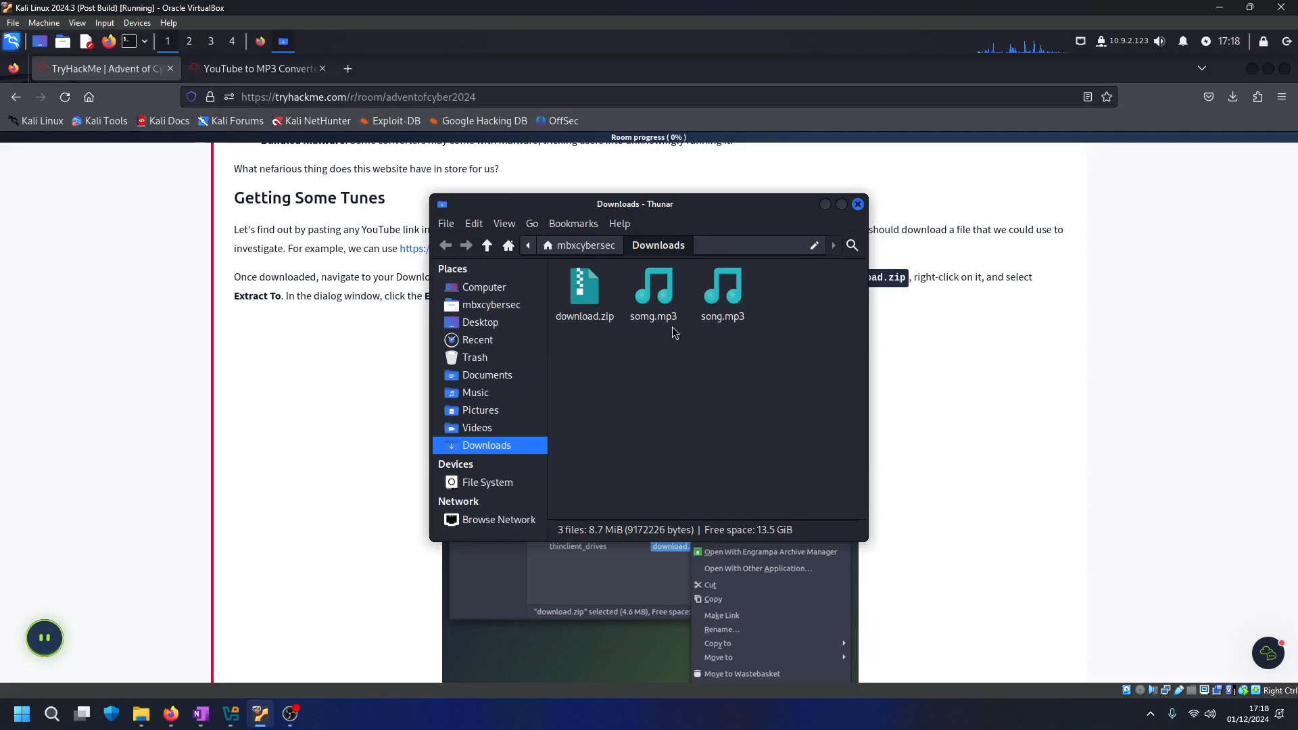
{"action": "mouse_move", "coordinate": [725, 332]}
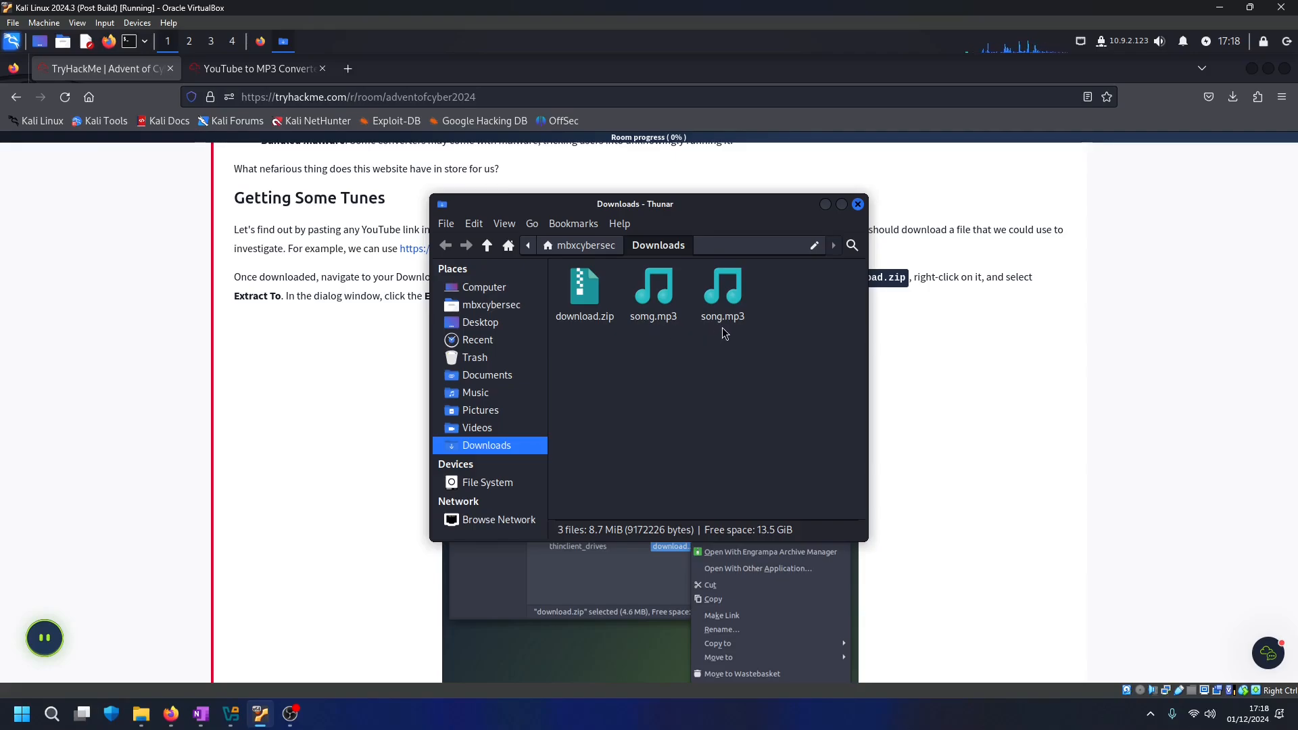
Close the Thunar Downloads window showing download.zip, somg.mp3 and song.mp3
{"action": "left_click", "coordinate": [857, 205]}
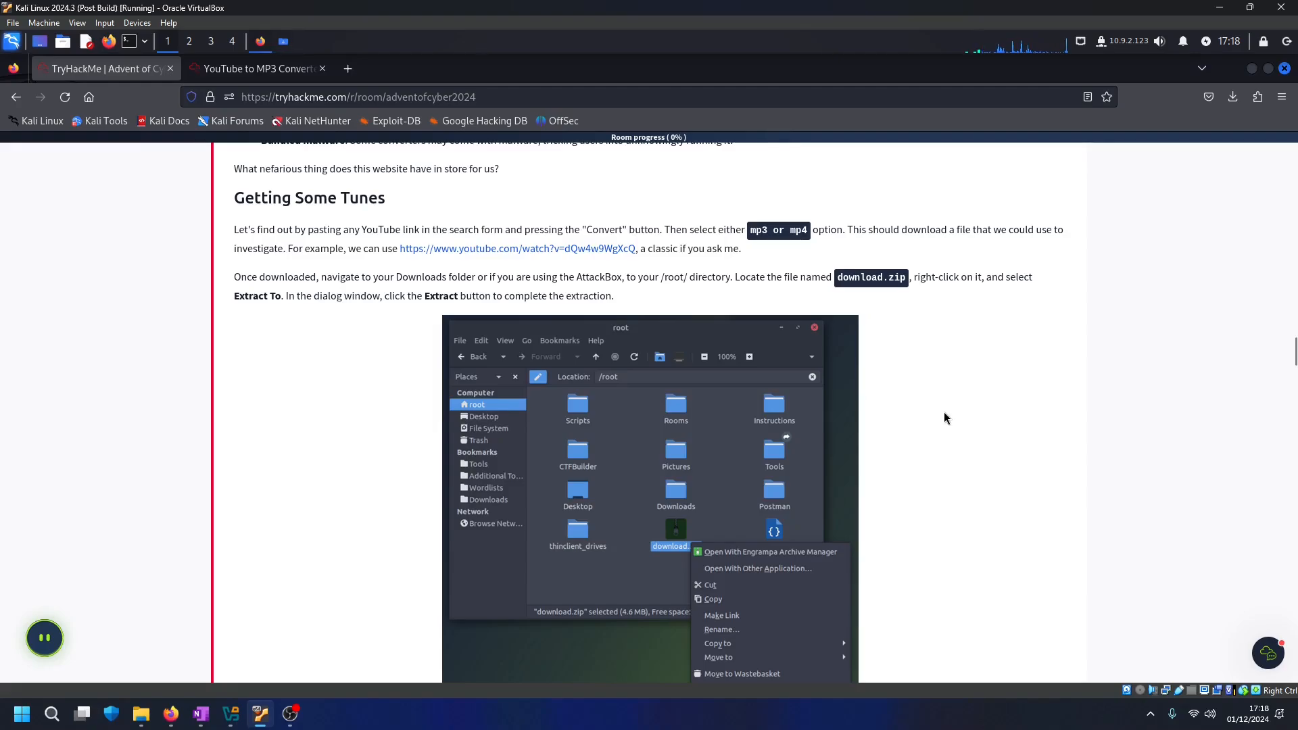
{"action": "scroll", "scroll_direction": "down", "scroll_amount": 3}
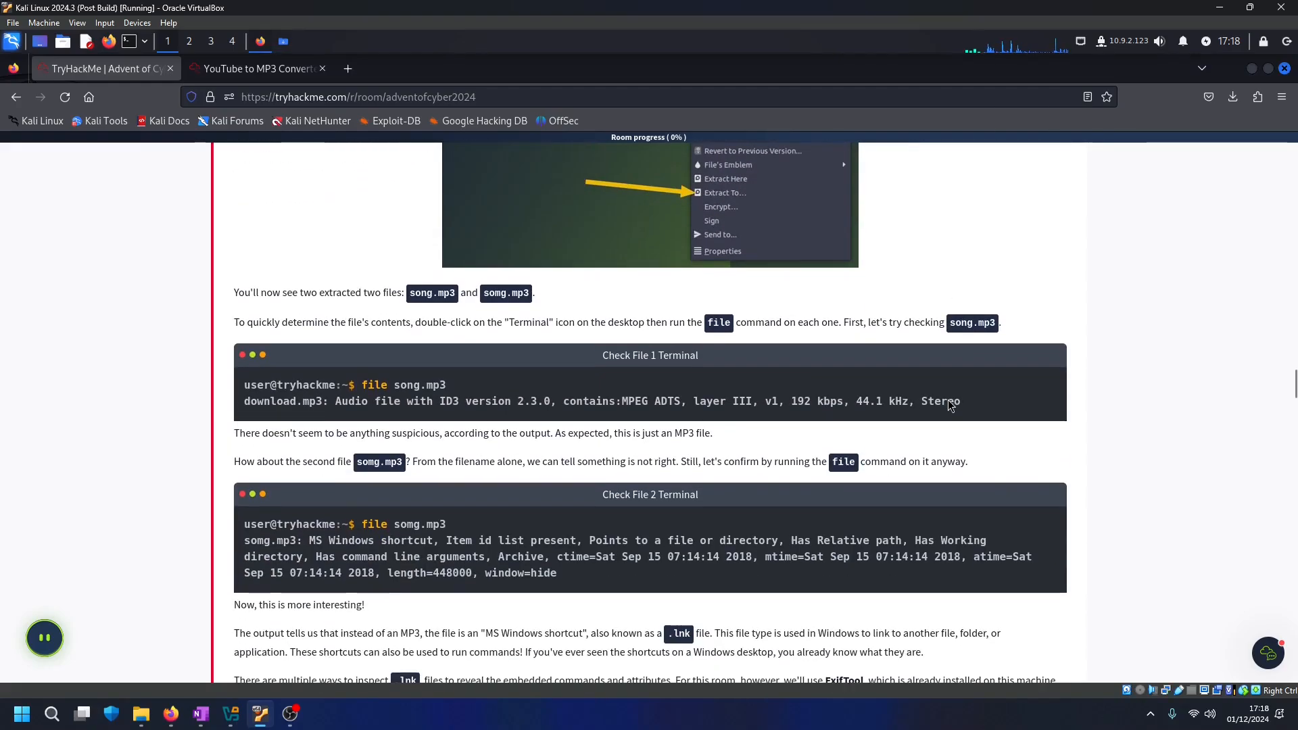
{"action": "mouse_move", "coordinate": [307, 342]}
{"action": "type", "text": "file song"}
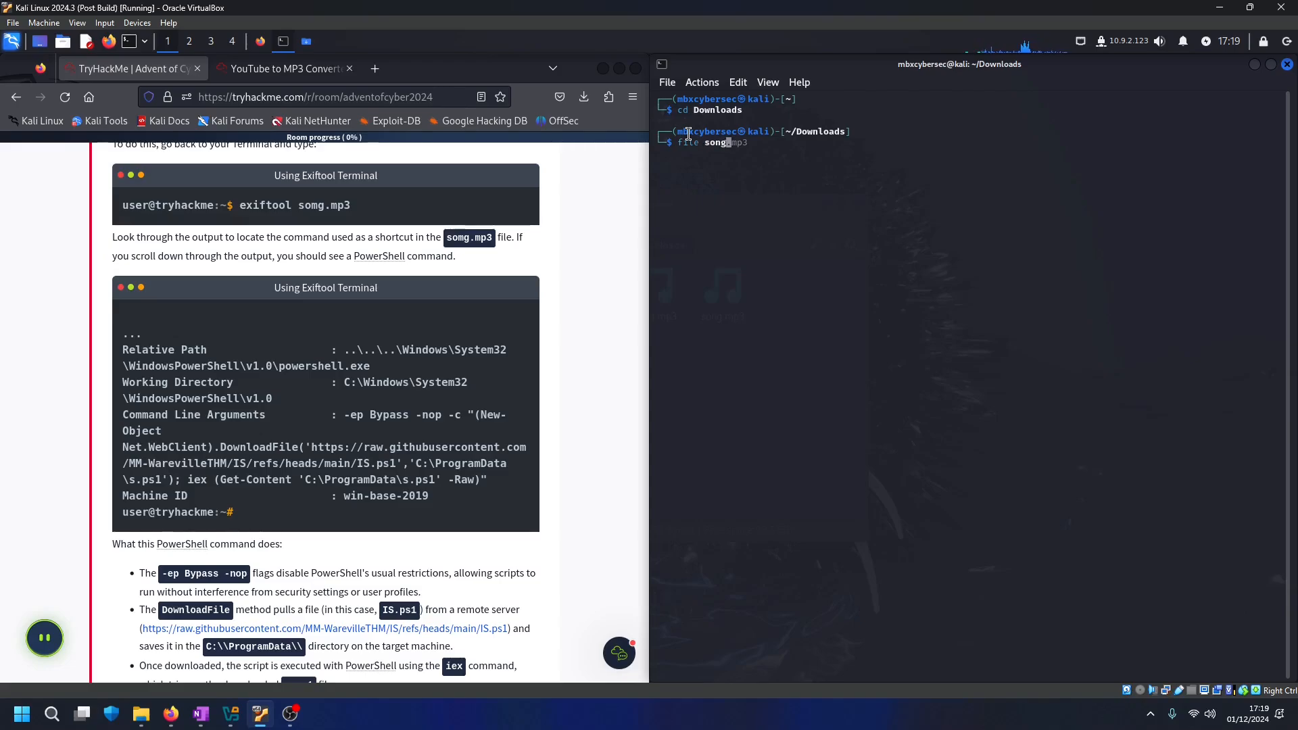
Run 'file' on song.mp3 and somg.mp3, revealing somg.mp3 is an MS Windows shortcut
{"action": "key", "text": "Return"}
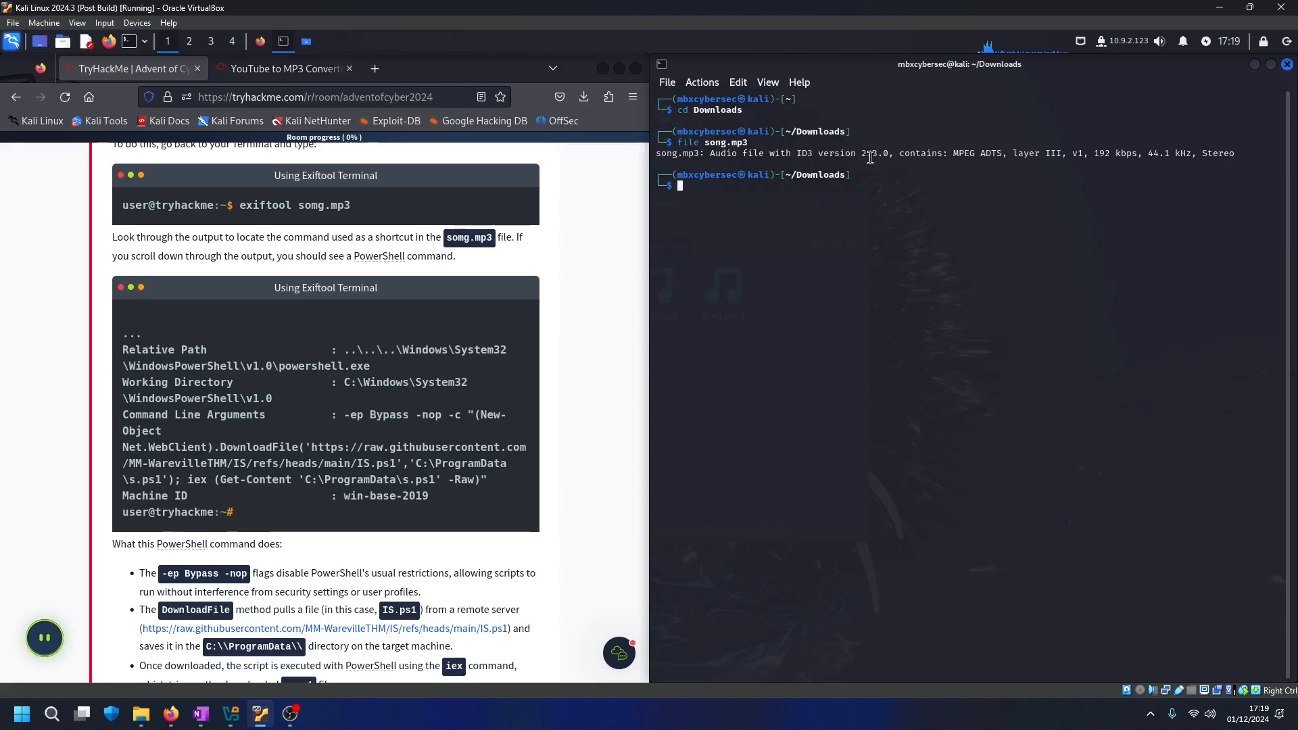
{"action": "type", "text": "file song.mp3"}
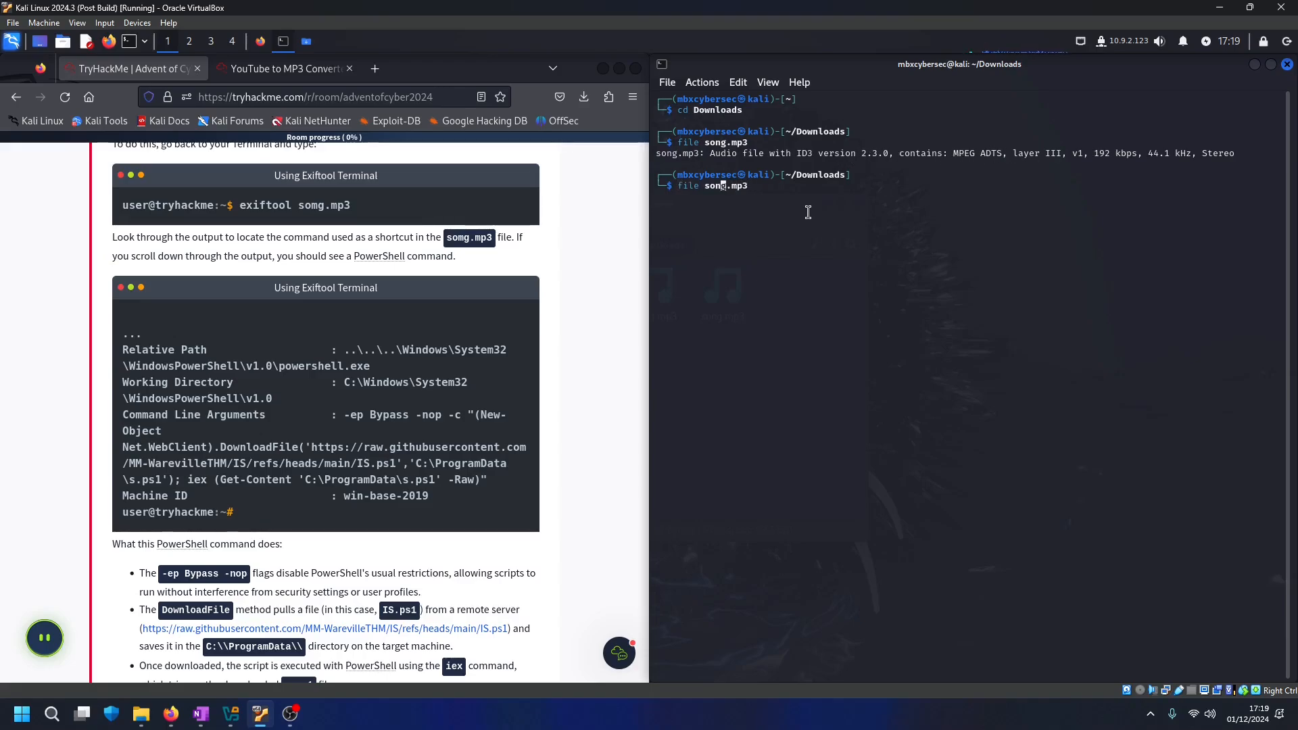
{"action": "key", "text": "Return"}
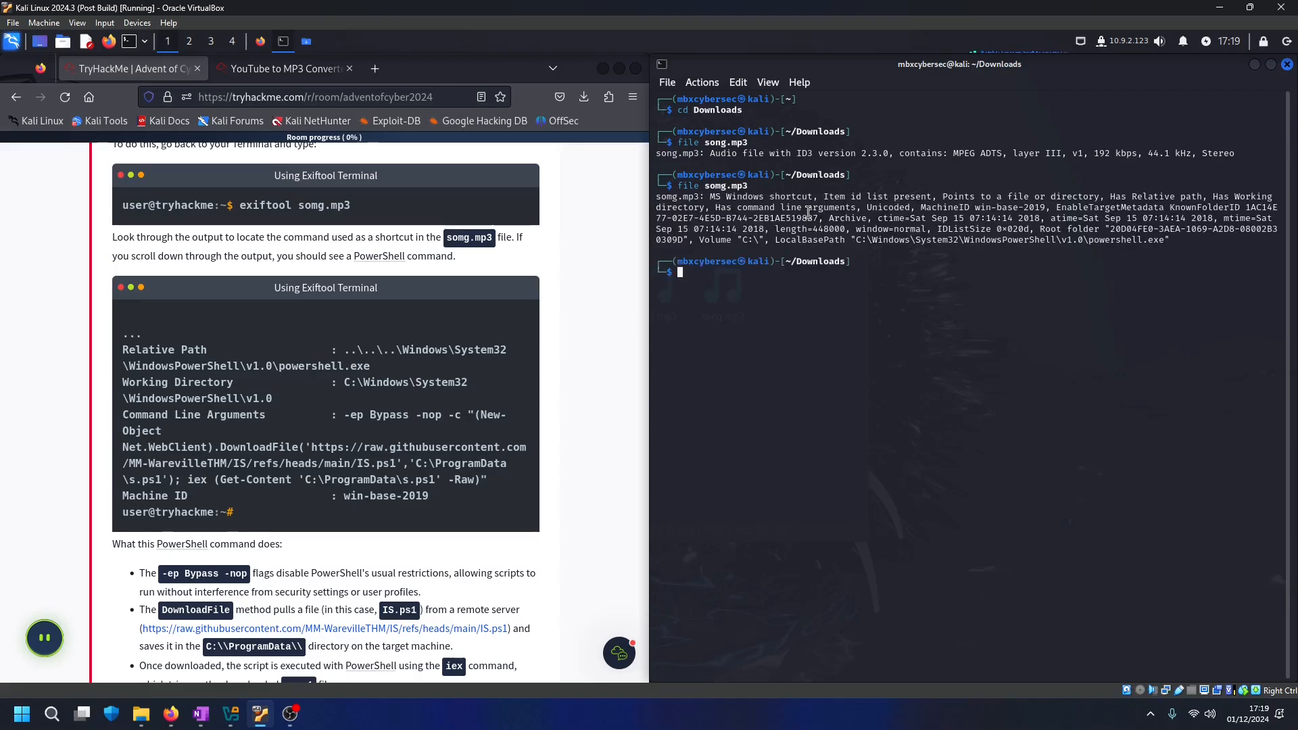
{"action": "mouse_move", "coordinate": [800, 253]}
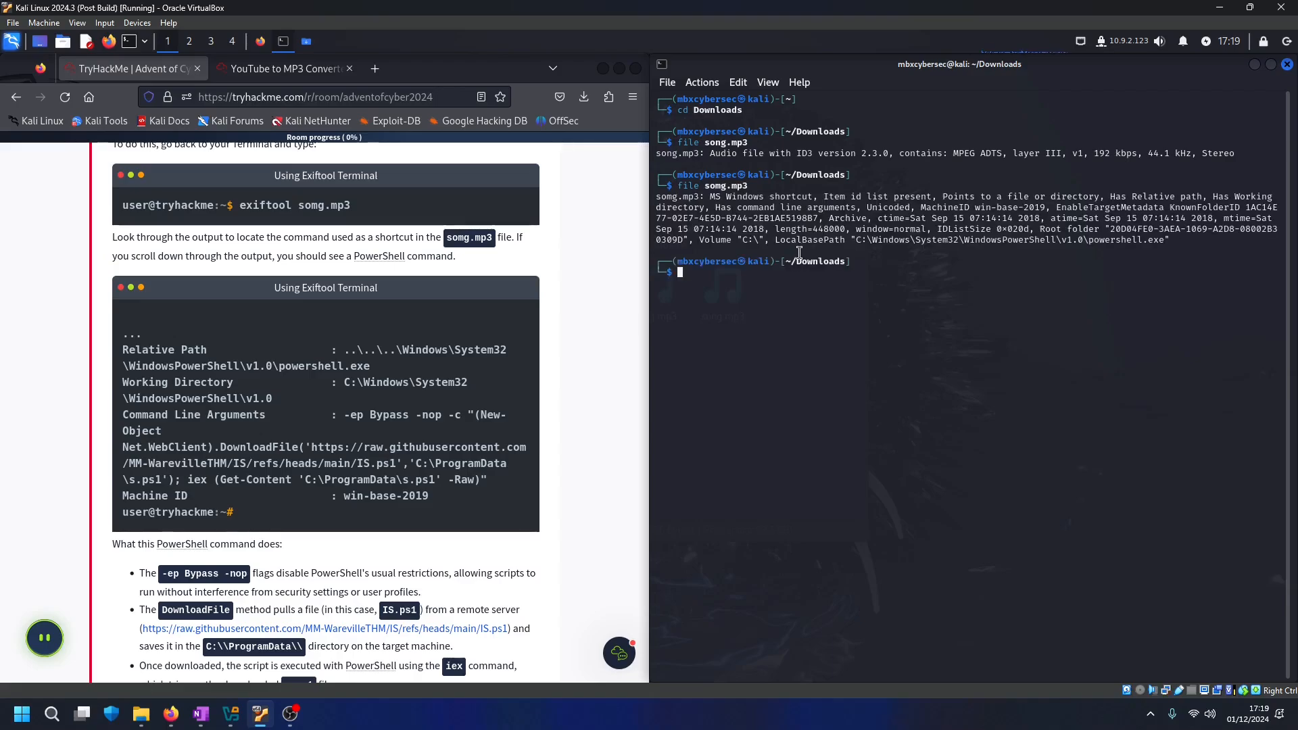
{"action": "double_click", "coordinate": [739, 197]}
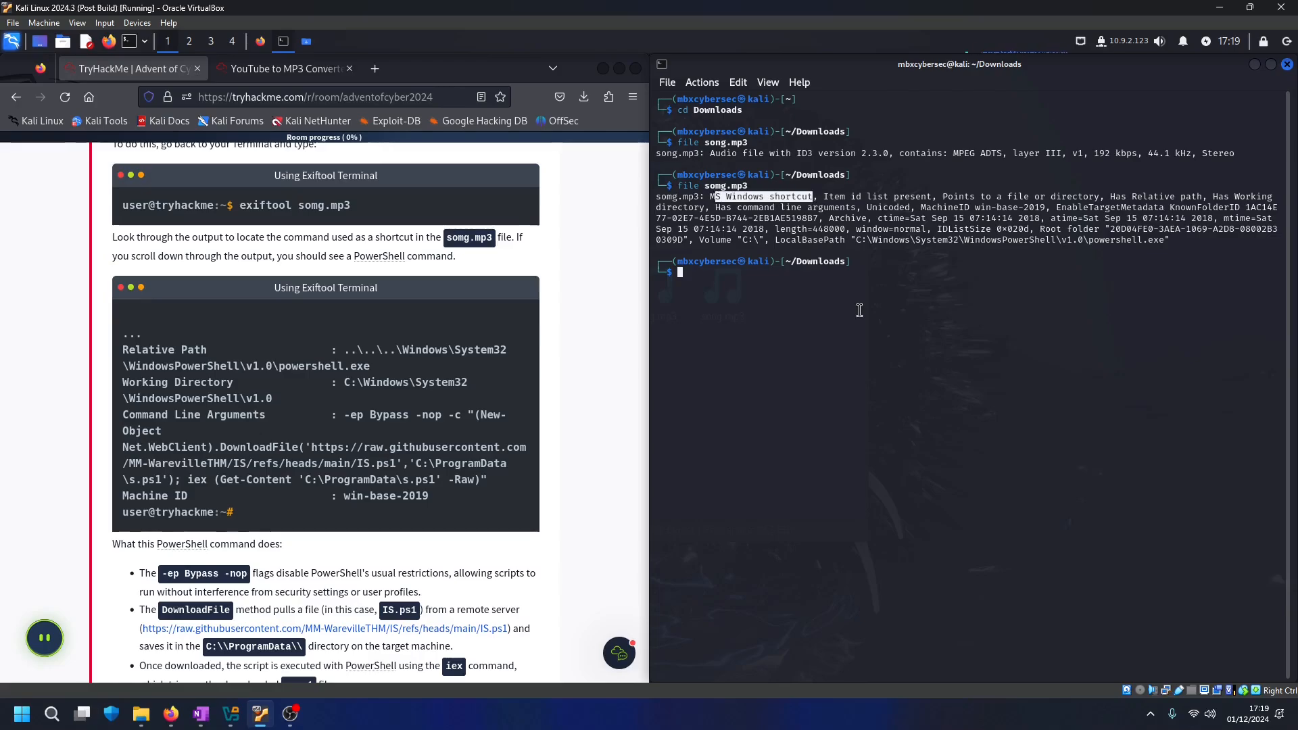
{"action": "mouse_move", "coordinate": [836, 291]}
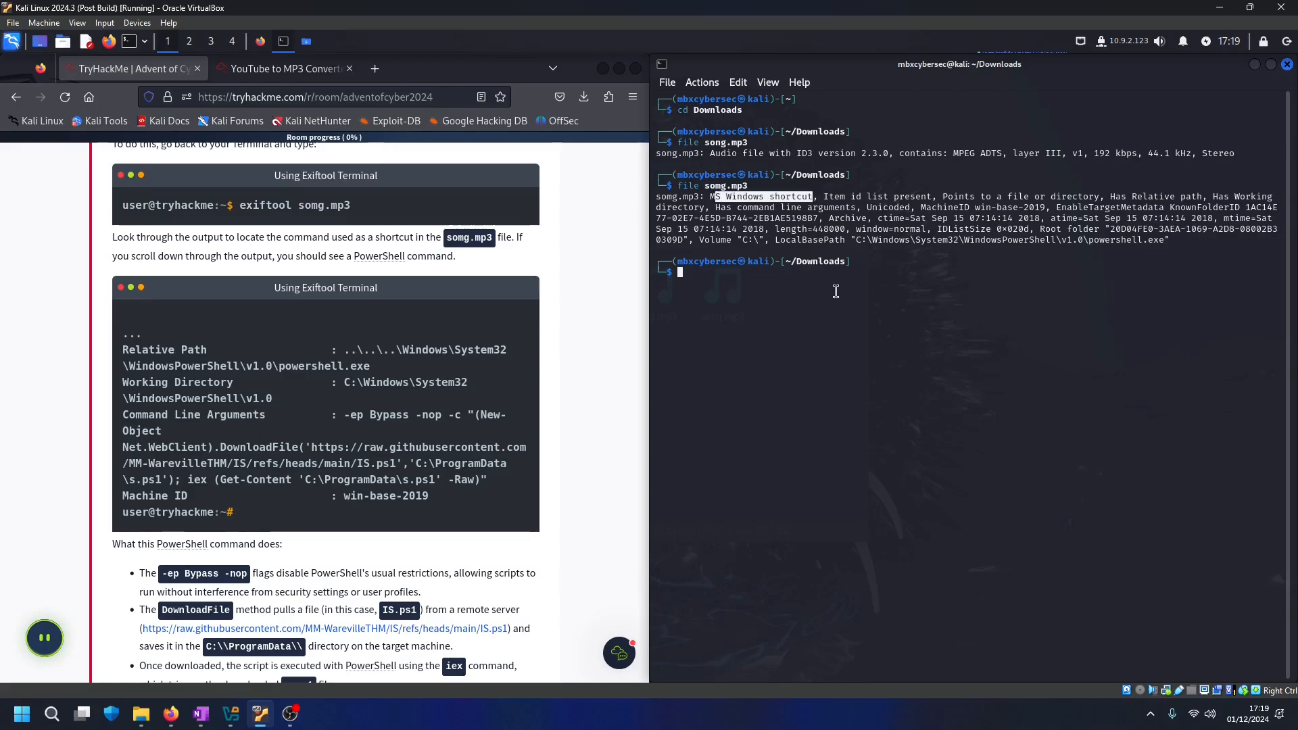
{"action": "mouse_move", "coordinate": [1139, 205]}
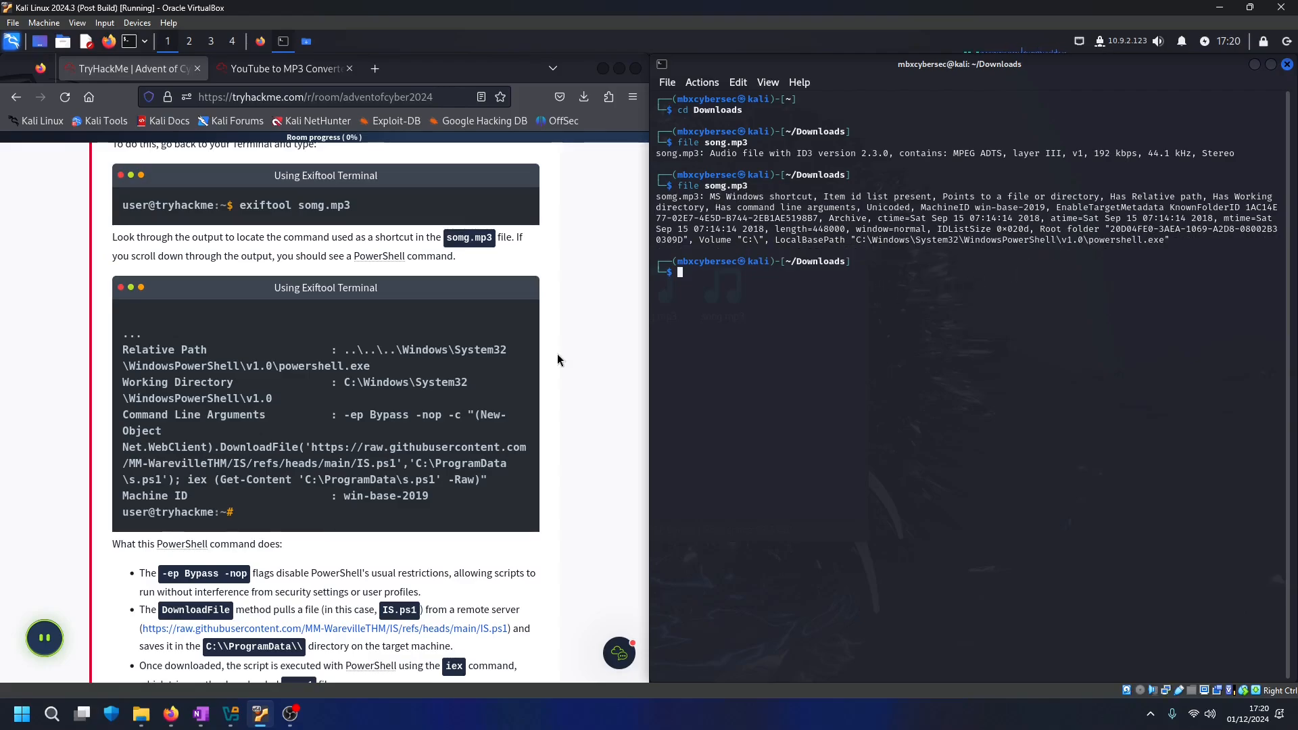
{"action": "scroll", "scroll_direction": "up", "scroll_amount": 3}
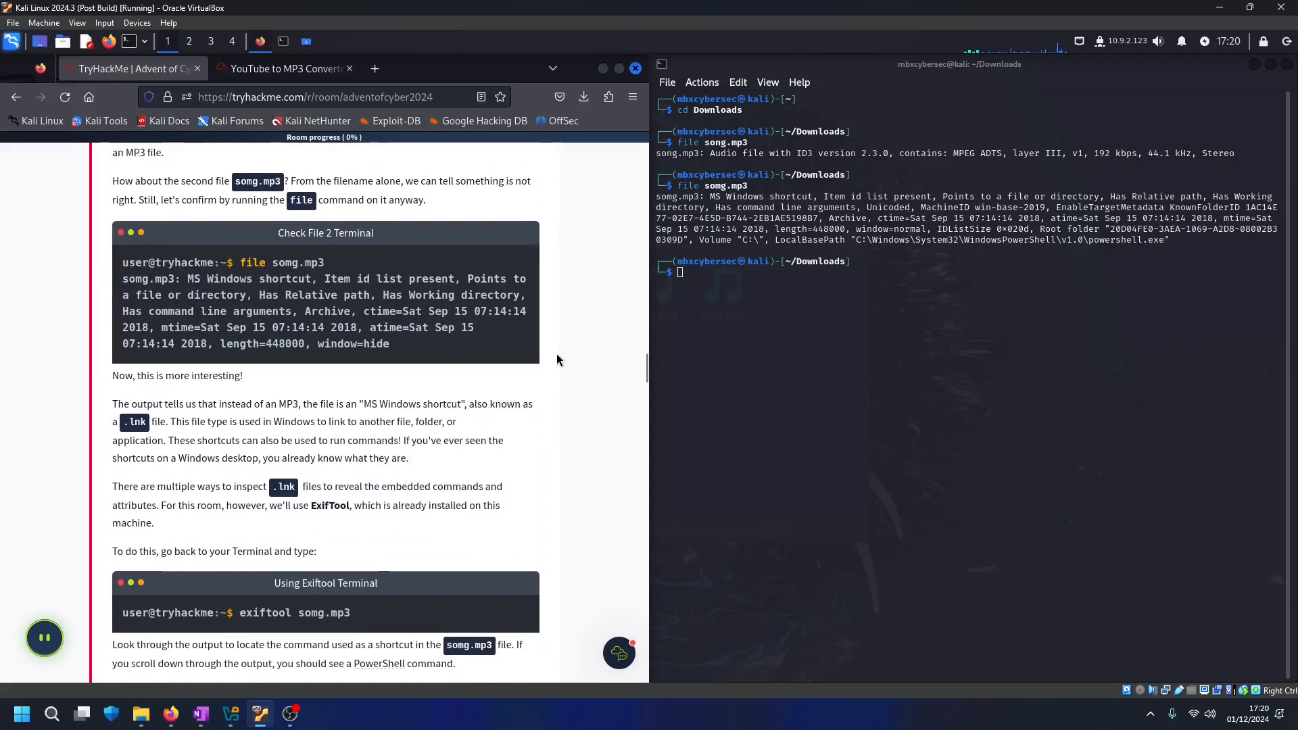
{"action": "scroll", "scroll_direction": "down", "scroll_amount": 3}
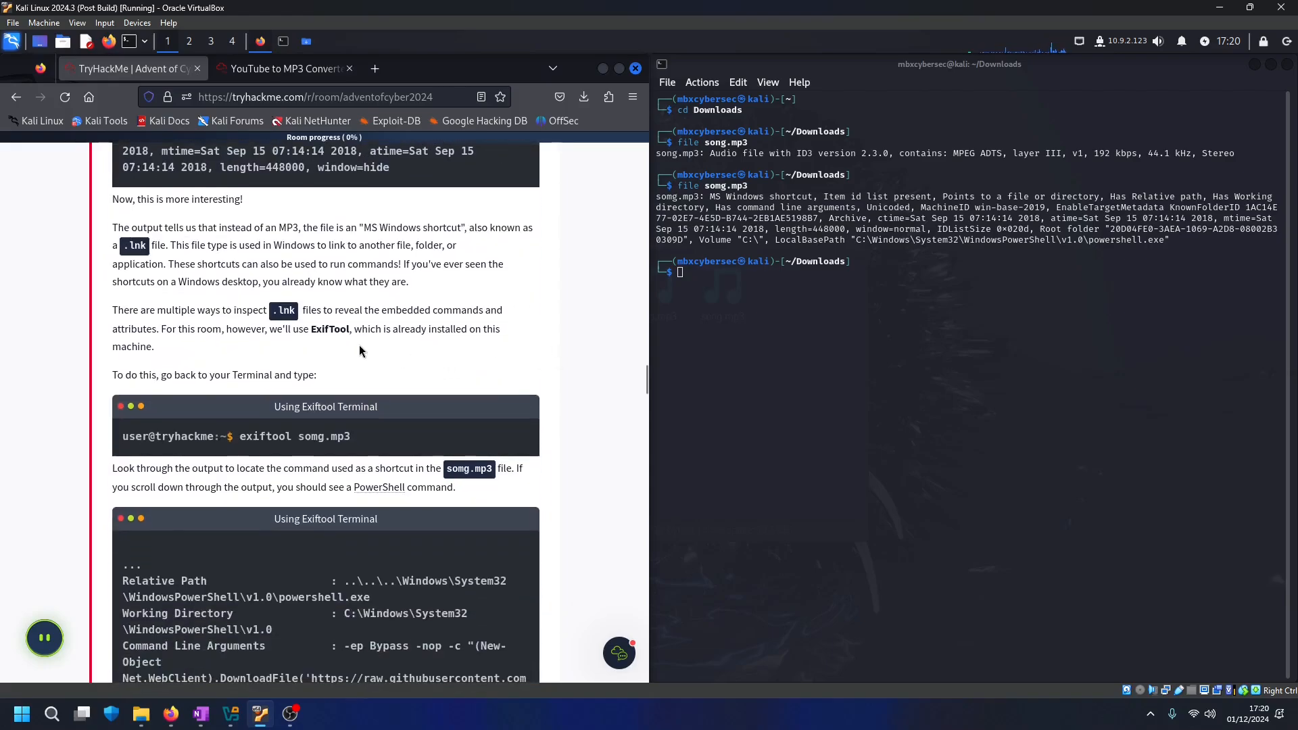
{"action": "mouse_move", "coordinate": [326, 342]}
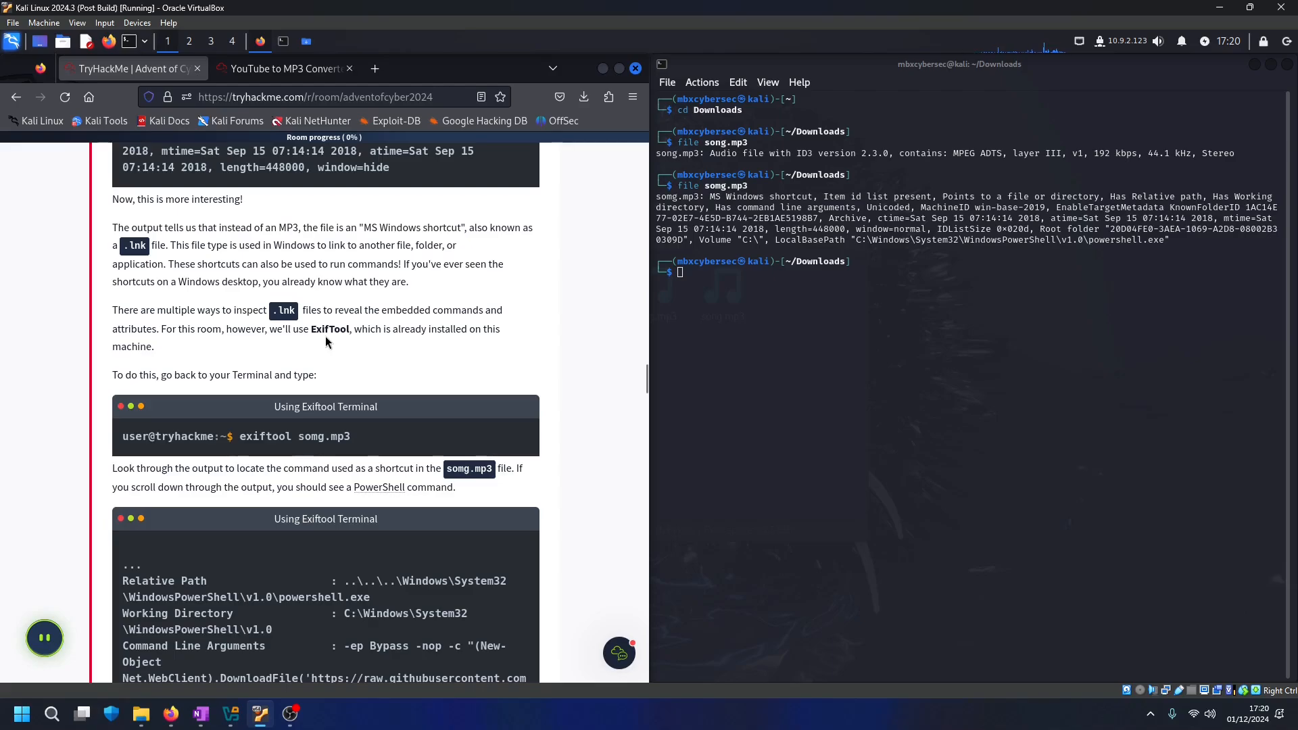
{"action": "mouse_move", "coordinate": [330, 343]}
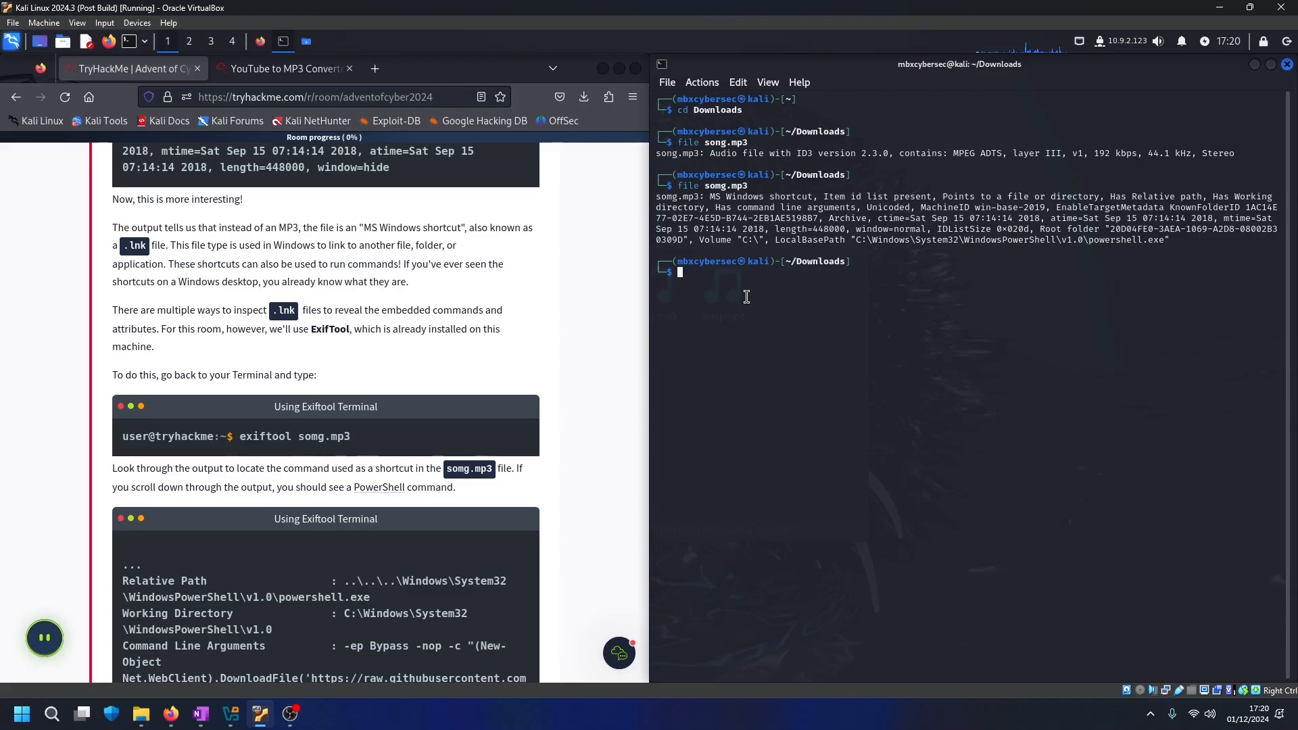
Run exiftool on both files, exposing somg.mp3's PowerShell command downloading IS.ps1 from GitHub
{"action": "type", "text": "exiftool somg.mp3"}
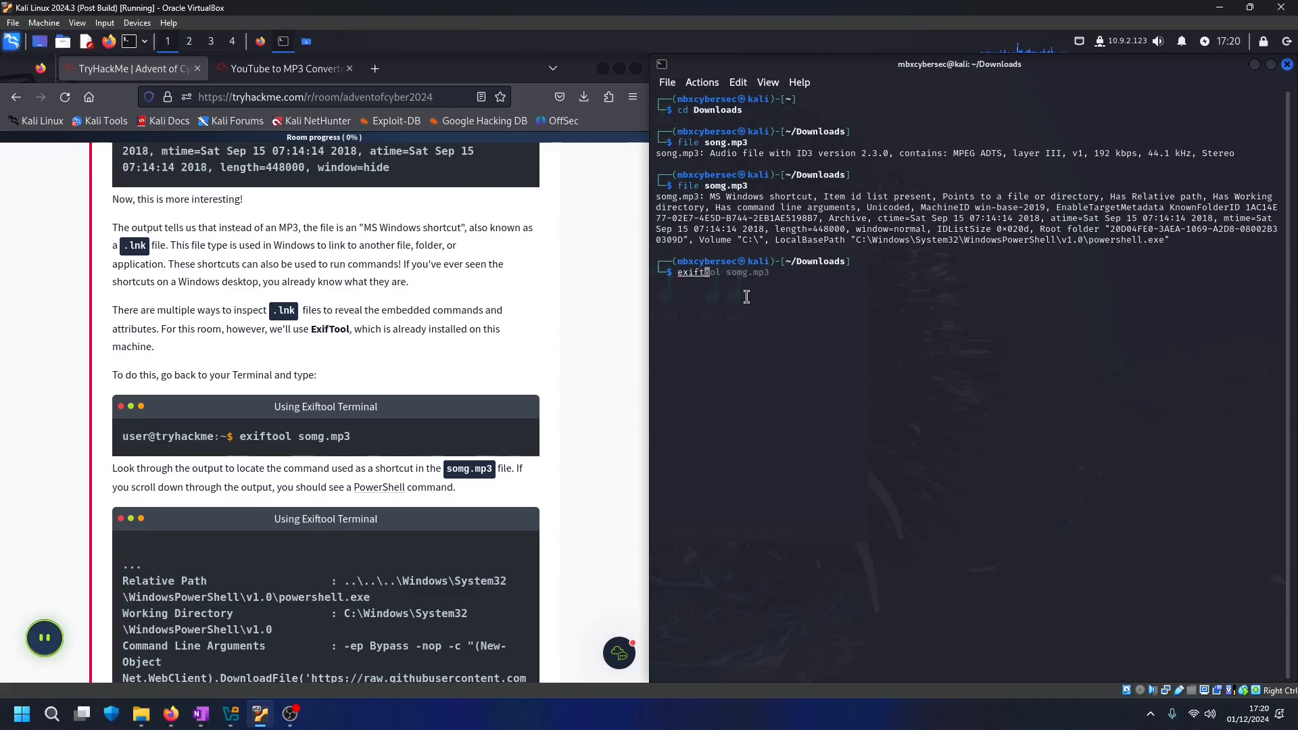
{"action": "key", "text": "Return"}
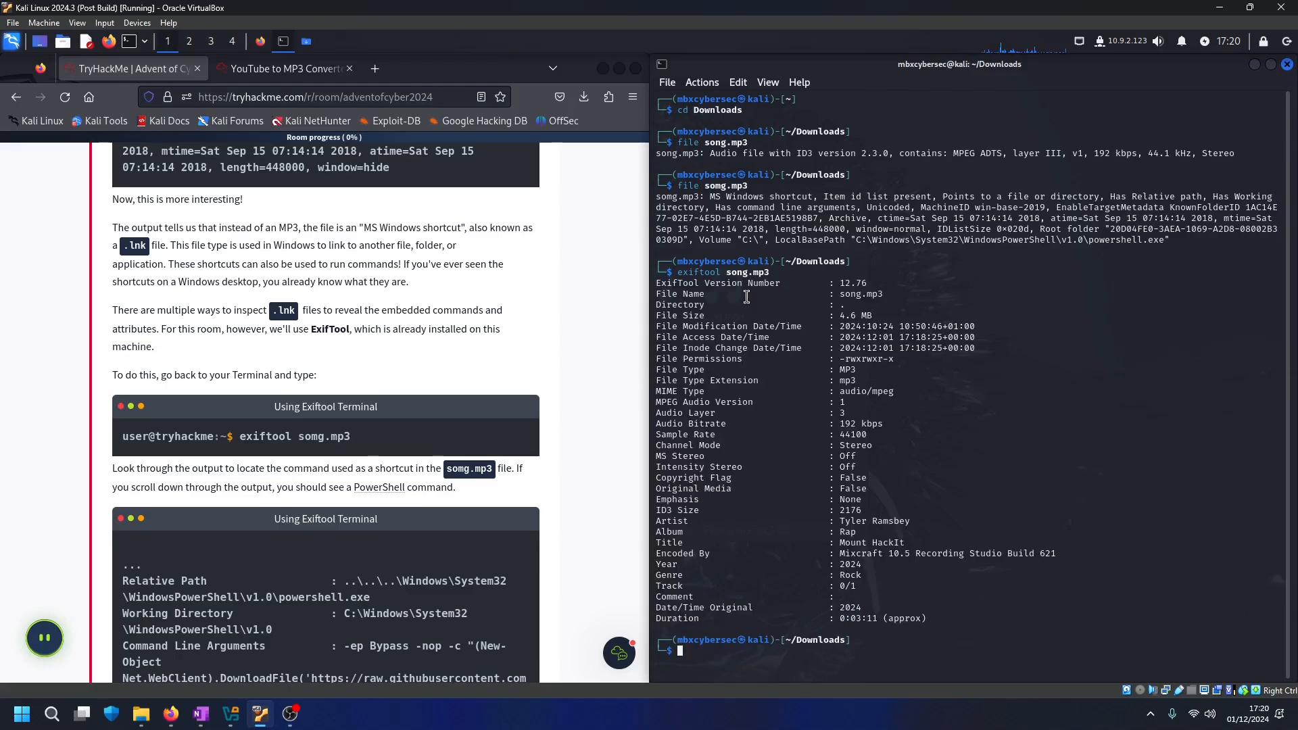
{"action": "mouse_move", "coordinate": [902, 372]}
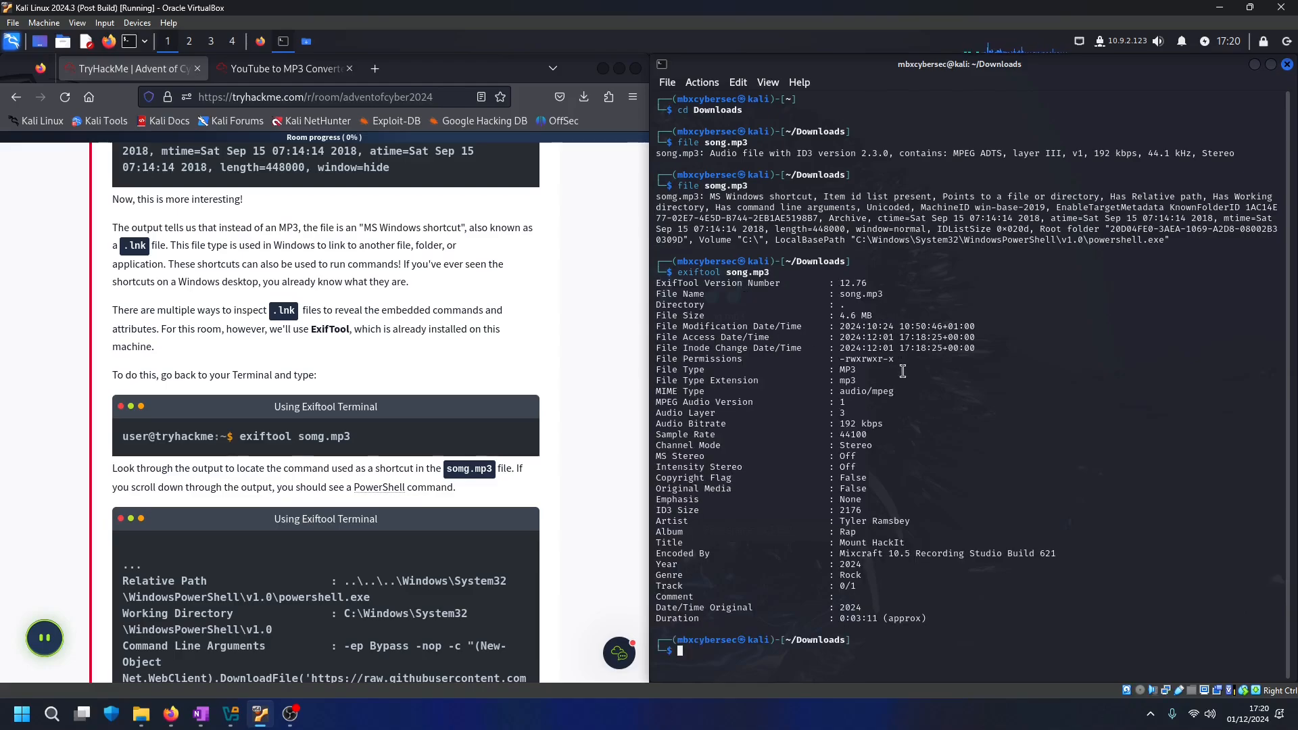
{"action": "mouse_move", "coordinate": [950, 560]}
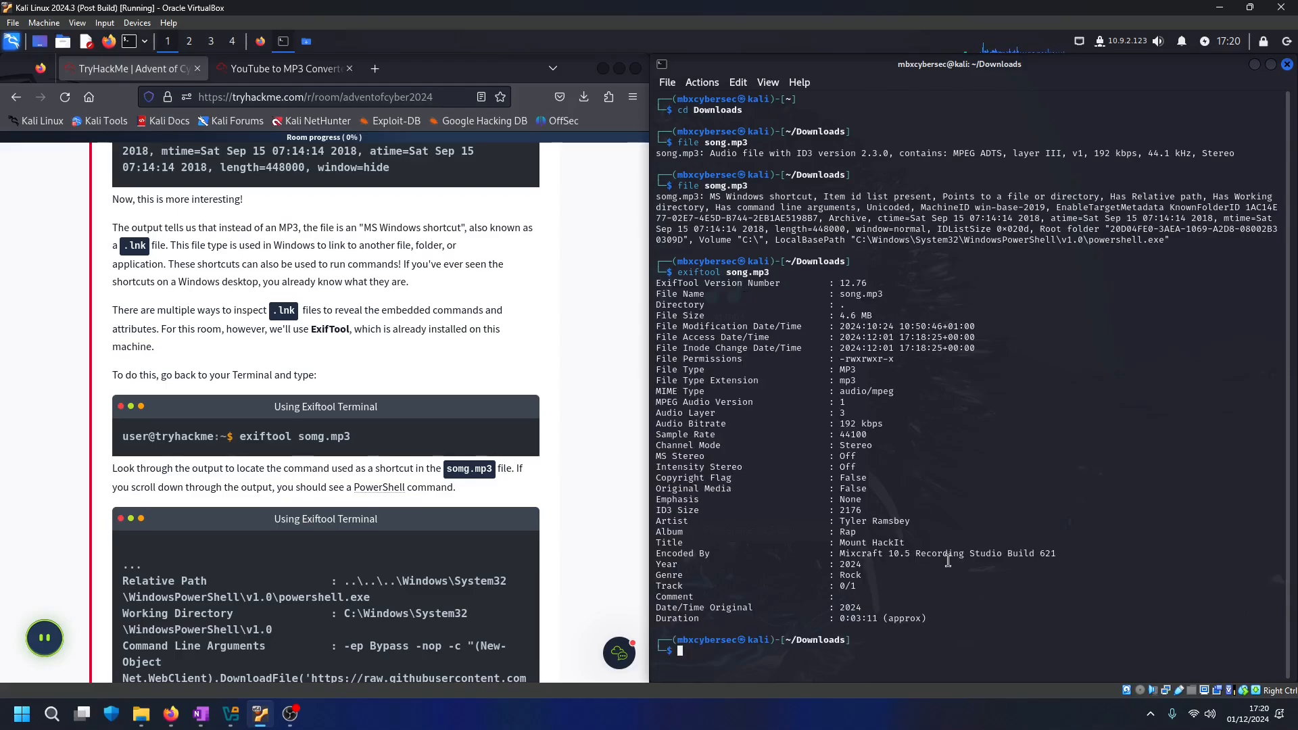
{"action": "mouse_move", "coordinate": [920, 601]}
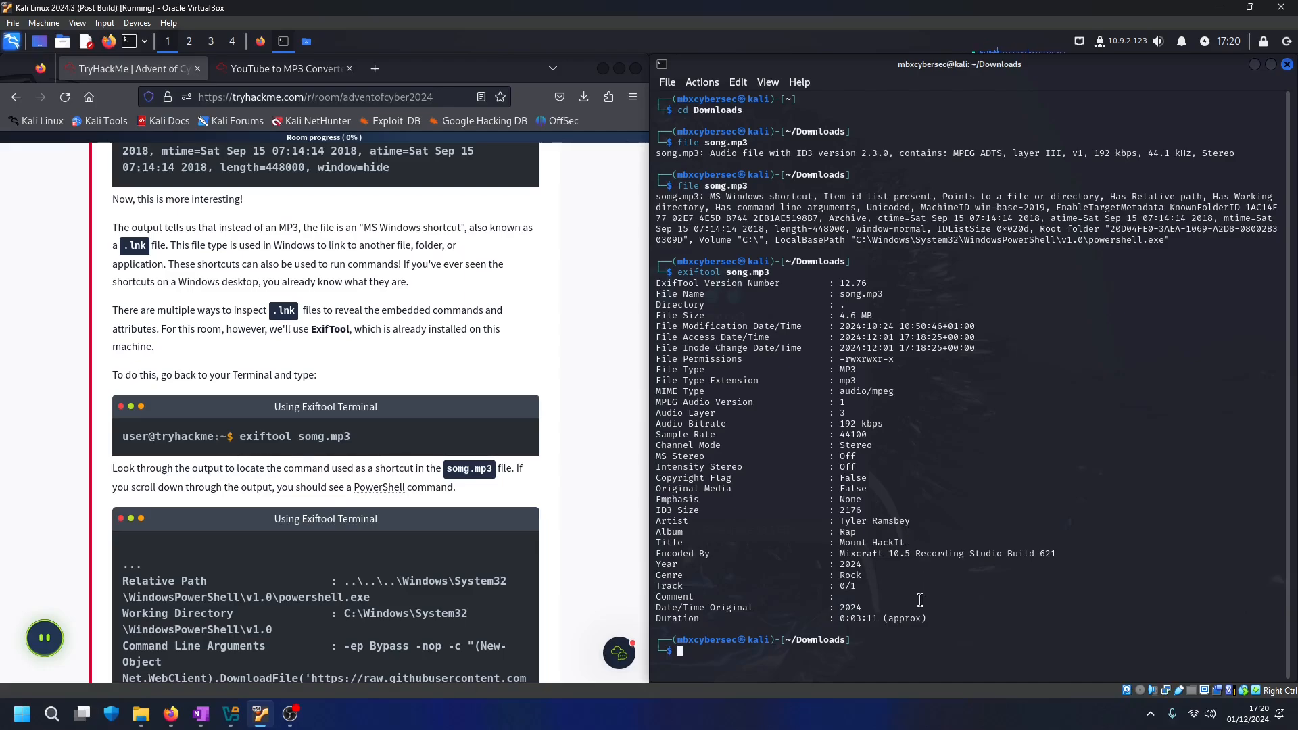
{"action": "type", "text": "exiftool song.mp3"}
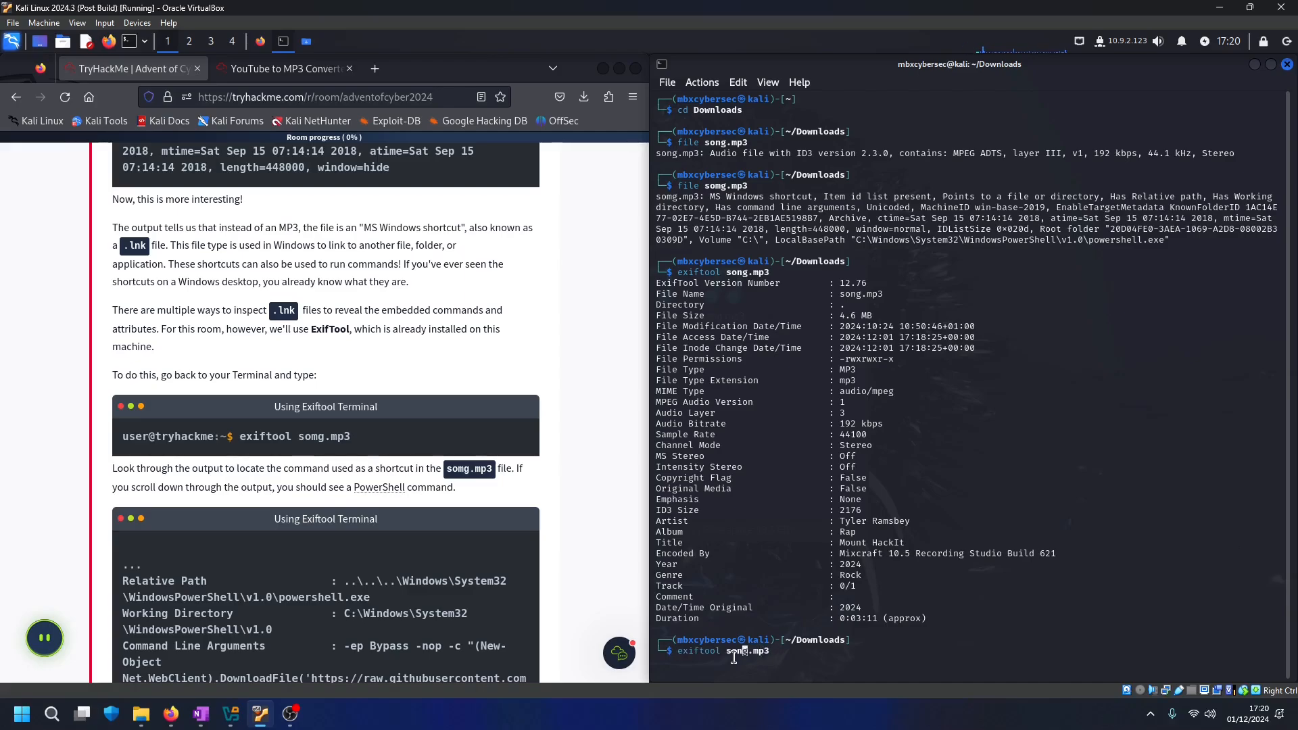
{"action": "key", "text": "Return"}
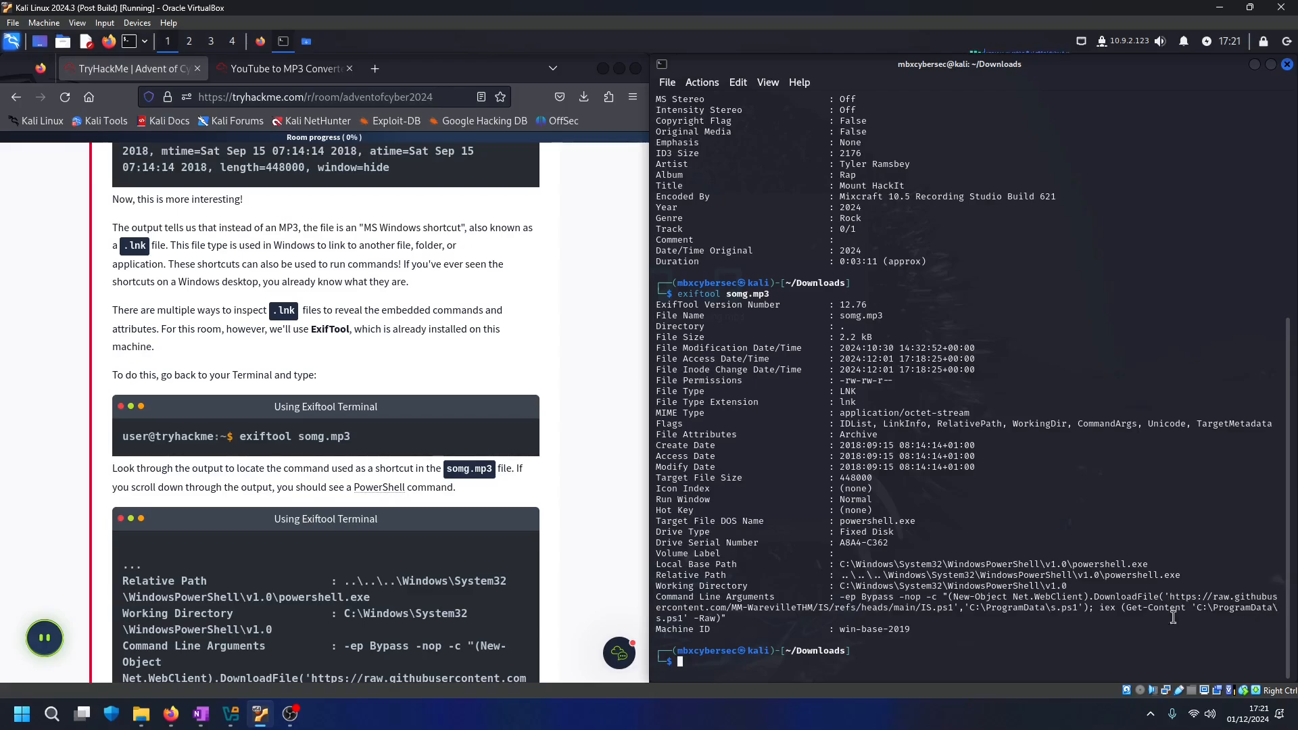
Locate the IS.ps1 script URL in the room text and bring up its link actions
{"action": "scroll", "scroll_direction": "down", "scroll_amount": 3}
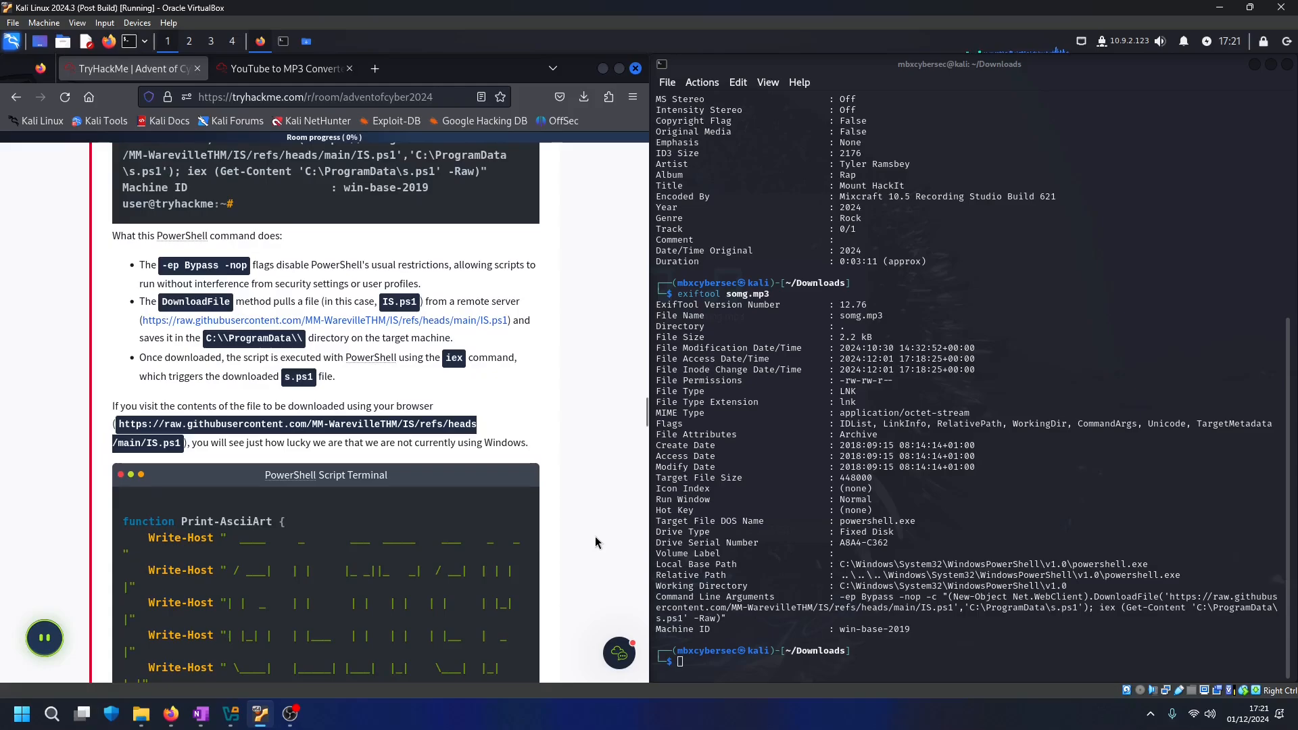
{"action": "scroll", "scroll_direction": "down", "scroll_amount": 3}
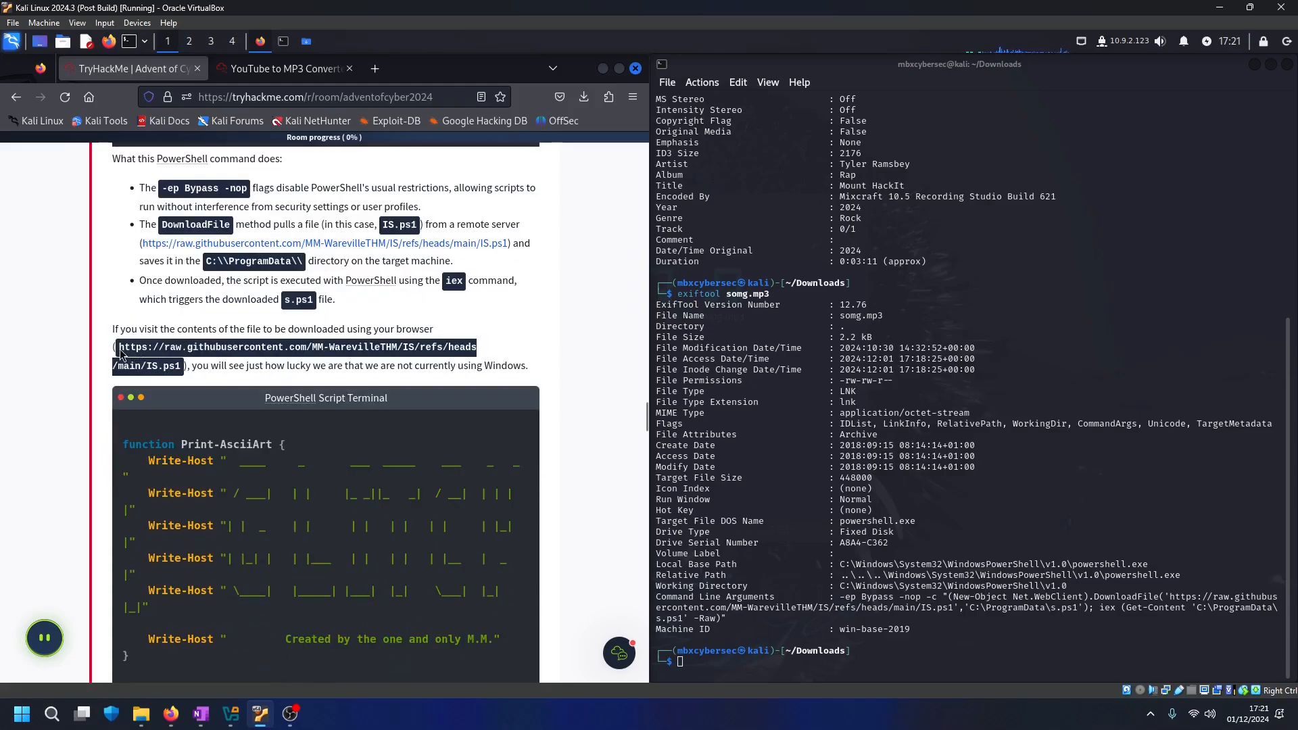
{"action": "right_click", "coordinate": [149, 365]}
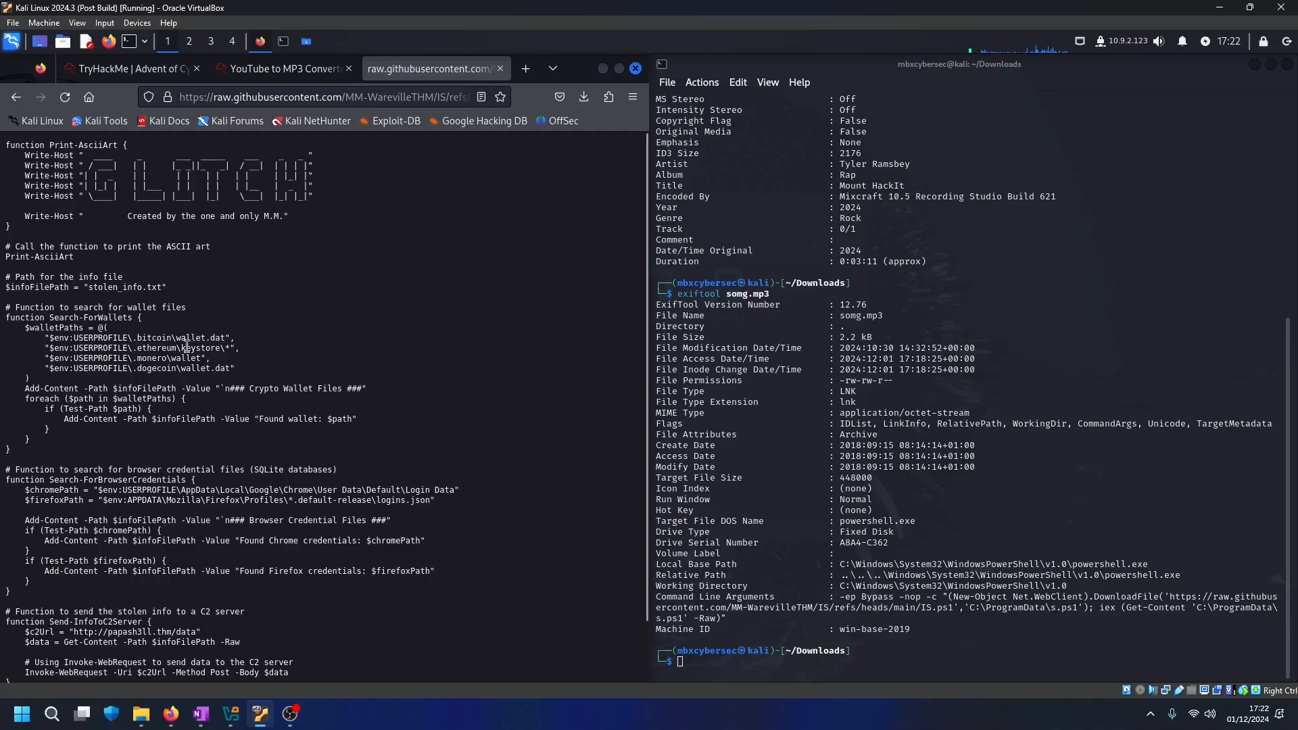
{"action": "mouse_move", "coordinate": [249, 375]}
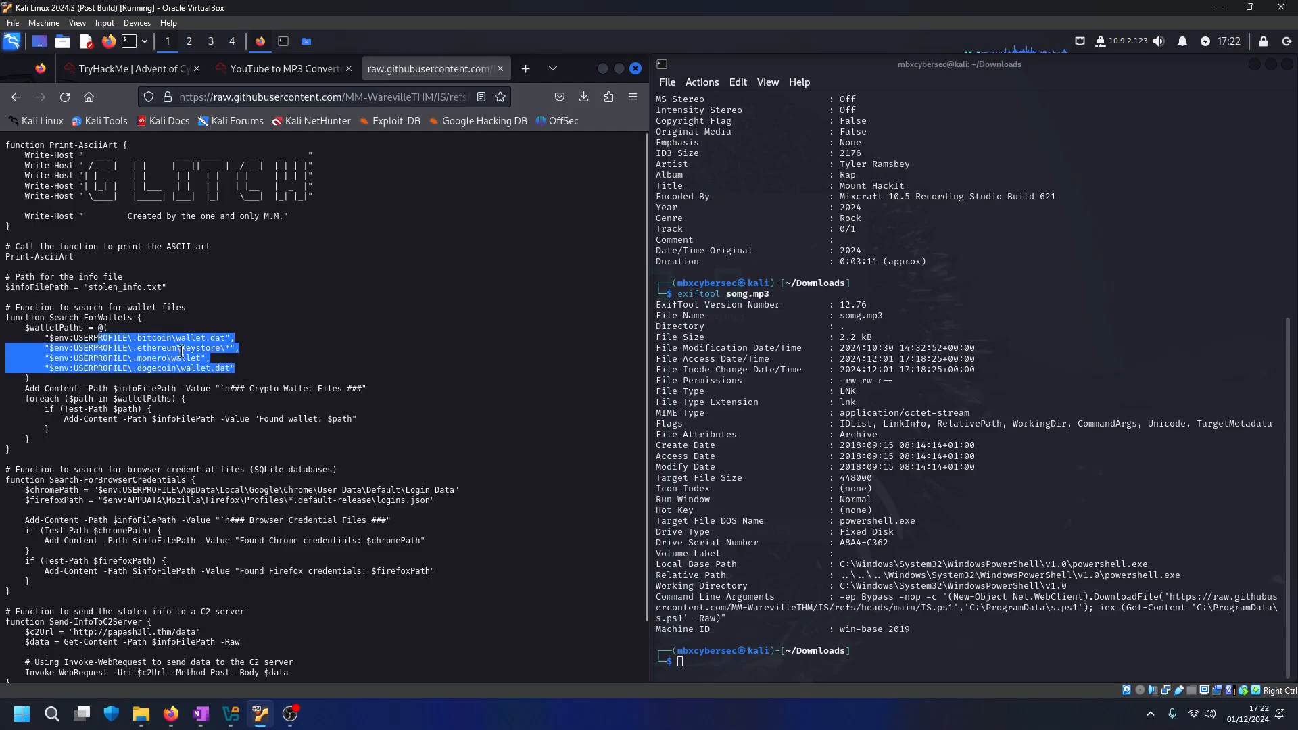
{"action": "mouse_move", "coordinate": [295, 355]}
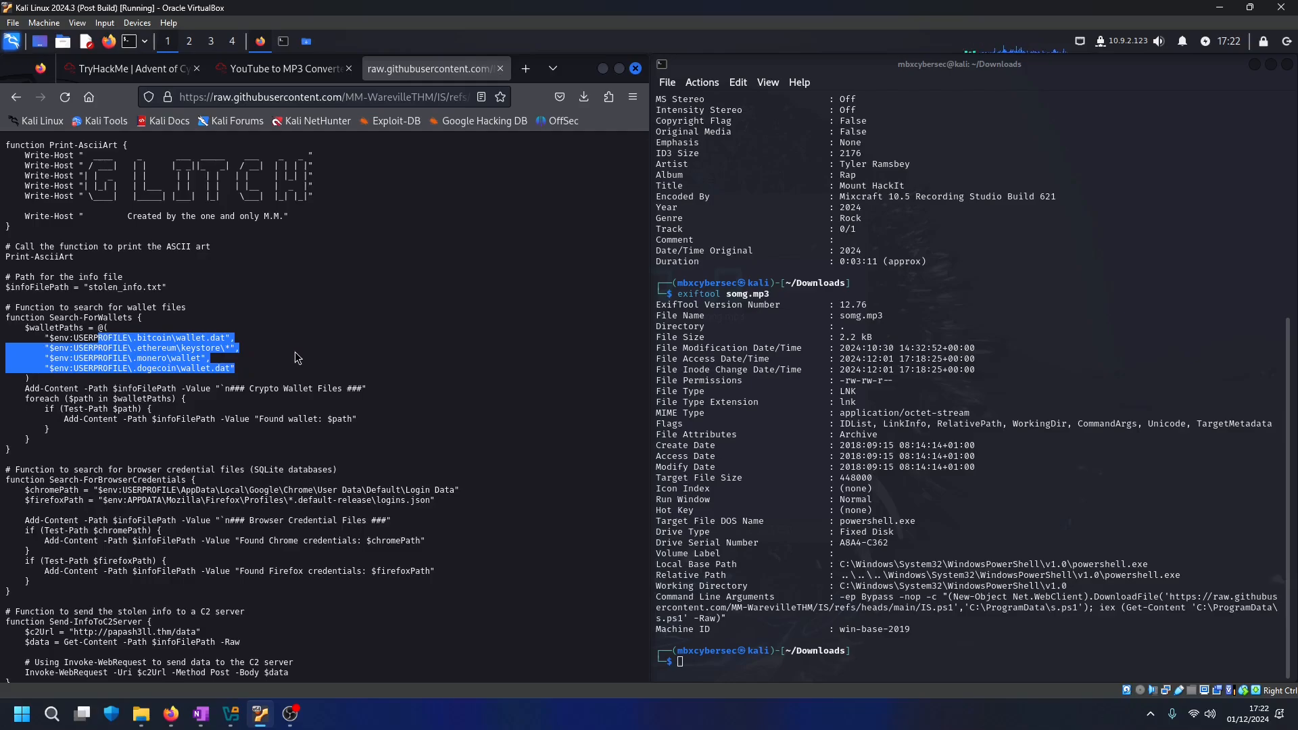
{"action": "left_click", "coordinate": [71, 388]}
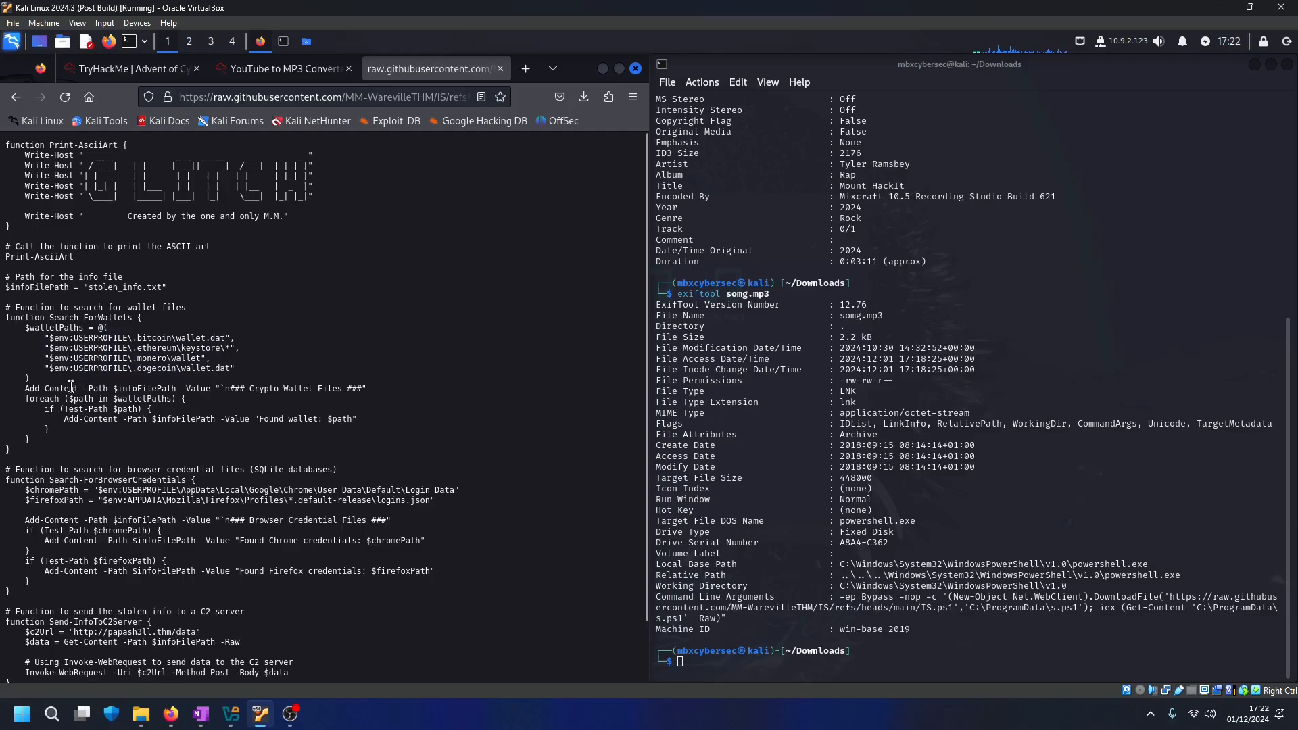
{"action": "scroll", "scroll_direction": "down", "scroll_amount": 3}
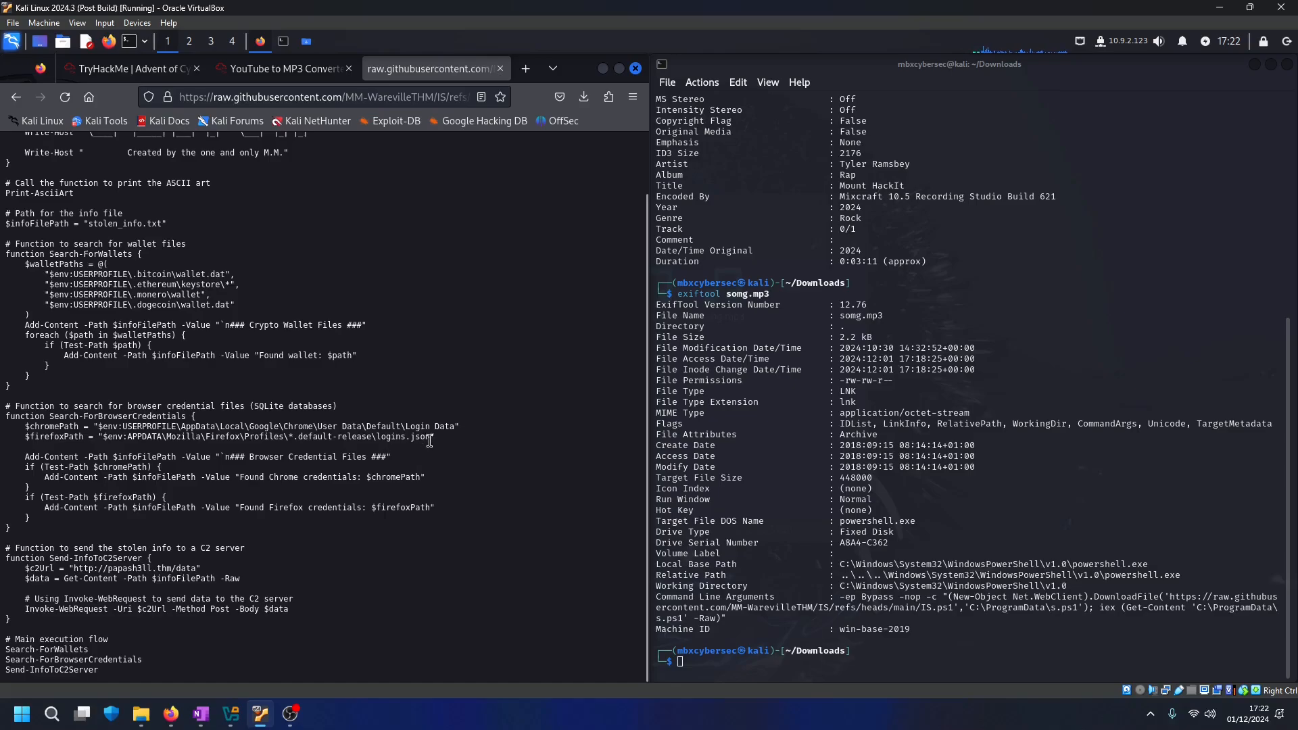
{"action": "mouse_move", "coordinate": [448, 448]}
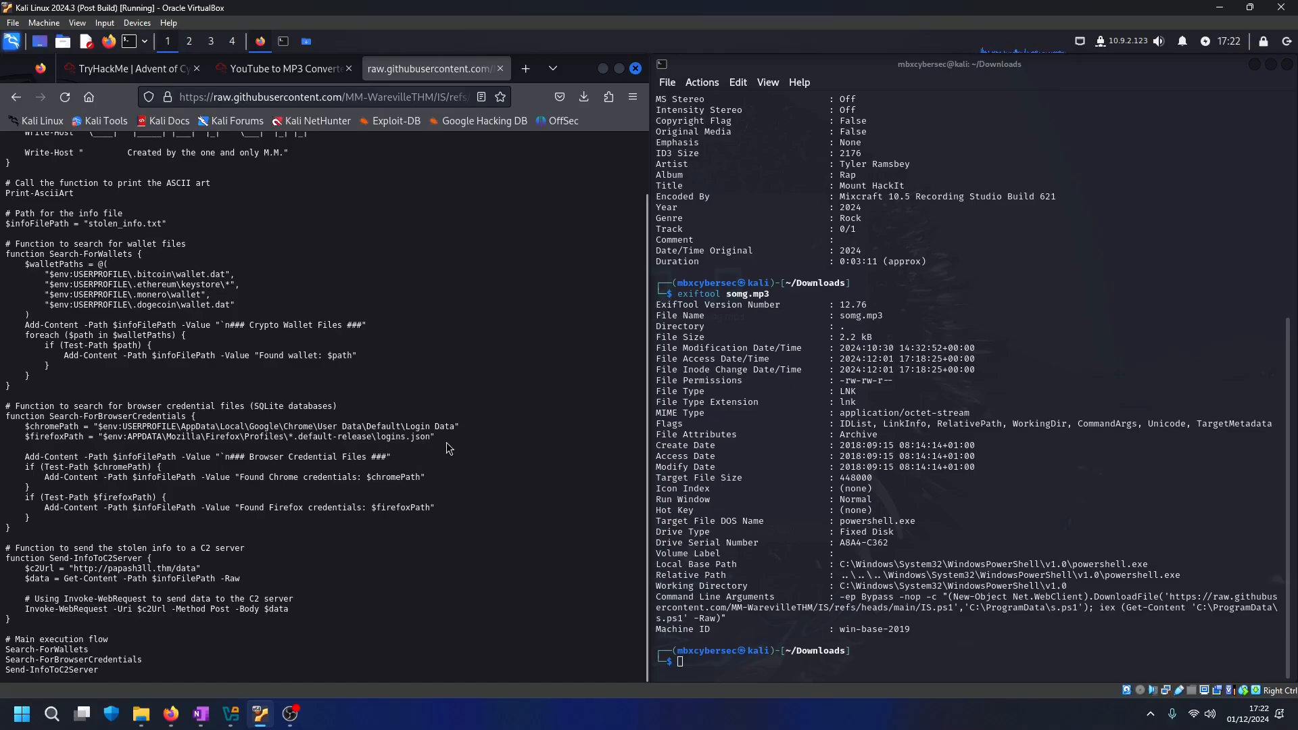
{"action": "mouse_move", "coordinate": [145, 472]}
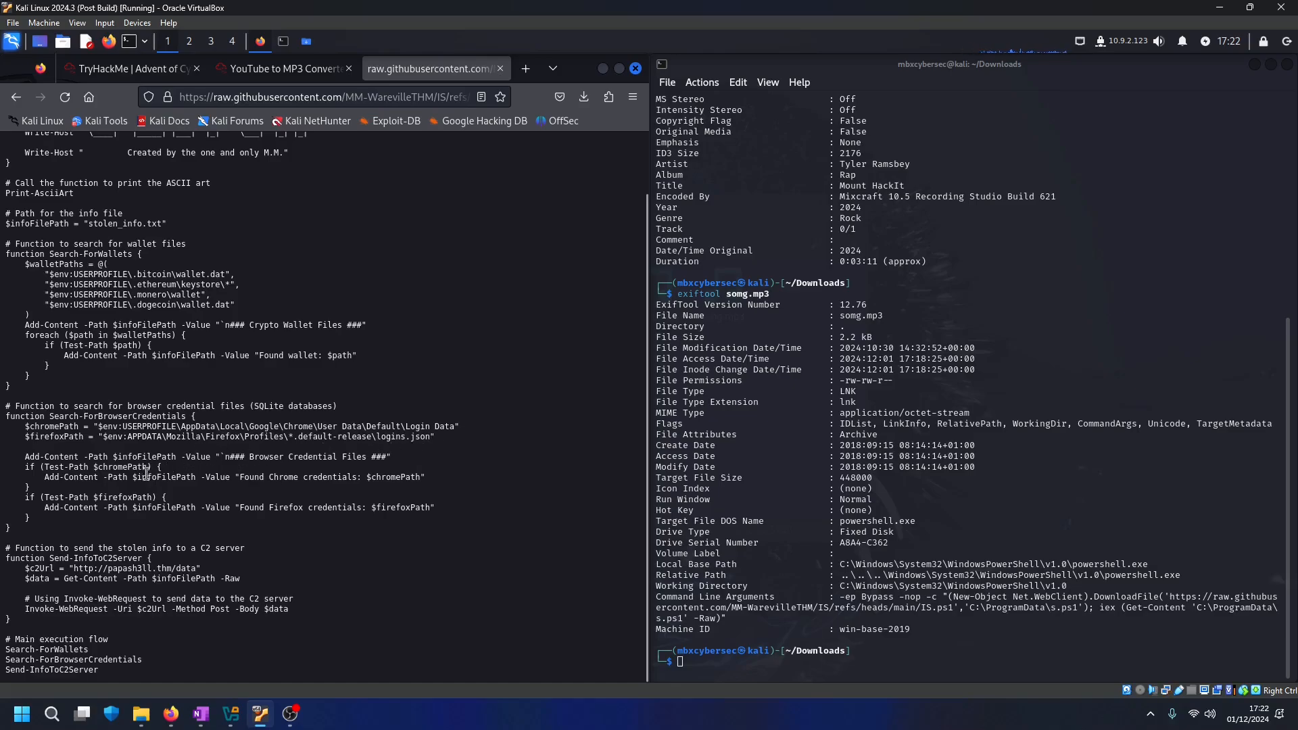
{"action": "mouse_move", "coordinate": [62, 539]}
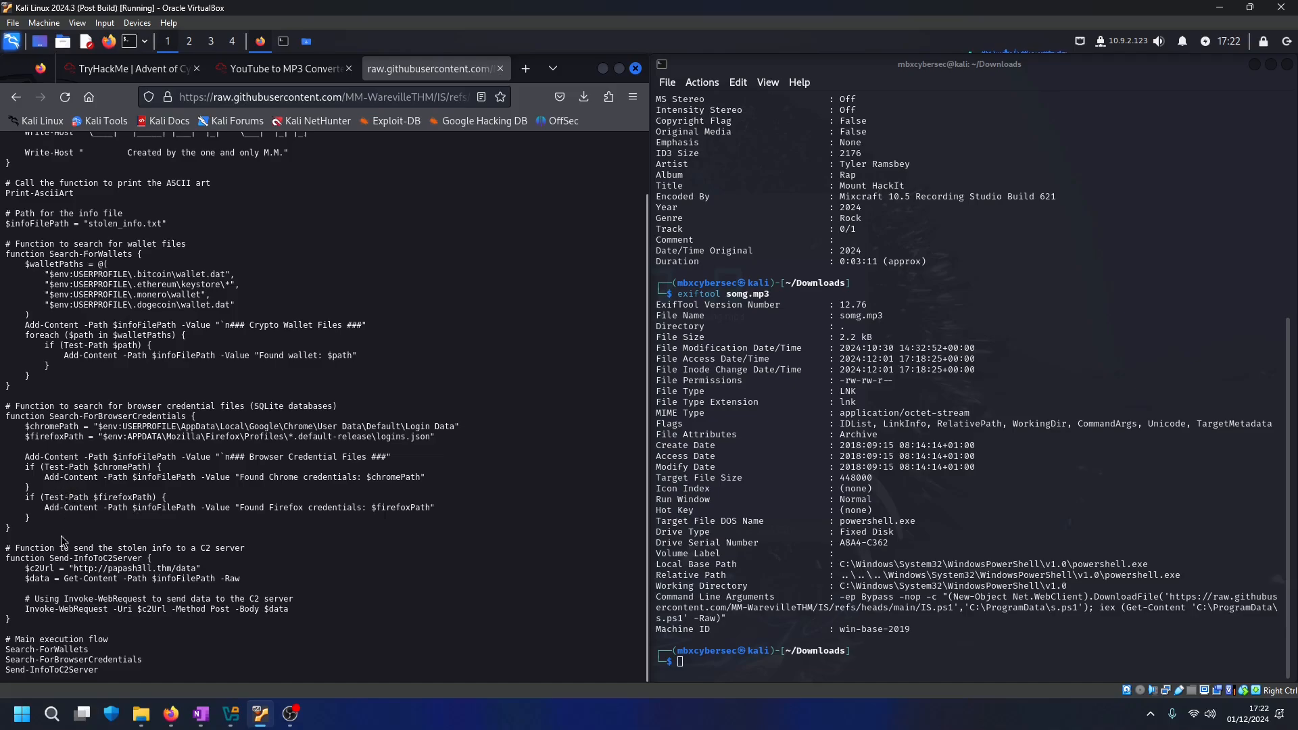
{"action": "double_click", "coordinate": [37, 548]}
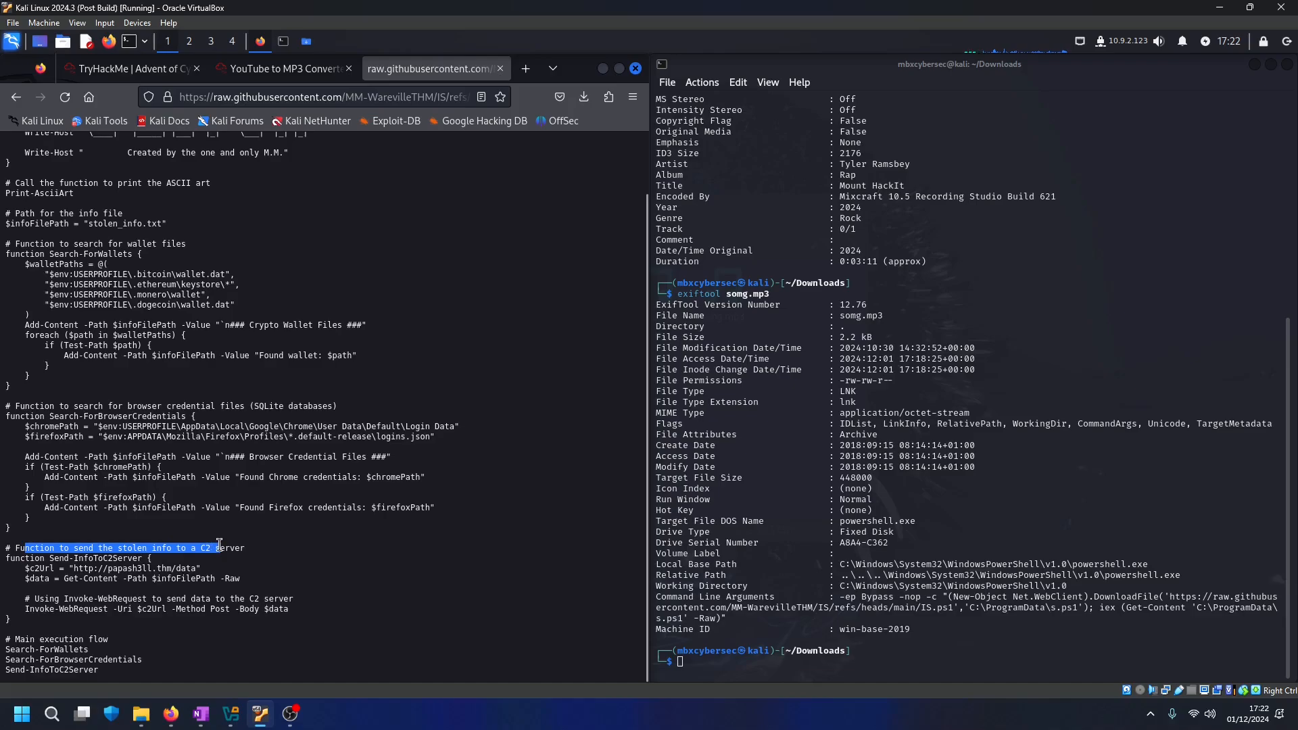
{"action": "mouse_move", "coordinate": [179, 571]}
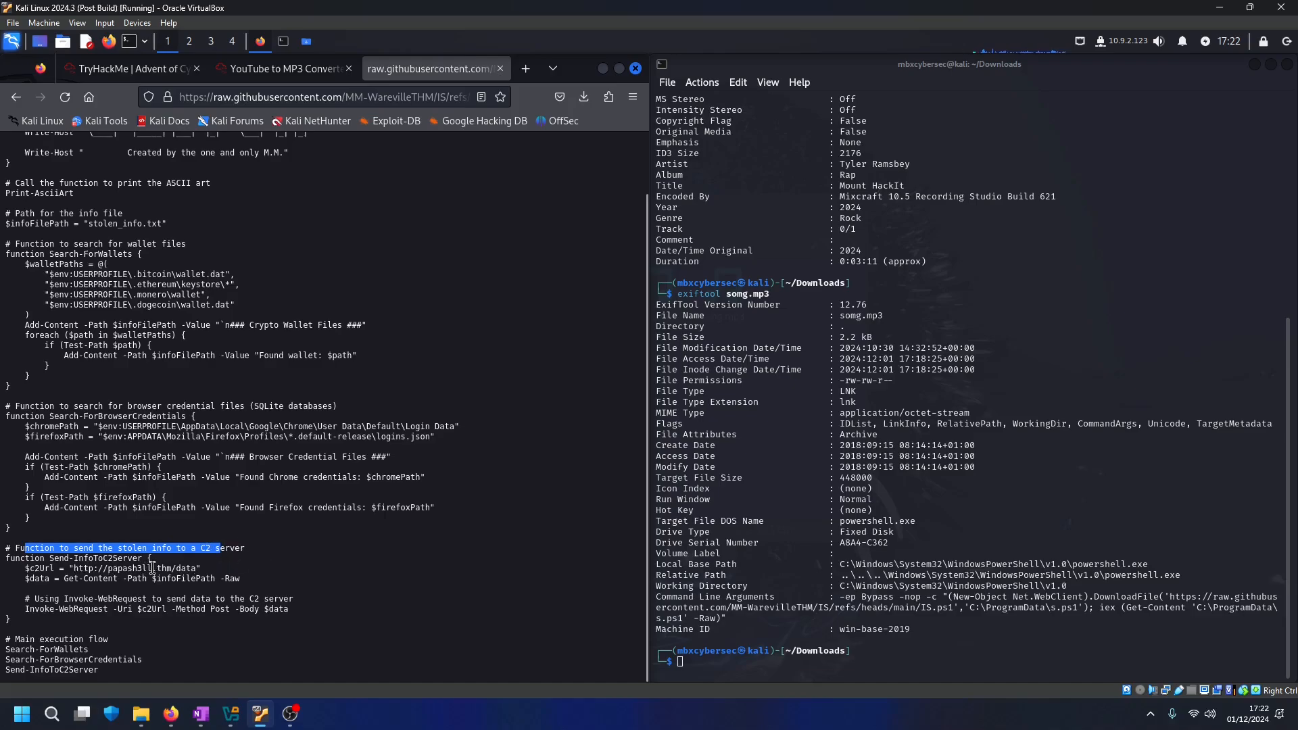
{"action": "scroll", "scroll_direction": "up", "scroll_amount": 3}
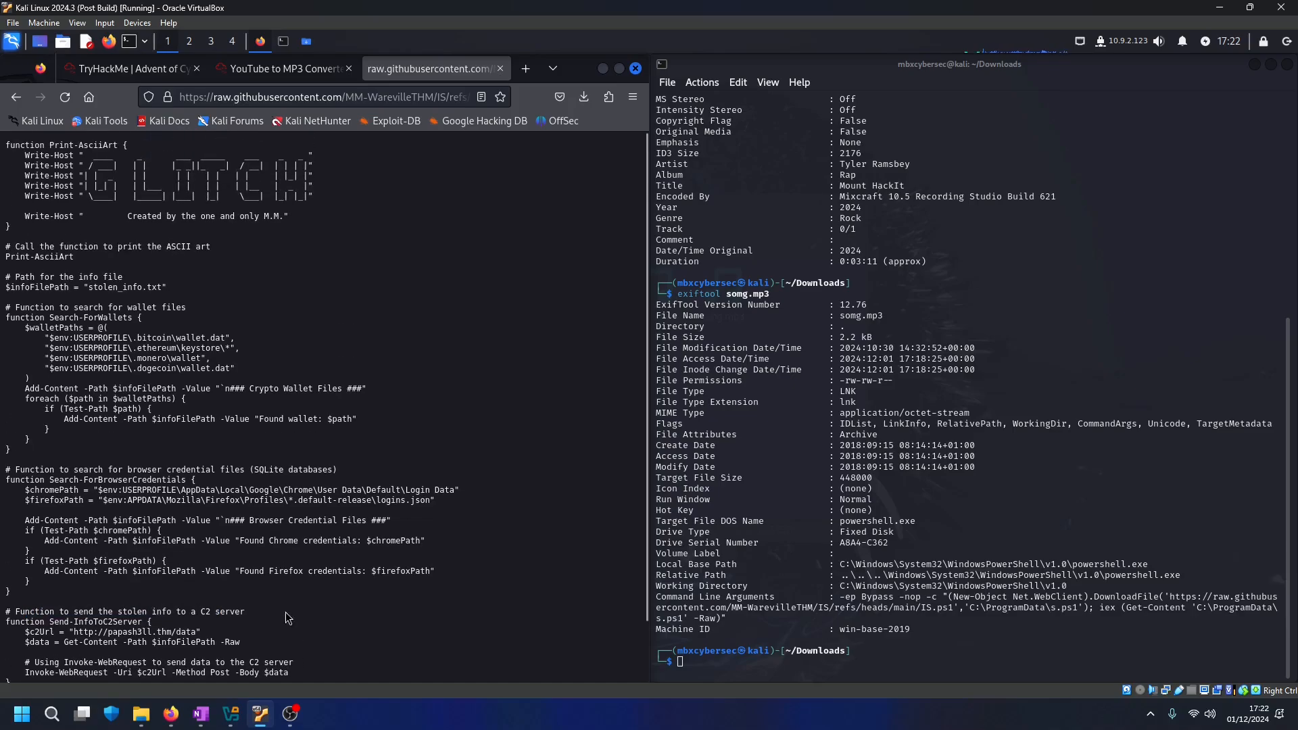
{"action": "left_click", "coordinate": [124, 69]}
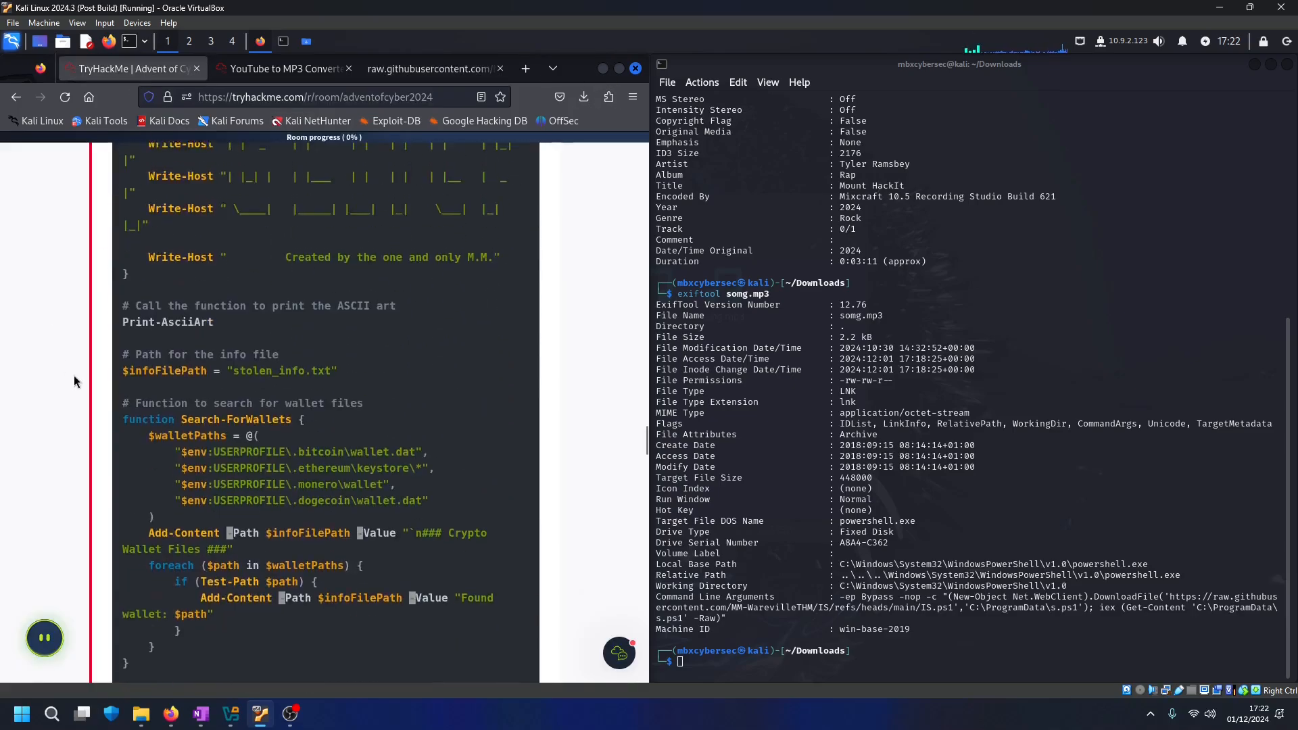
Bring the Searching the Source section and the 'Created by the one and only M.M.' signature into view
{"action": "scroll", "scroll_direction": "down", "scroll_amount": 3}
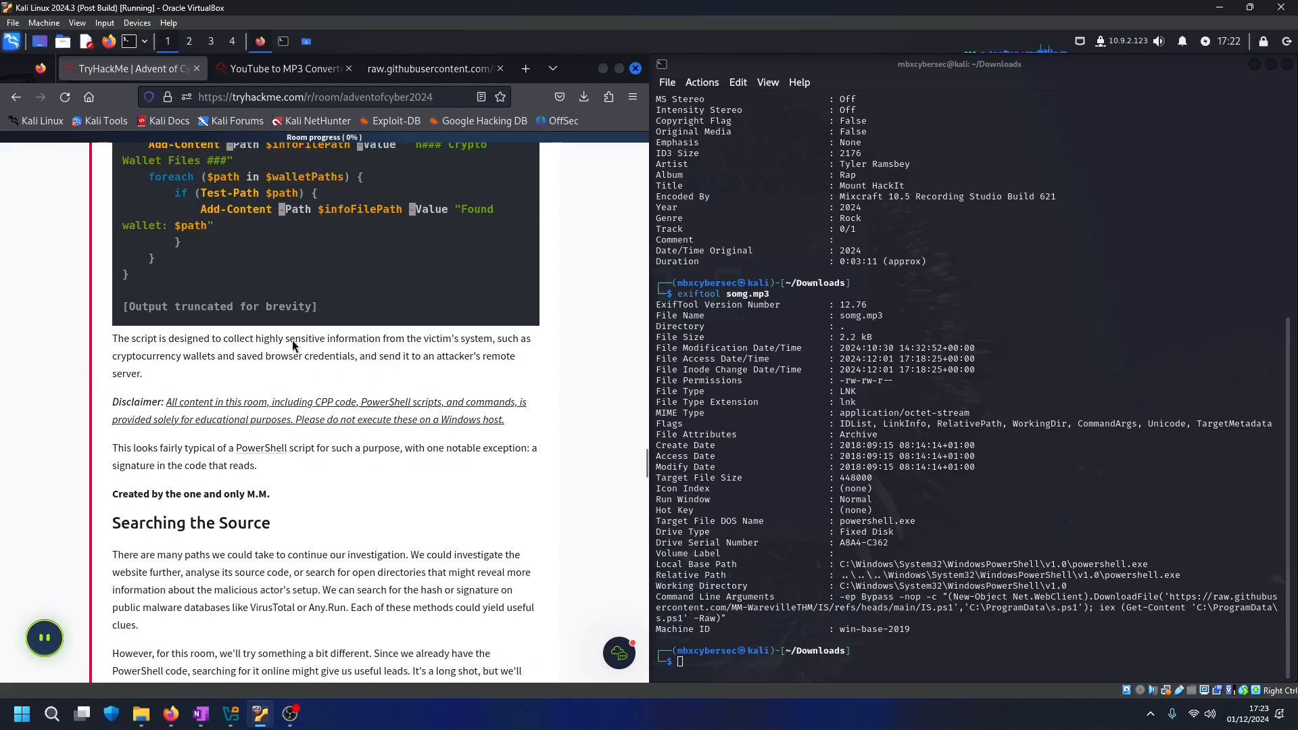
{"action": "mouse_move", "coordinate": [176, 368]}
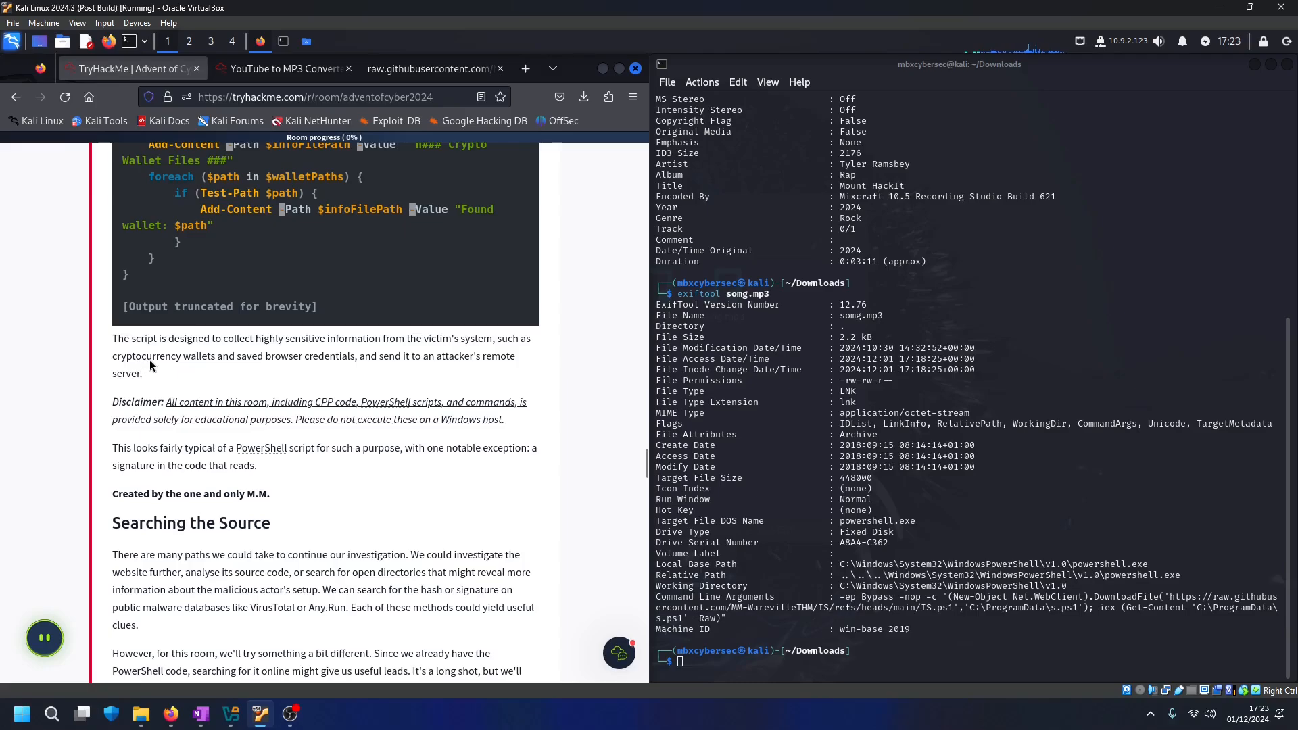
{"action": "mouse_move", "coordinate": [282, 368]}
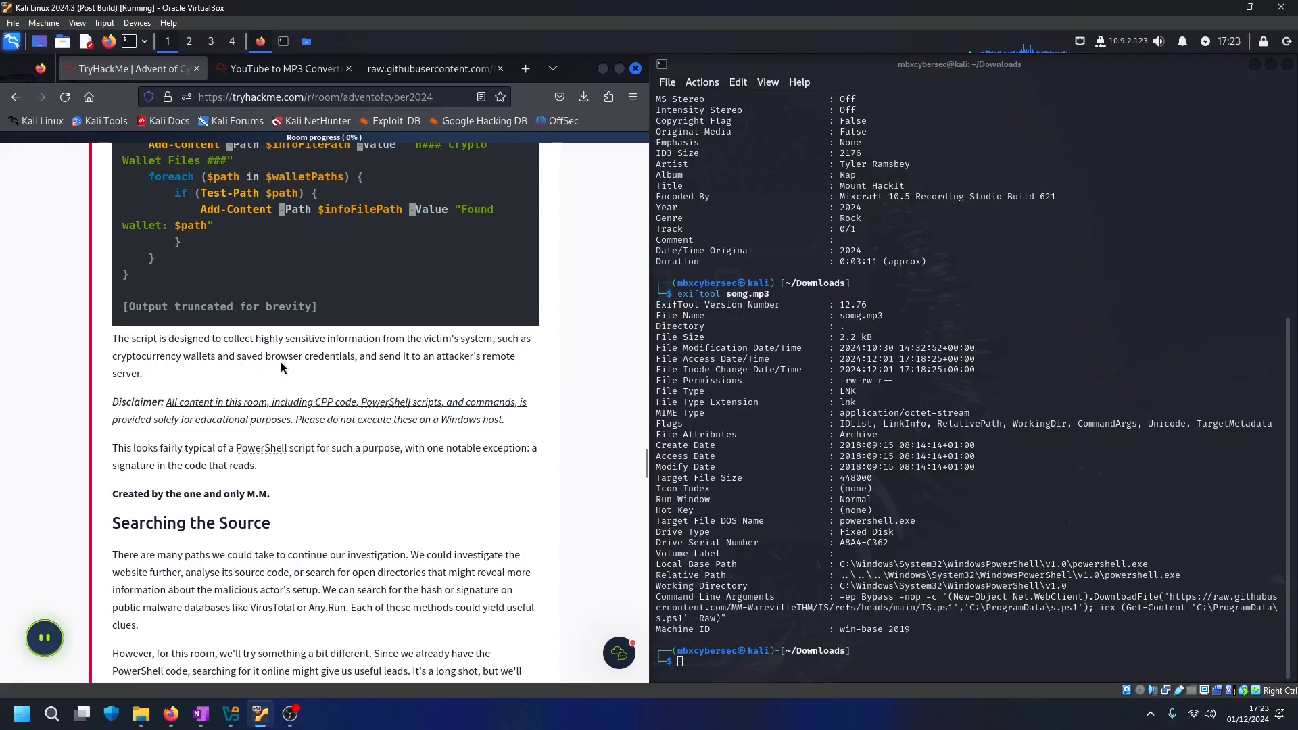
{"action": "mouse_move", "coordinate": [98, 374]}
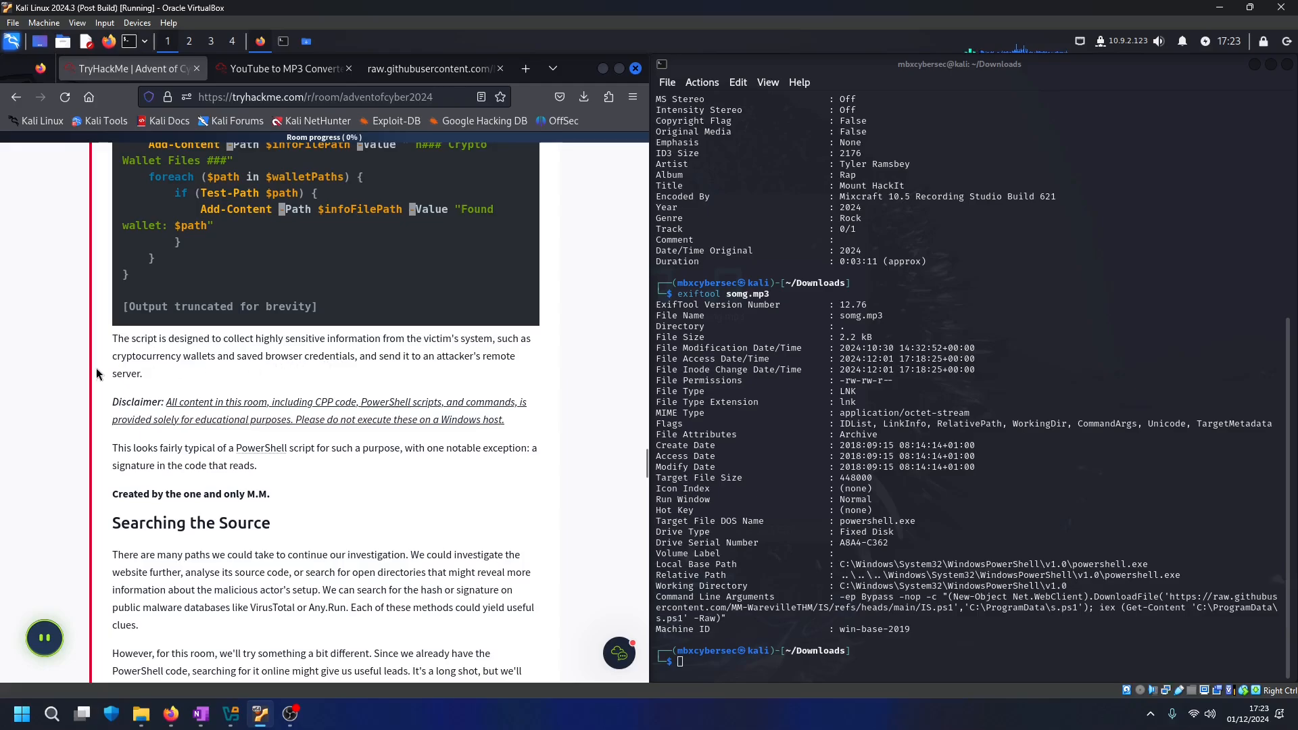
{"action": "scroll", "scroll_direction": "down", "scroll_amount": 3}
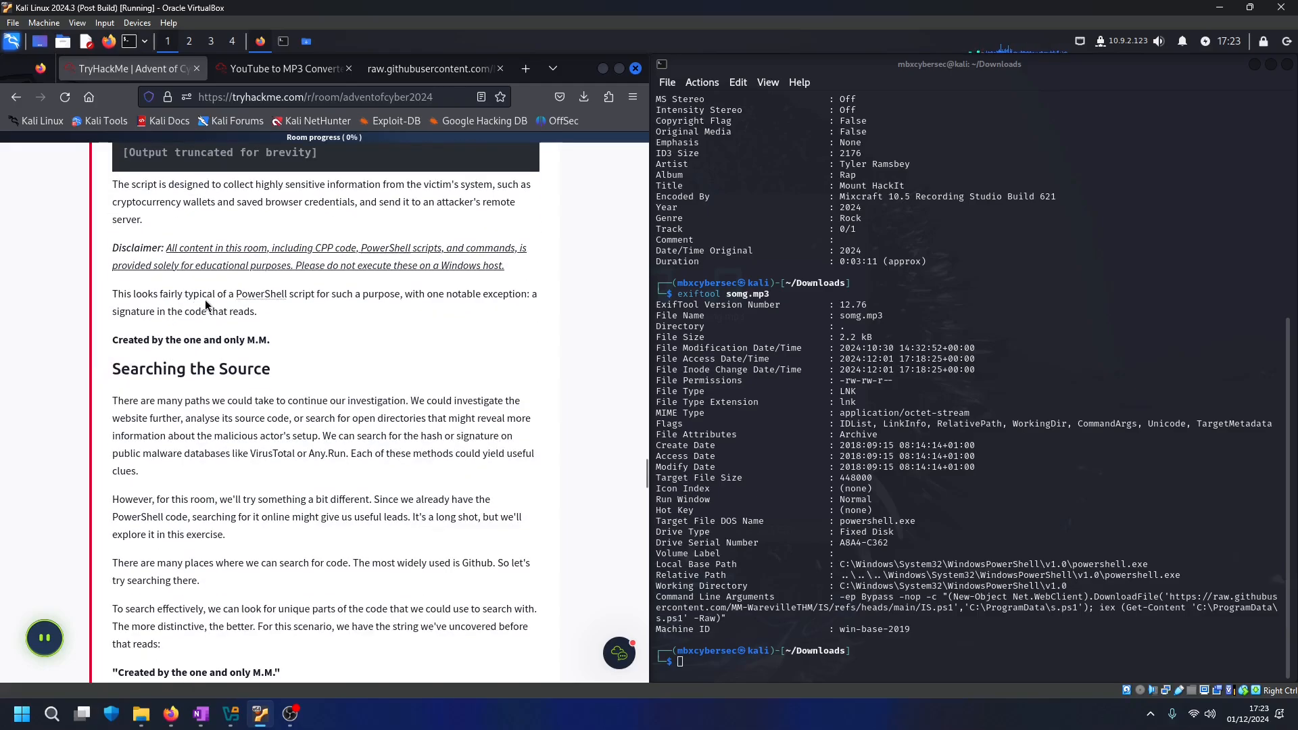
{"action": "mouse_move", "coordinate": [339, 316]}
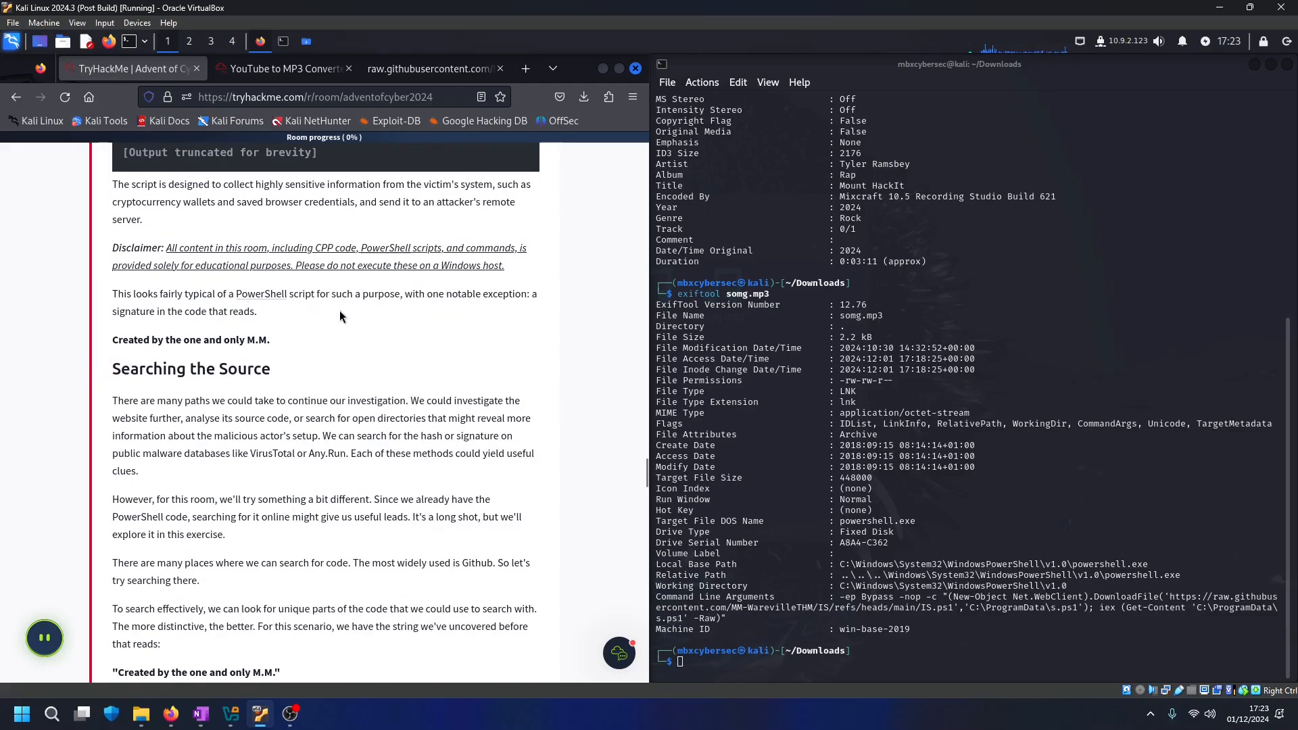
{"action": "mouse_move", "coordinate": [218, 348]}
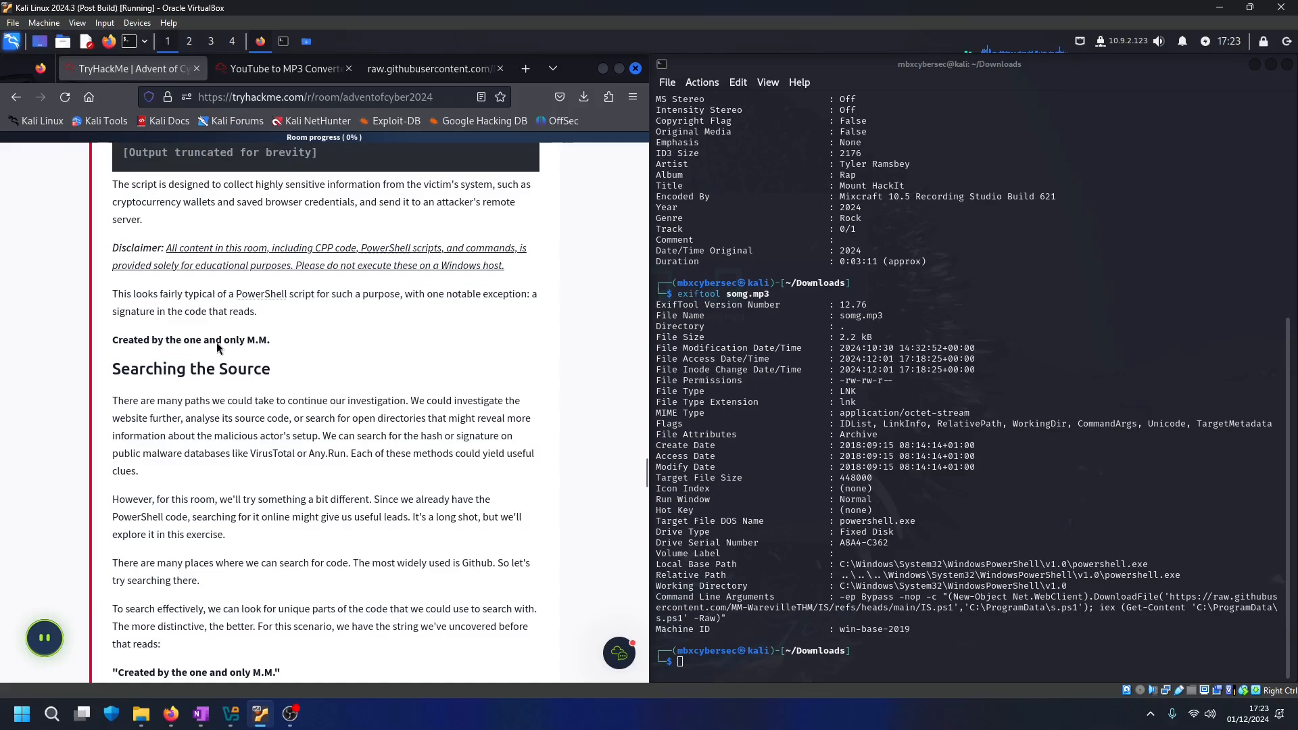
{"action": "mouse_move", "coordinate": [175, 350]}
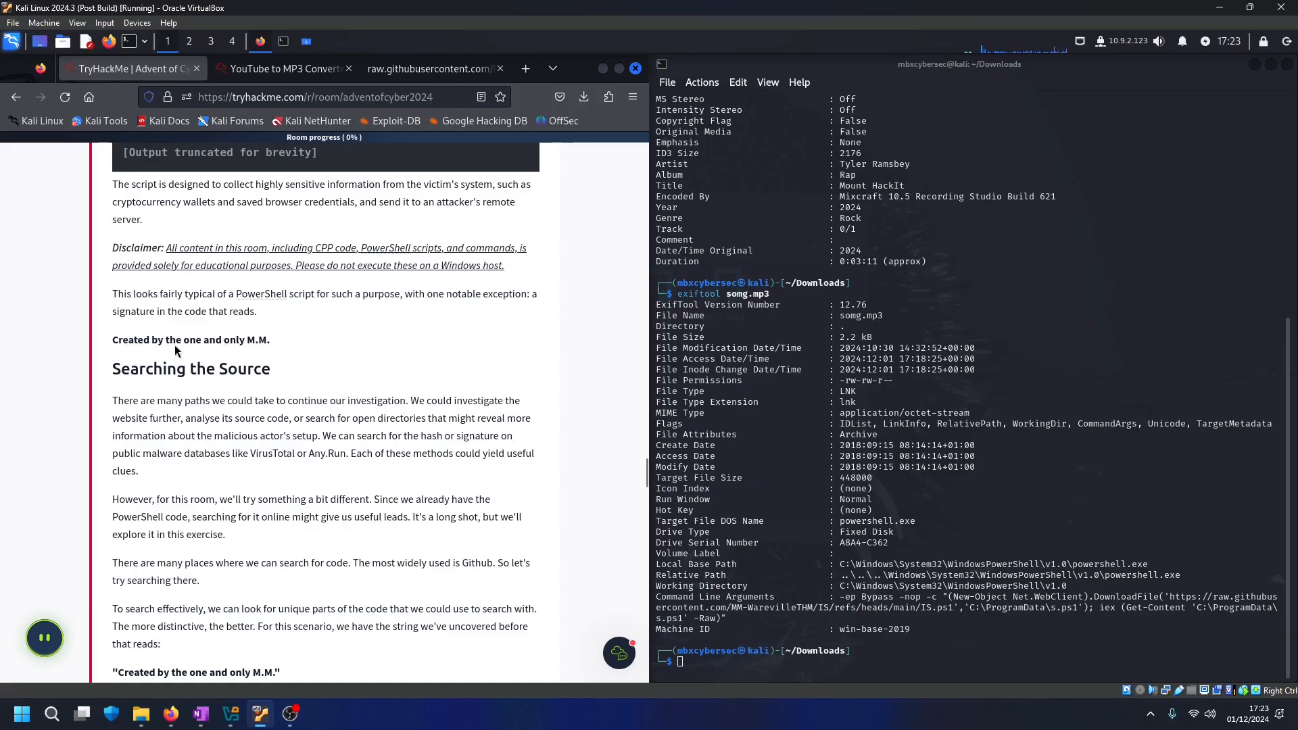
{"action": "mouse_move", "coordinate": [257, 353]}
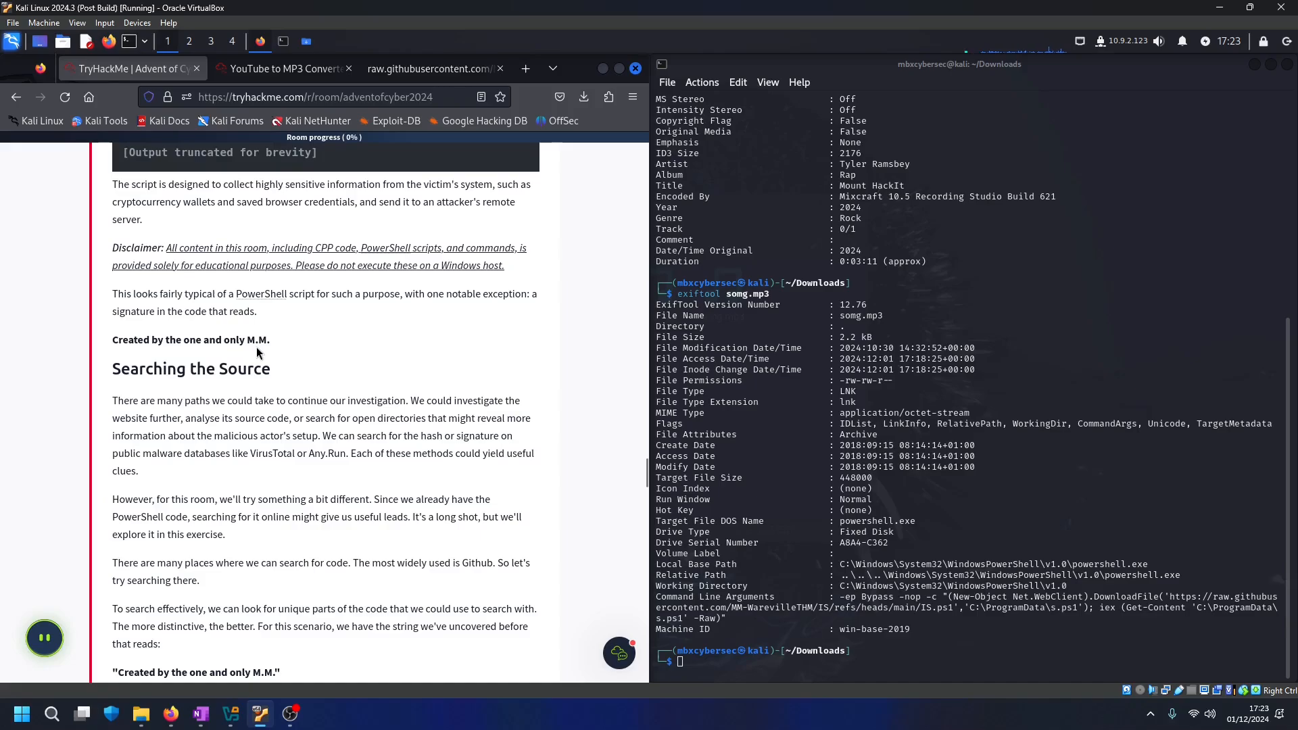
Verify the 'Created by the one and only M.M.' signature in the raw IS.ps1 script and return to the room
{"action": "left_click", "coordinate": [426, 67]}
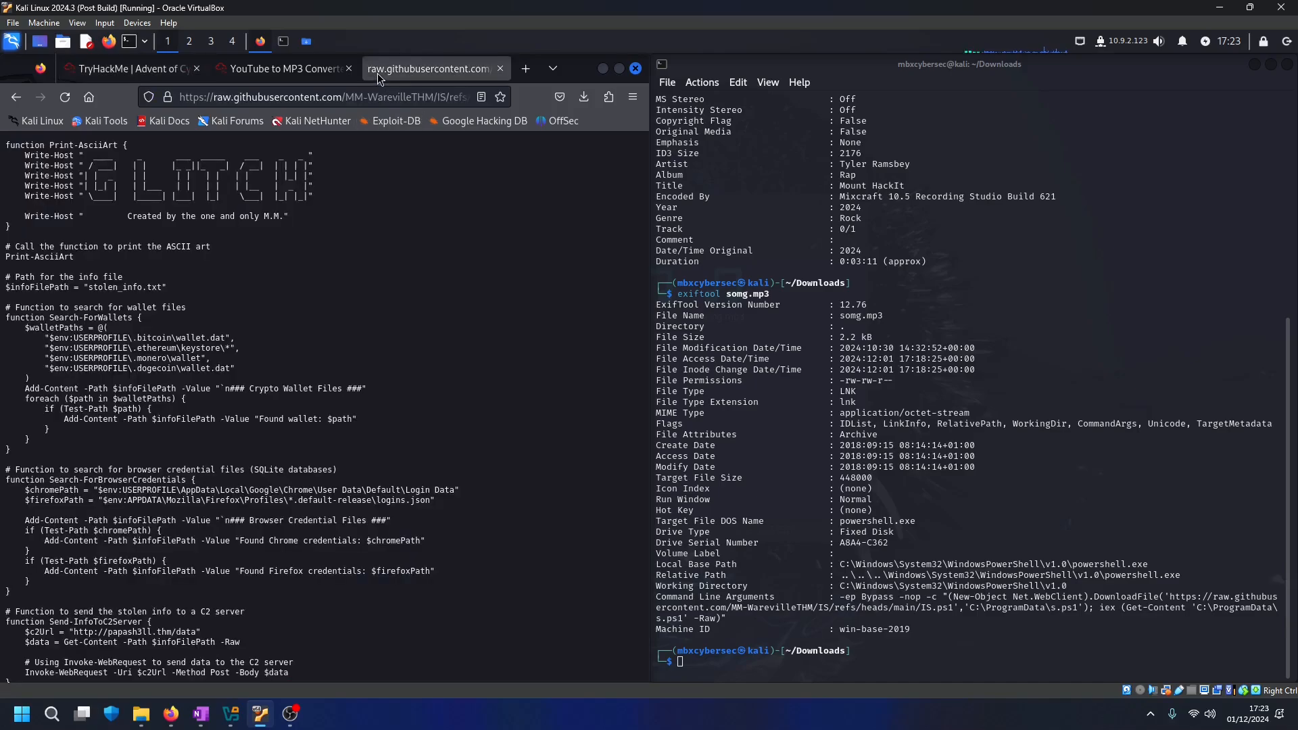
{"action": "mouse_move", "coordinate": [253, 383]}
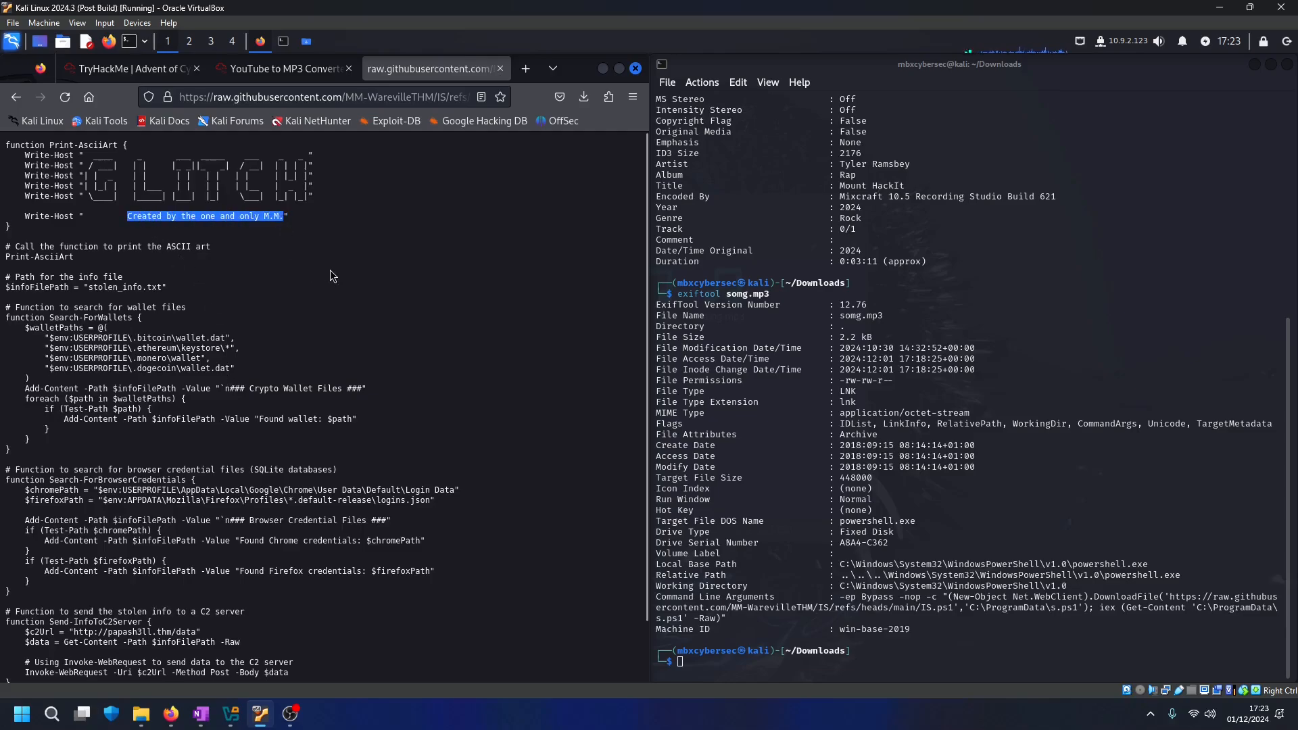
{"action": "left_click", "coordinate": [116, 69]}
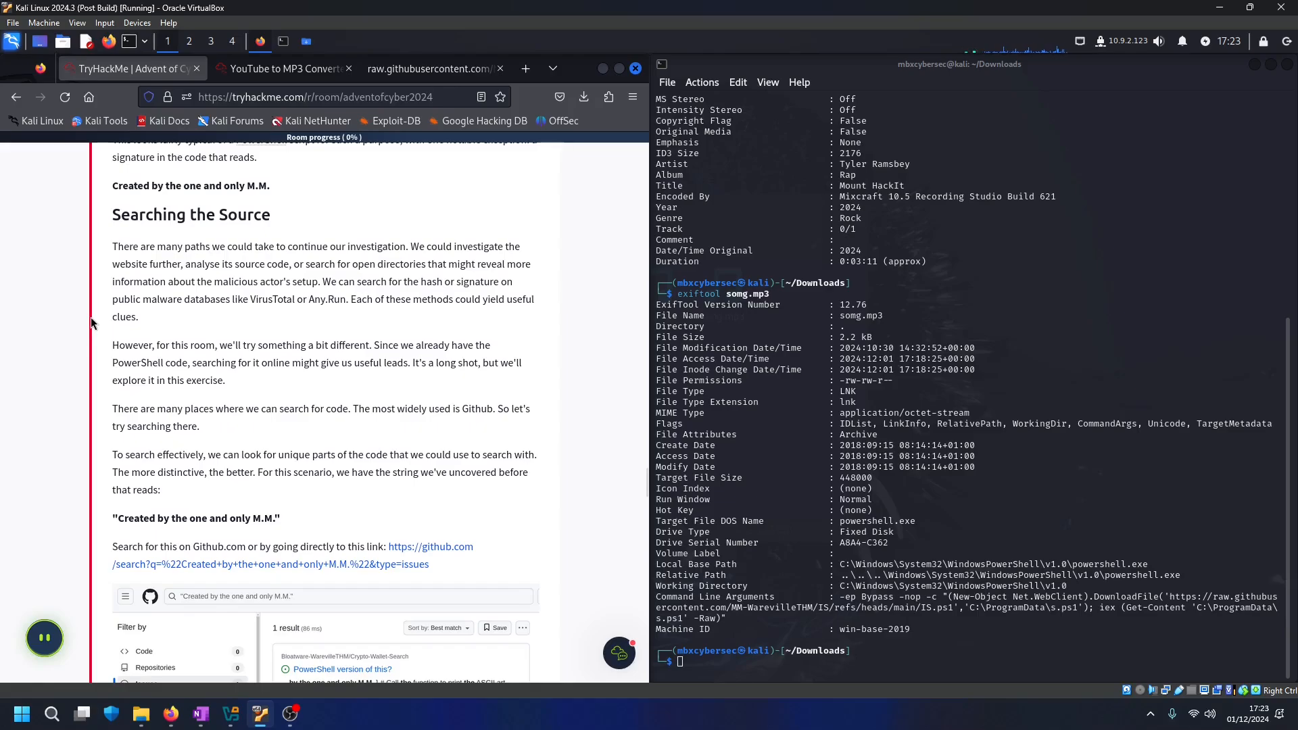
{"action": "mouse_move", "coordinate": [180, 355]}
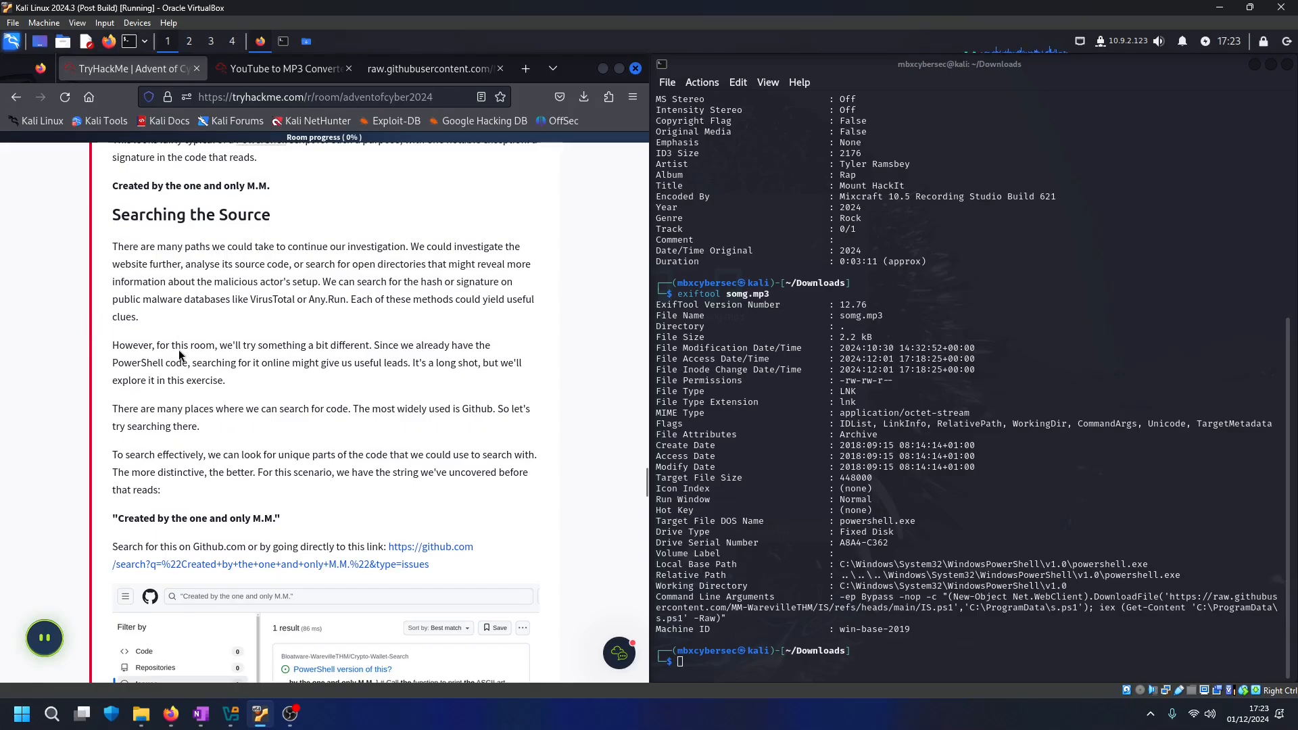
{"action": "mouse_move", "coordinate": [129, 242]}
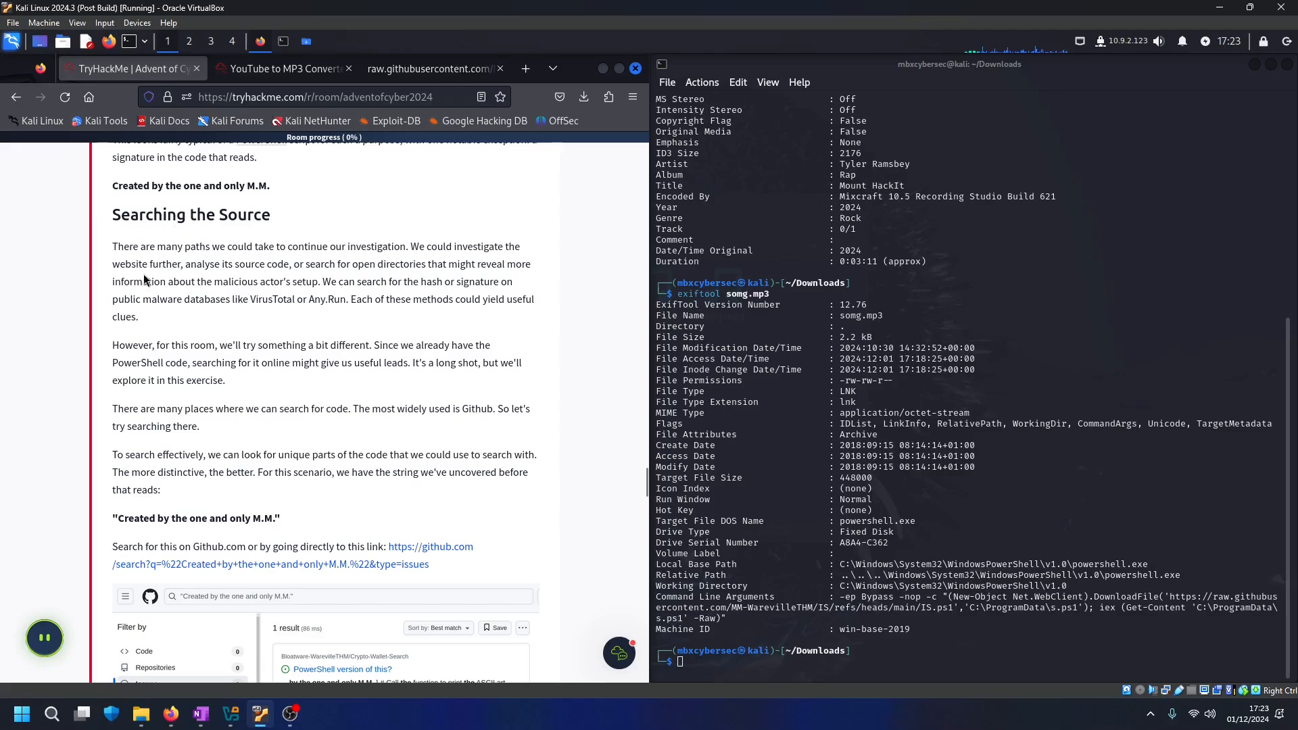
Open the github.com issue search for 'Created by the one and only M.M.' in a new tab
{"action": "scroll", "scroll_direction": "down", "scroll_amount": 3}
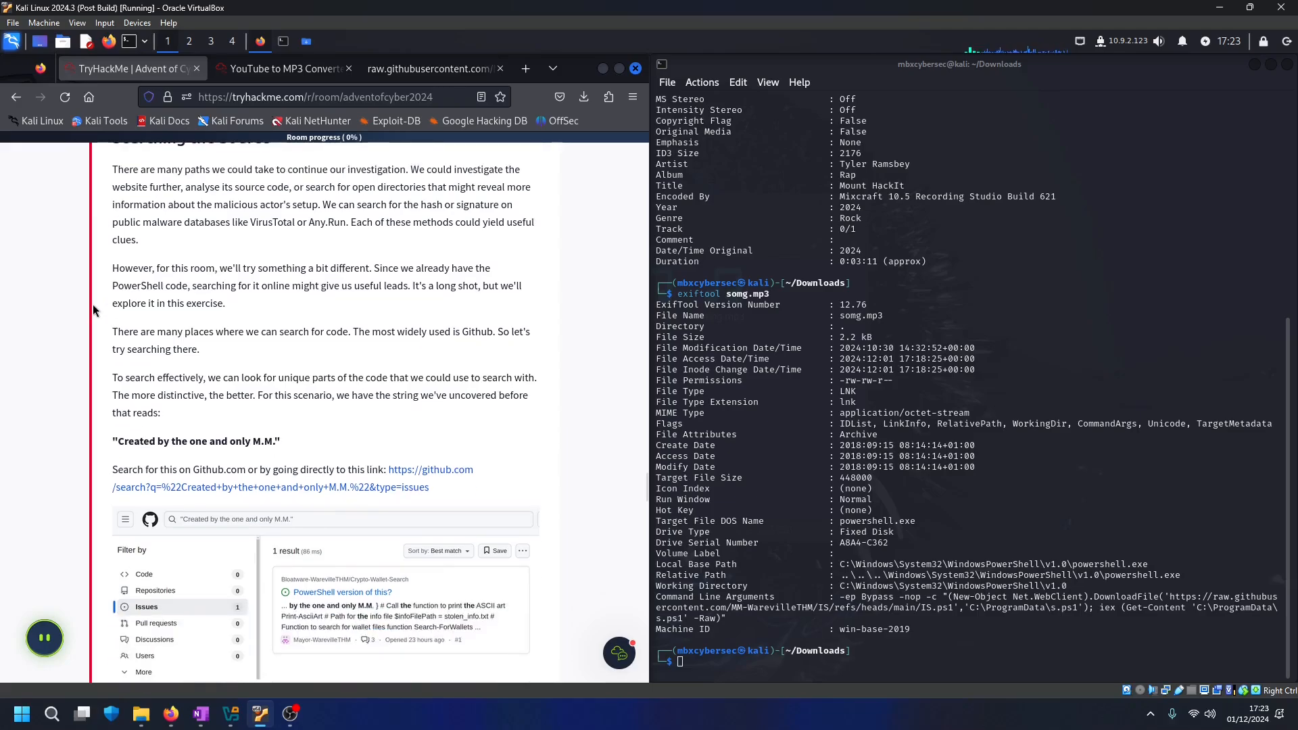
{"action": "scroll", "scroll_direction": "down", "scroll_amount": 3}
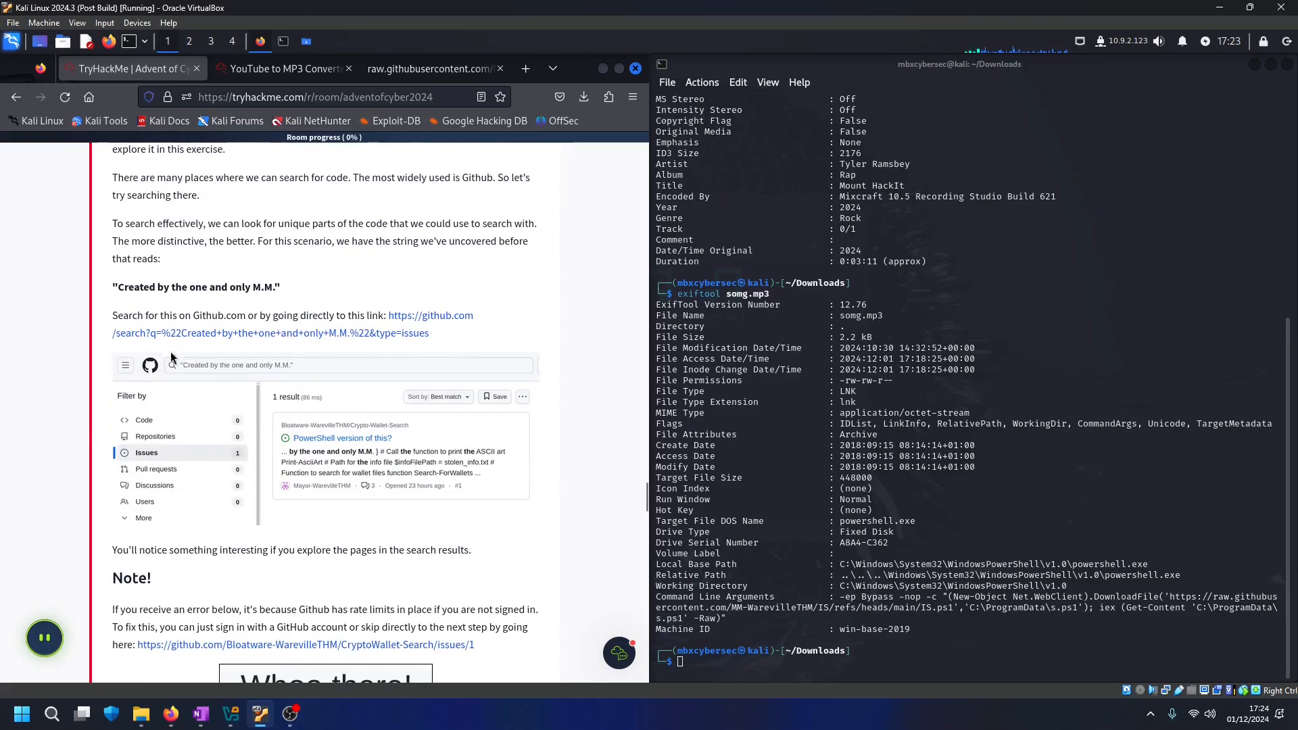
{"action": "mouse_move", "coordinate": [202, 323]}
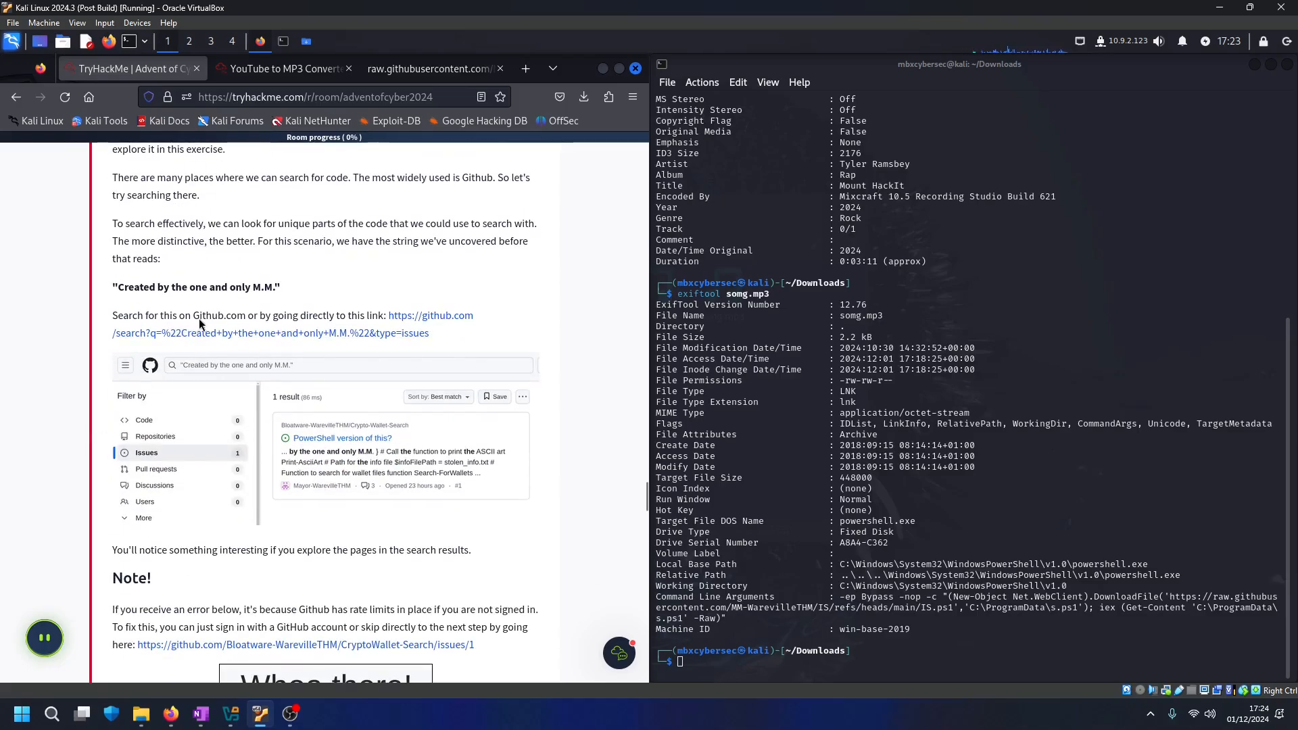
{"action": "mouse_move", "coordinate": [277, 340]}
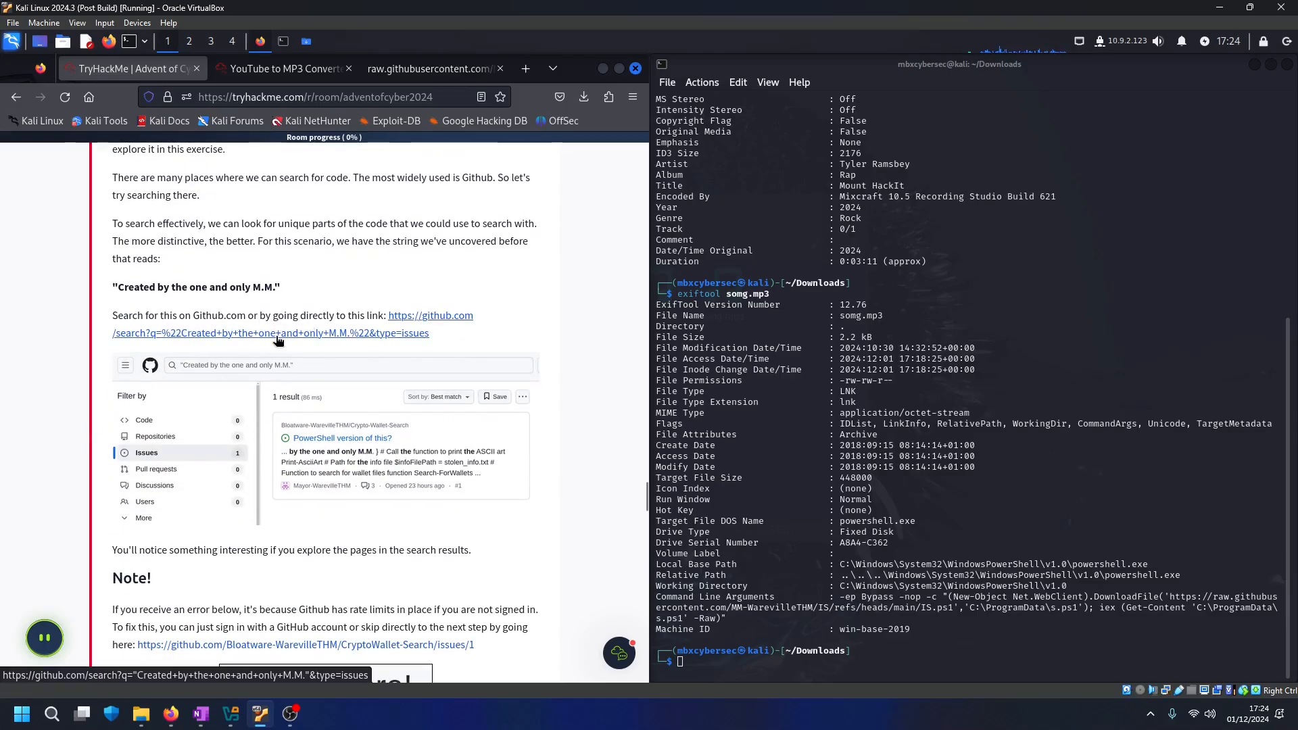
{"action": "right_click", "coordinate": [277, 332]}
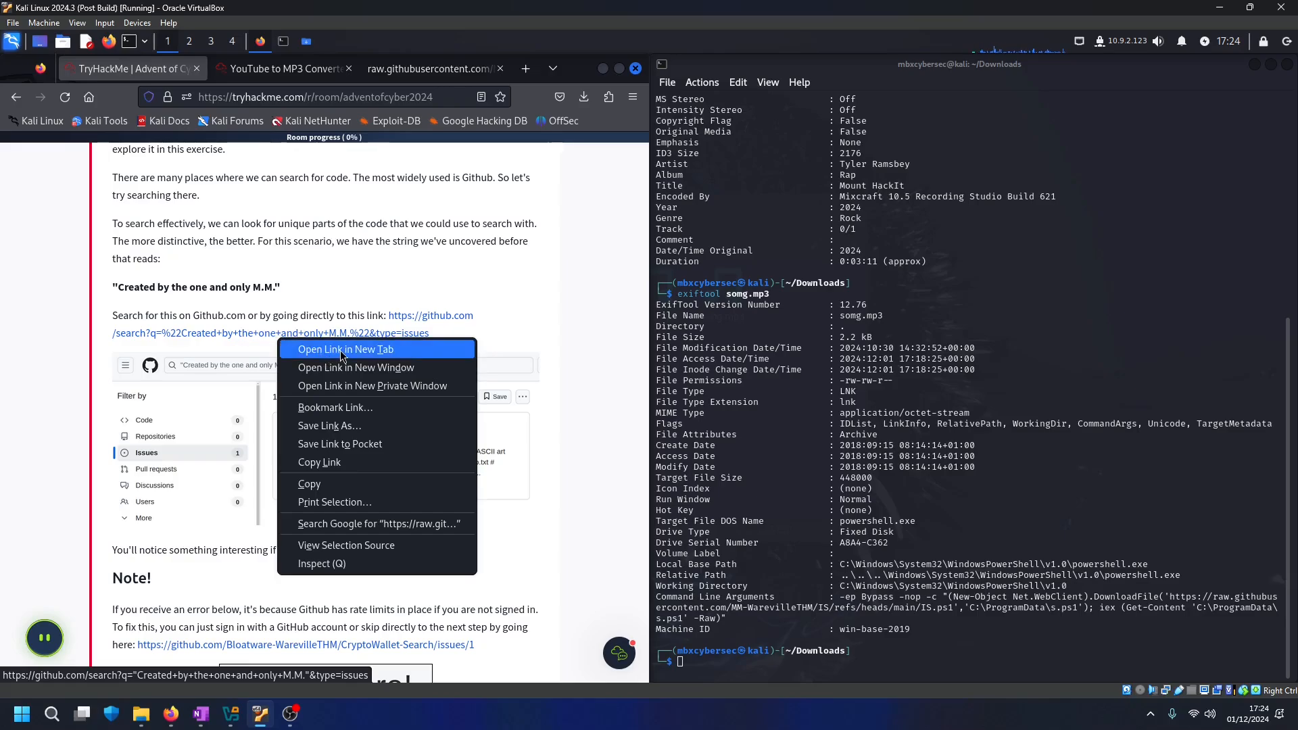
{"action": "left_click", "coordinate": [343, 349]}
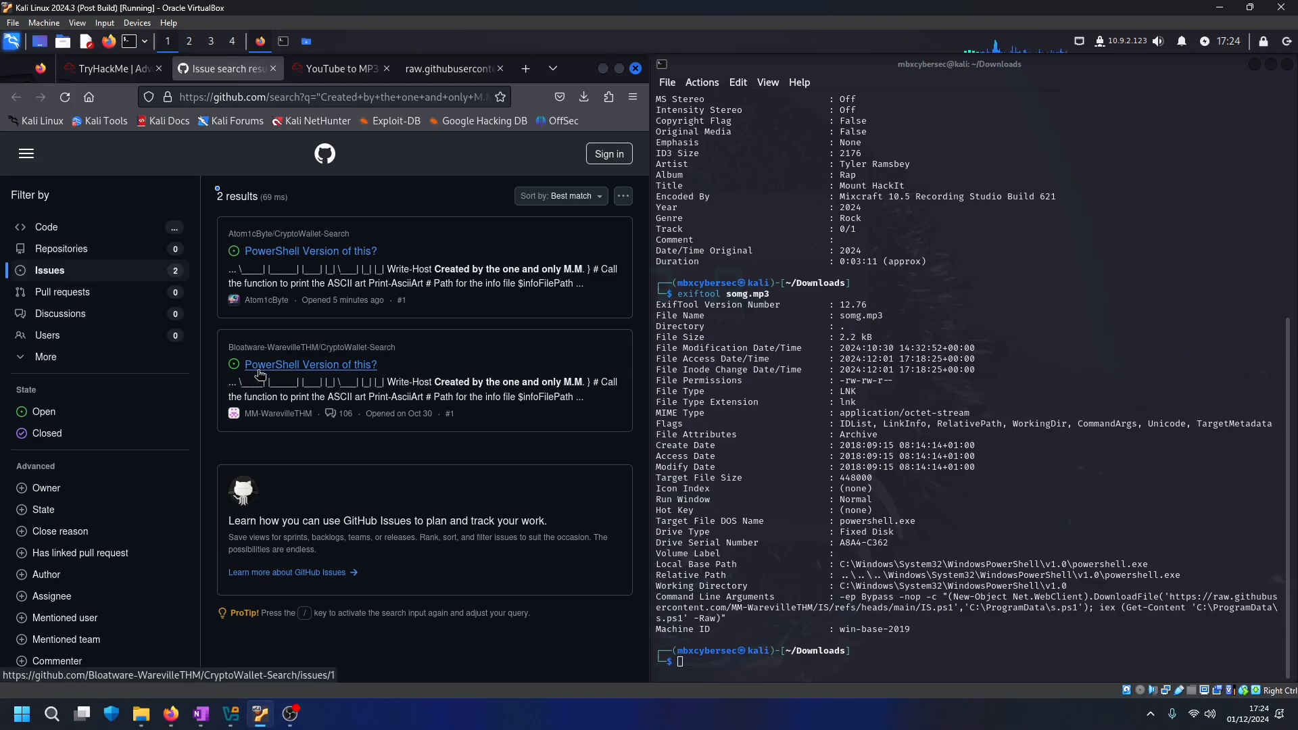
{"action": "mouse_move", "coordinate": [339, 374]}
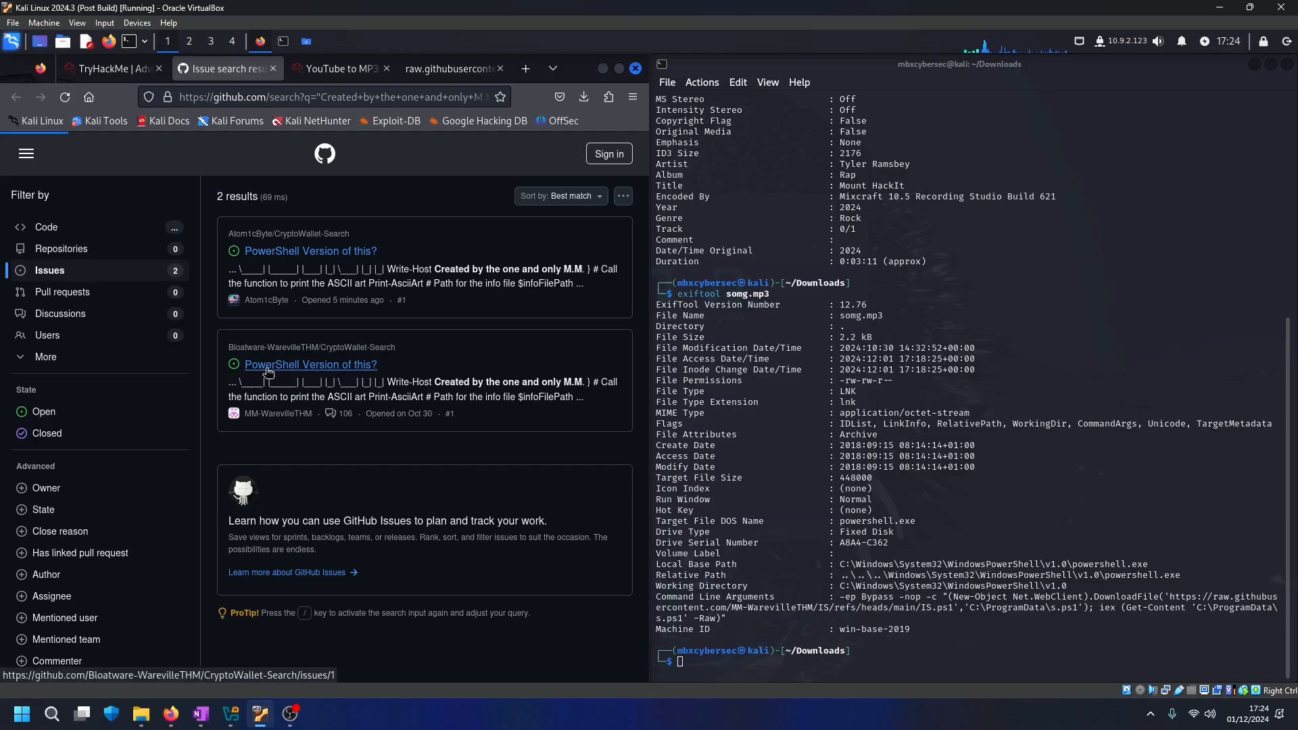
Read the Bloatware-WarevilleTHM 'PowerShell Version of this?' issue and open author MM-WarevilleTHM's profile
{"action": "left_click", "coordinate": [309, 364]}
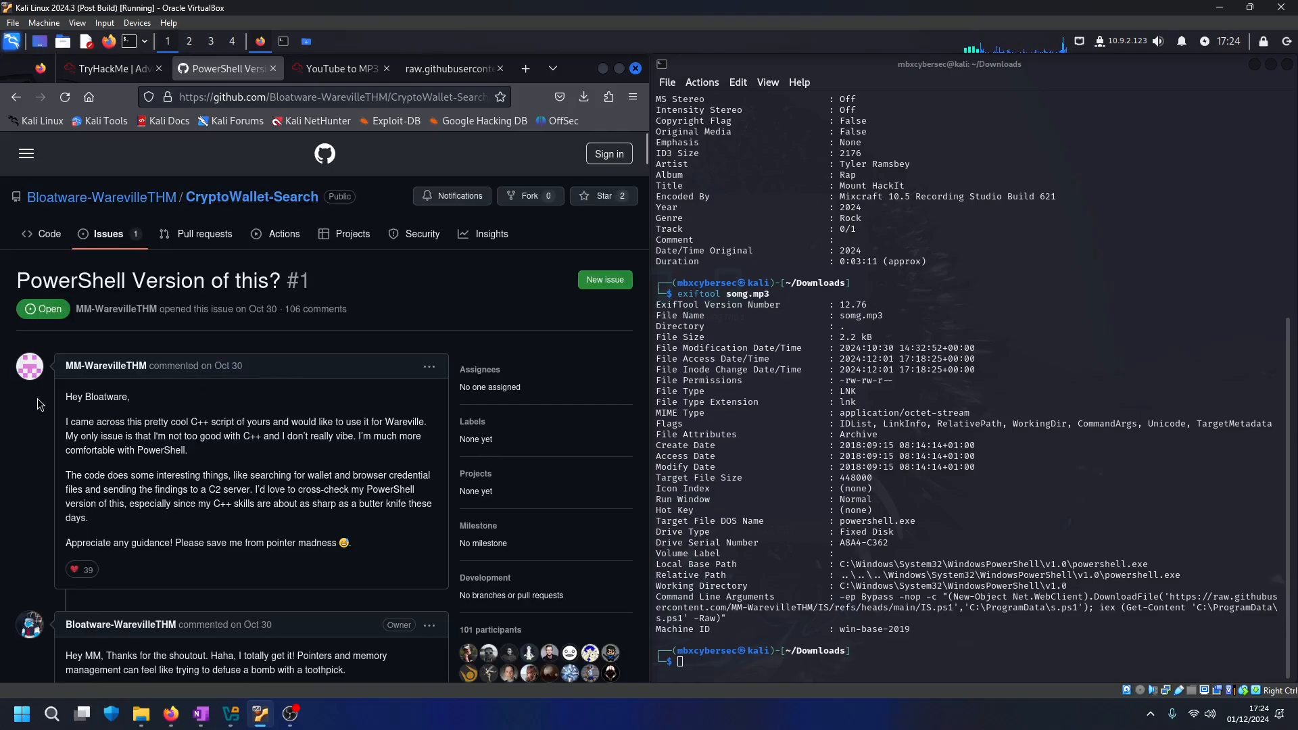
{"action": "scroll", "scroll_direction": "down", "scroll_amount": 3}
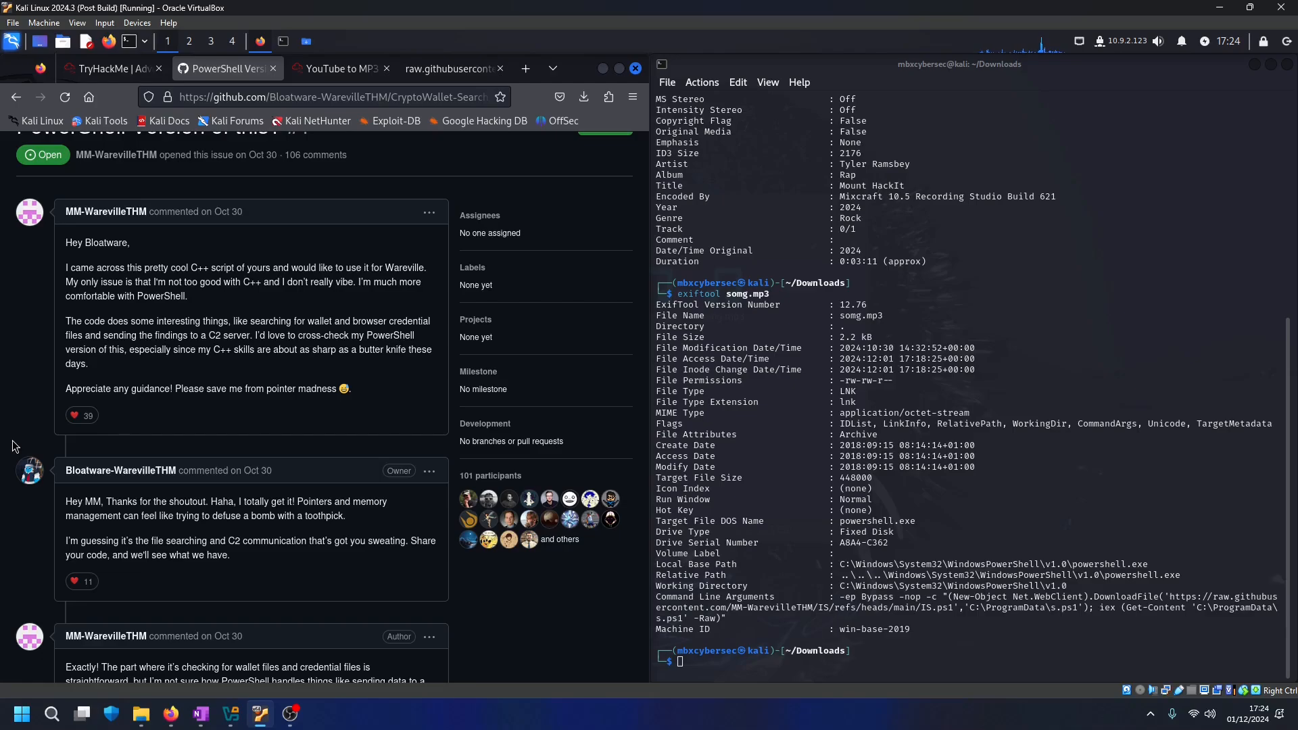
{"action": "scroll", "scroll_direction": "down", "scroll_amount": 3}
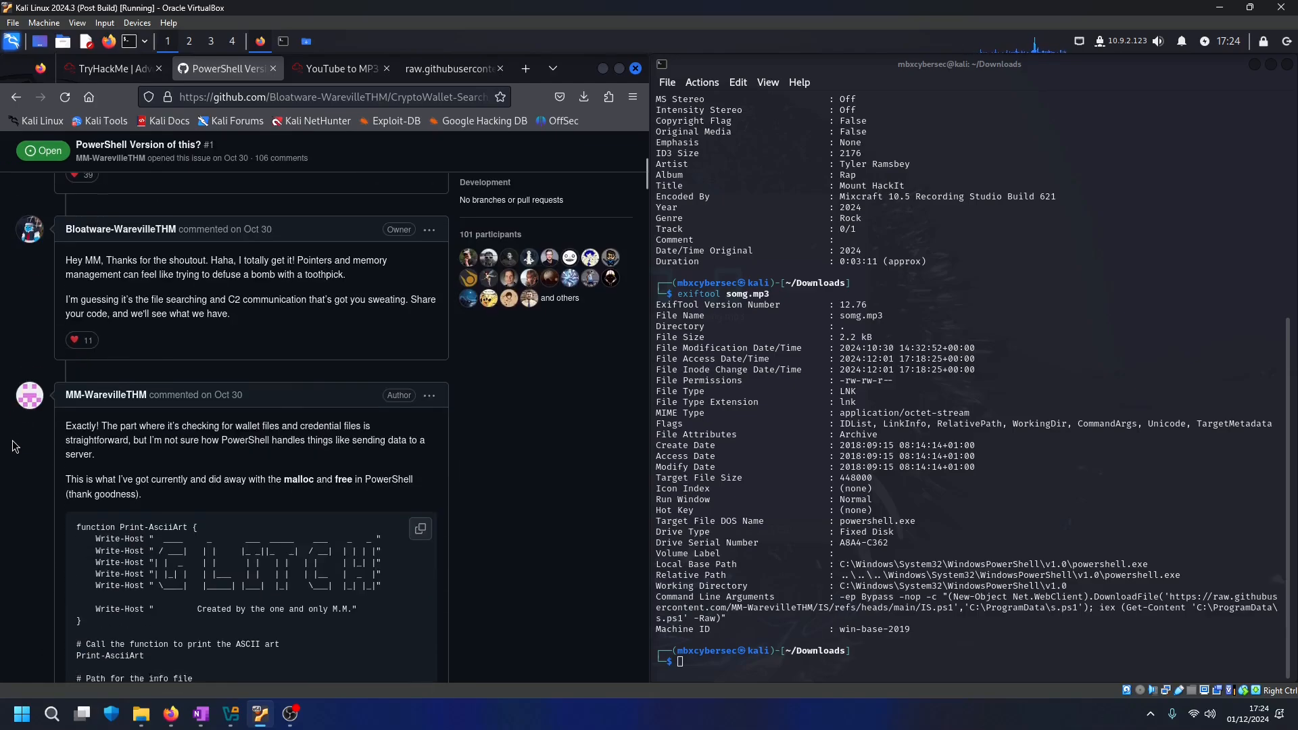
{"action": "scroll", "scroll_direction": "down", "scroll_amount": 3}
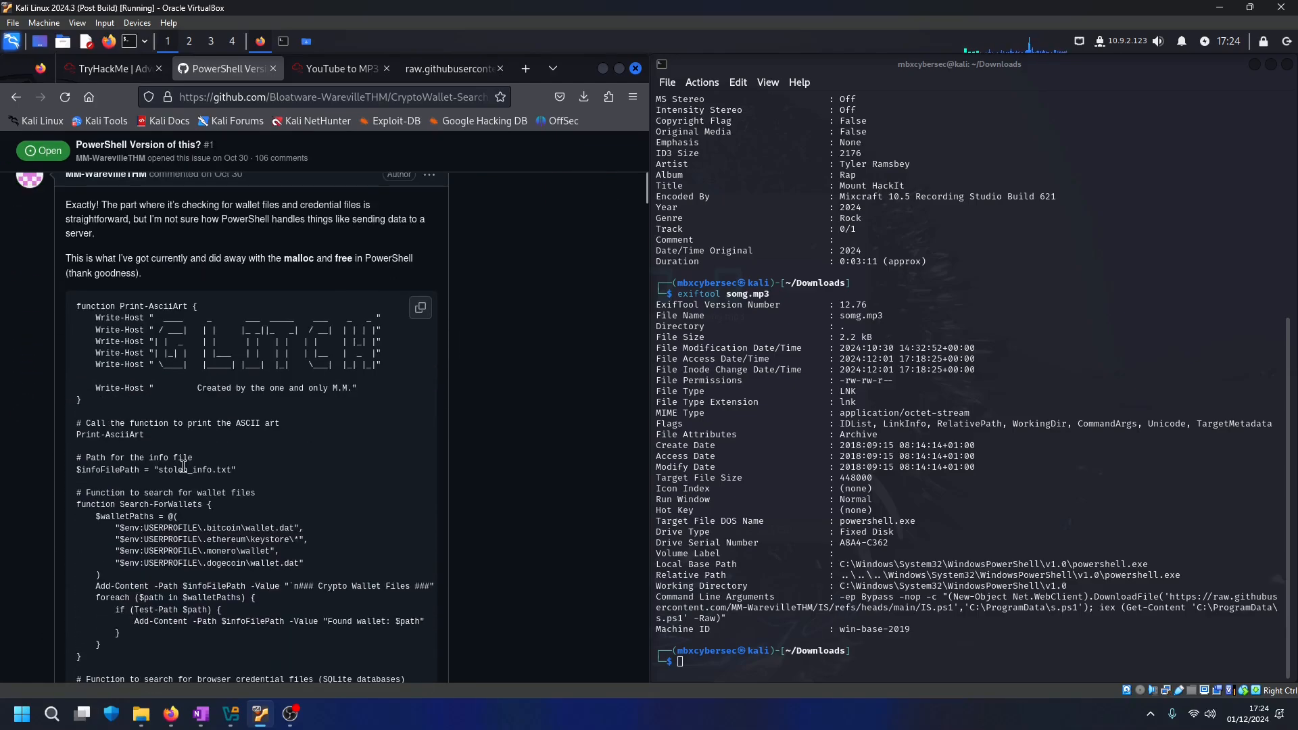
{"action": "scroll", "scroll_direction": "down", "scroll_amount": 3}
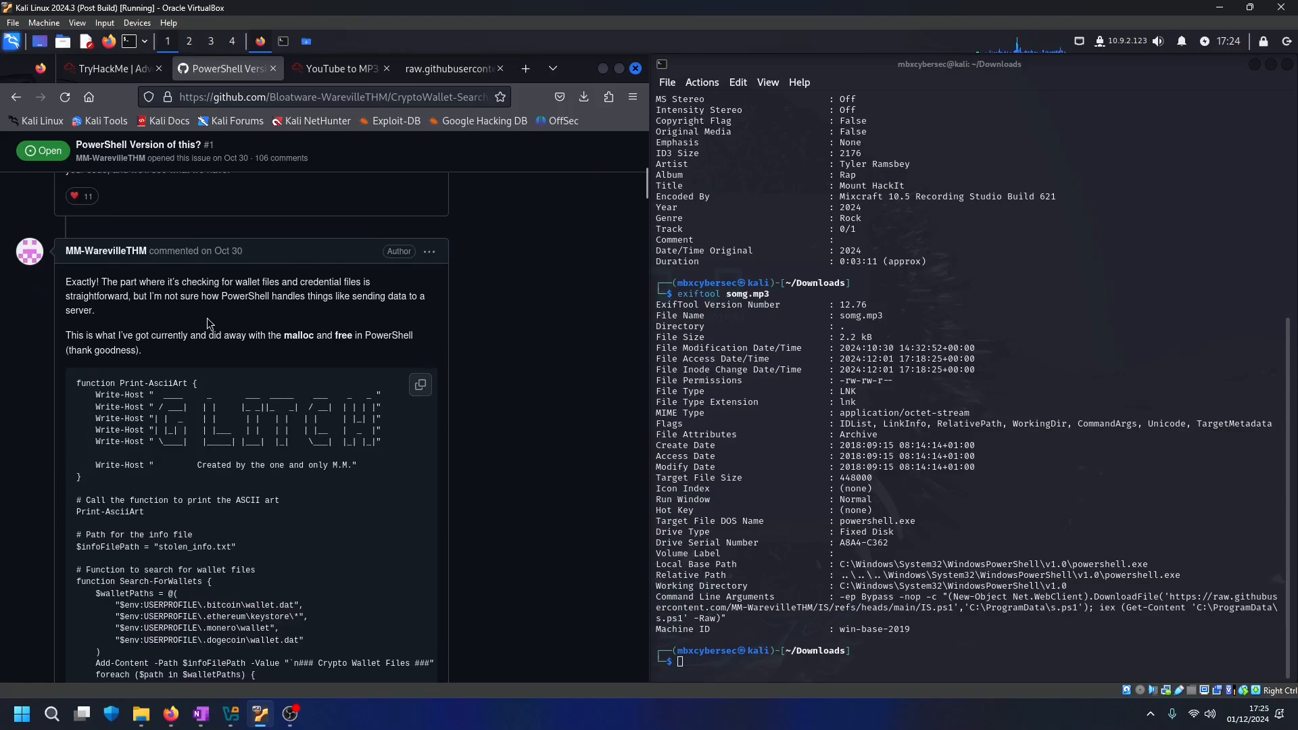
{"action": "left_click", "coordinate": [113, 69]}
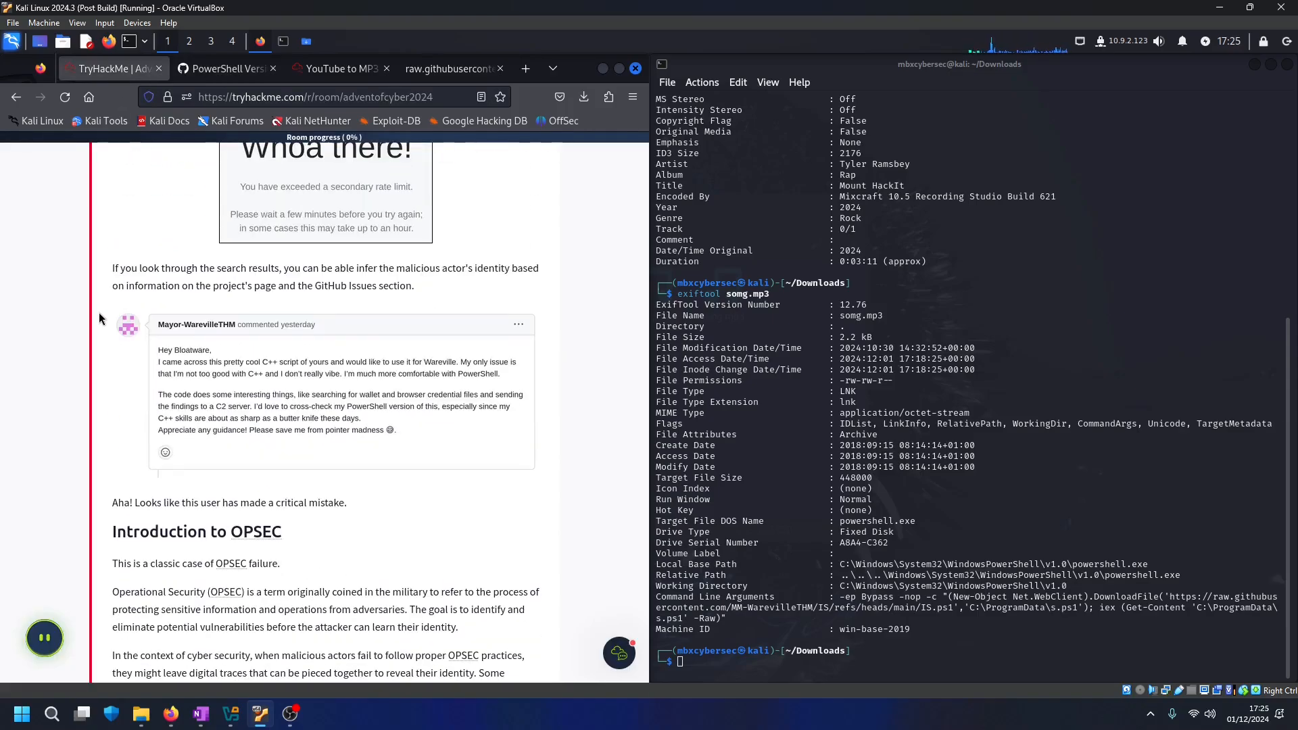
{"action": "left_click", "coordinate": [223, 67]}
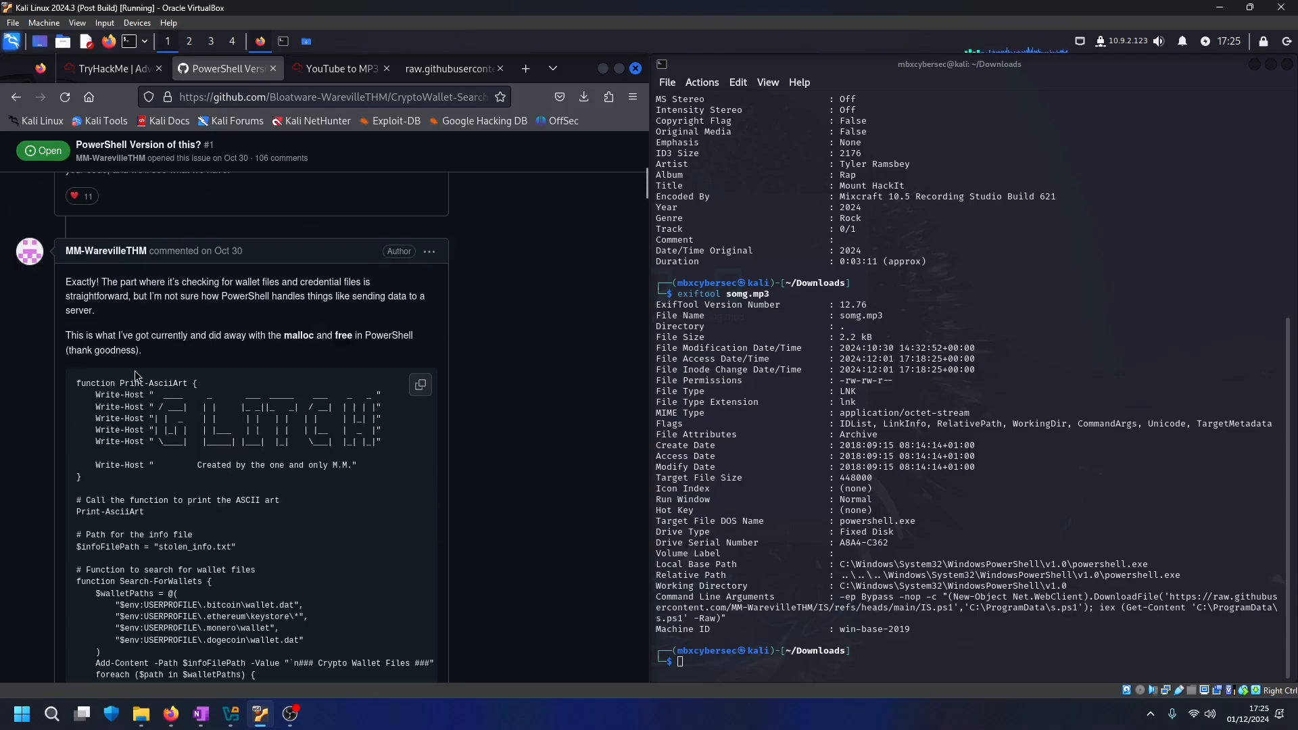
{"action": "mouse_move", "coordinate": [79, 302]}
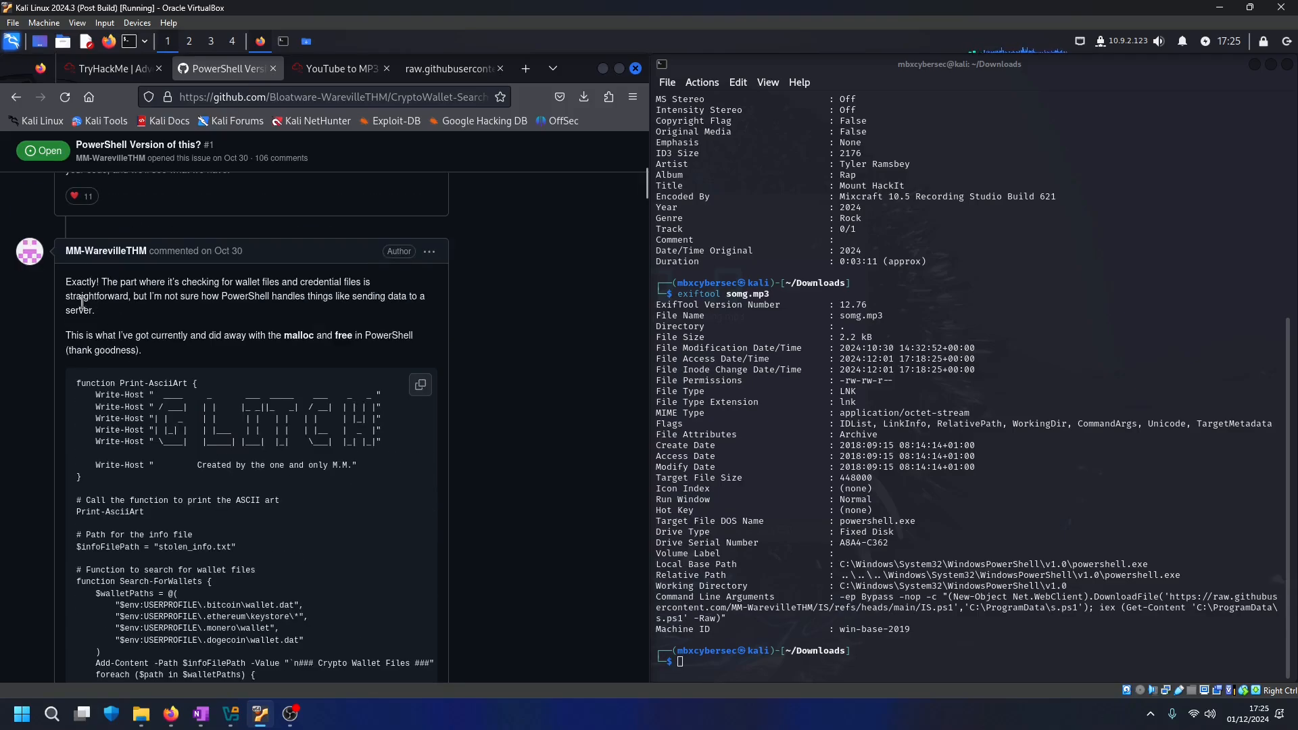
{"action": "mouse_move", "coordinate": [28, 255]}
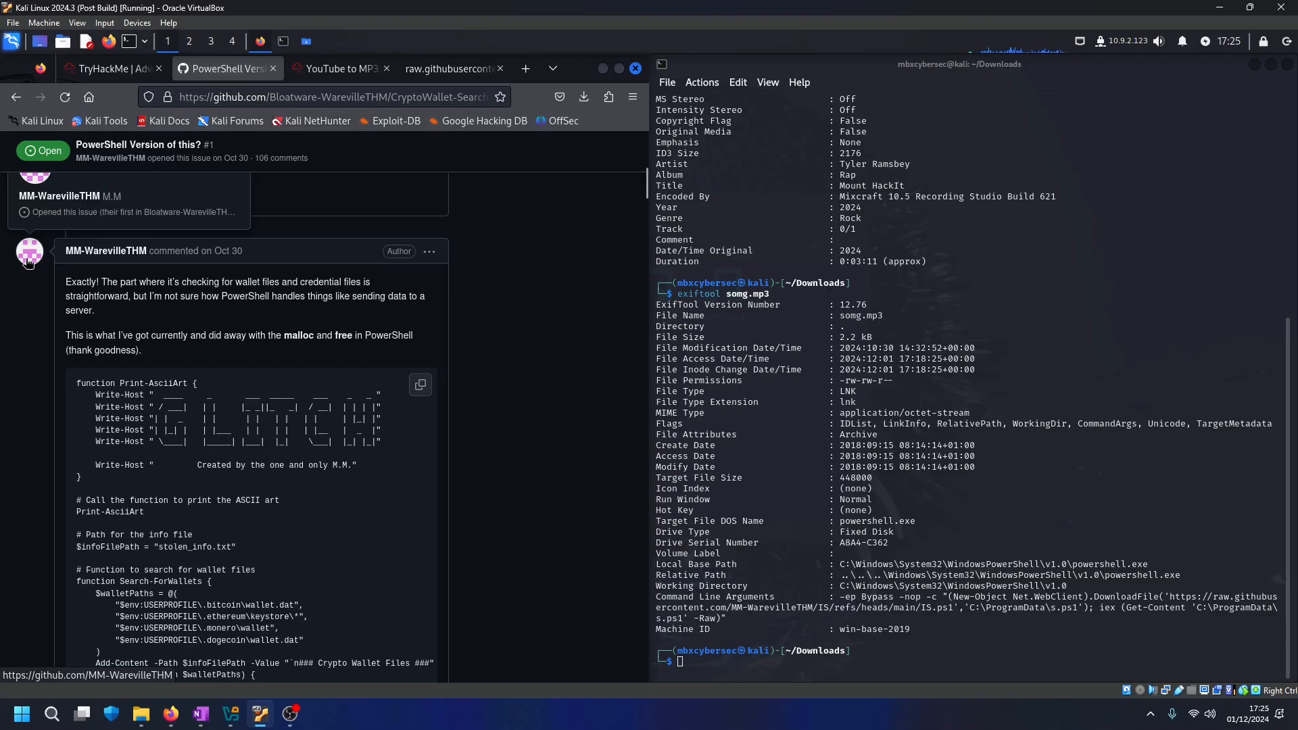
{"action": "left_click", "coordinate": [28, 254]}
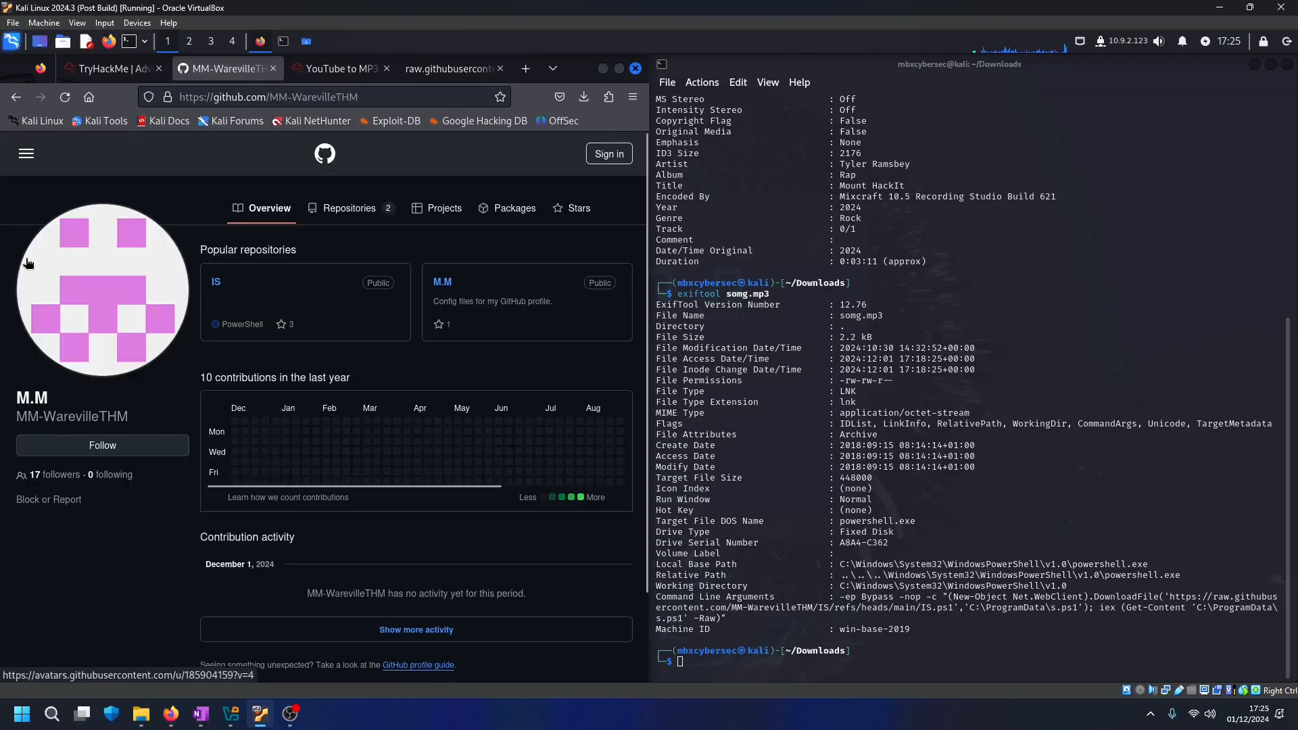
{"action": "mouse_move", "coordinate": [217, 281]}
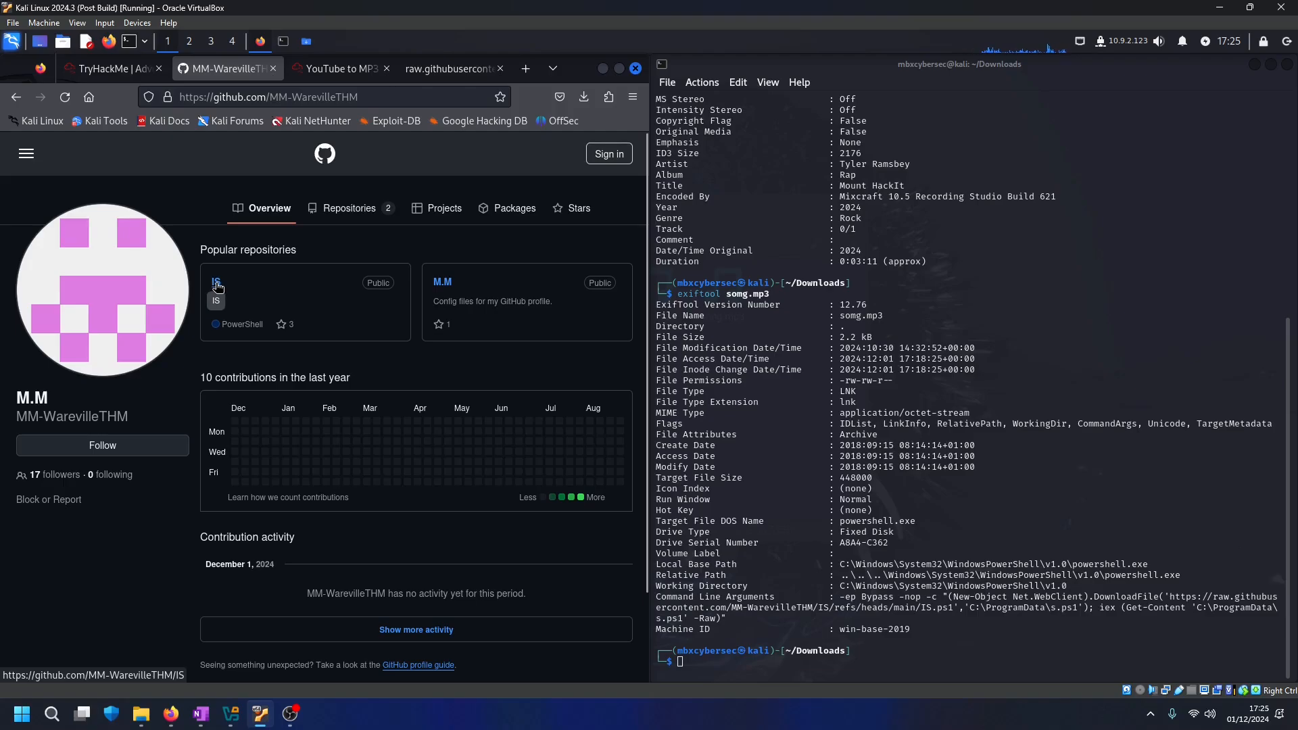
{"action": "mouse_move", "coordinate": [220, 296]}
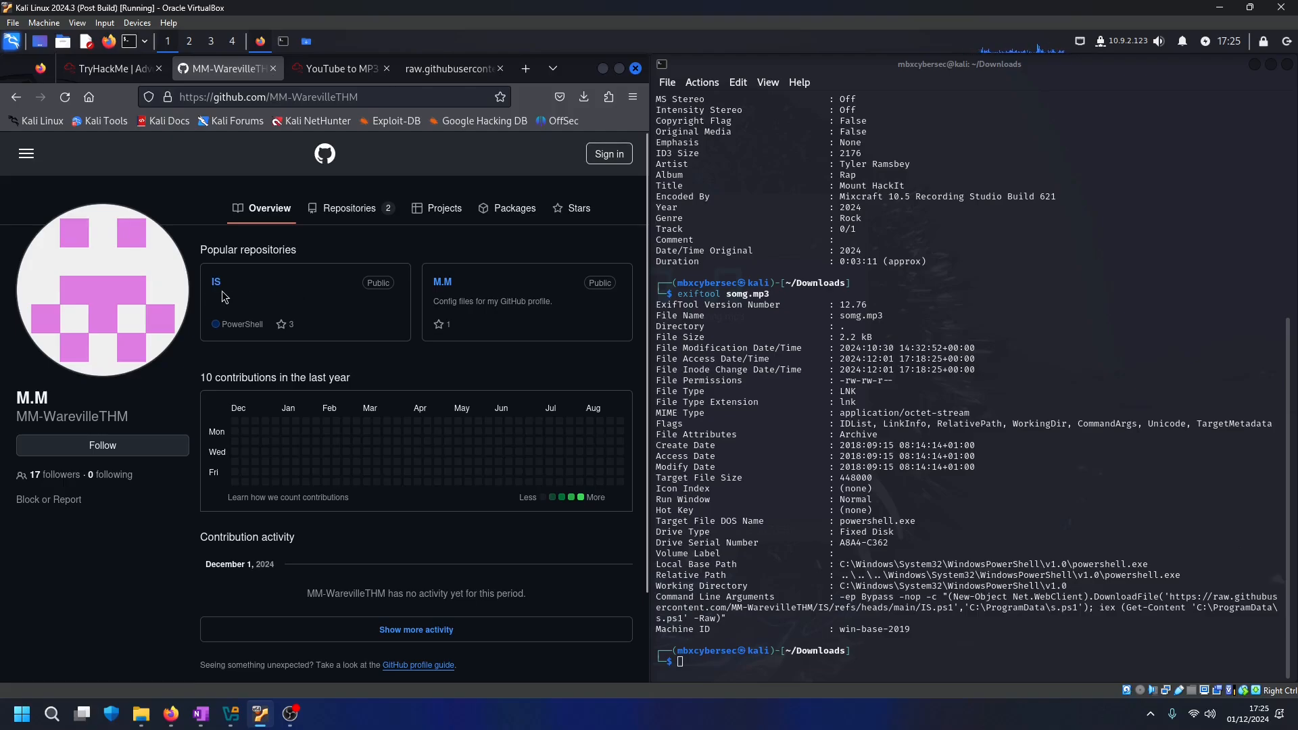
{"action": "left_click", "coordinate": [217, 281]}
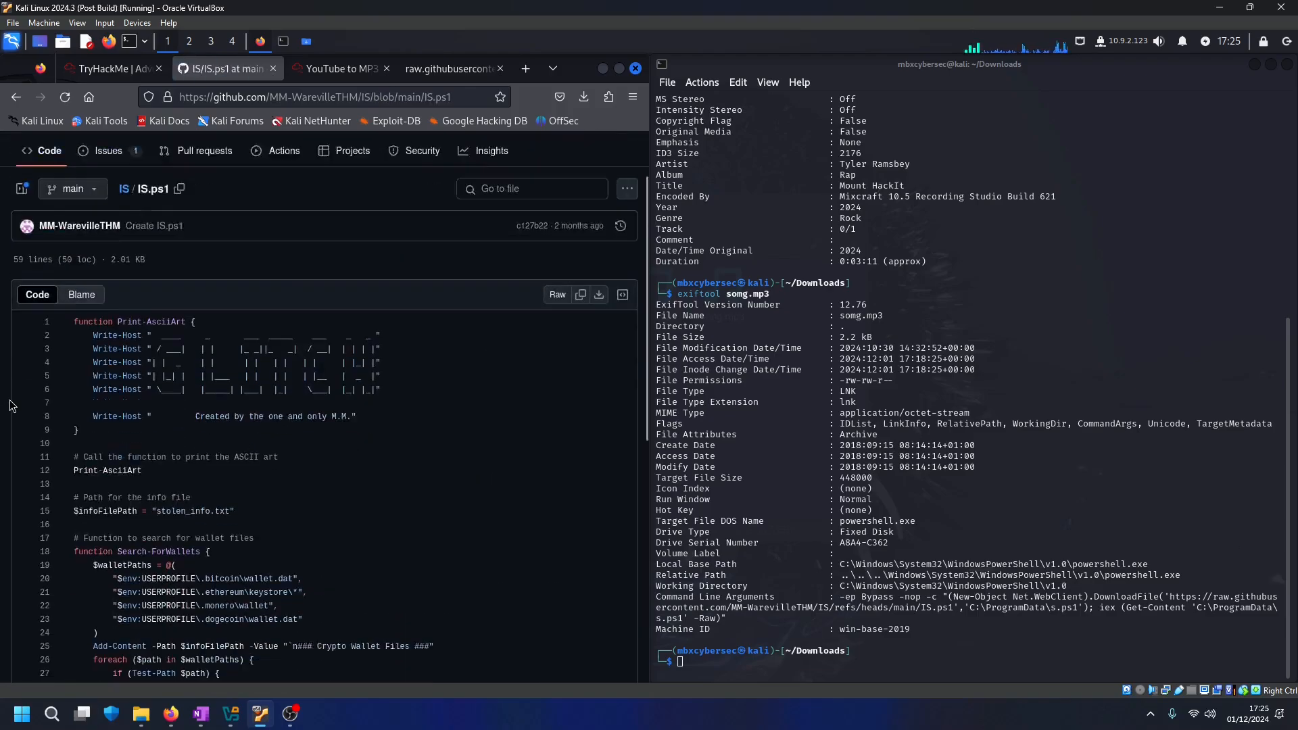
{"action": "scroll", "scroll_direction": "down", "scroll_amount": 3}
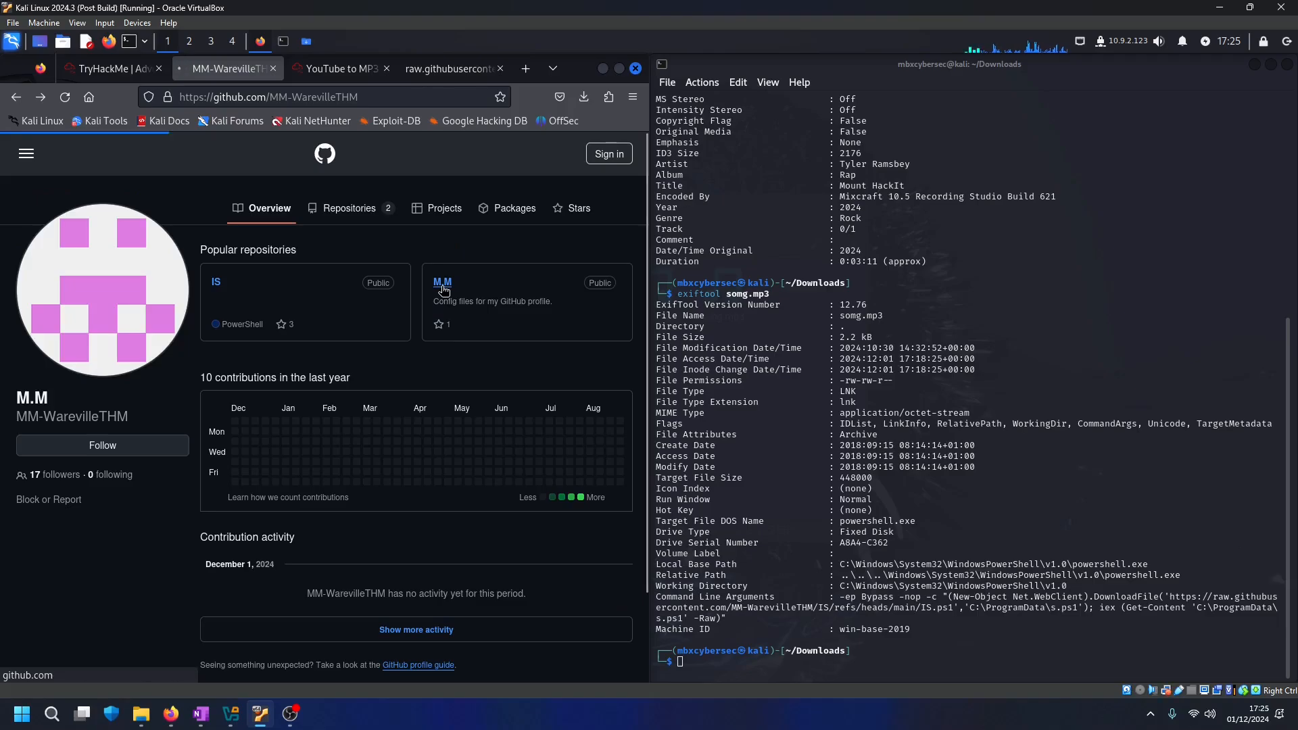
Open the pinned M.M repository whose README names M.M as Mayor Malware
{"action": "left_click", "coordinate": [444, 283]}
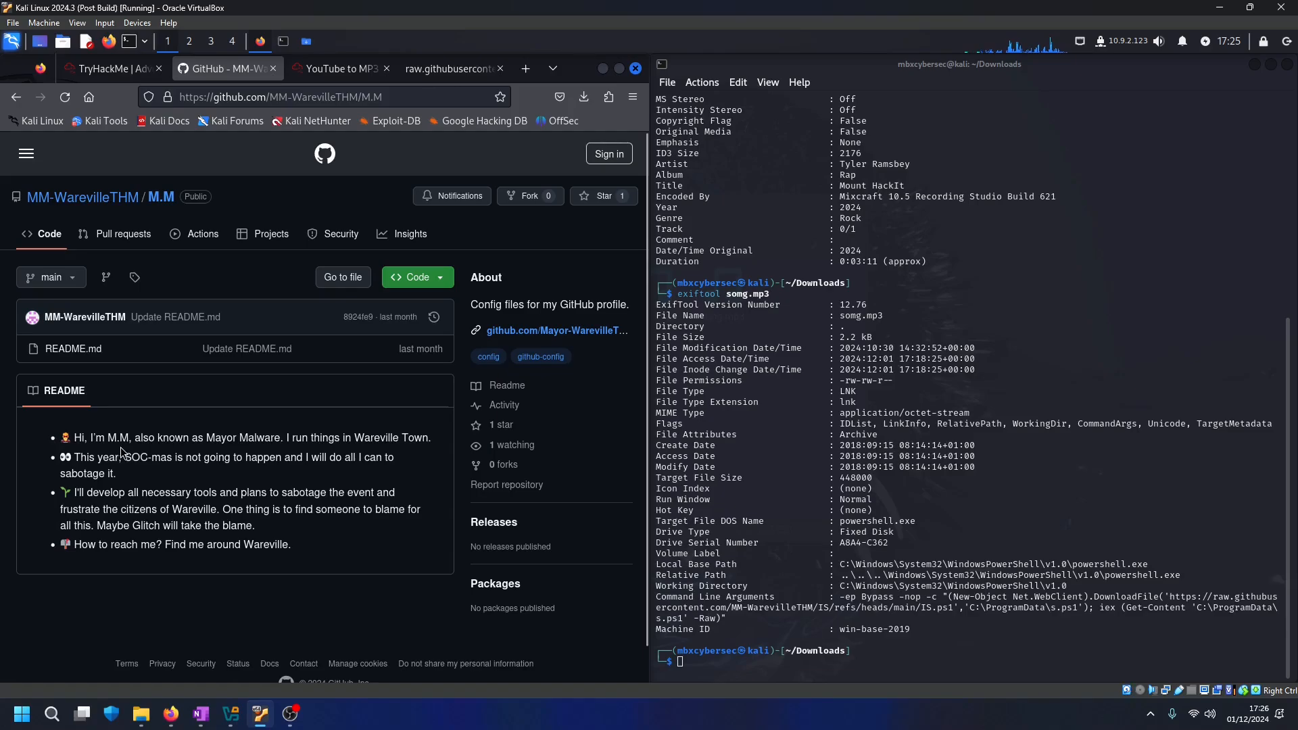
{"action": "mouse_move", "coordinate": [230, 456]}
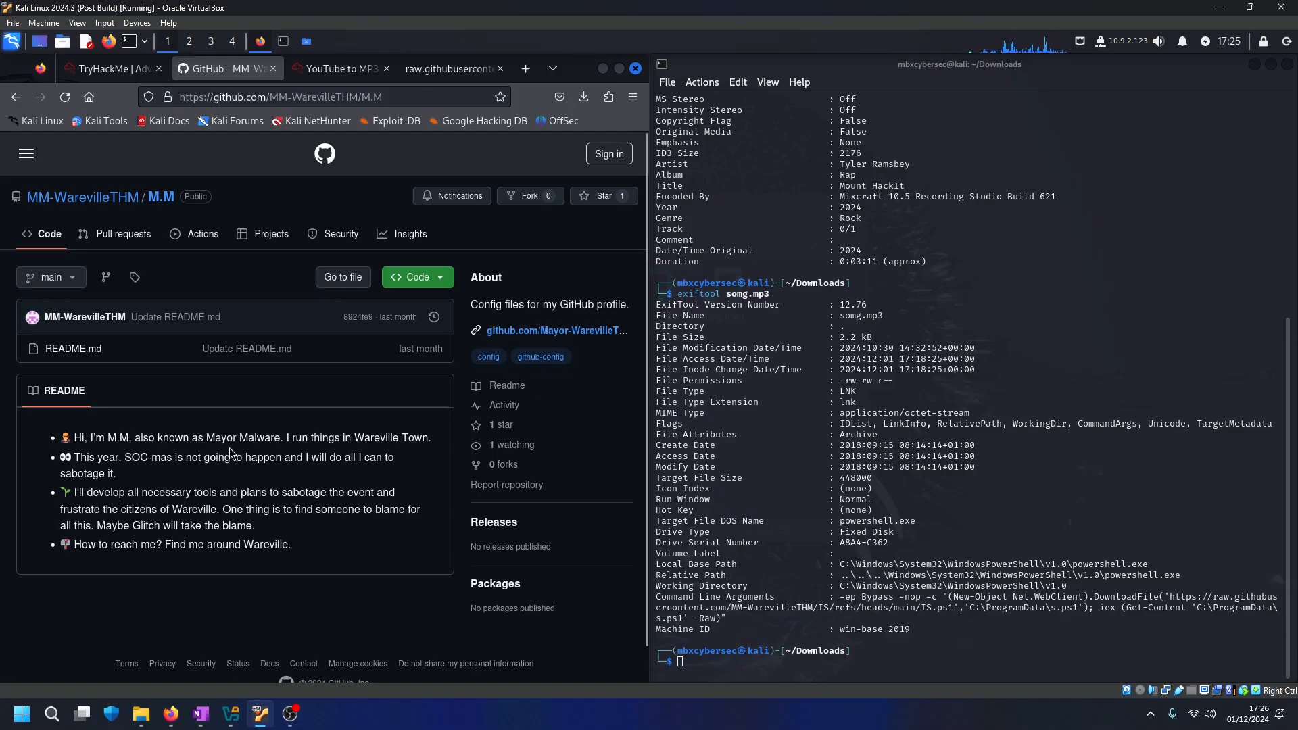
{"action": "mouse_move", "coordinate": [140, 475]}
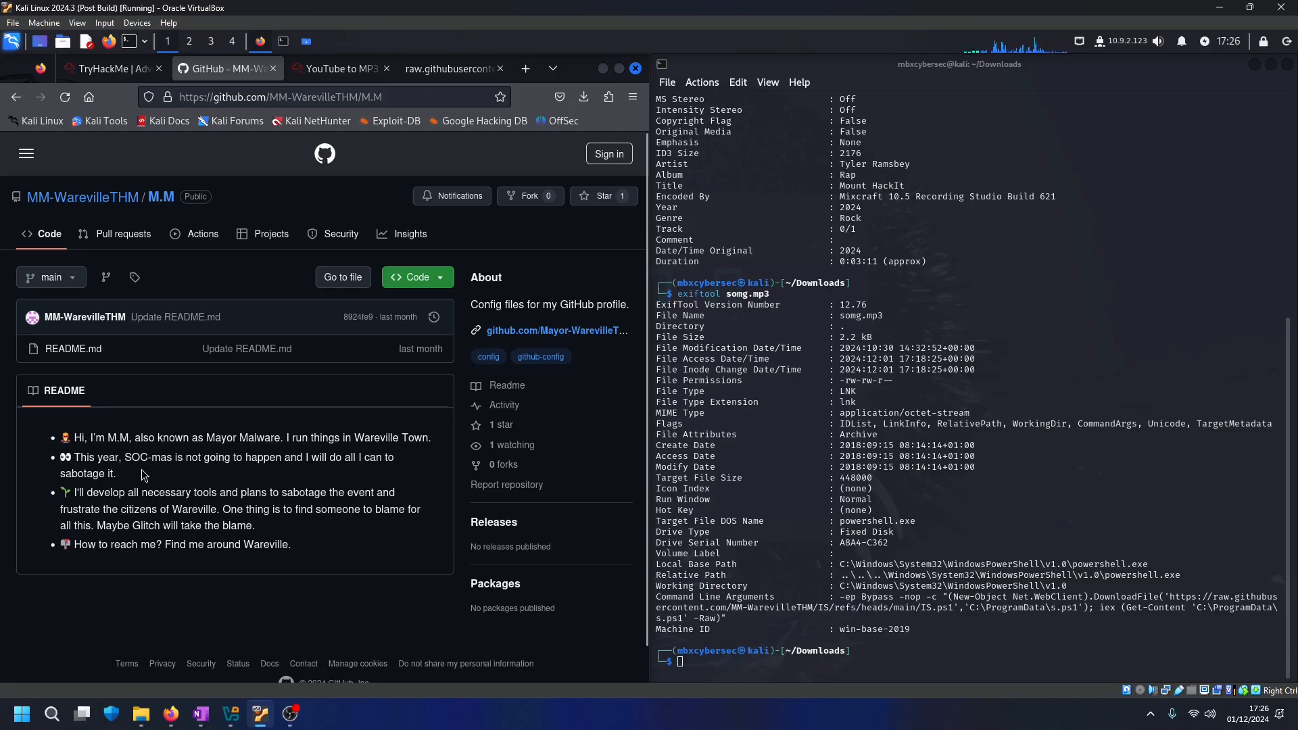
{"action": "mouse_move", "coordinate": [176, 479]}
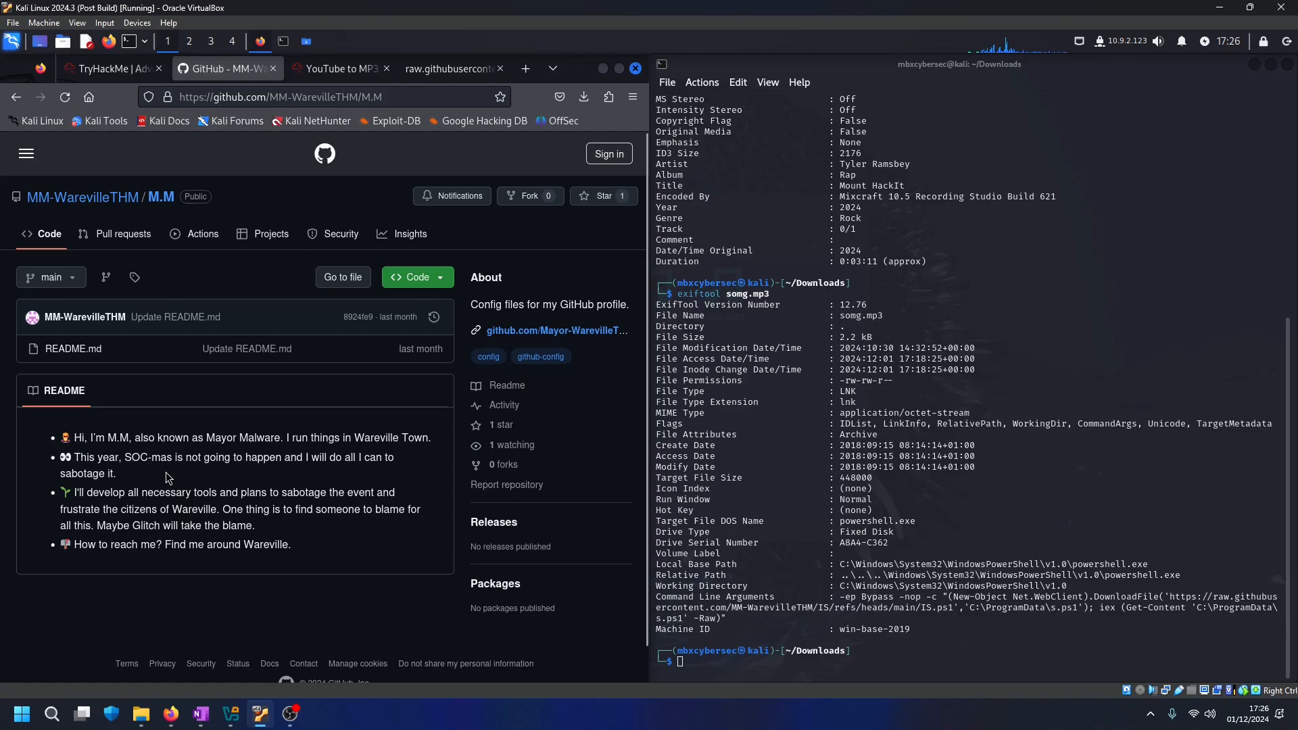
{"action": "mouse_move", "coordinate": [158, 472]}
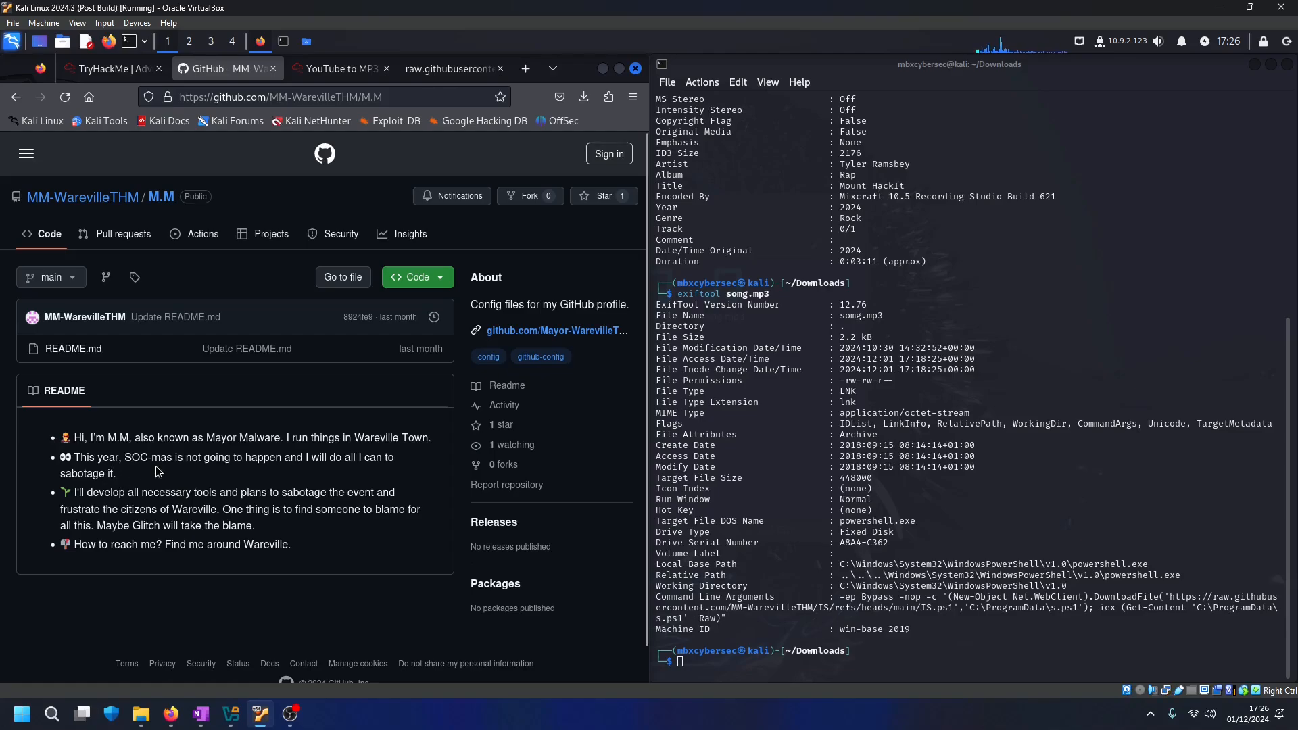
Return to the Day 1 task and scroll past the OPSEC lessons to the answer questions
{"action": "left_click", "coordinate": [108, 69]}
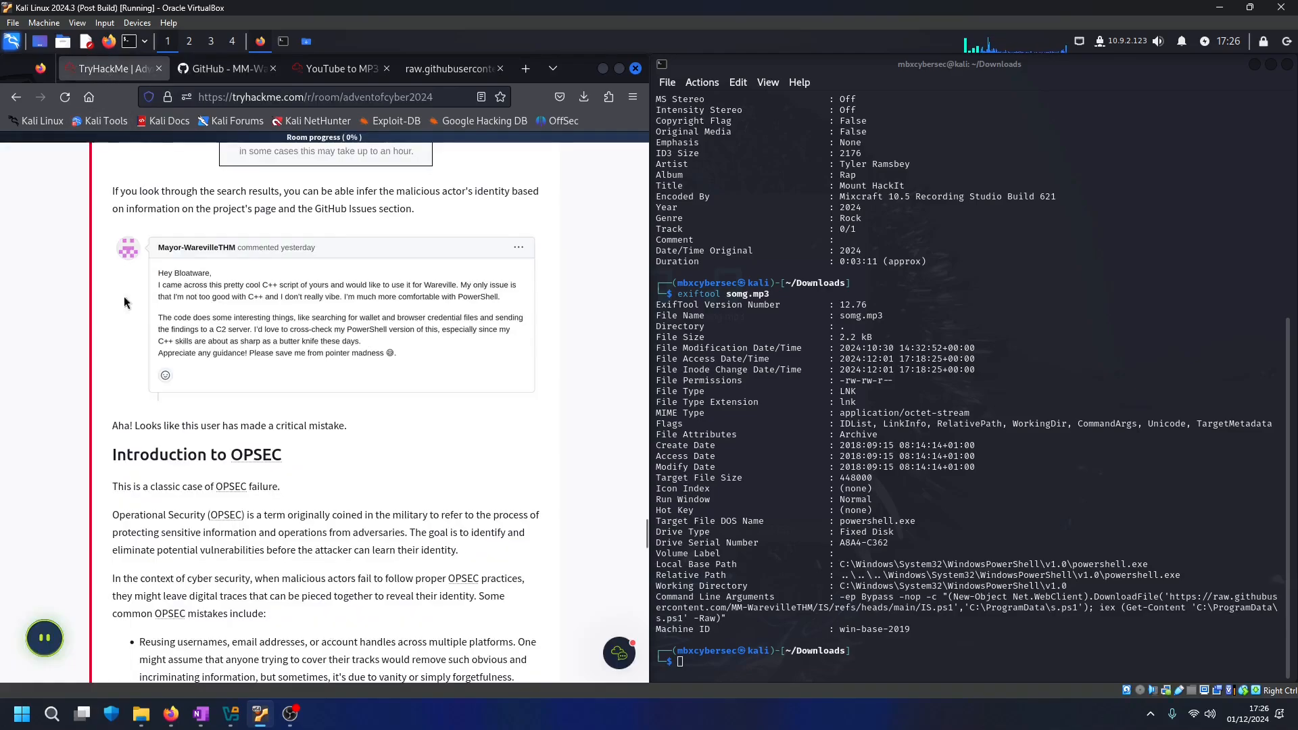
{"action": "scroll", "scroll_direction": "down", "scroll_amount": 3}
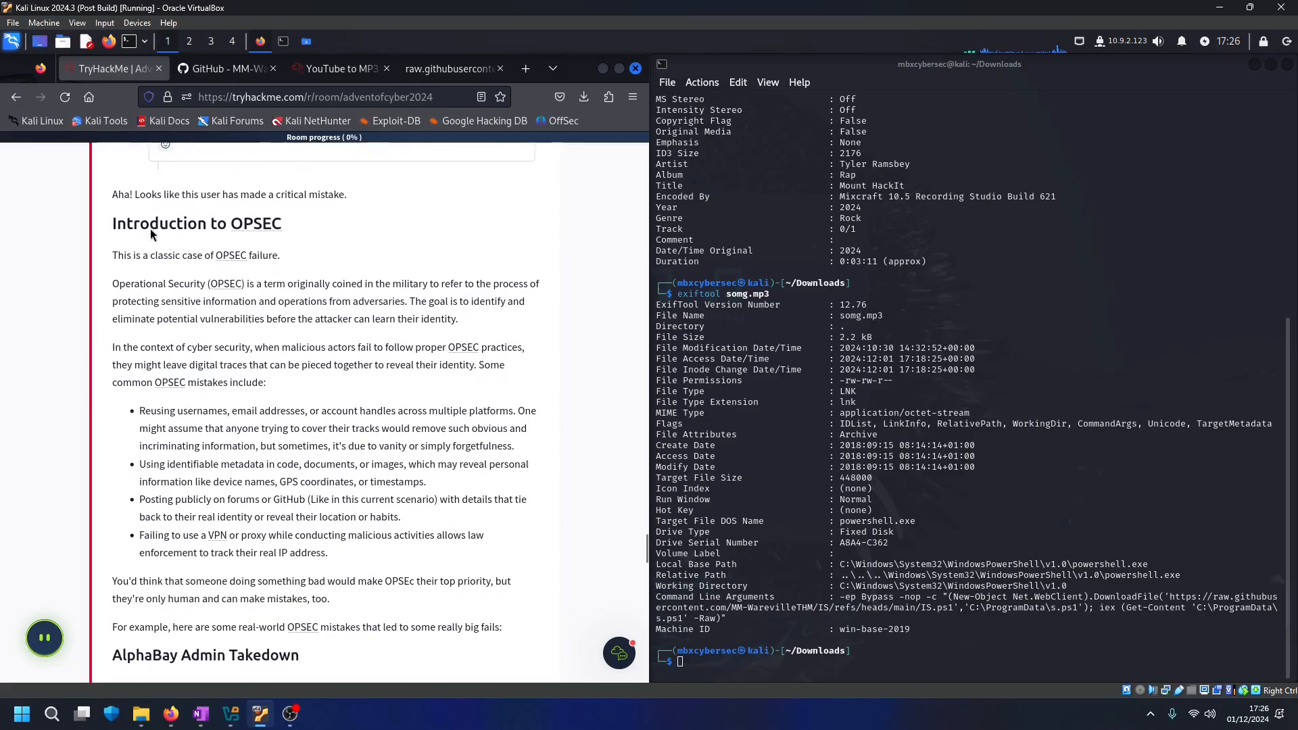
{"action": "mouse_move", "coordinate": [216, 231]}
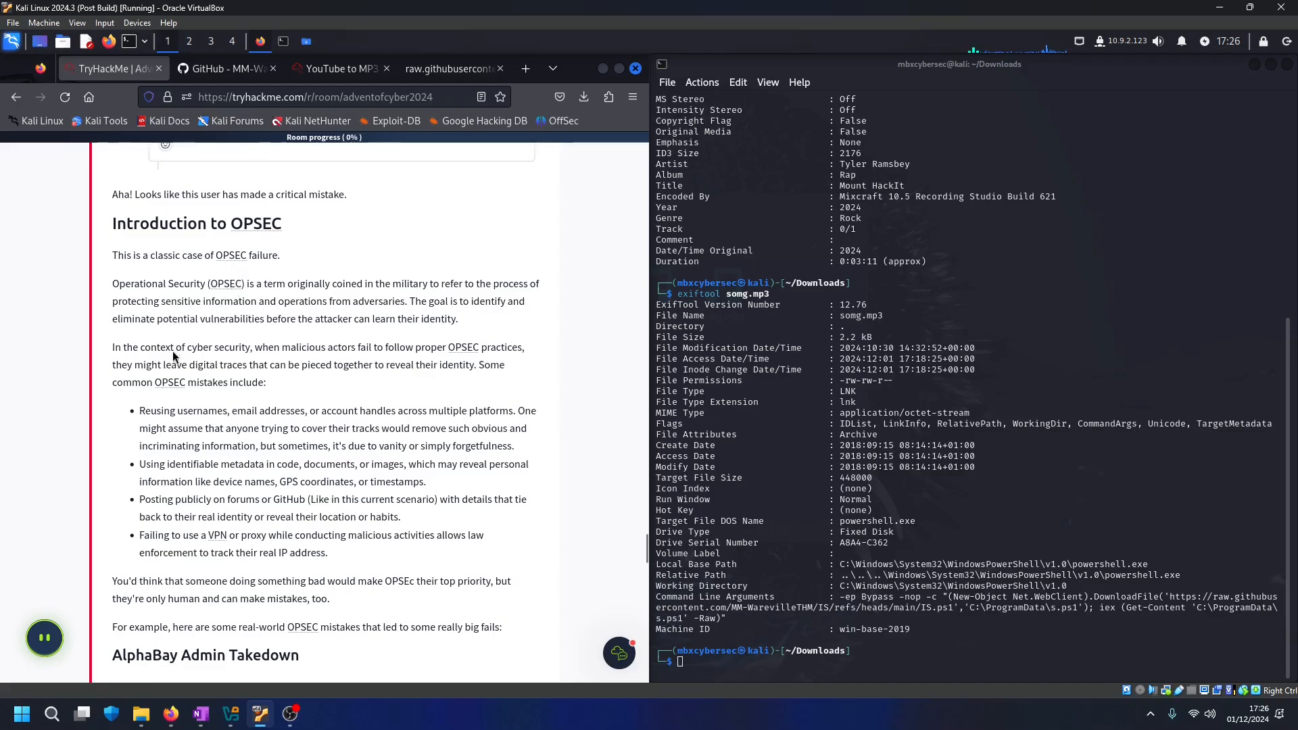
{"action": "mouse_move", "coordinate": [91, 396]}
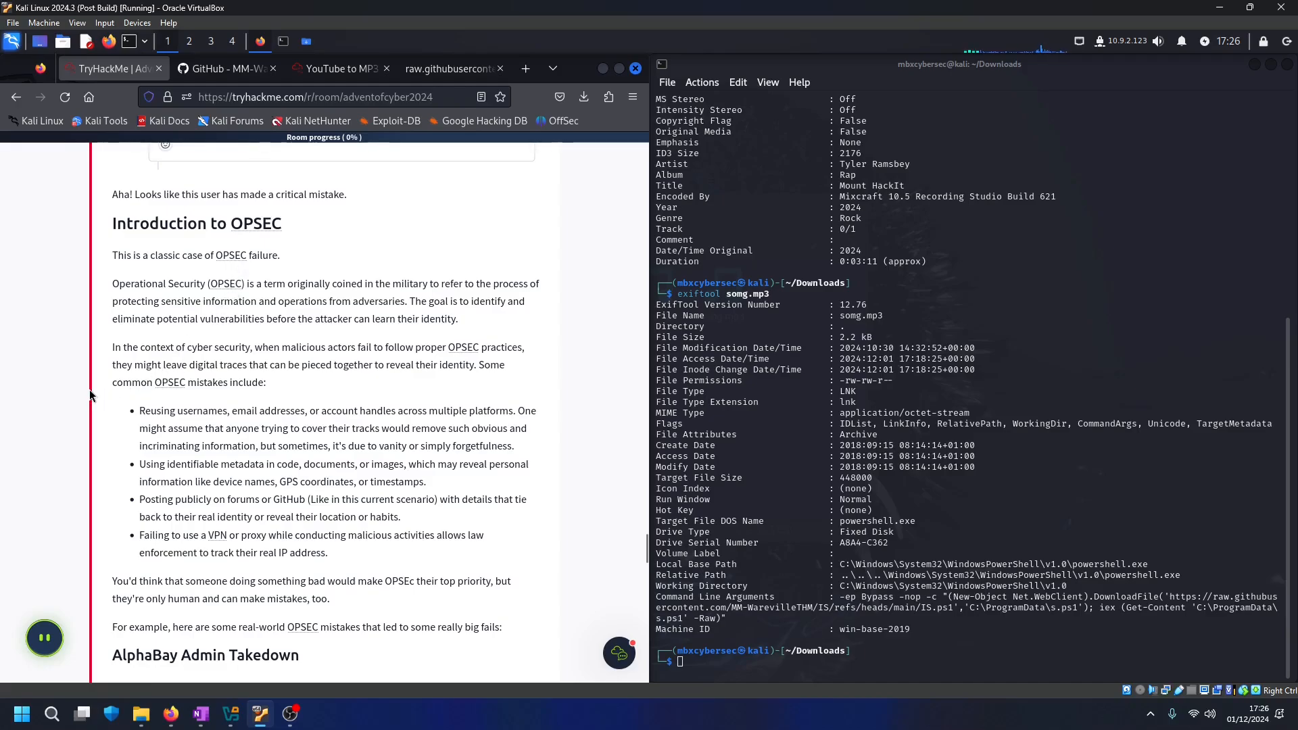
{"action": "scroll", "scroll_direction": "down", "scroll_amount": 3}
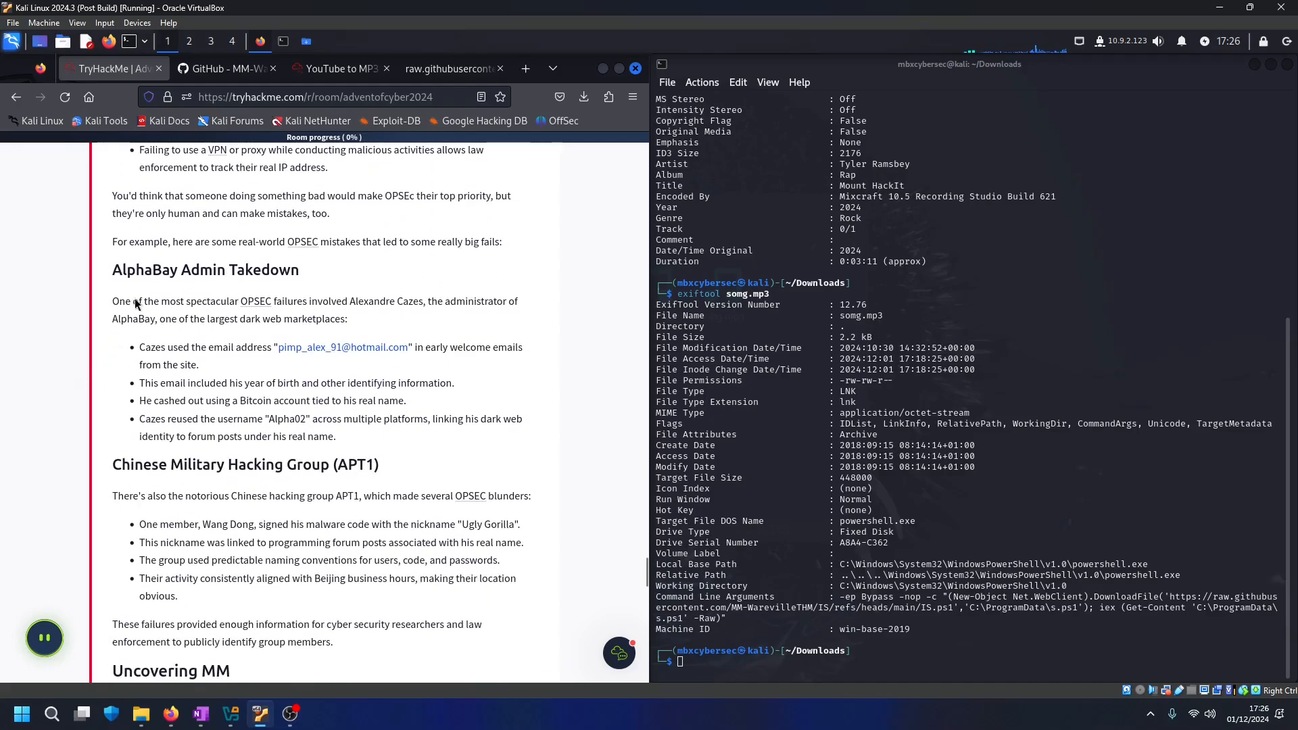
{"action": "mouse_move", "coordinate": [163, 475]}
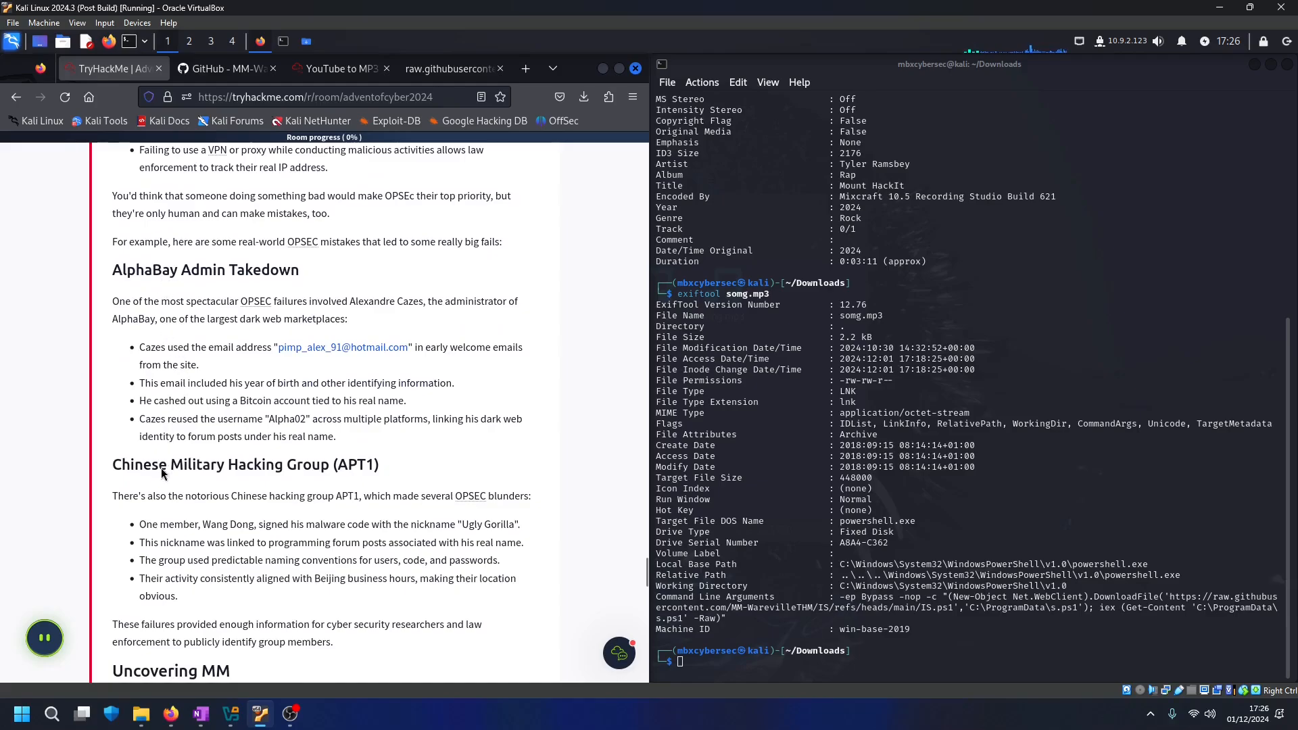
{"action": "scroll", "scroll_direction": "down", "scroll_amount": 3}
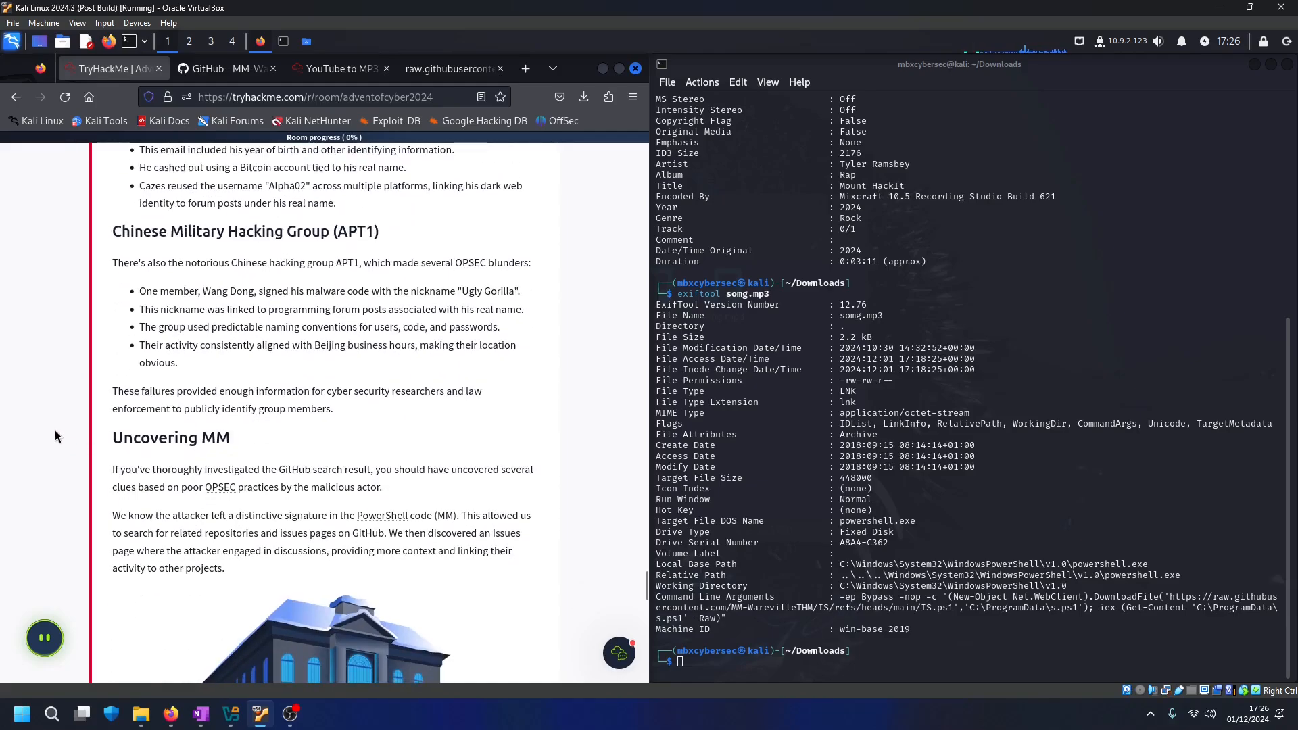
{"action": "scroll", "scroll_direction": "down", "scroll_amount": 3}
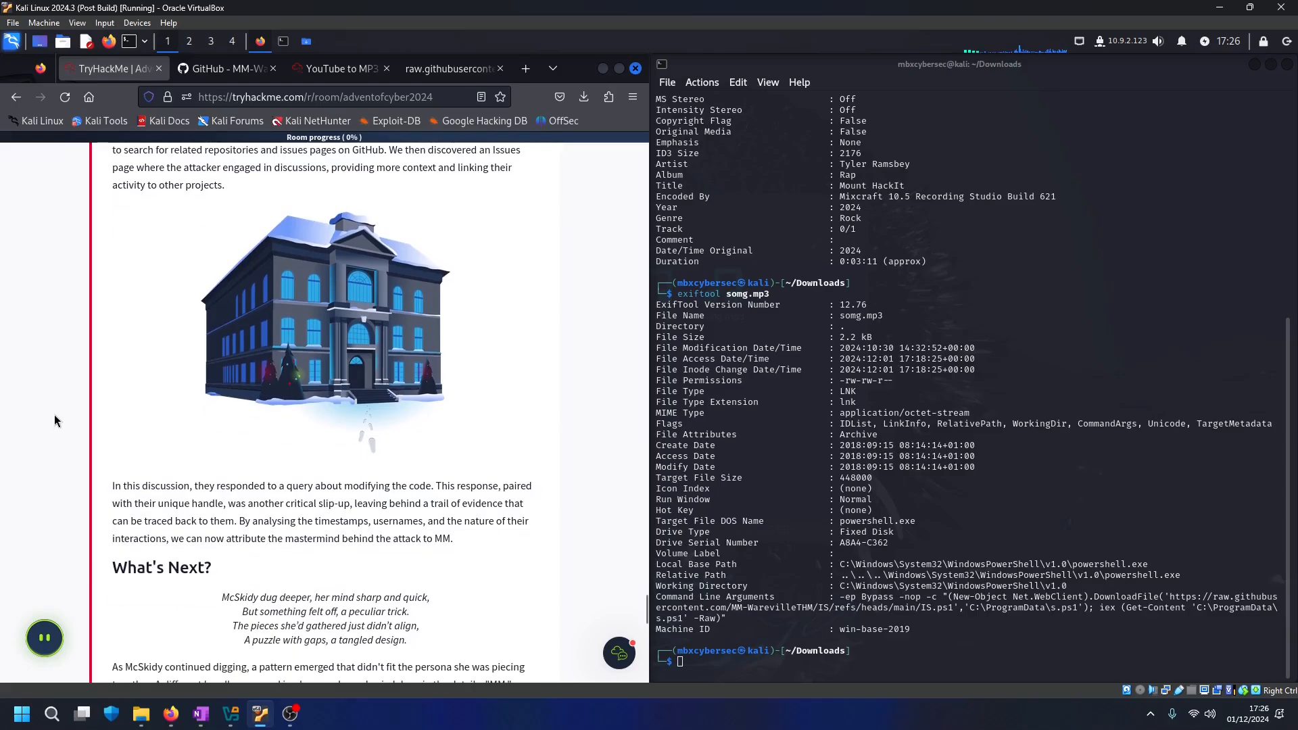
{"action": "scroll", "scroll_direction": "down", "scroll_amount": 3}
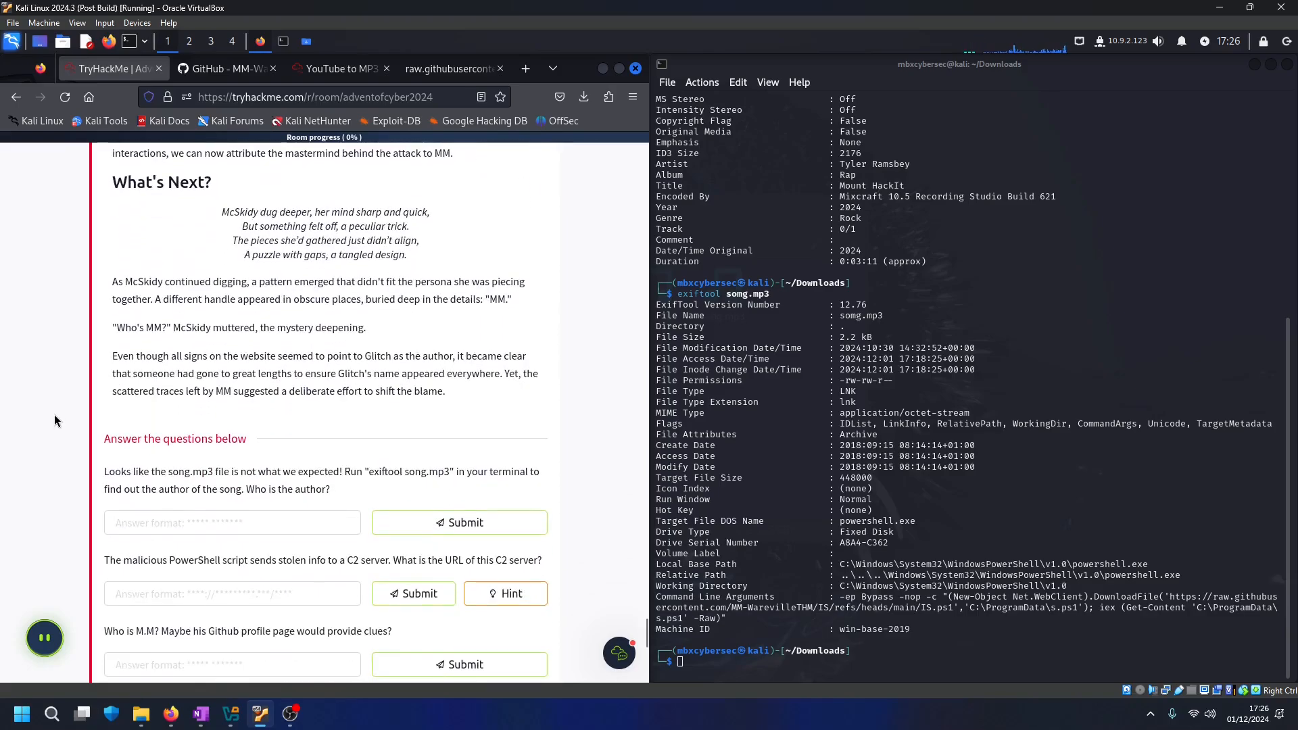
{"action": "scroll", "scroll_direction": "down", "scroll_amount": 3}
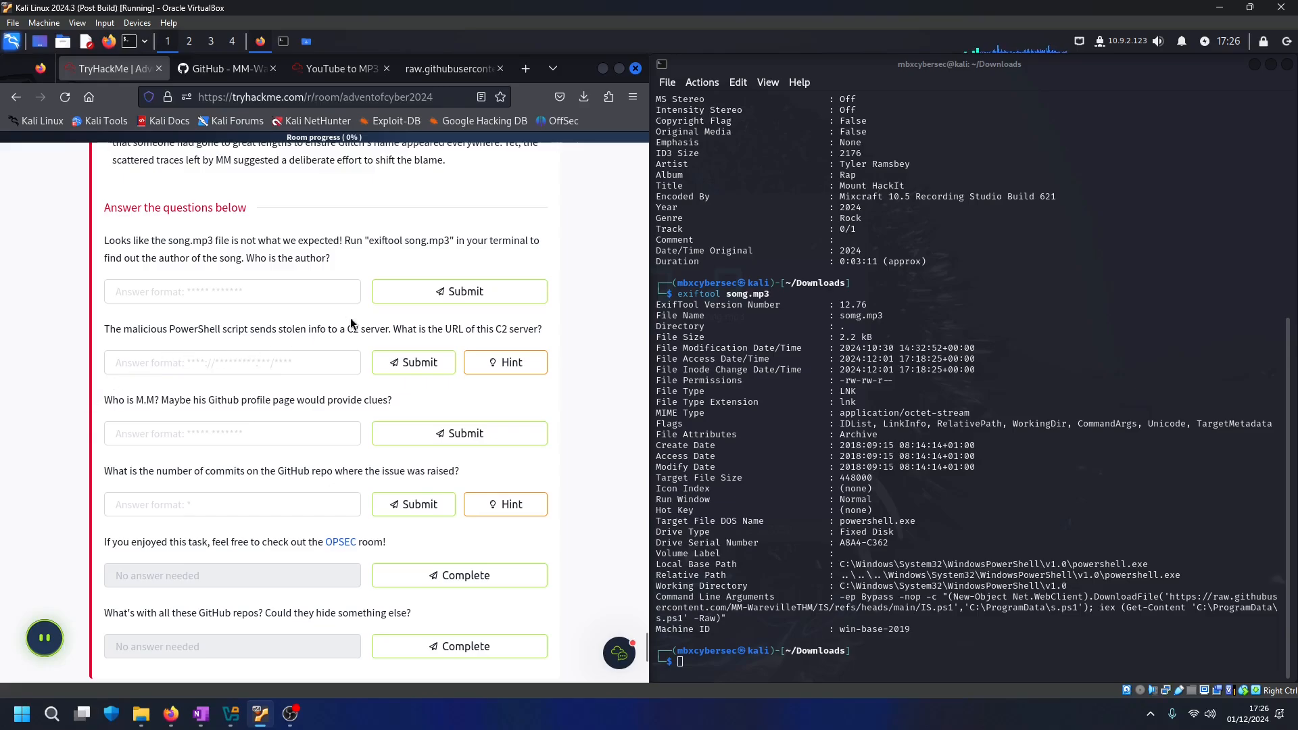
{"action": "mouse_move", "coordinate": [383, 255]}
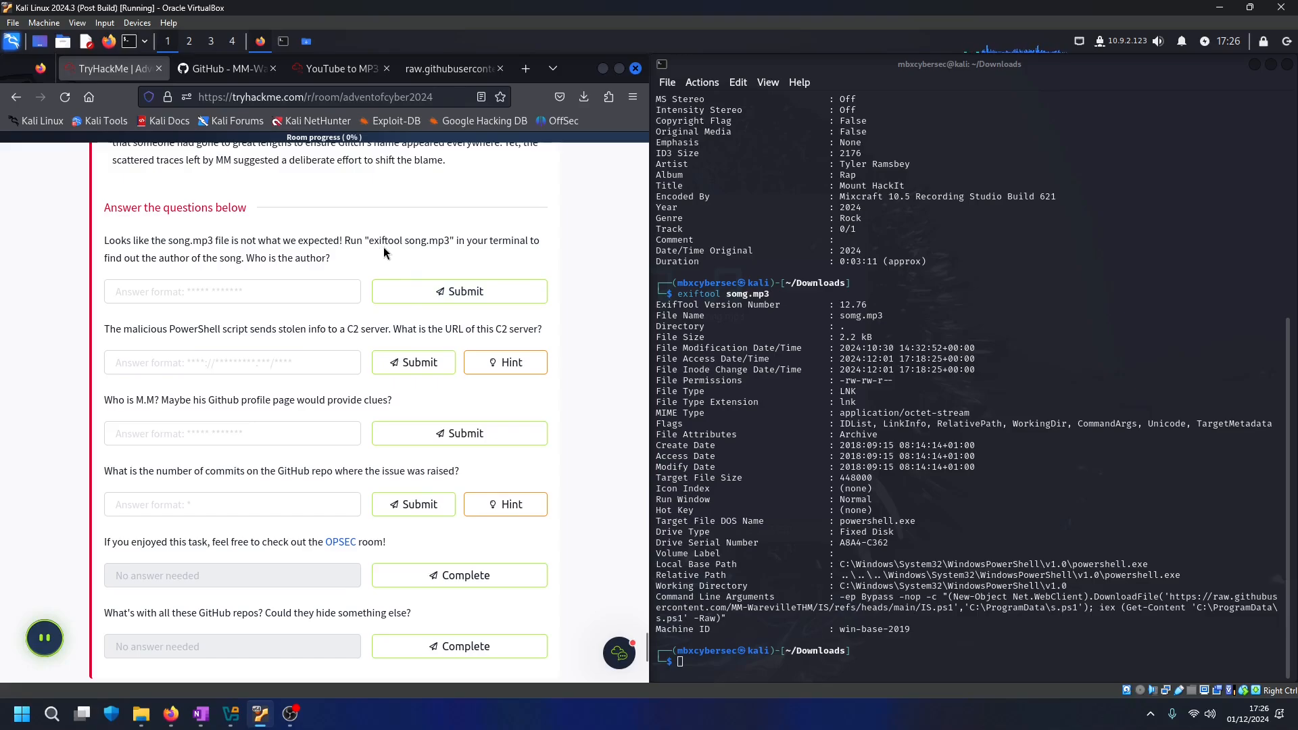
{"action": "mouse_move", "coordinate": [437, 253]}
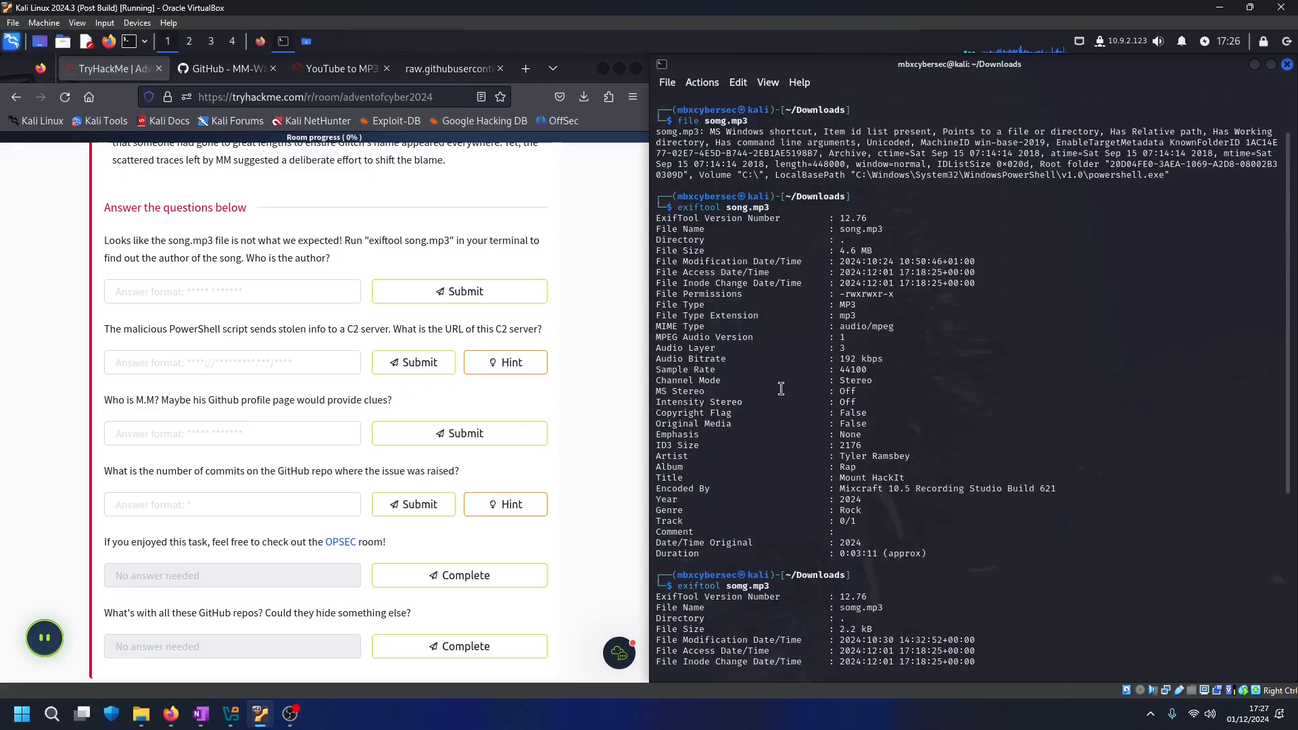
Answer the song author question with 'tyler ramsey' and submit it as correct
{"action": "double_click", "coordinate": [309, 257]}
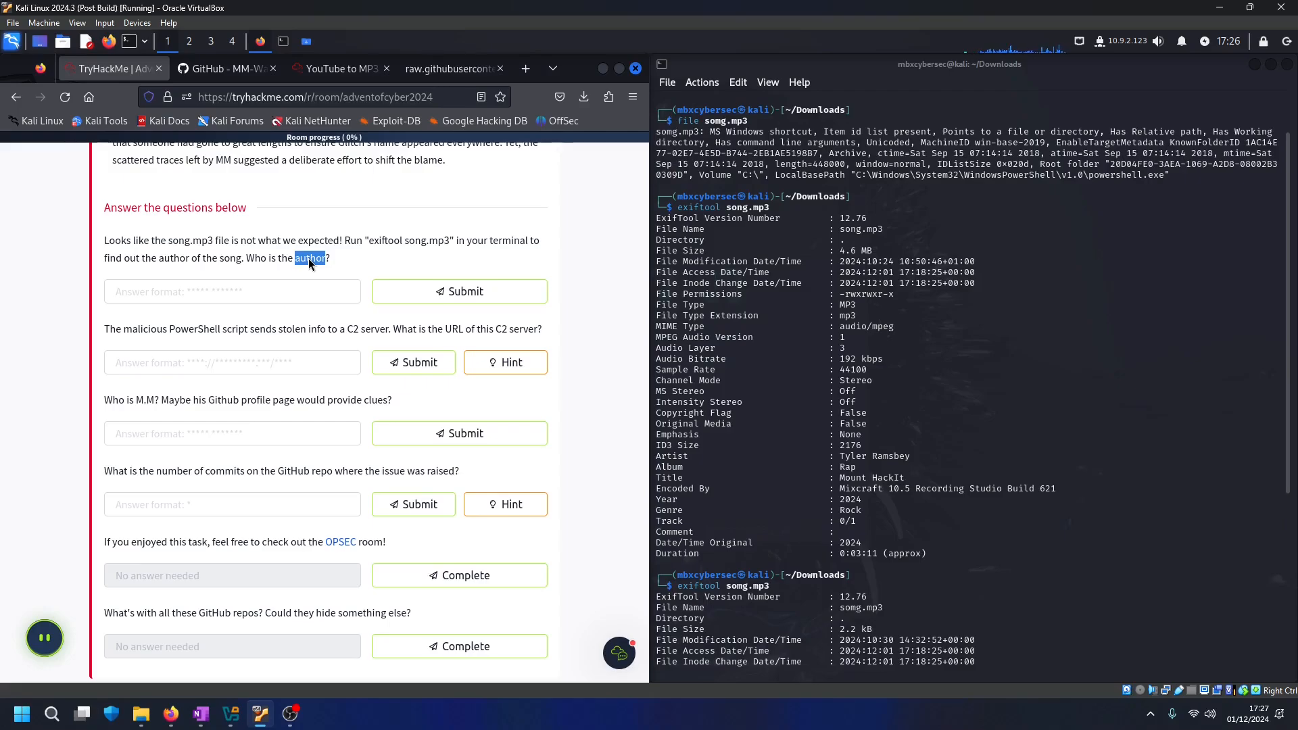
{"action": "mouse_move", "coordinate": [740, 405]}
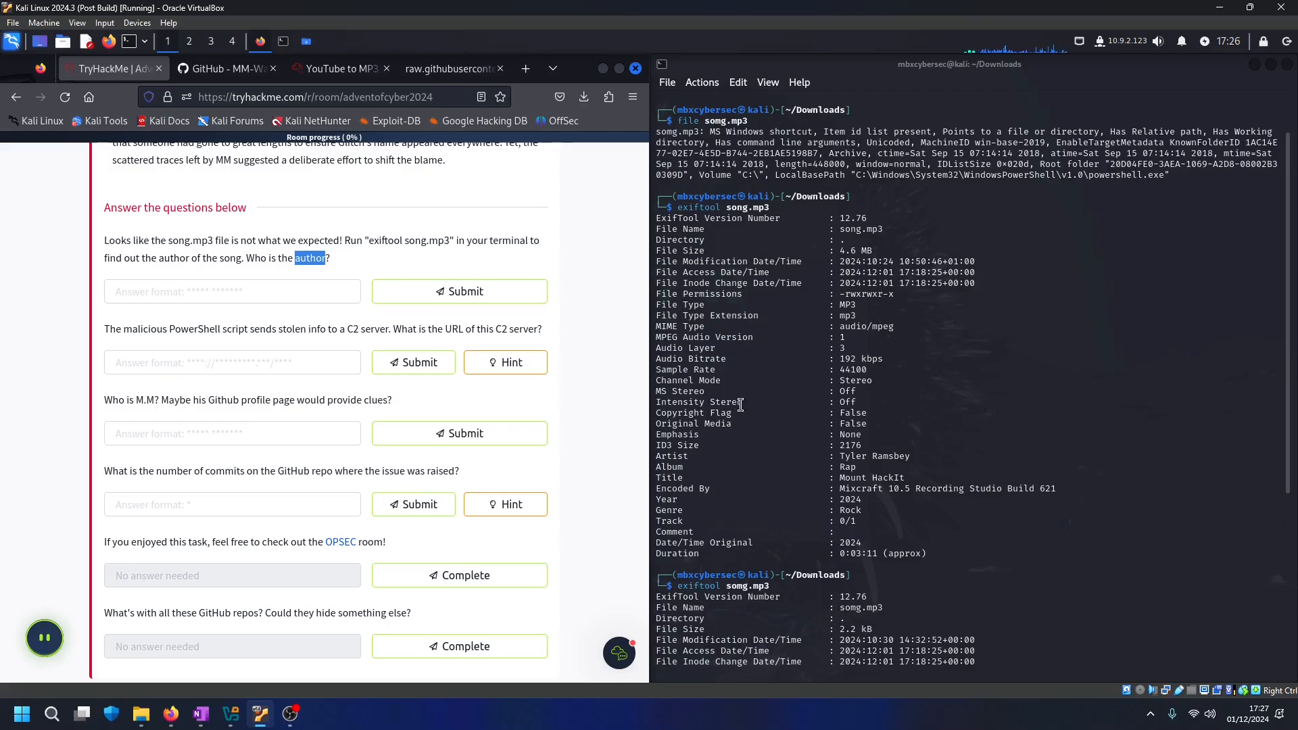
{"action": "double_click", "coordinate": [672, 455]}
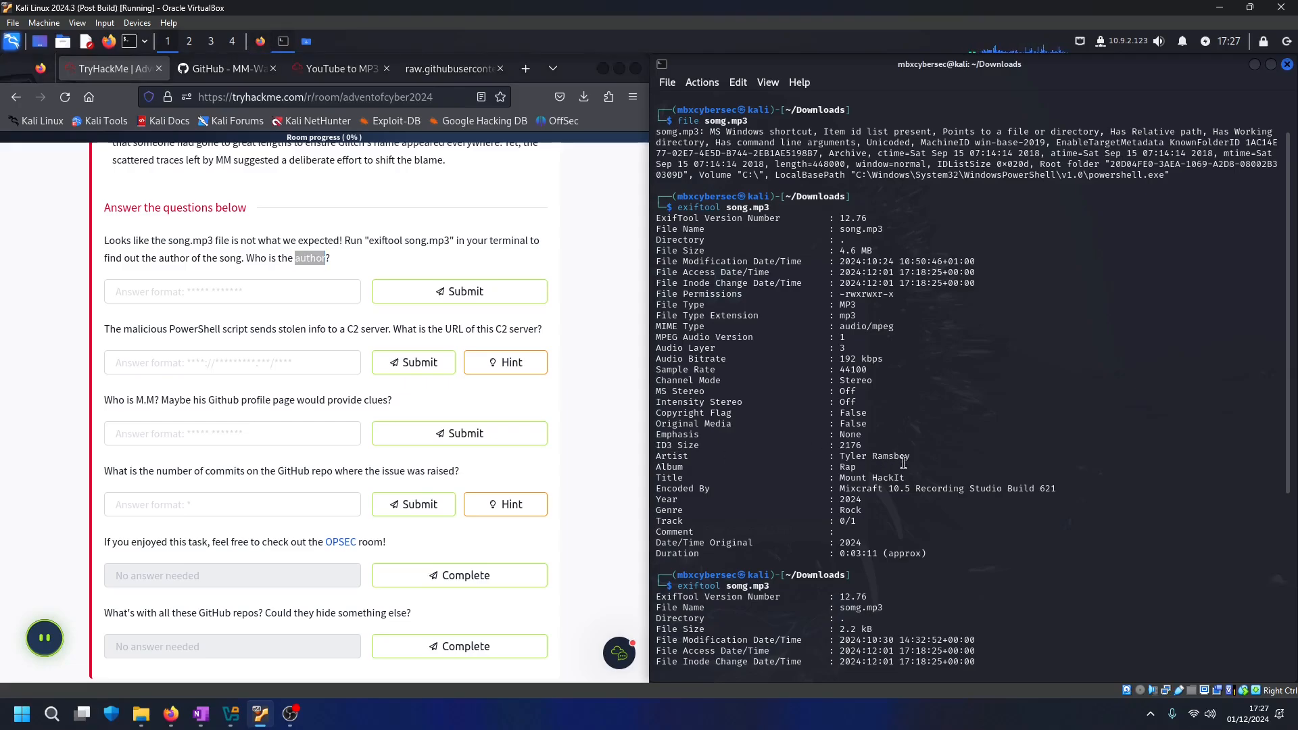
{"action": "mouse_move", "coordinate": [654, 408]}
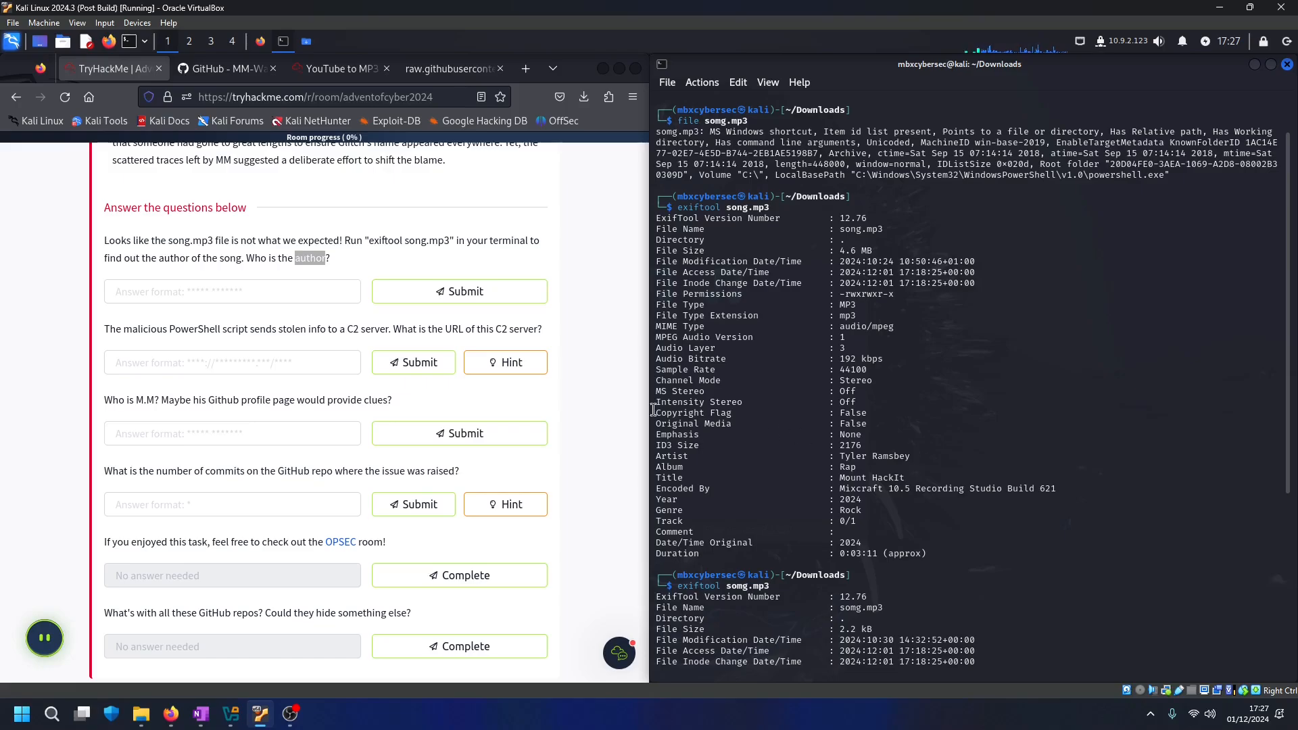
{"action": "type", "text": "t"}
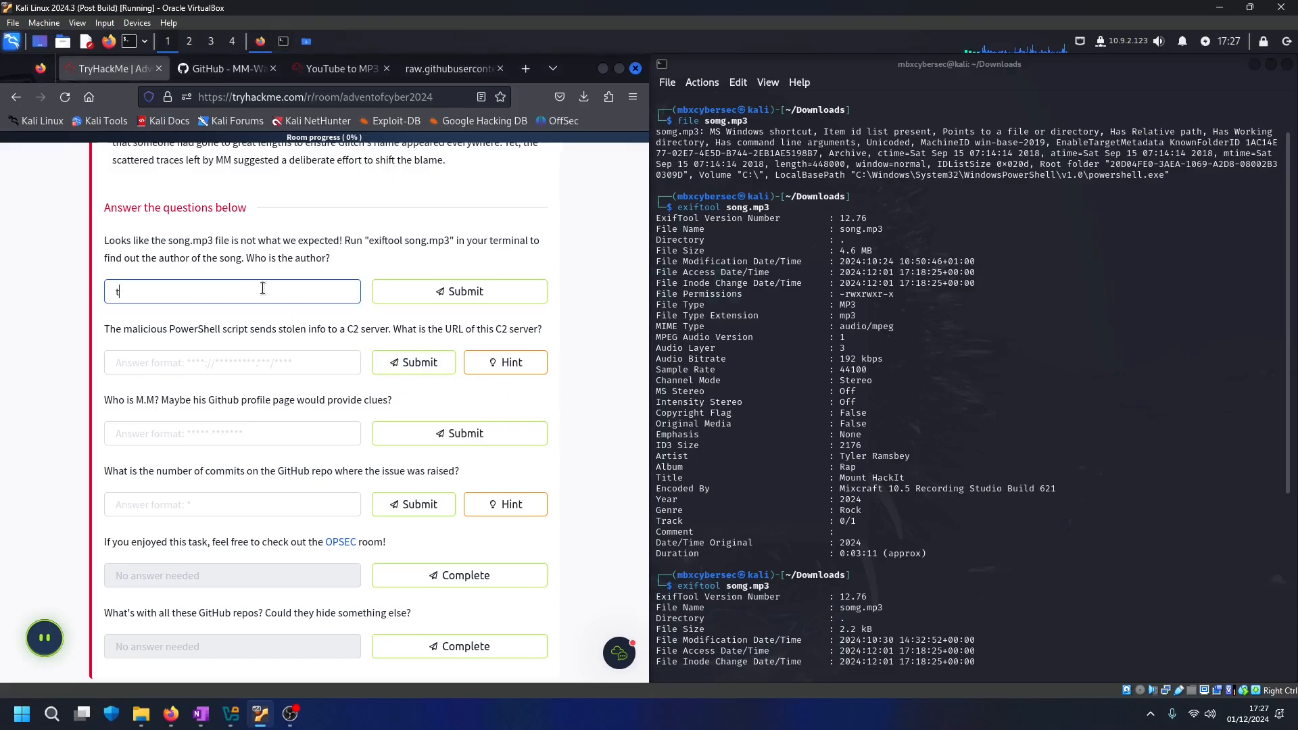
{"action": "type", "text": "yler rams"}
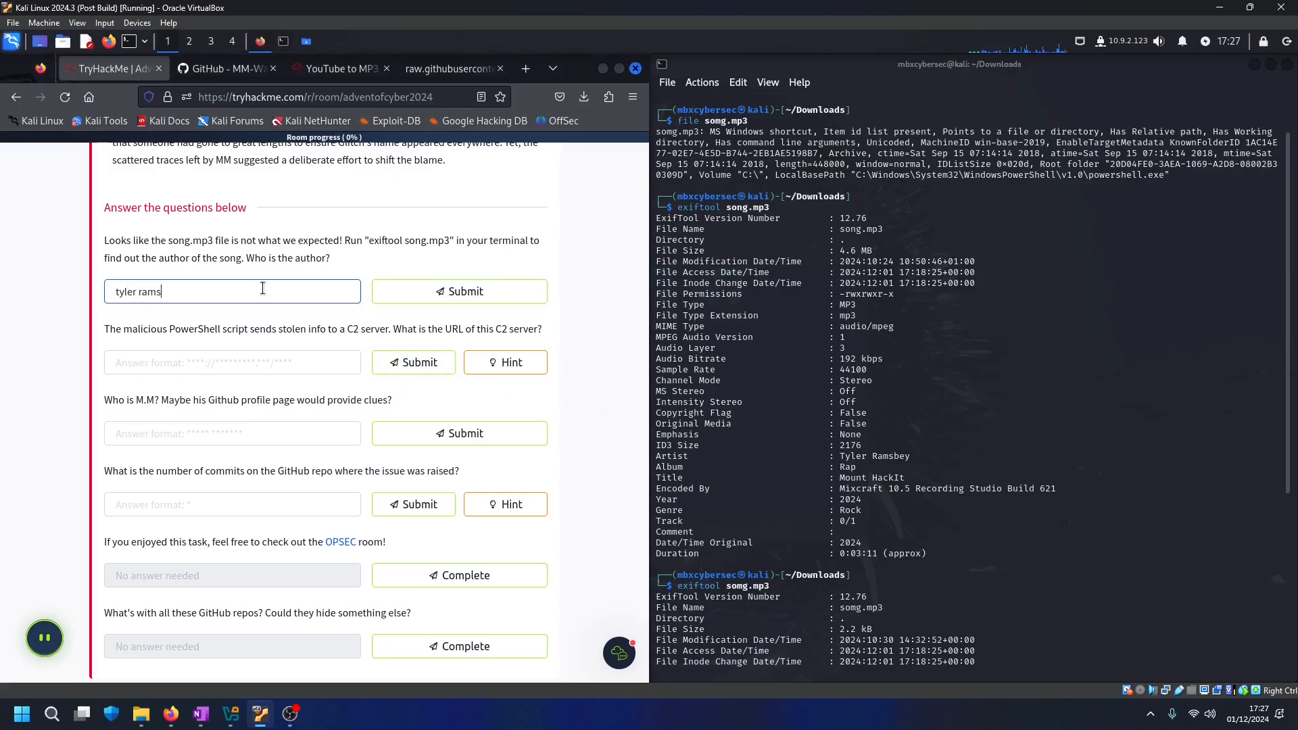
{"action": "type", "text": "ey"}
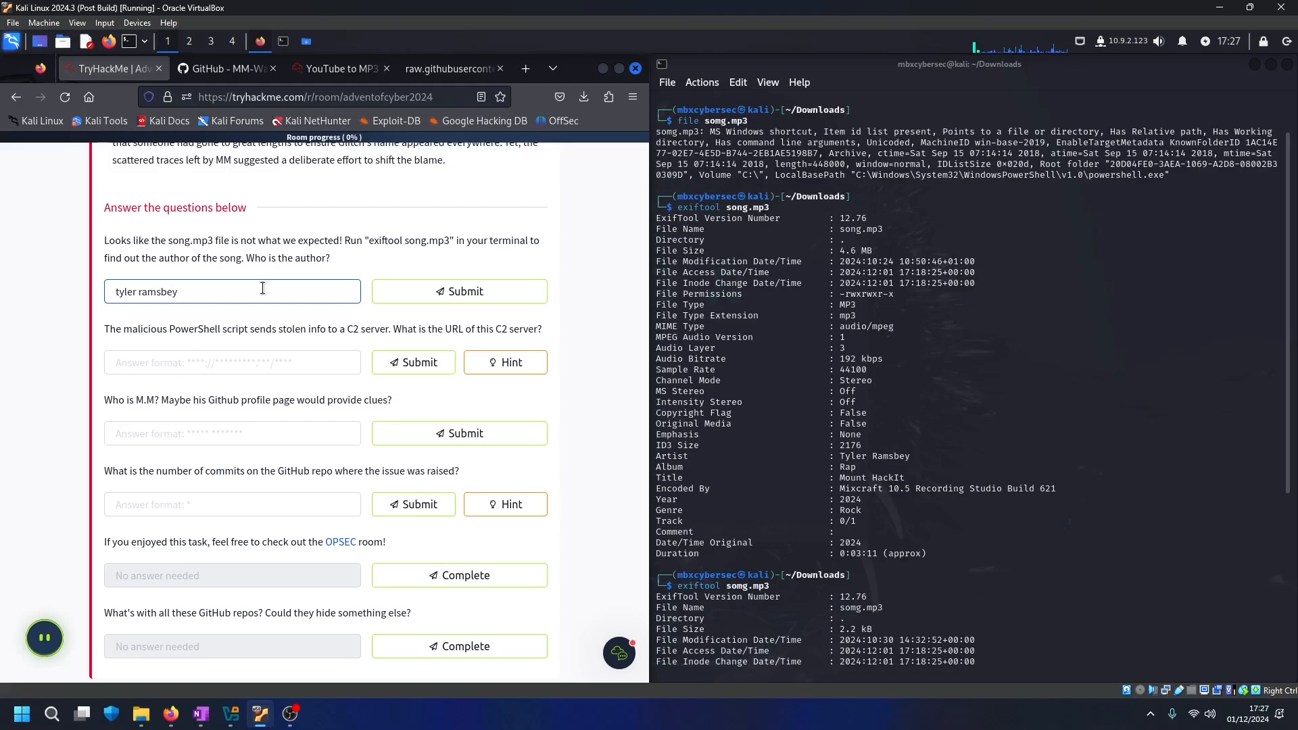
{"action": "left_click", "coordinate": [458, 291]}
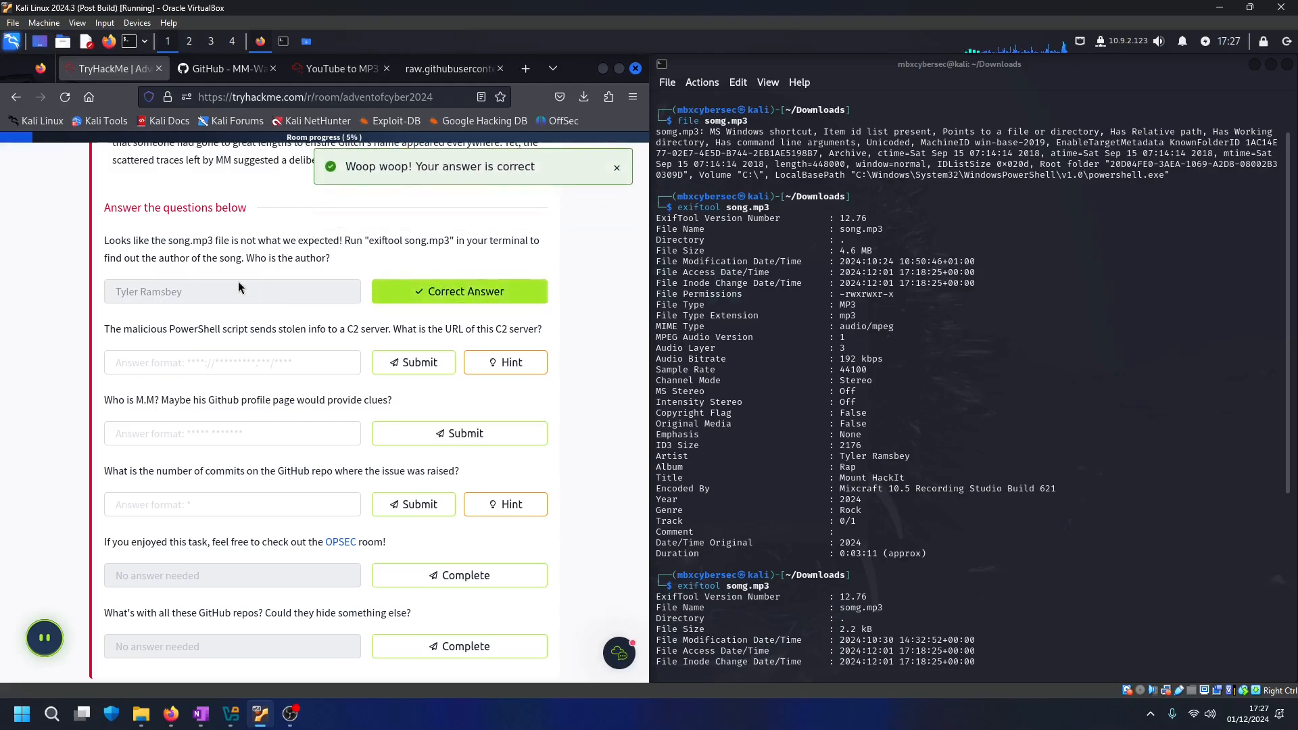
{"action": "mouse_move", "coordinate": [145, 340]}
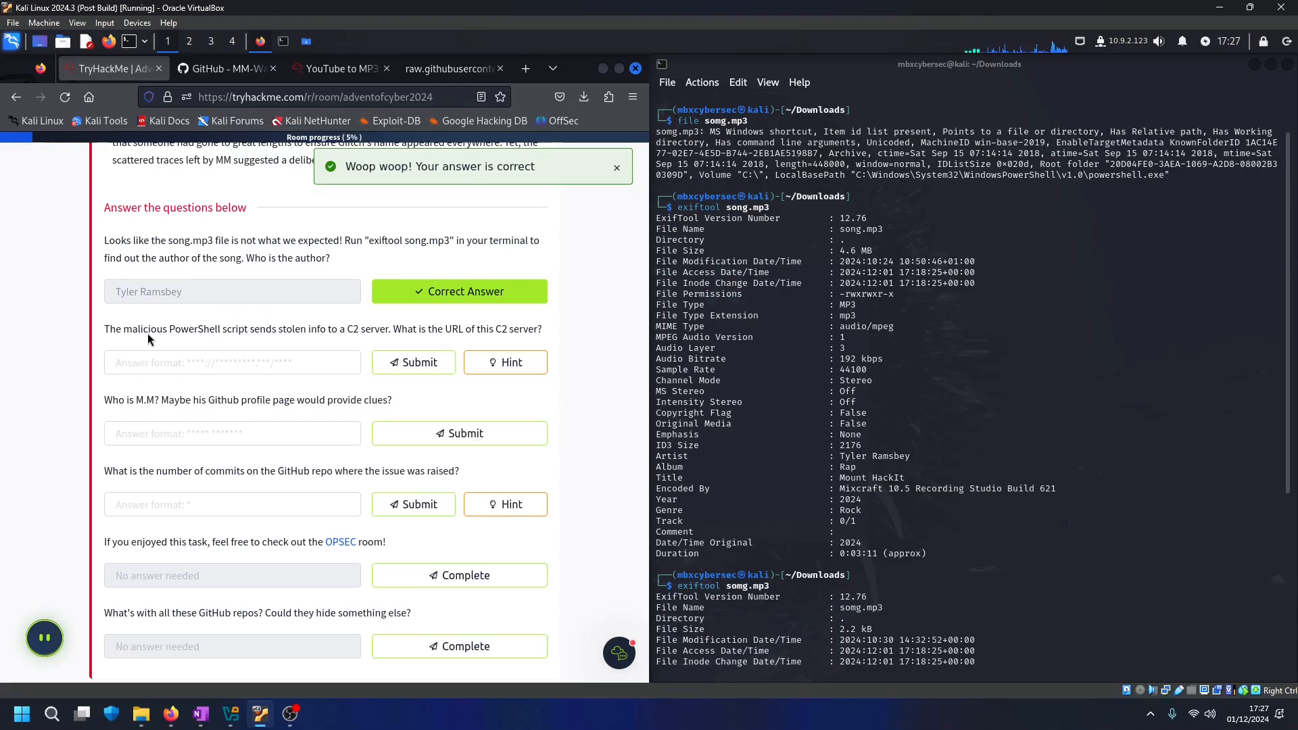
{"action": "left_click", "coordinate": [616, 168]}
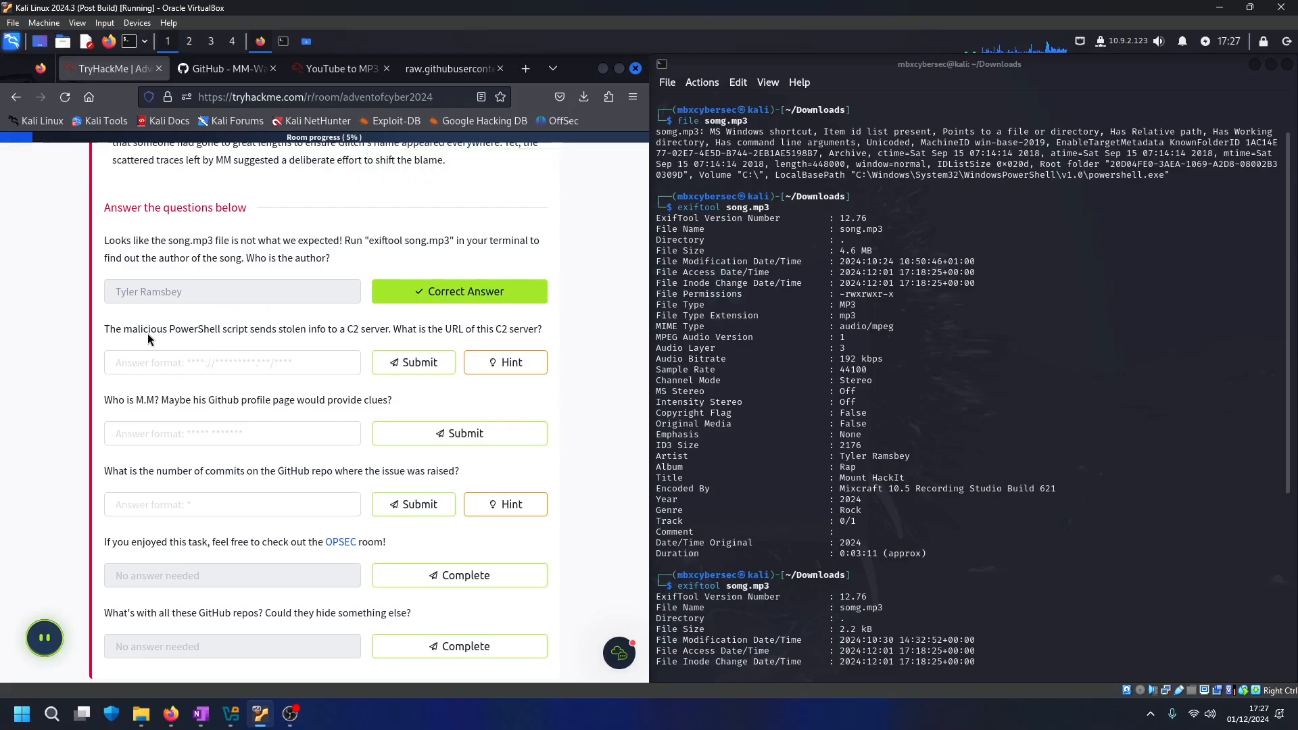
{"action": "mouse_move", "coordinate": [360, 341]}
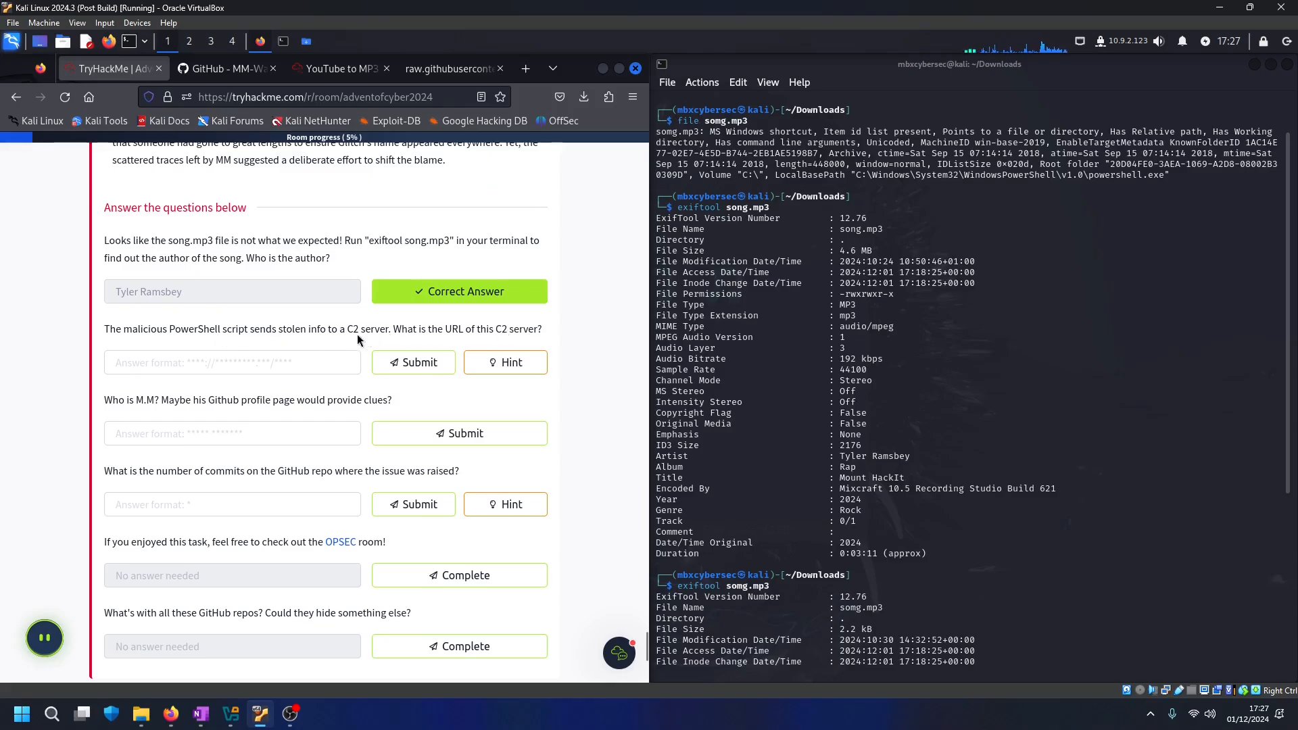
{"action": "mouse_move", "coordinate": [222, 89]}
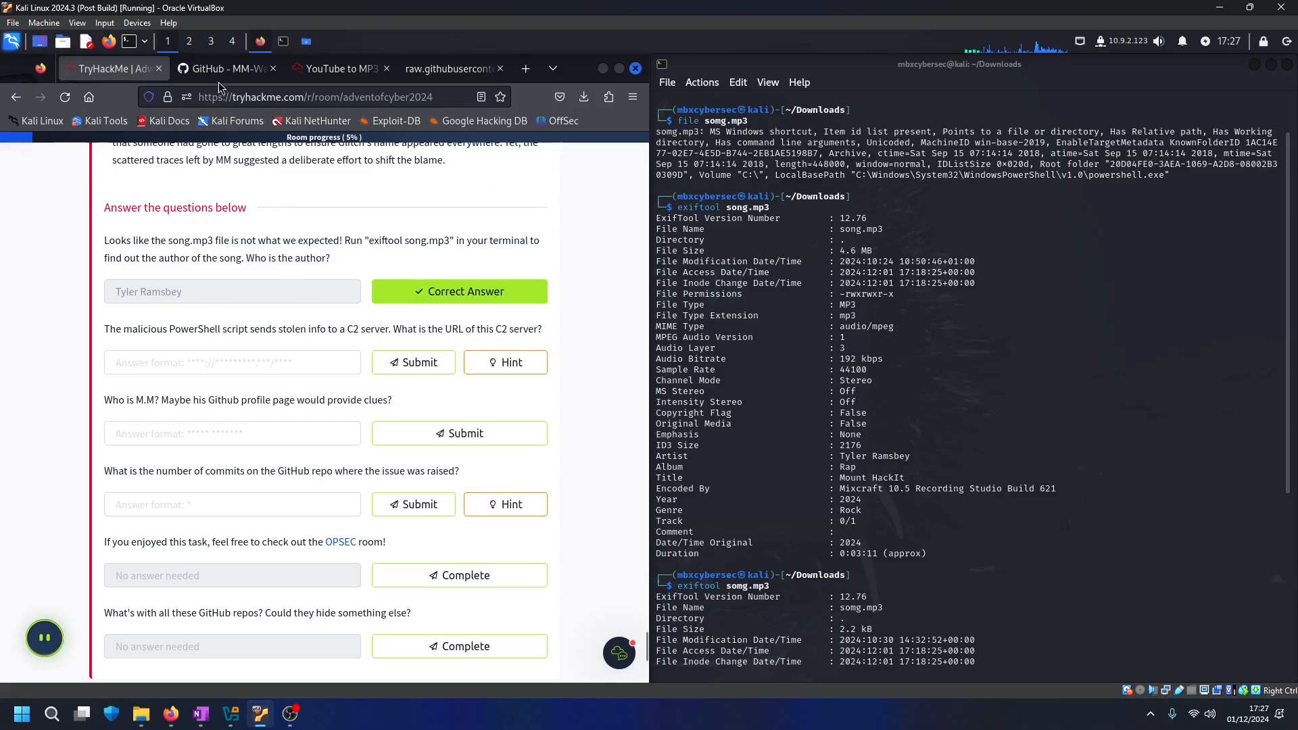
{"action": "left_click", "coordinate": [449, 69]}
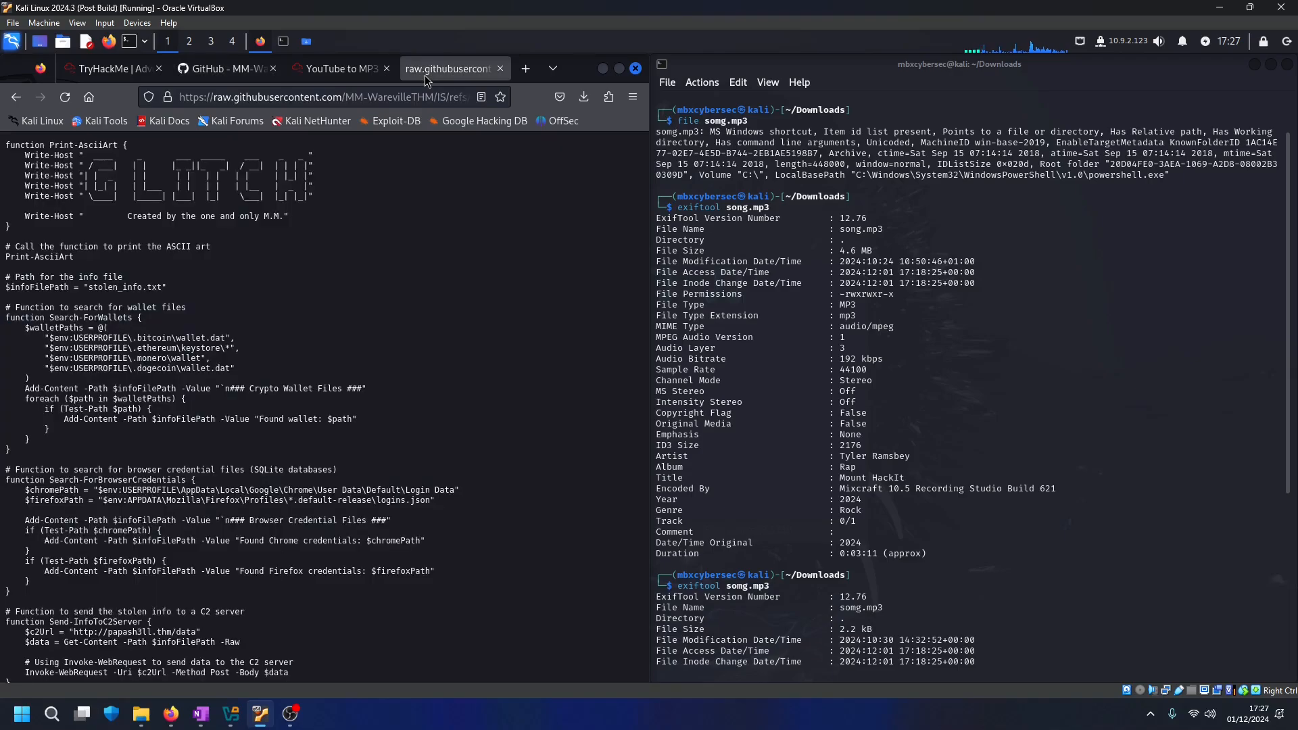
{"action": "scroll", "scroll_direction": "down", "scroll_amount": 3}
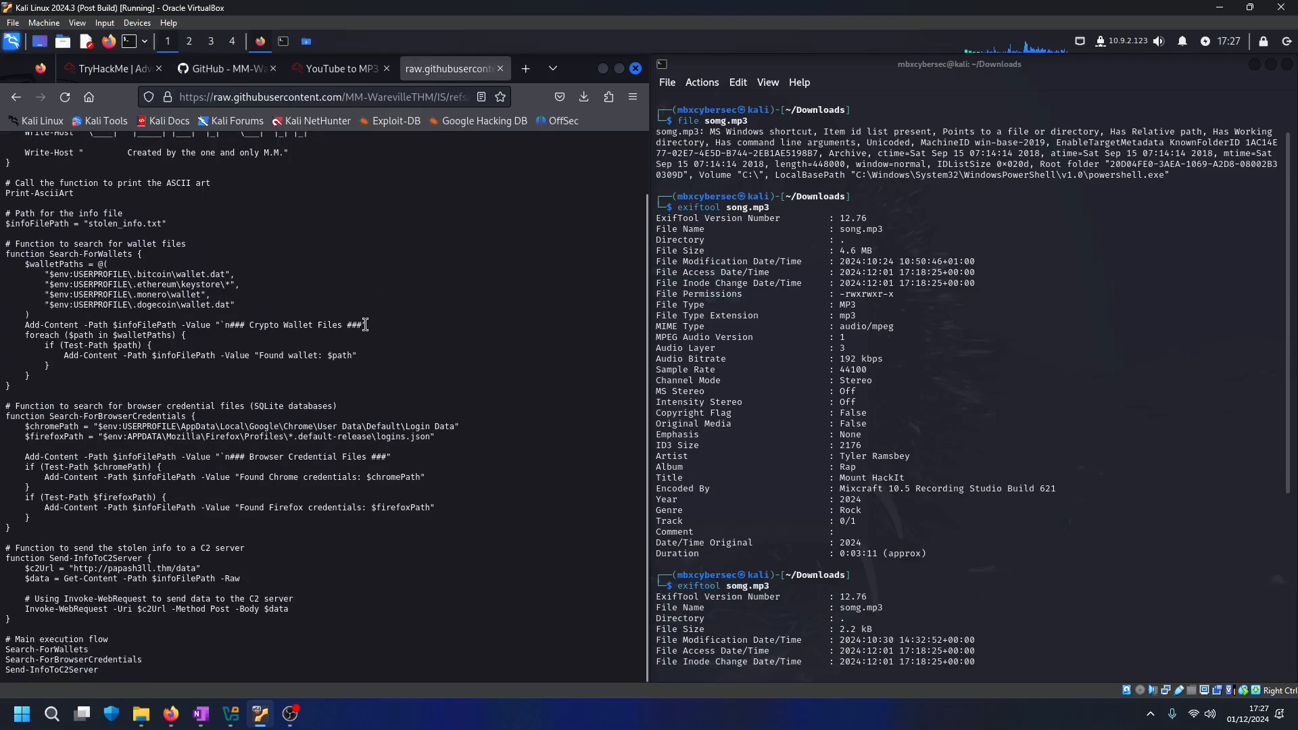
{"action": "mouse_move", "coordinate": [75, 570]}
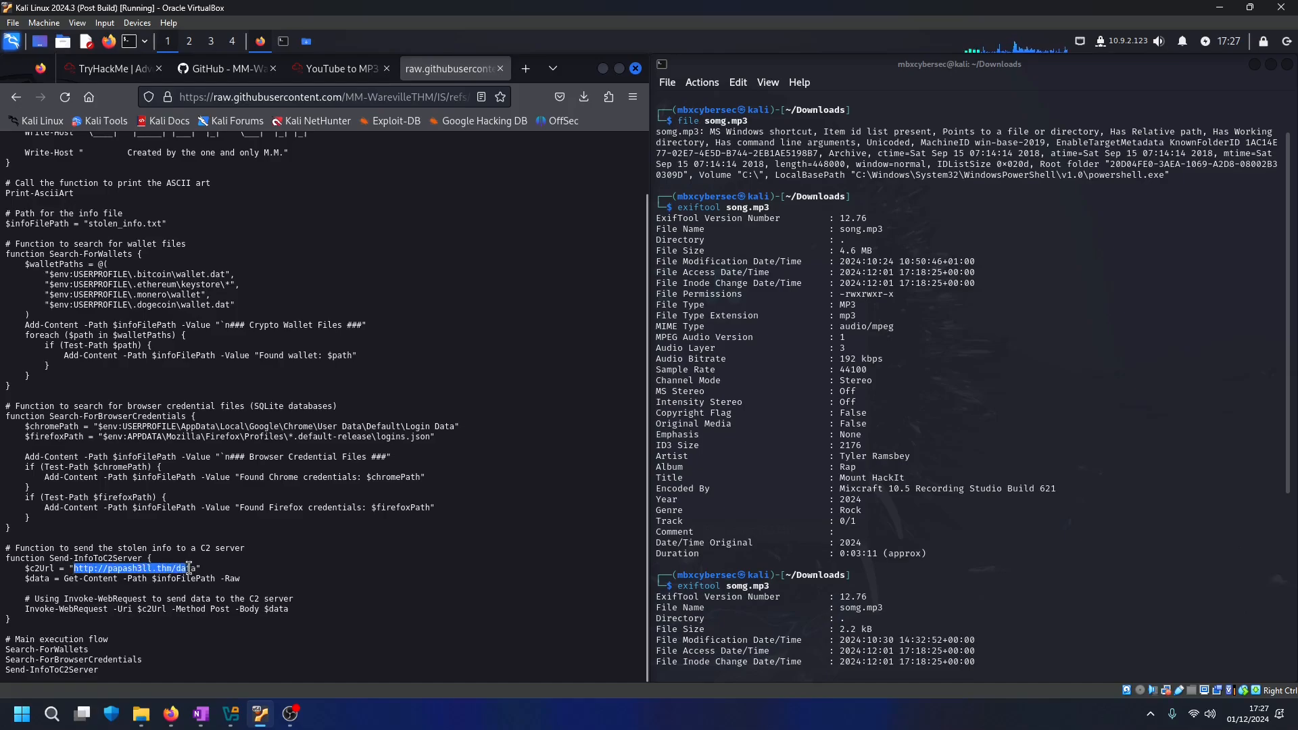
{"action": "right_click", "coordinate": [129, 568]}
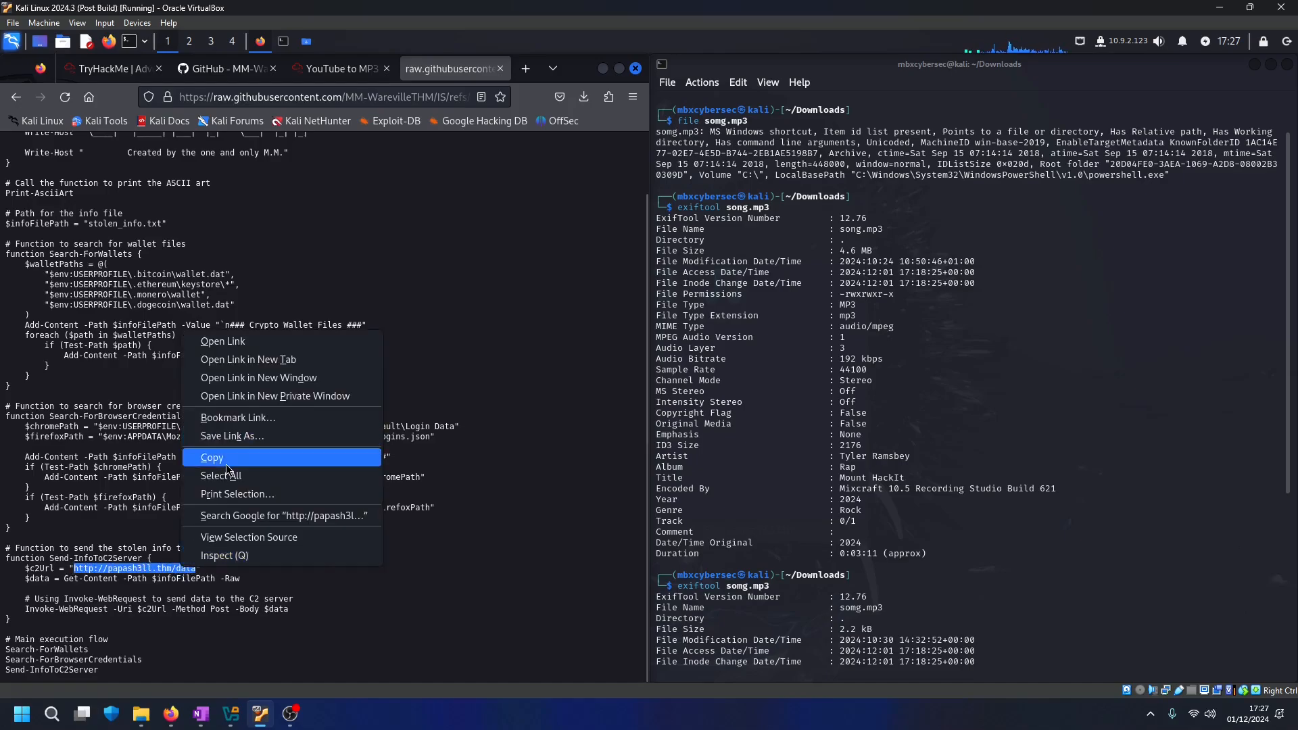
{"action": "left_click", "coordinate": [98, 67]}
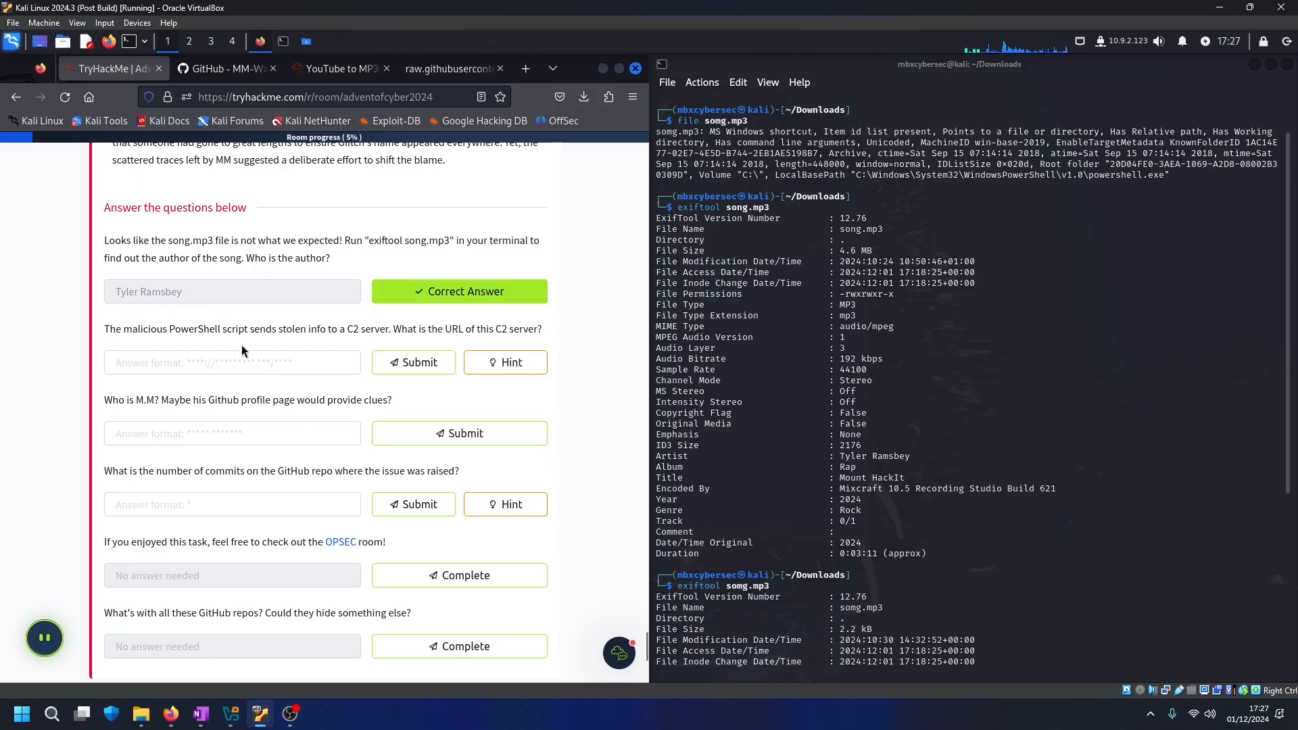
{"action": "type", "text": "http://papash3ll.thm/data"}
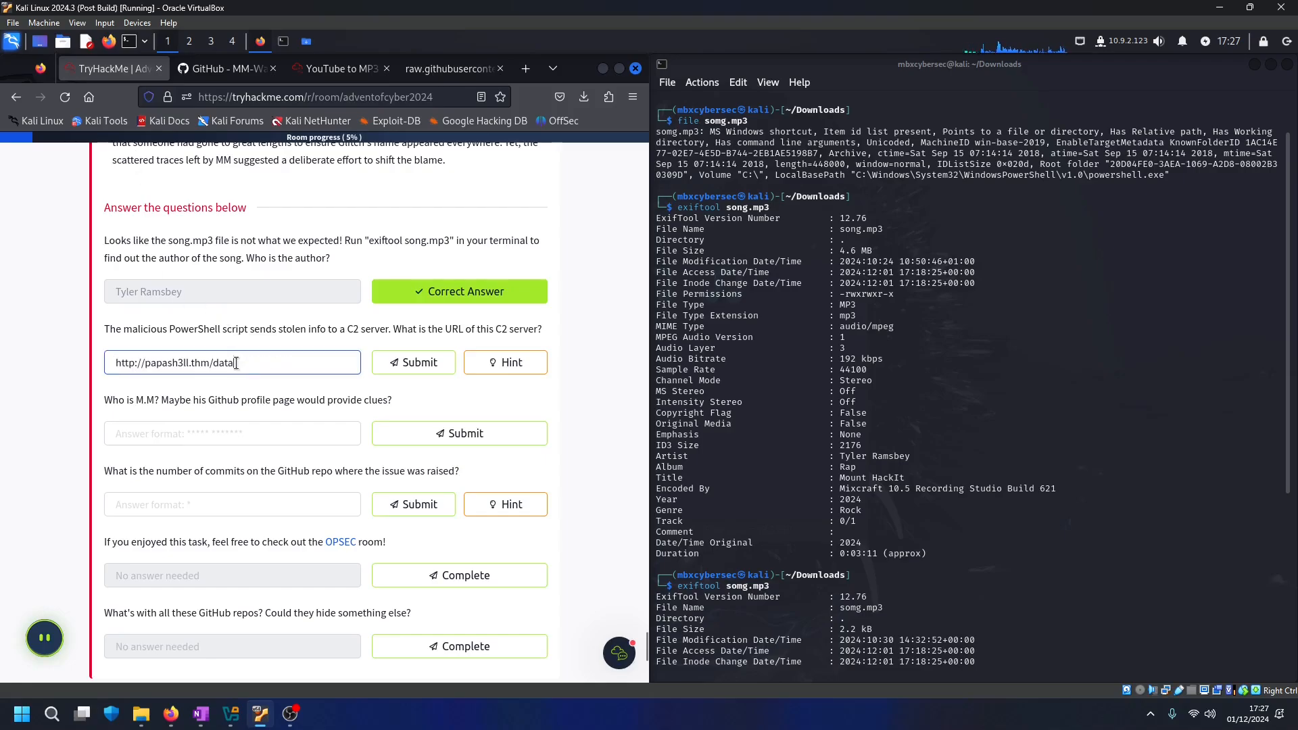
{"action": "left_click", "coordinate": [414, 362]}
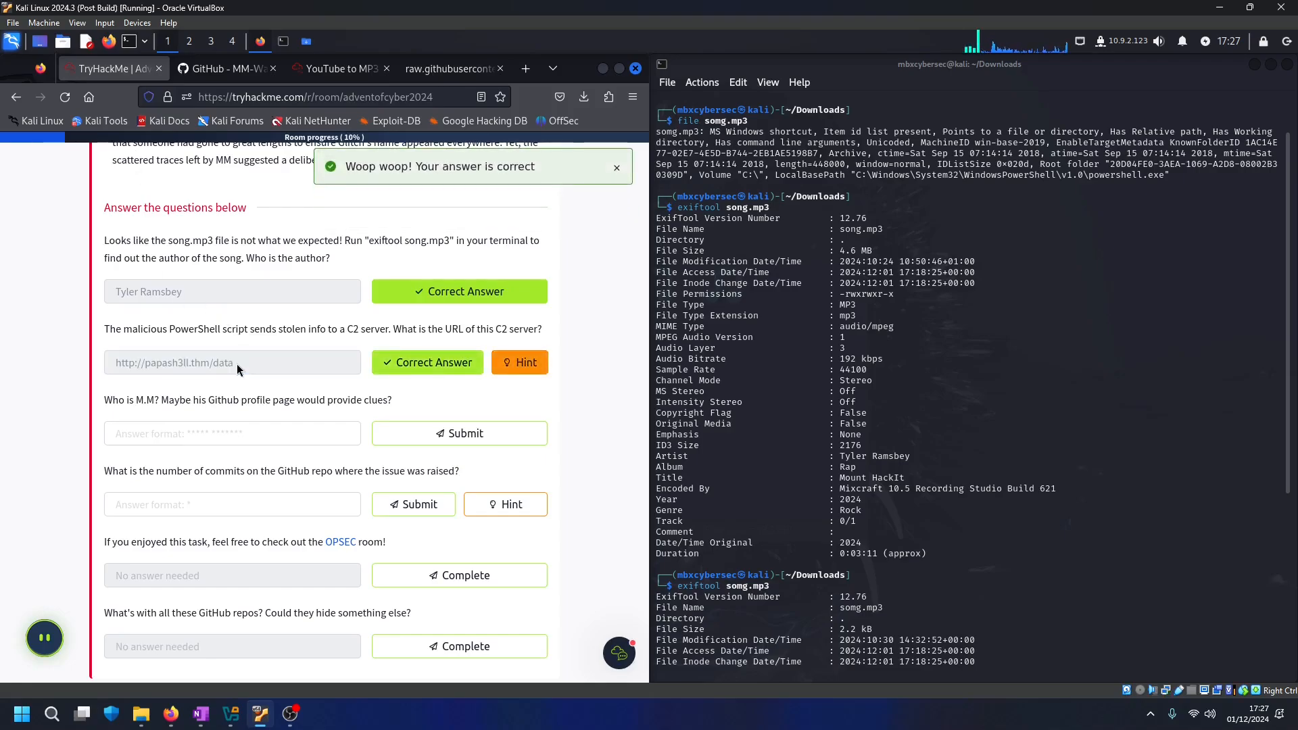
{"action": "left_click", "coordinate": [232, 433]}
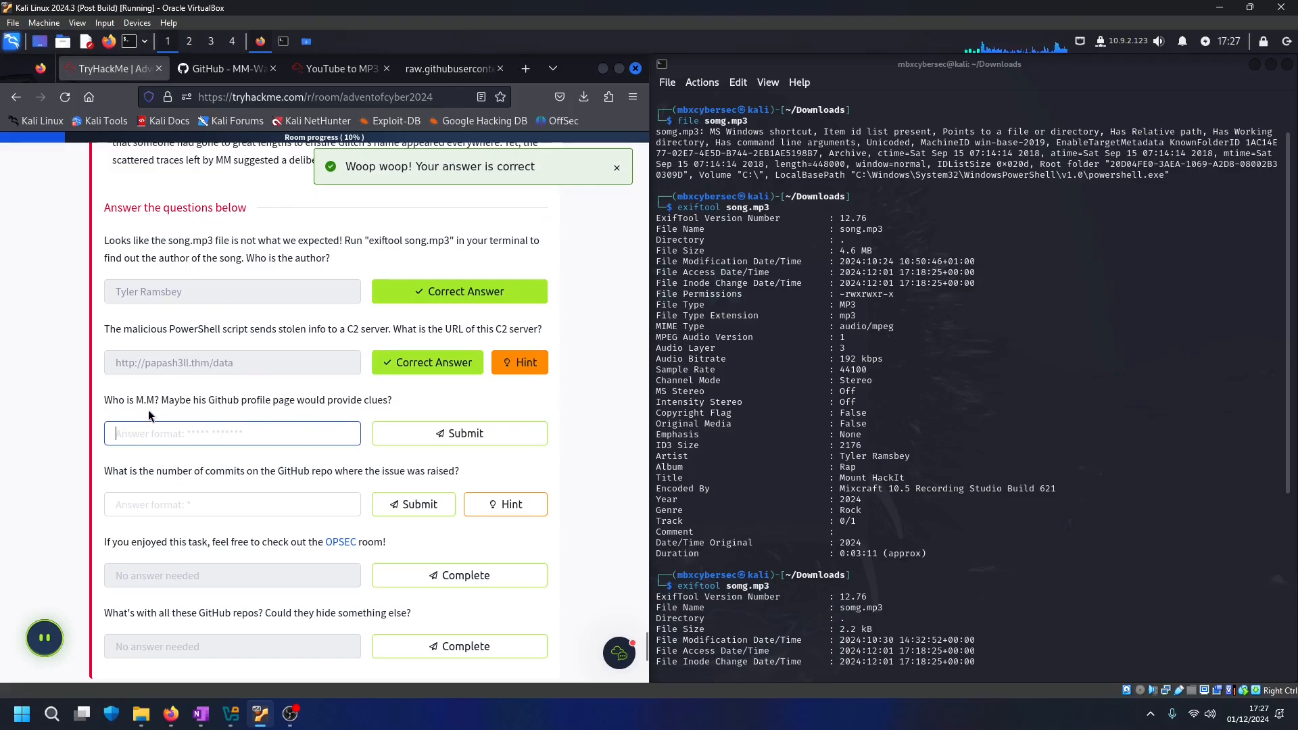
Copy 'Mayor Malware' from the GitHub README and submit it as M.M's identity
{"action": "left_click", "coordinate": [221, 69]}
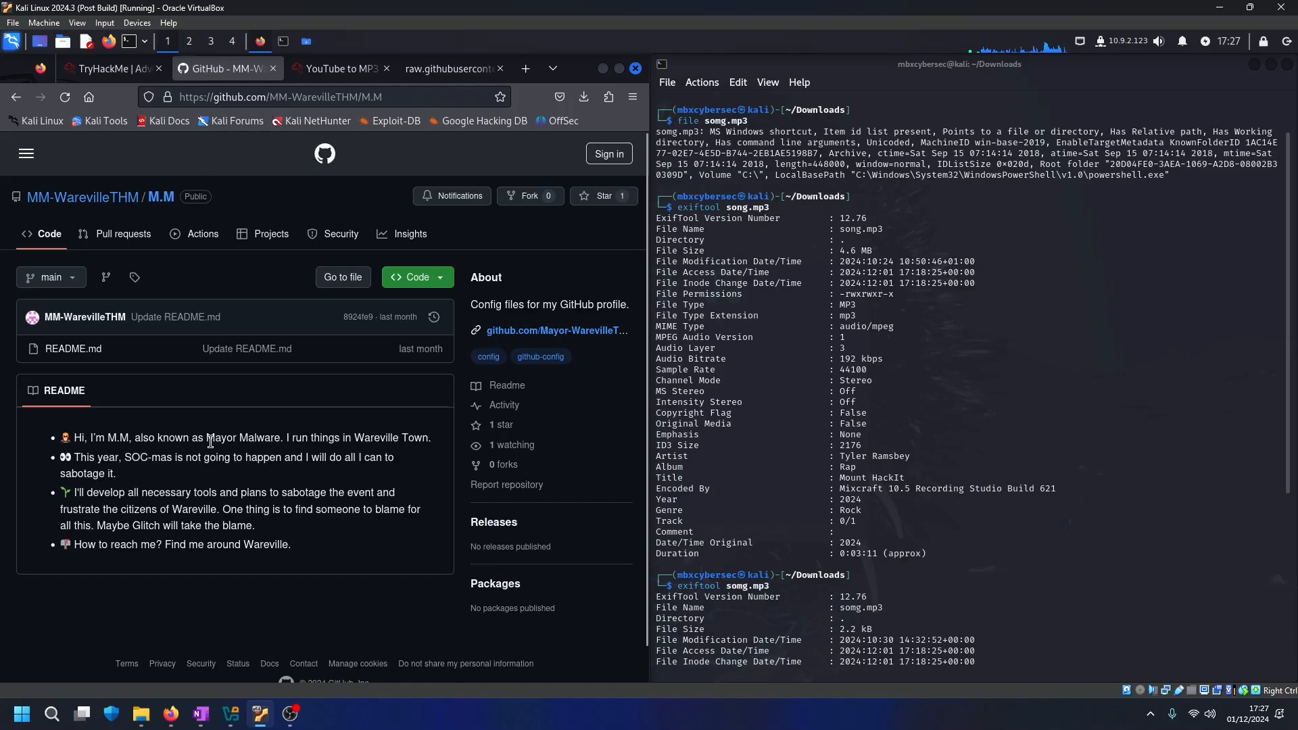
{"action": "right_click", "coordinate": [241, 437]}
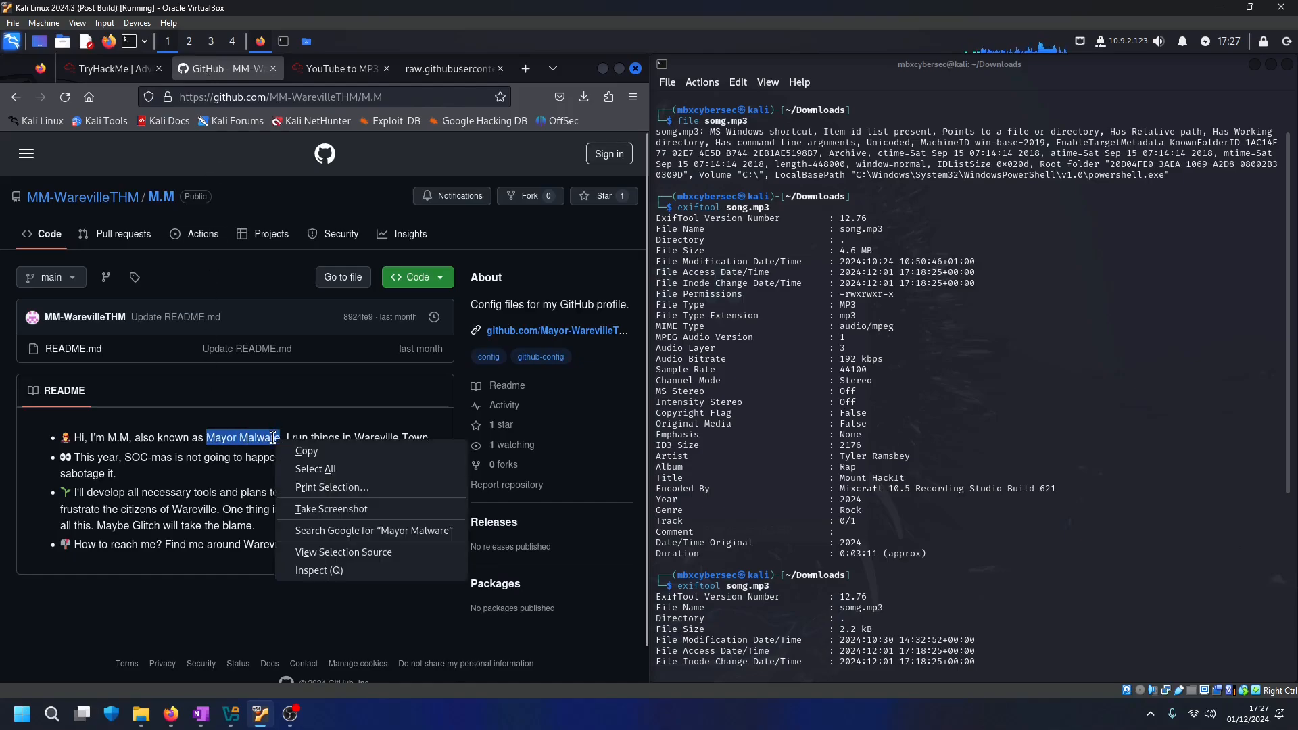
{"action": "left_click", "coordinate": [110, 68]}
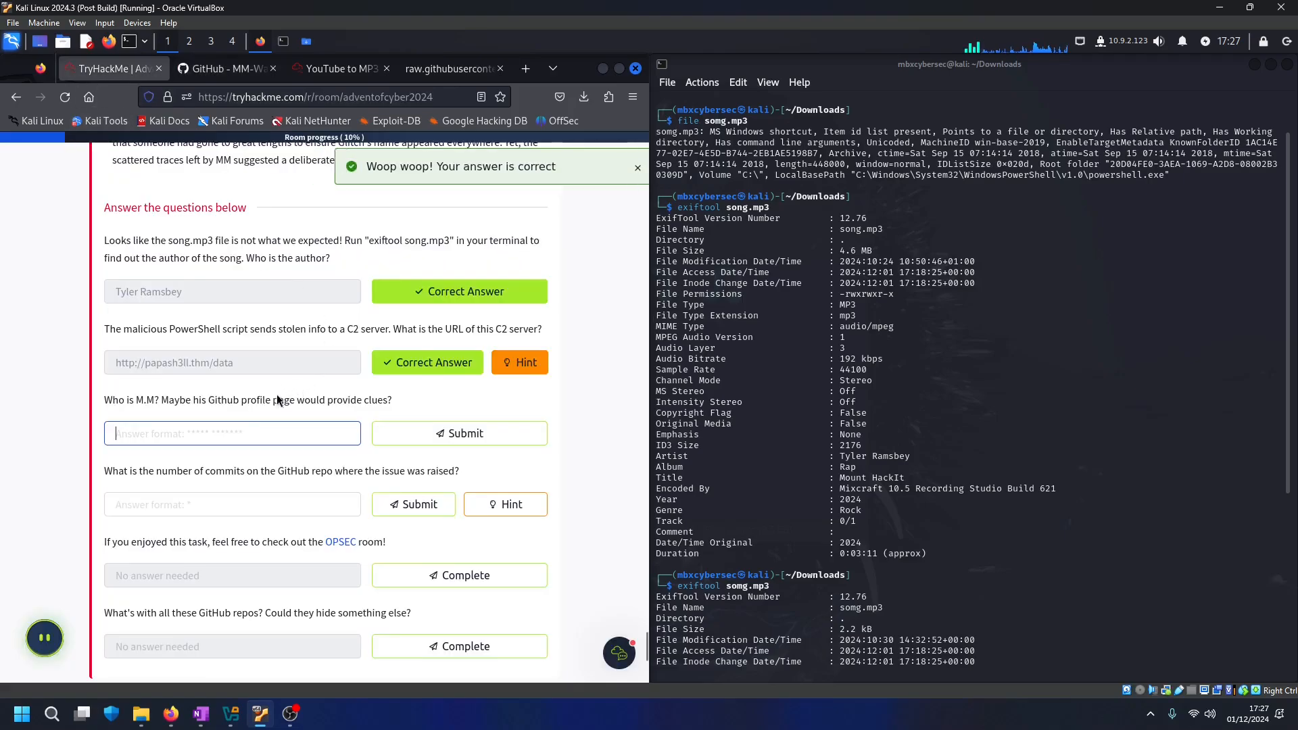
{"action": "type", "text": "Mayor Malware"}
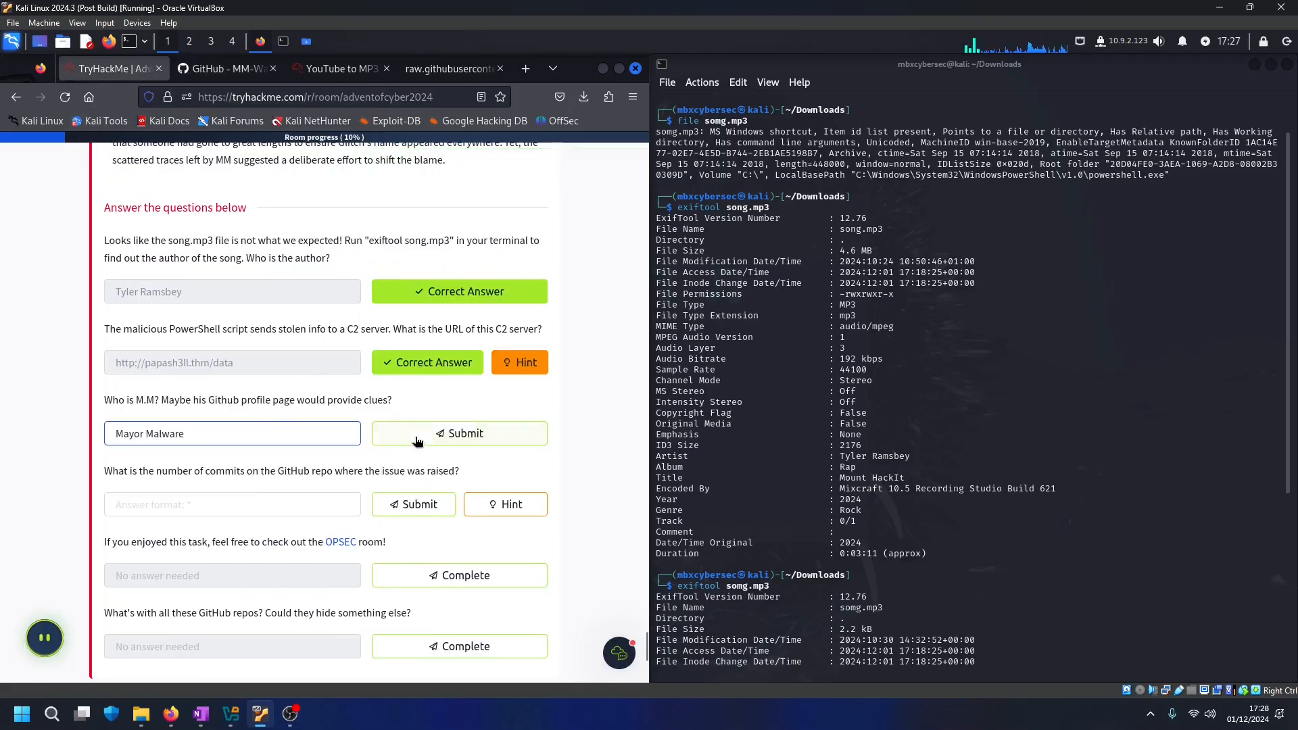
{"action": "left_click", "coordinate": [459, 433]}
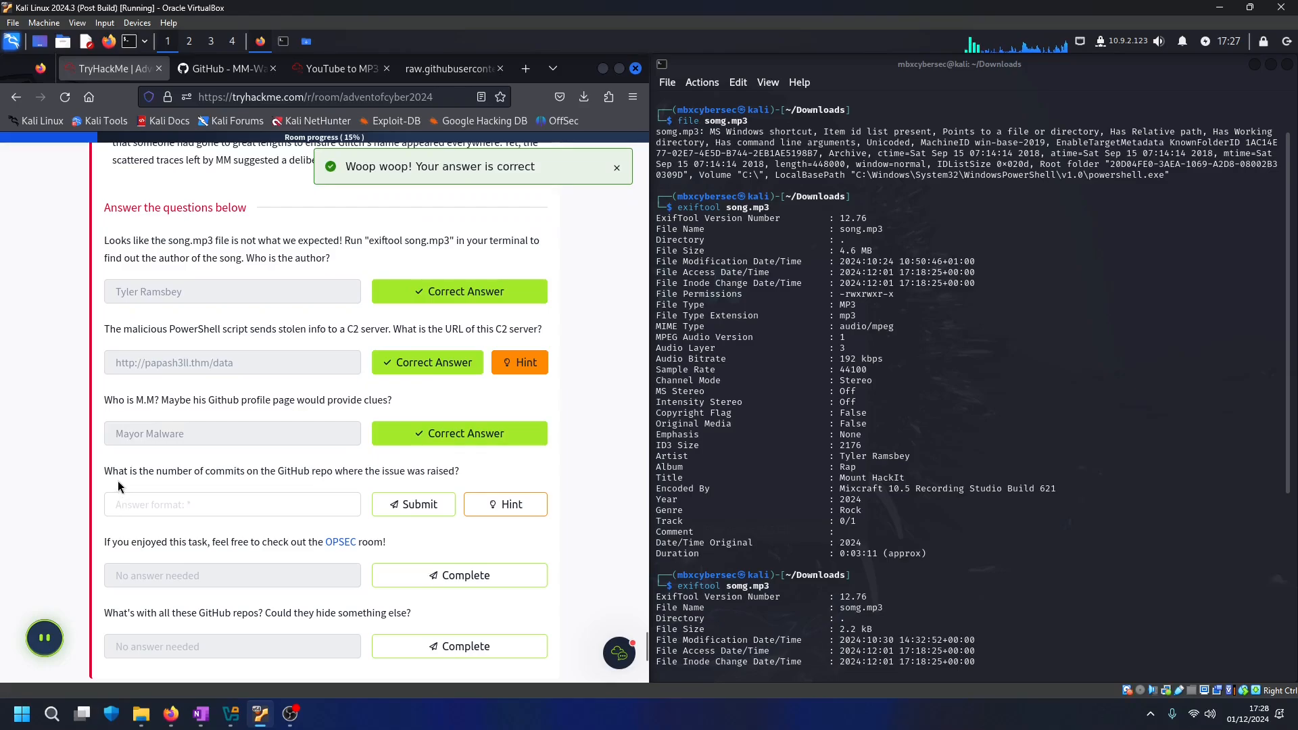
{"action": "mouse_move", "coordinate": [176, 482]}
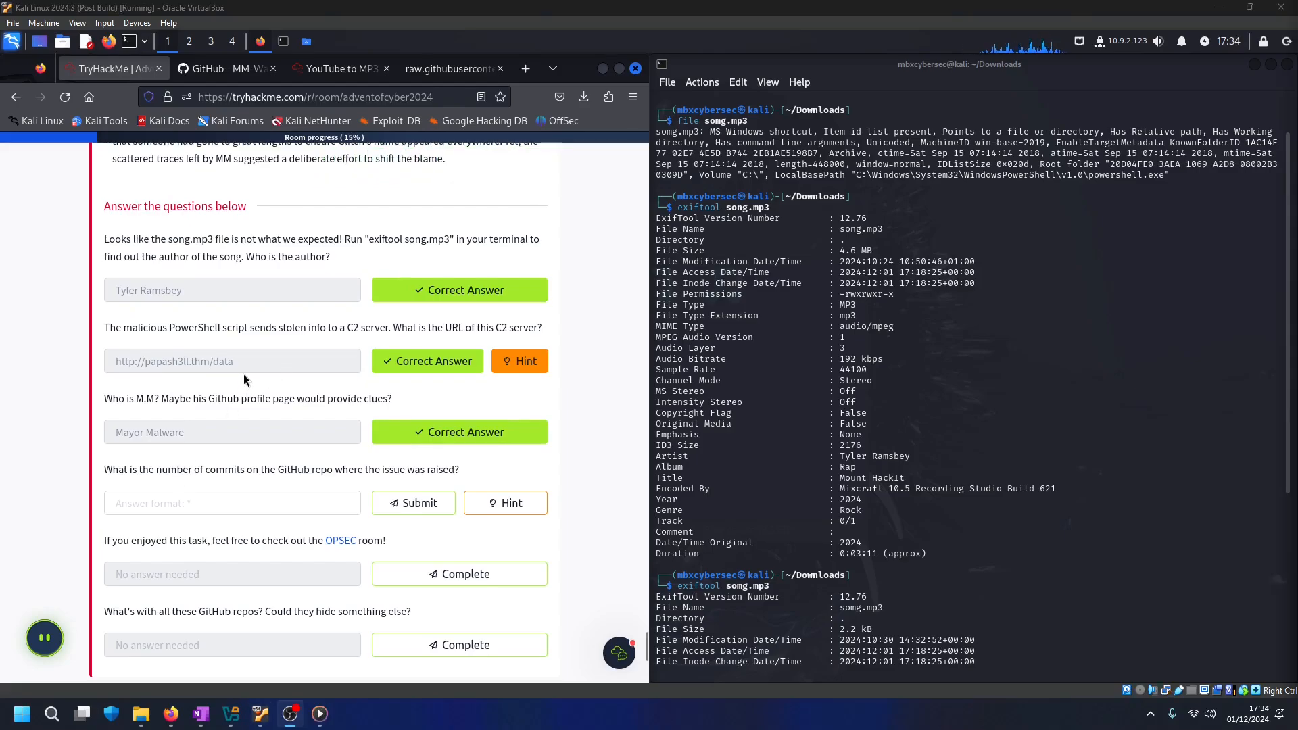
Check the CryptoWallet-Search commits page shows 1 commit and submit 1 as the commit count
{"action": "left_click", "coordinate": [221, 68]}
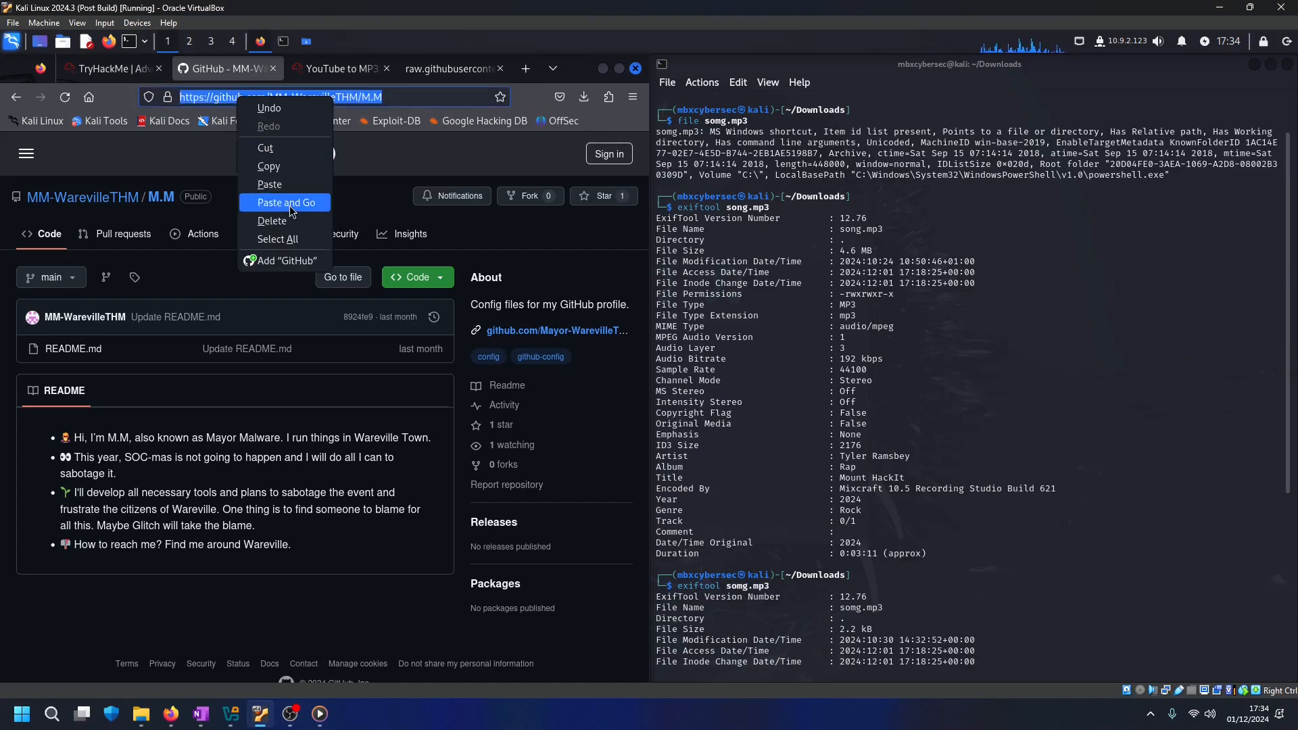
{"action": "left_click", "coordinate": [287, 201]}
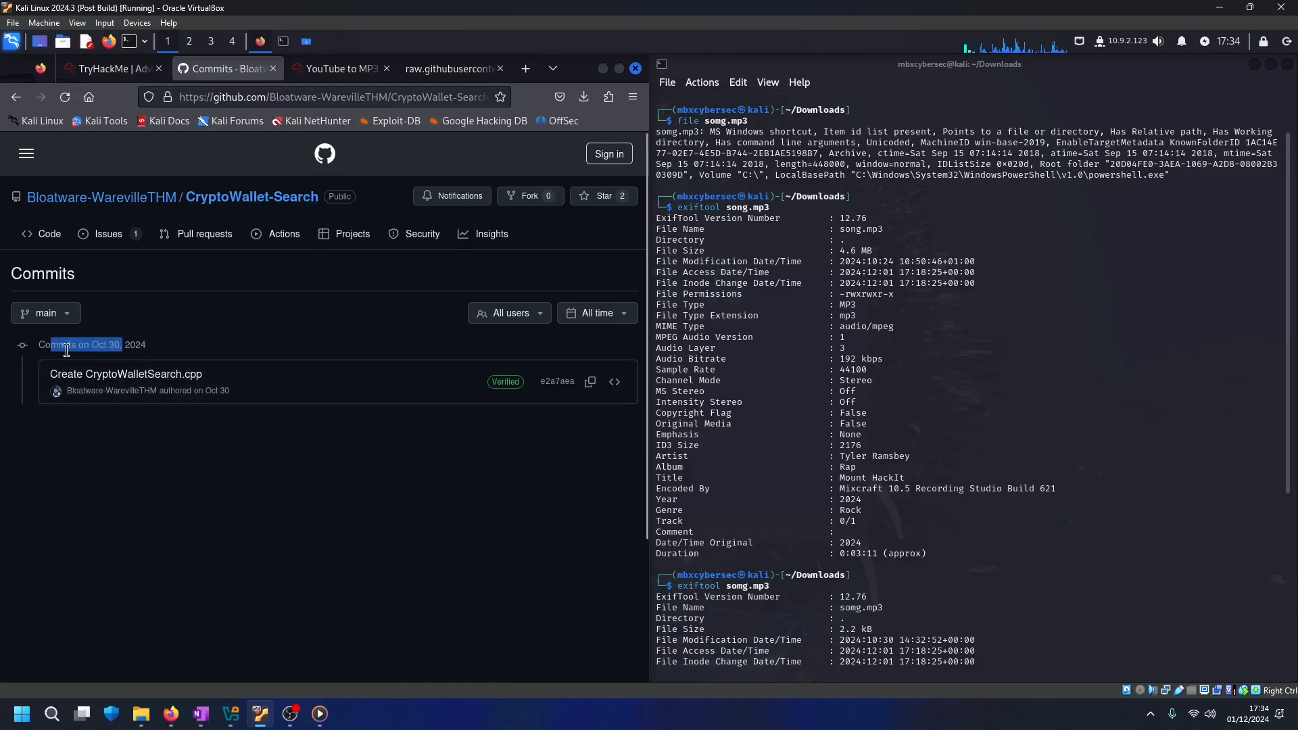
{"action": "left_click", "coordinate": [109, 68]}
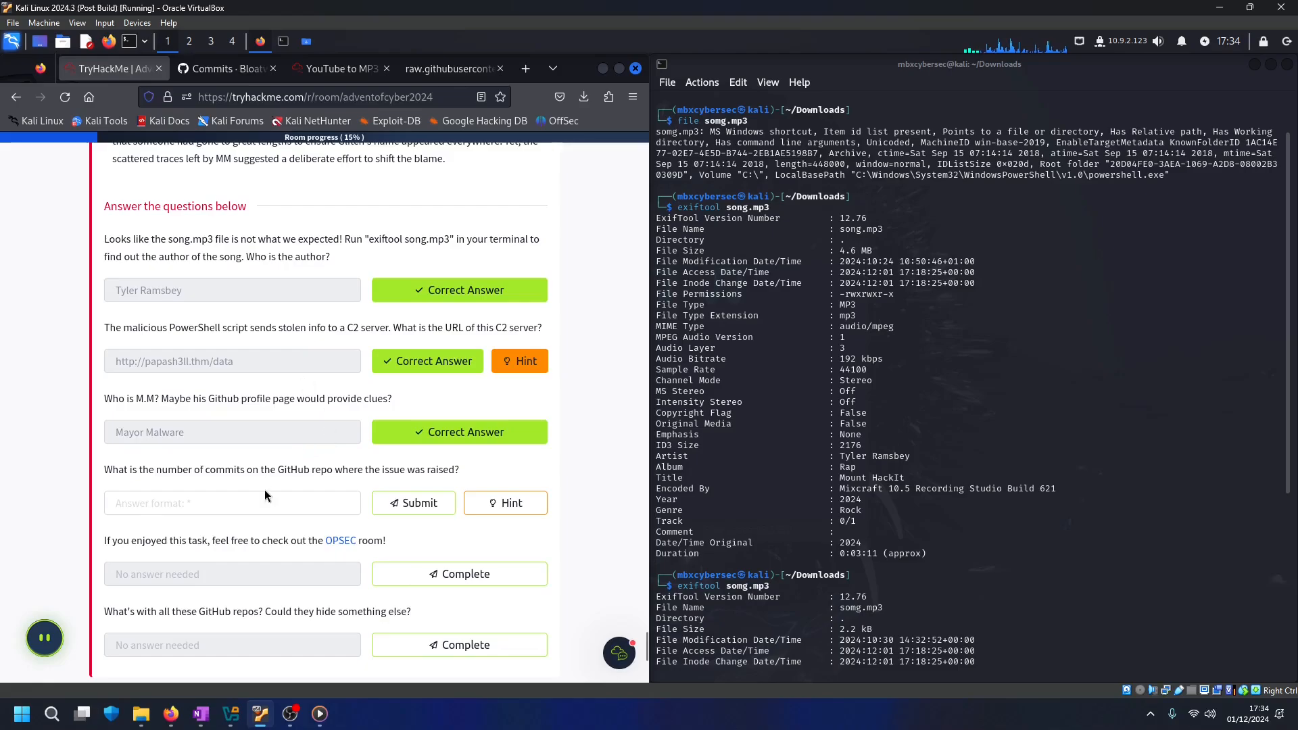
{"action": "type", "text": "1"}
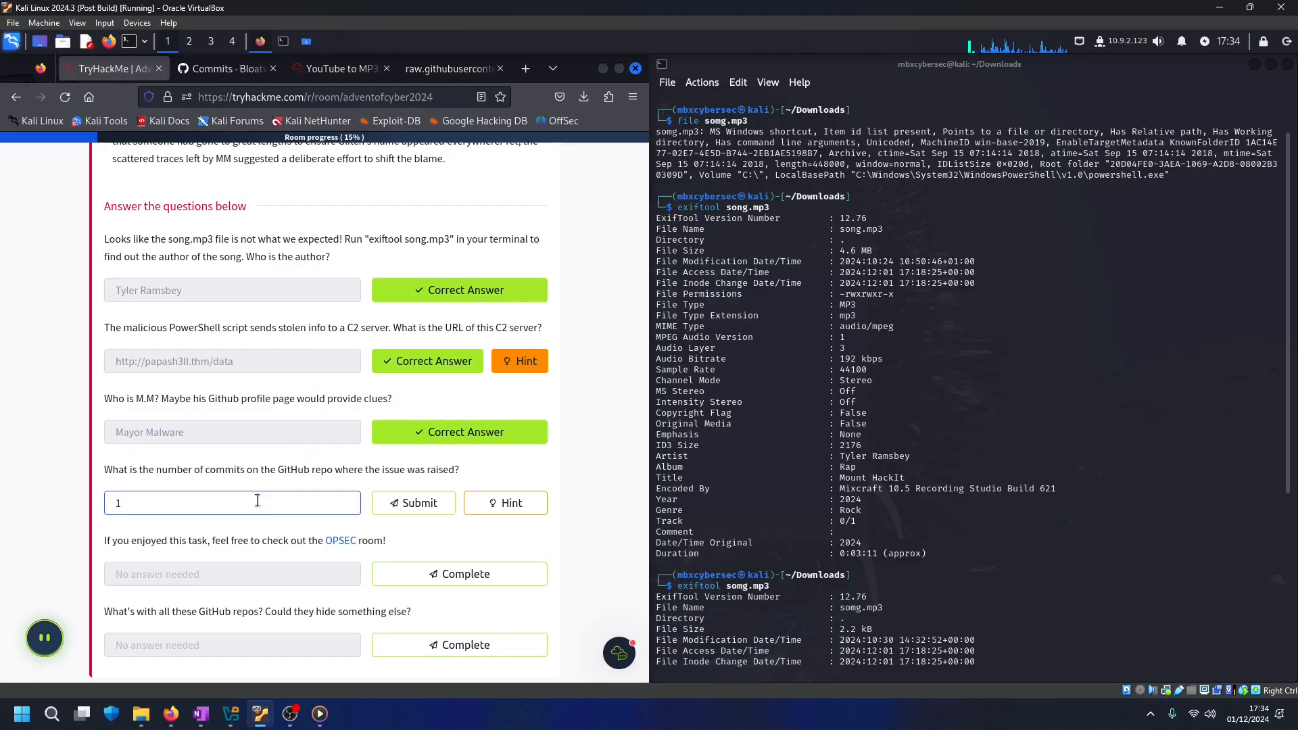
{"action": "left_click", "coordinate": [414, 504]}
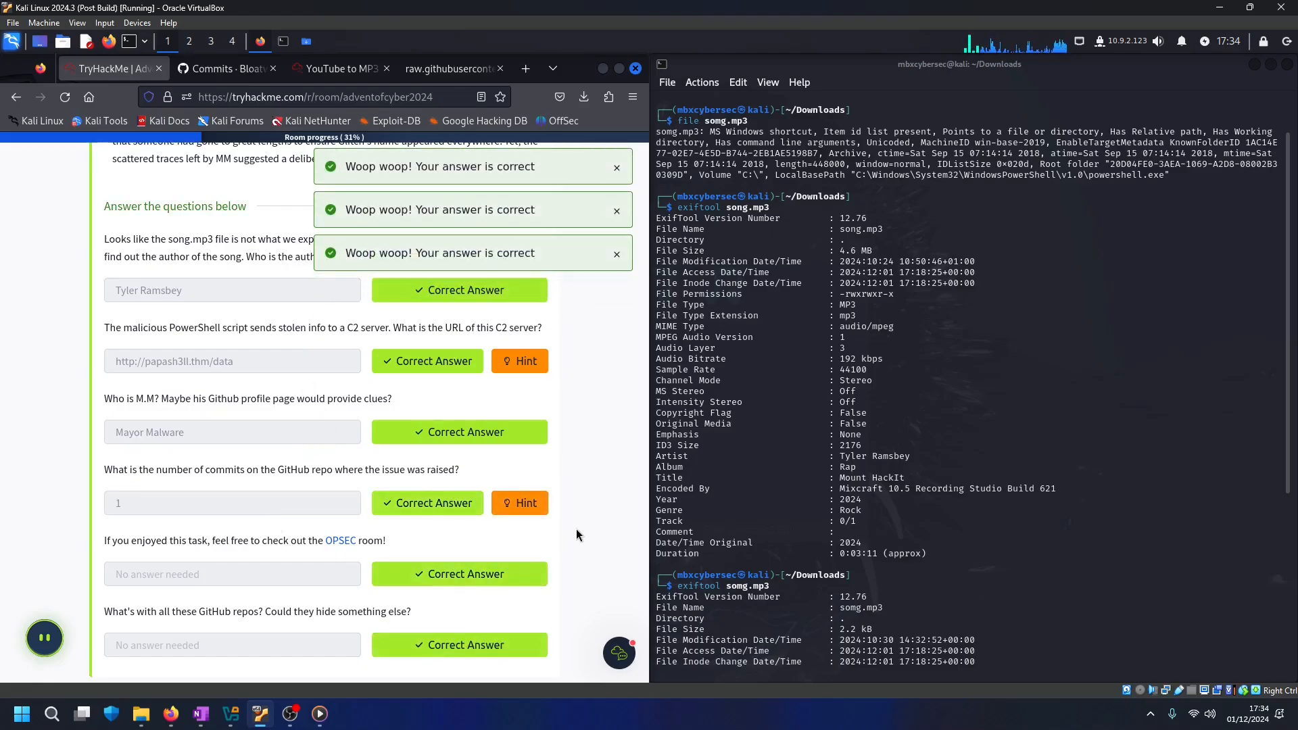